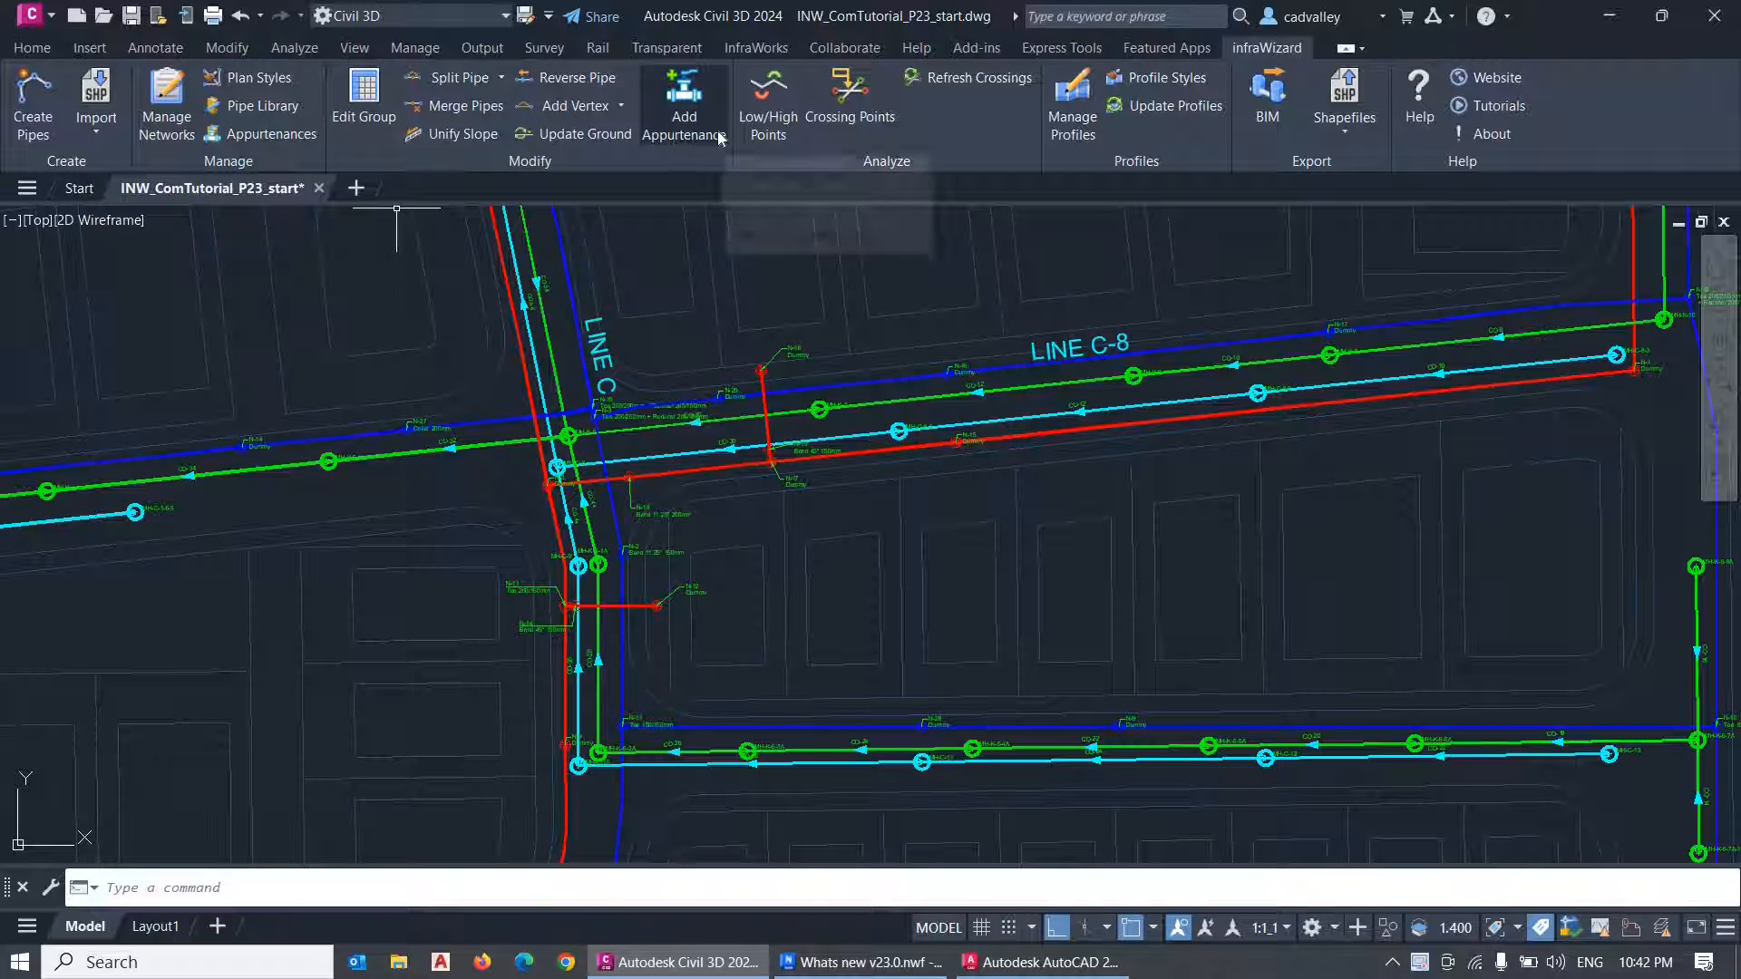
mouse_move(684, 105)
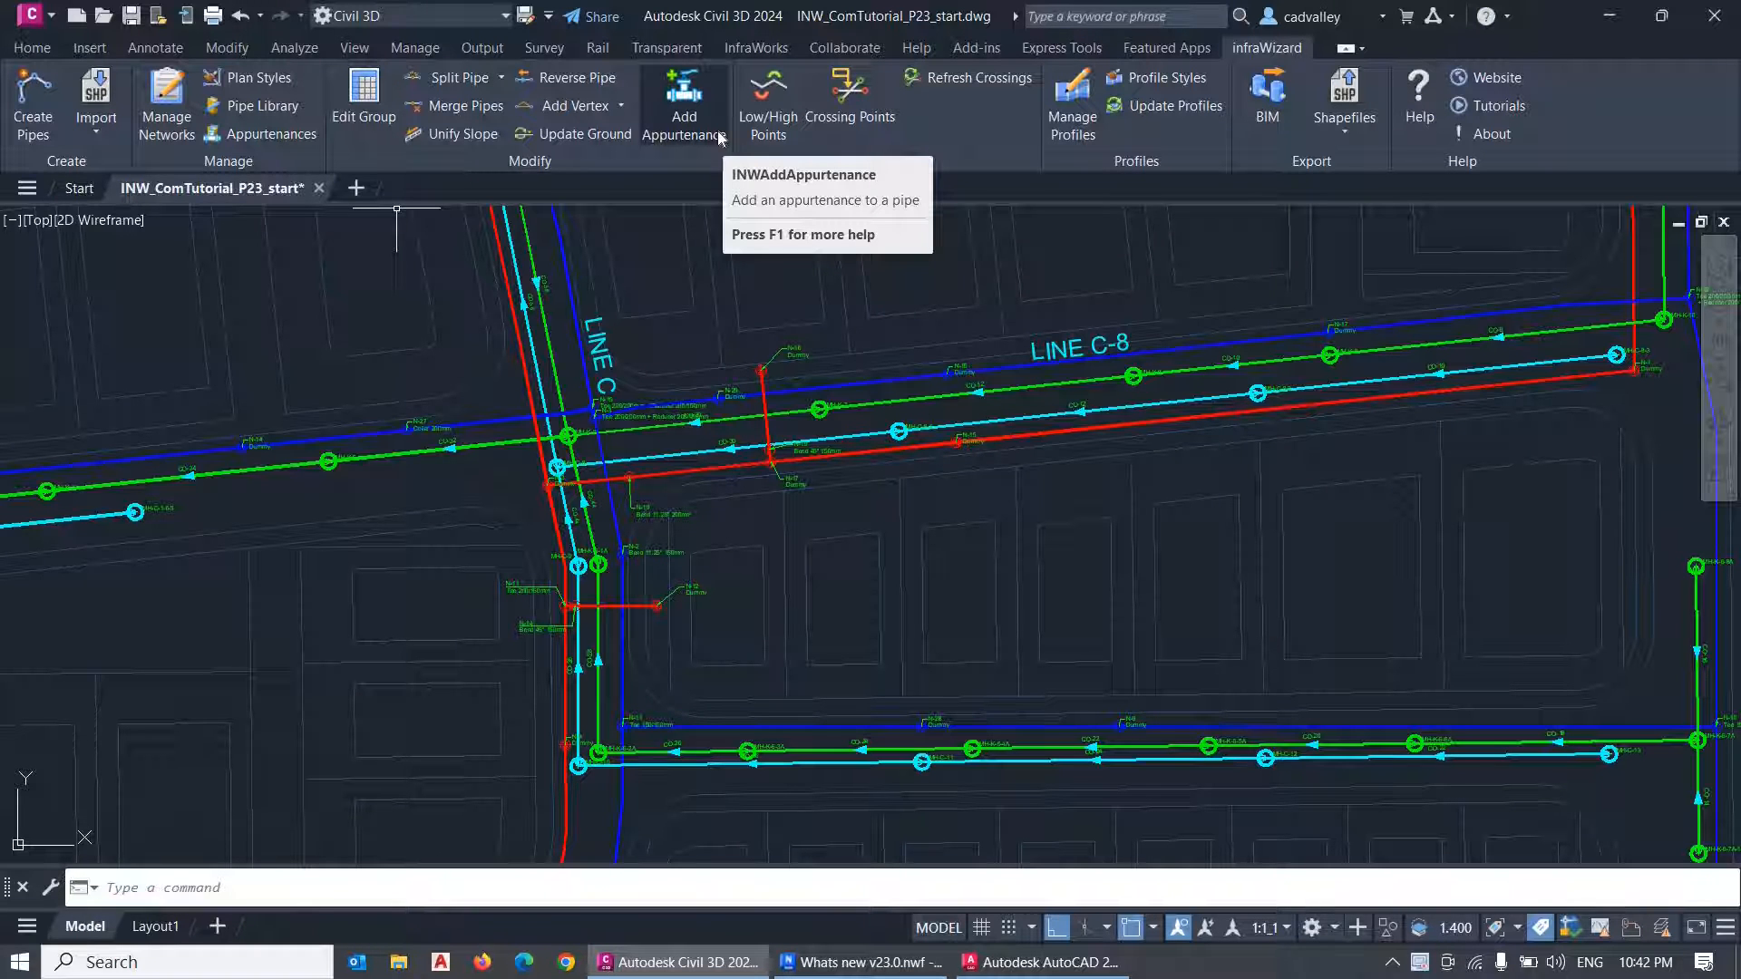
mouse_move(572, 199)
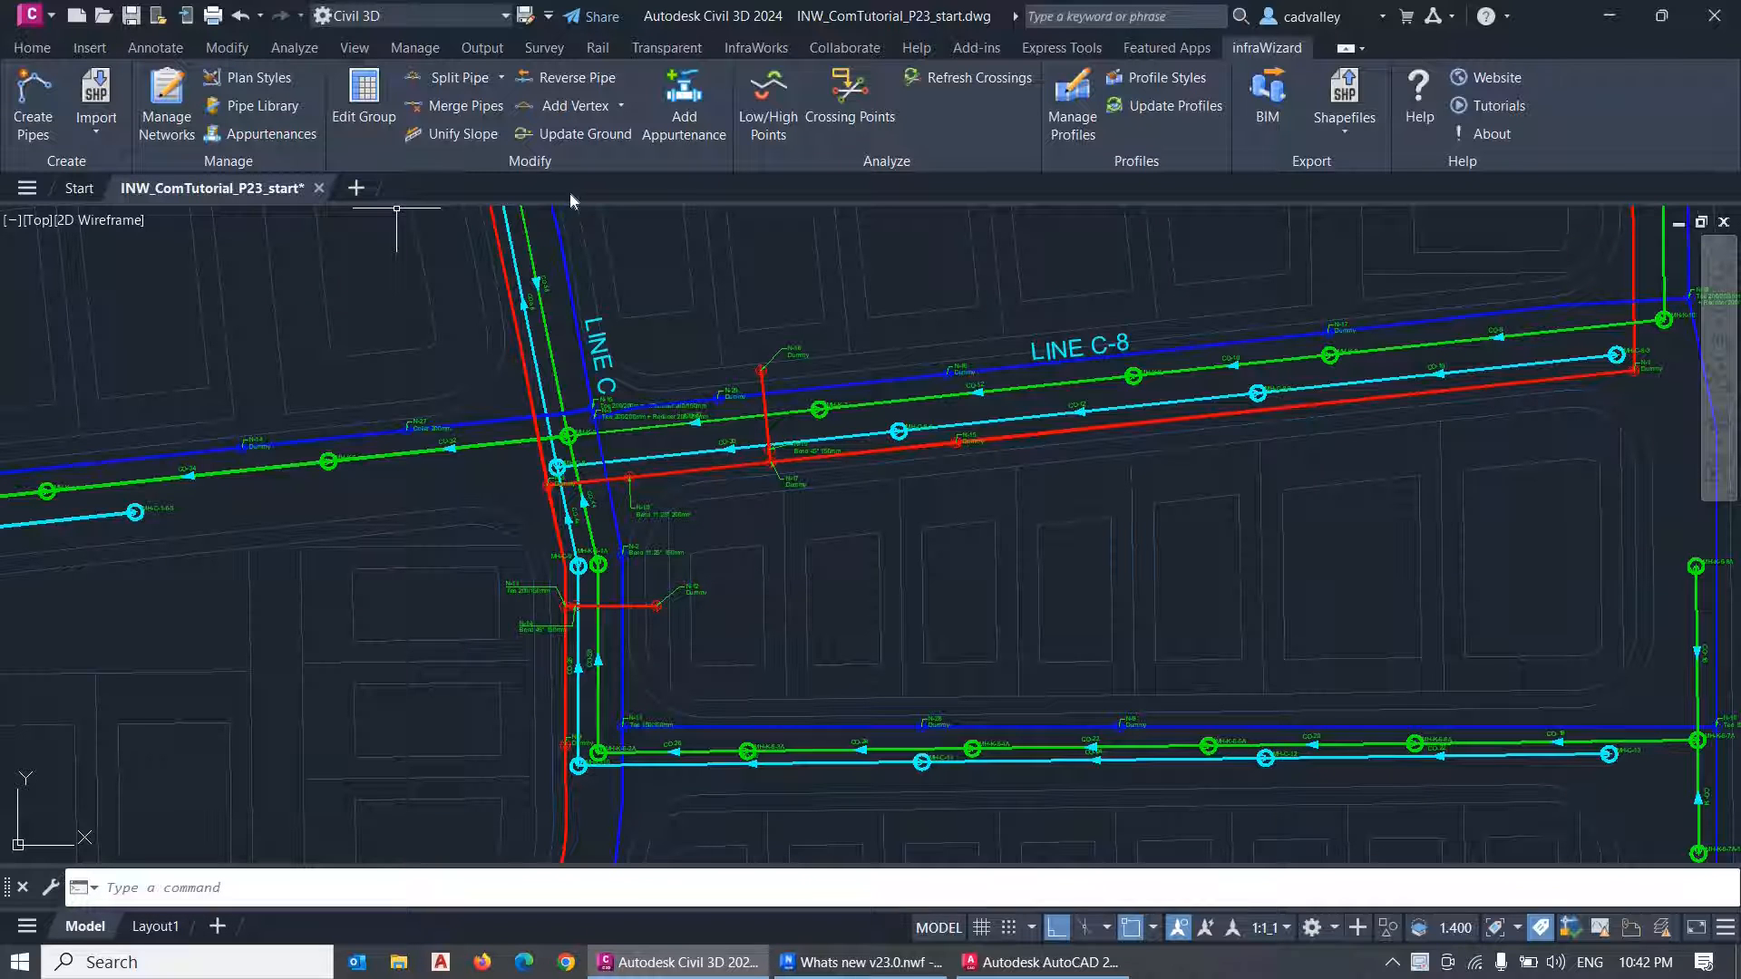
mouse_move(568, 203)
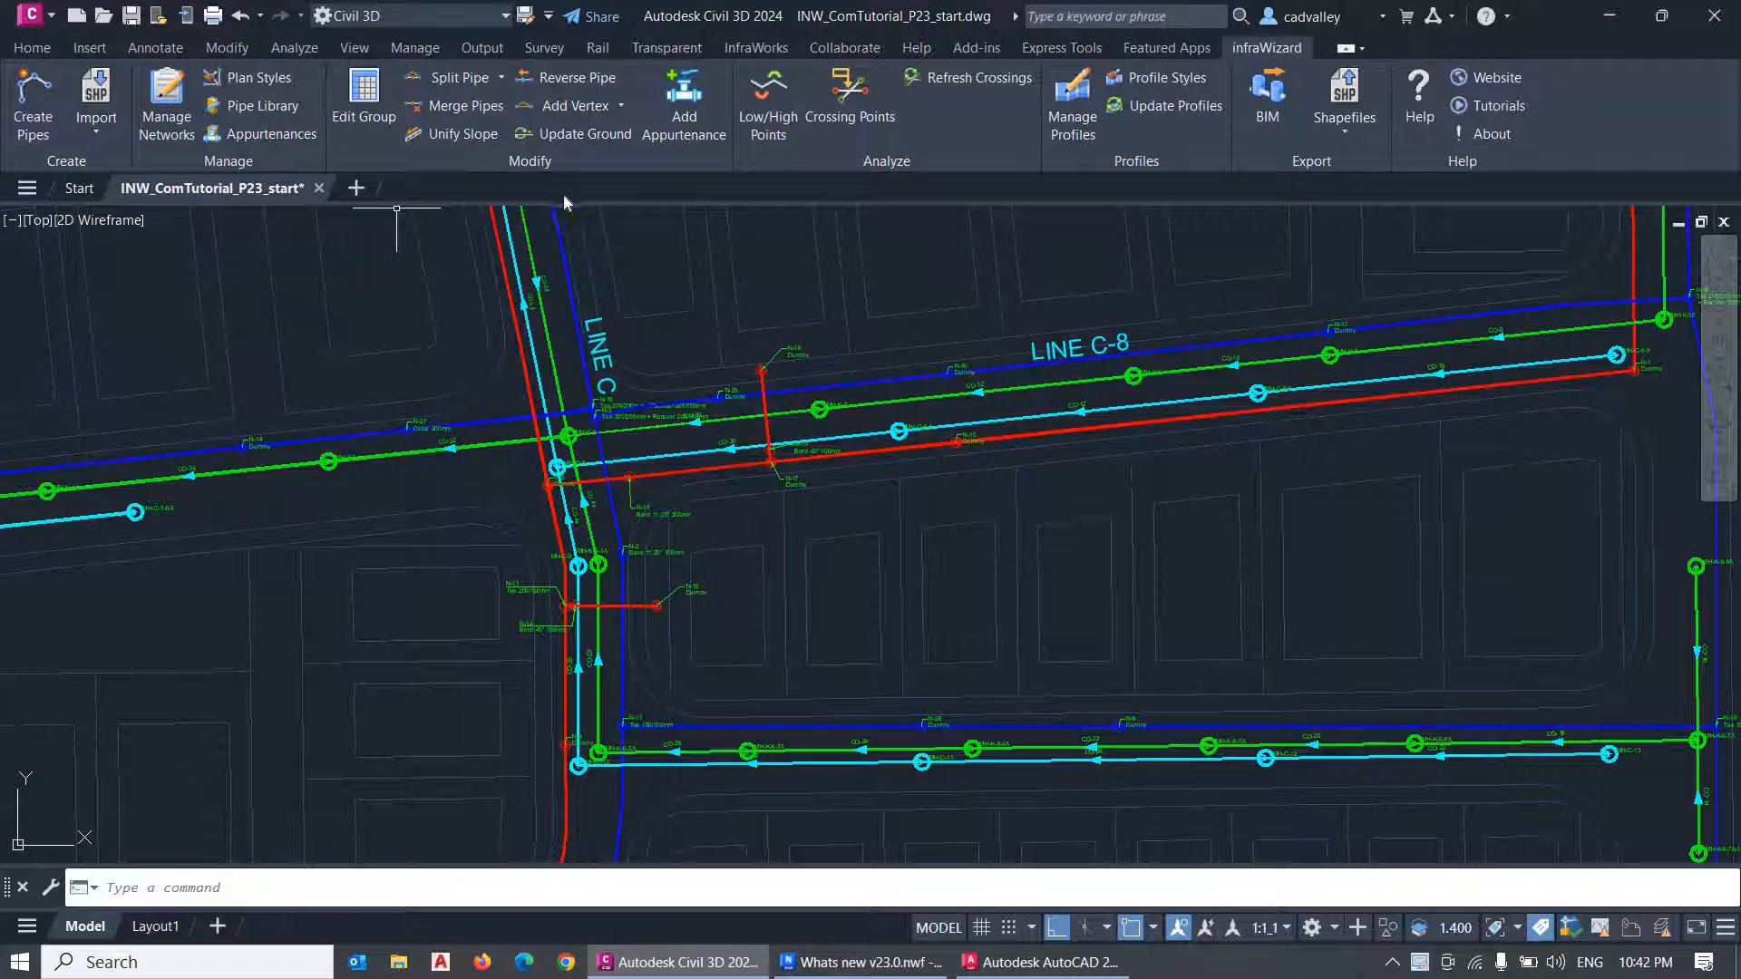
Browse the appurtenance library: Fire Hydrant-Dry Barrel, Gate Valve-Socket Ends and Gate Valve-Tensile Coupling Ends types.
click(268, 133)
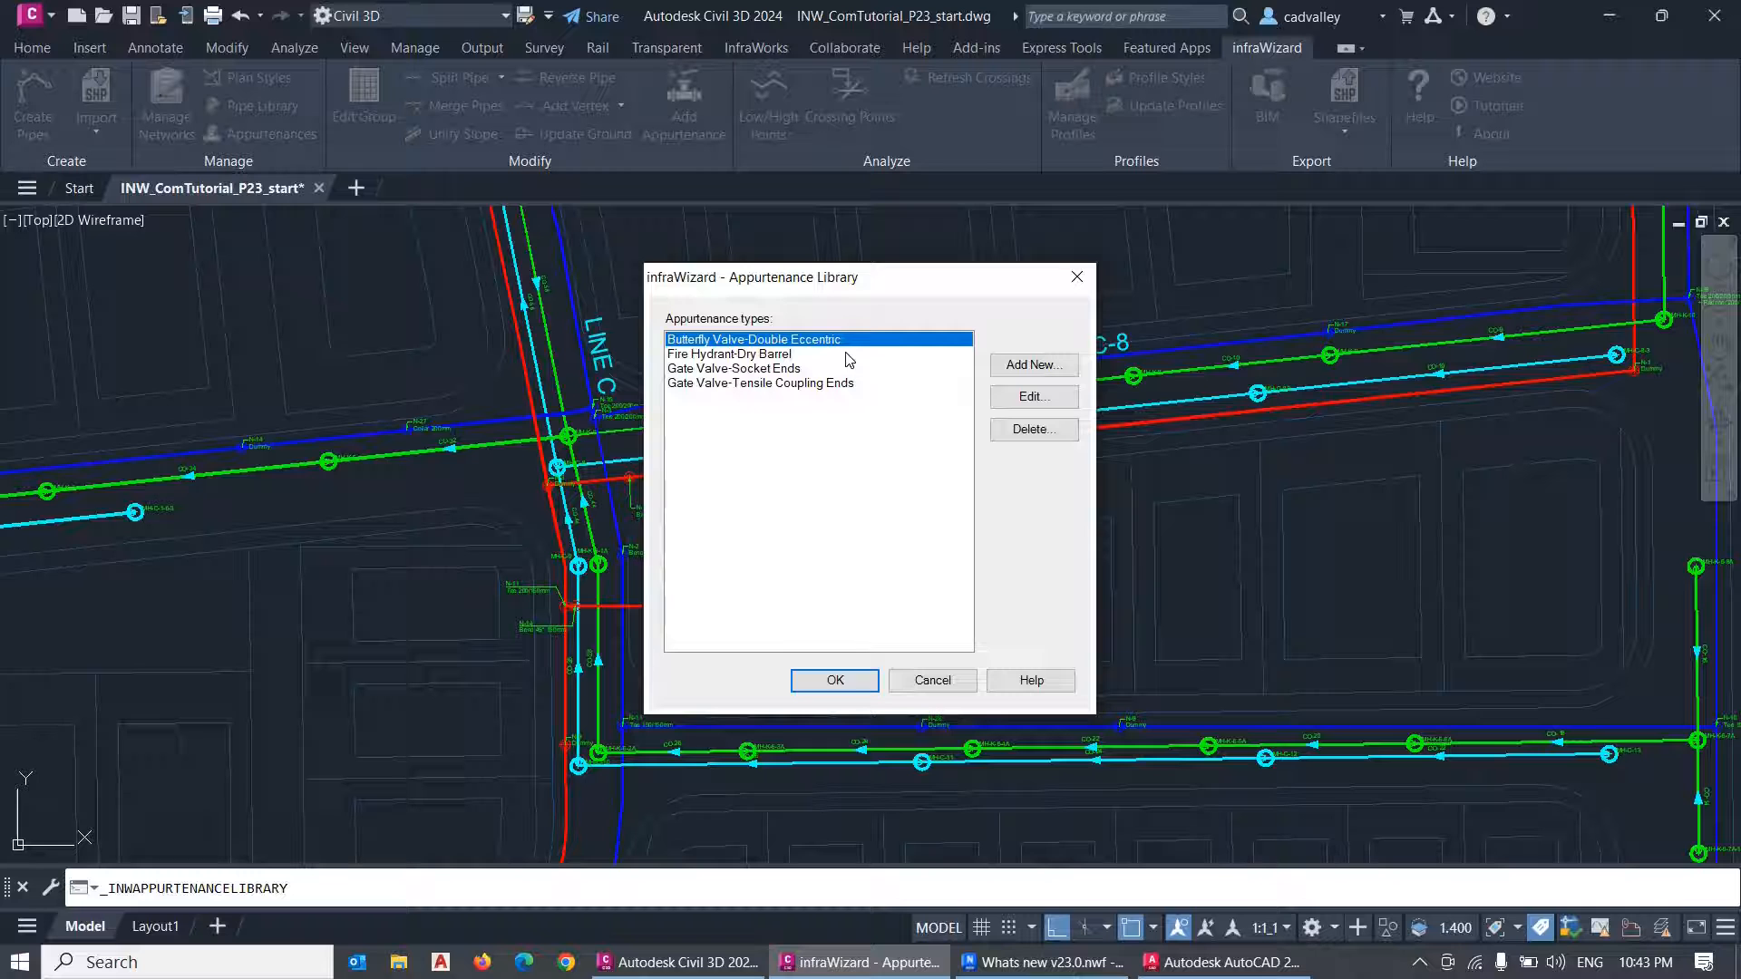
mouse_move(887, 492)
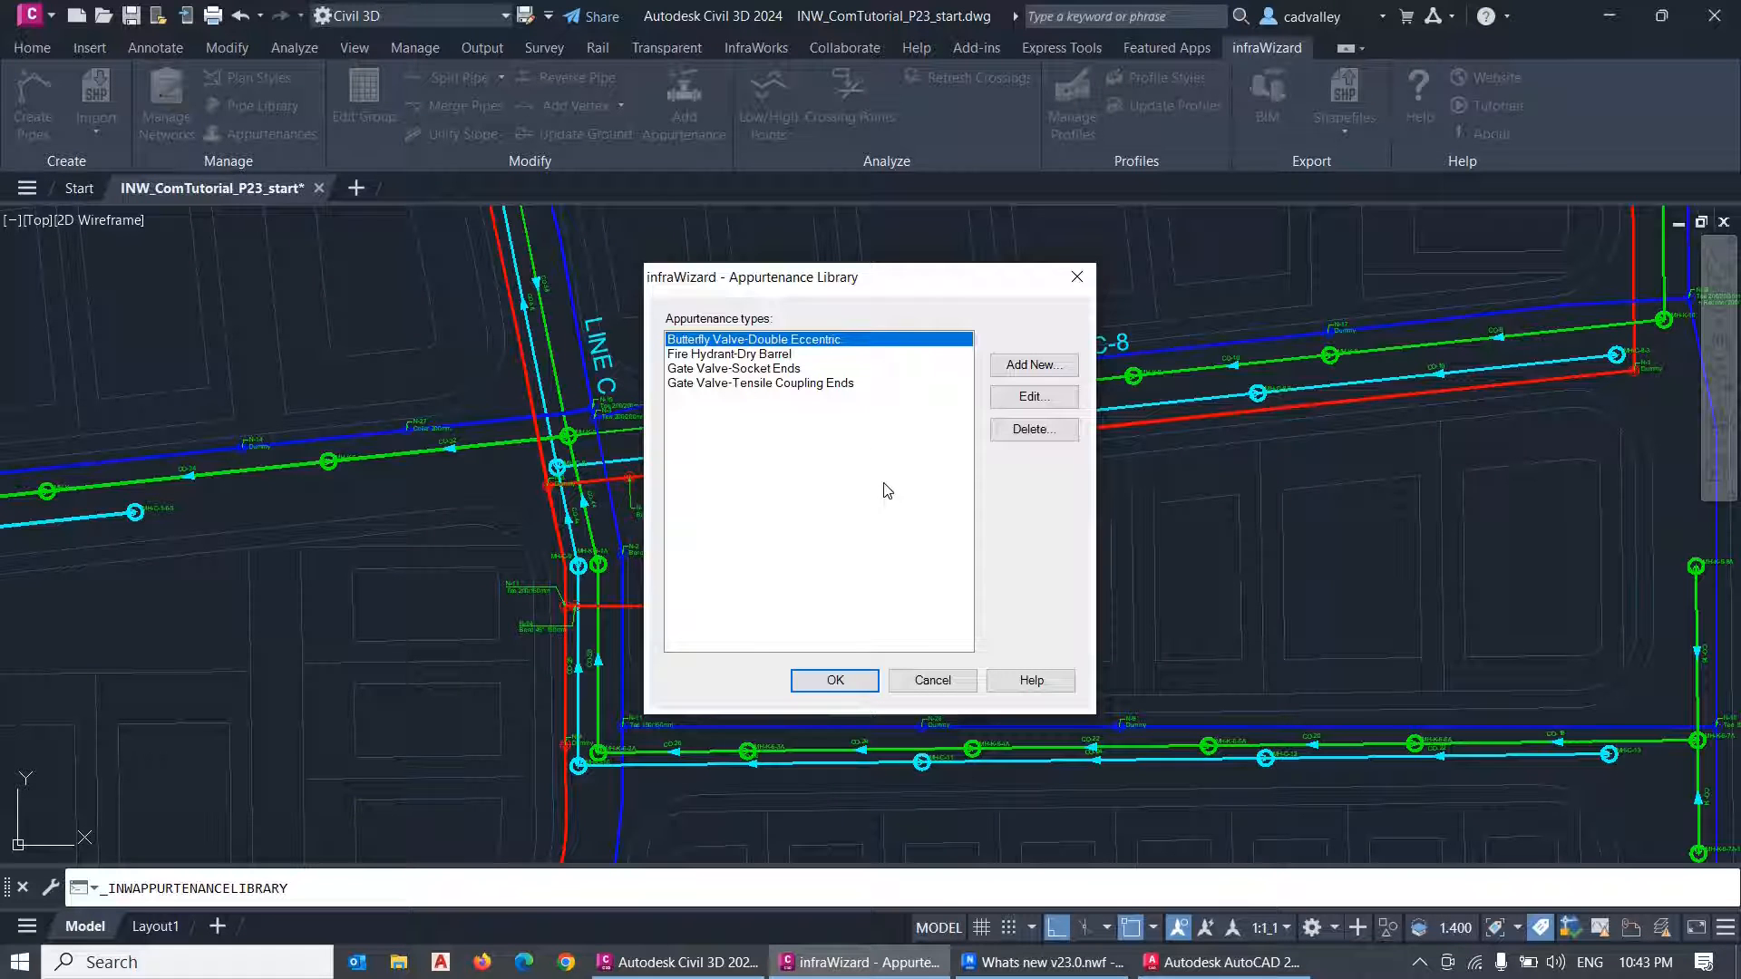
mouse_move(905, 316)
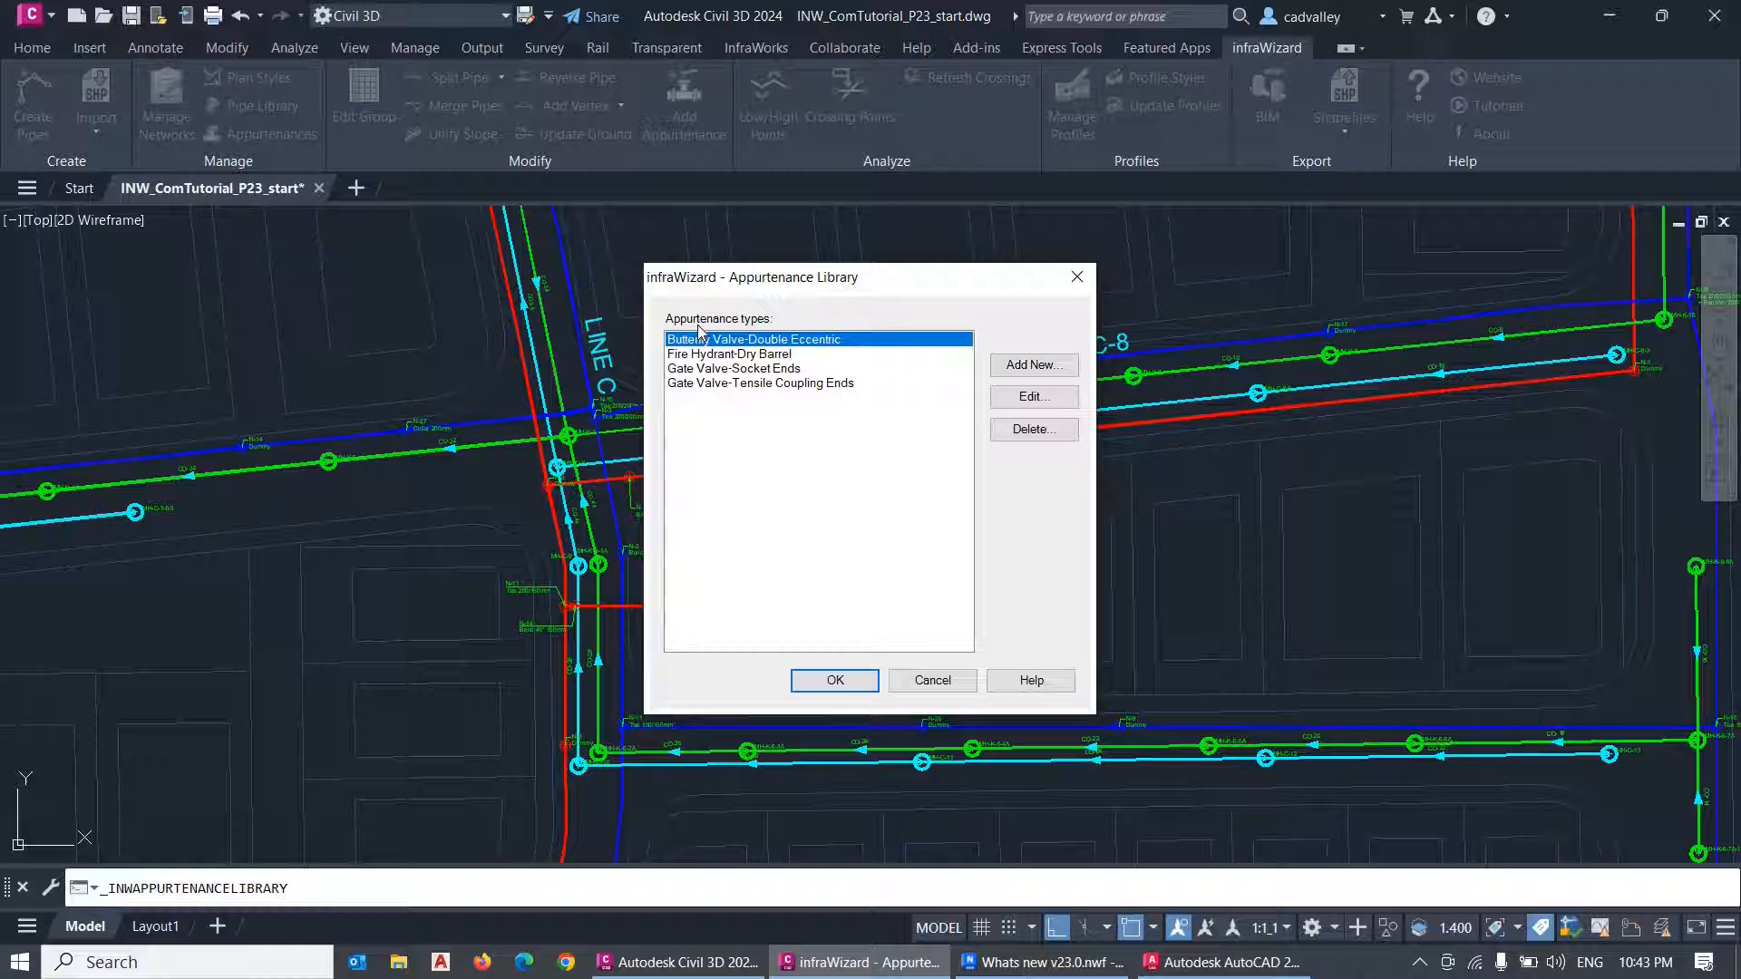
mouse_move(855, 325)
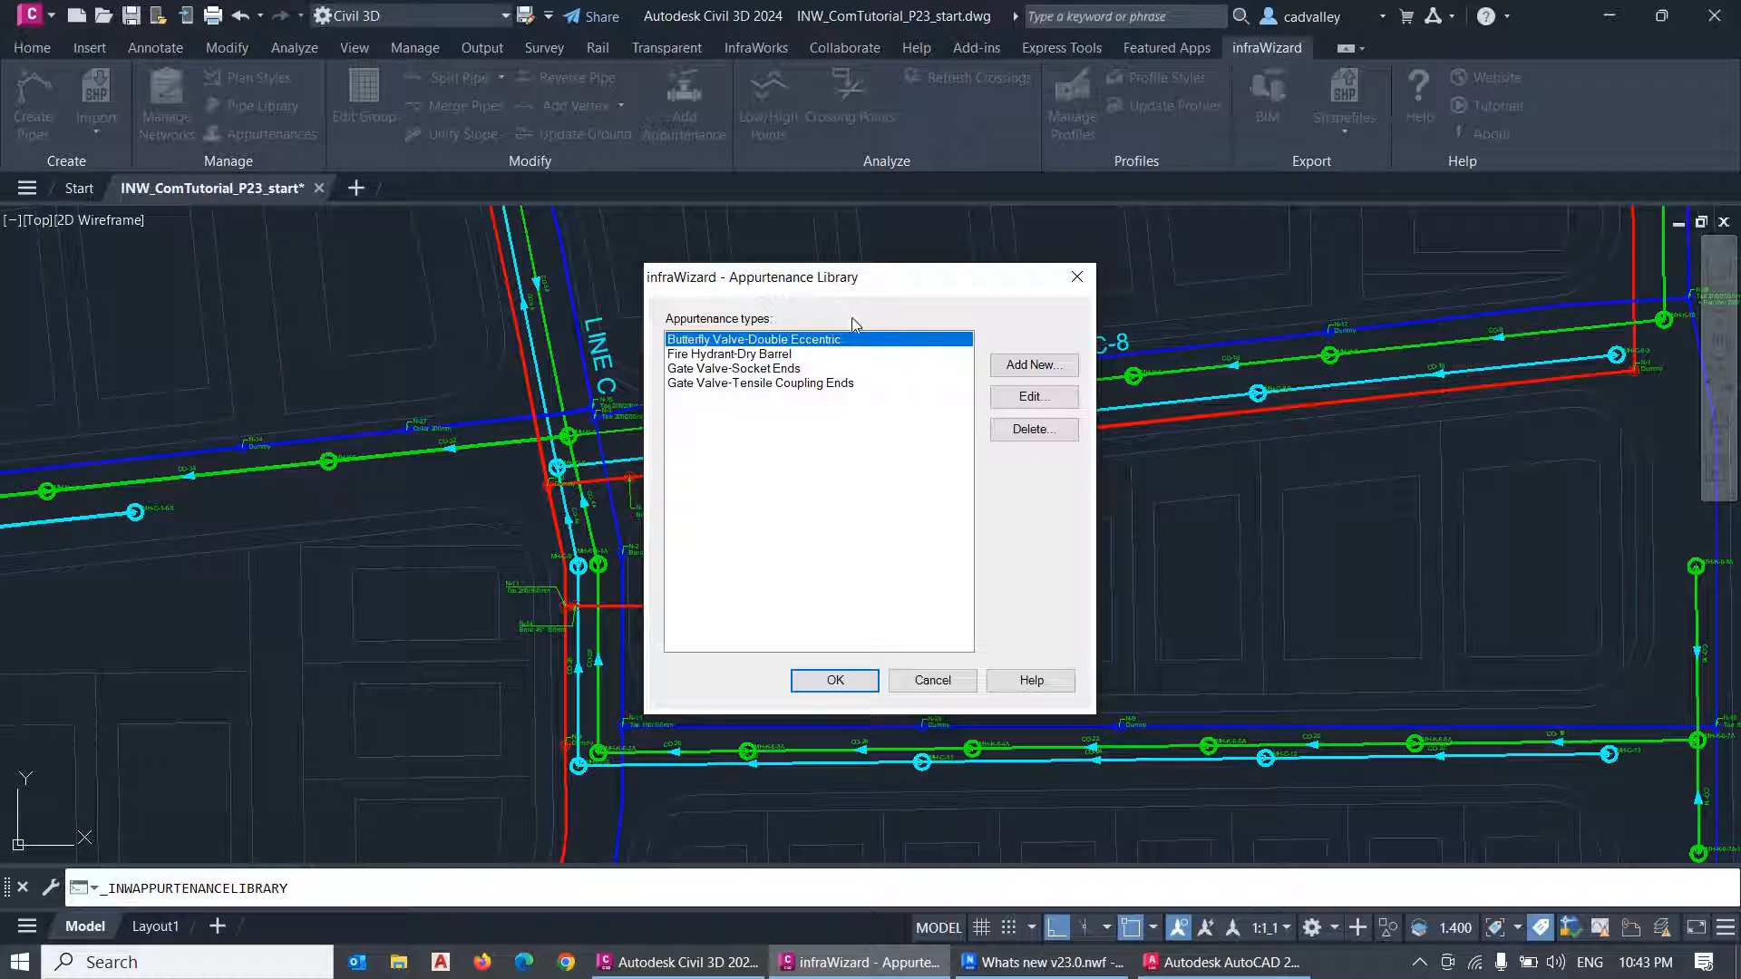
mouse_move(937, 479)
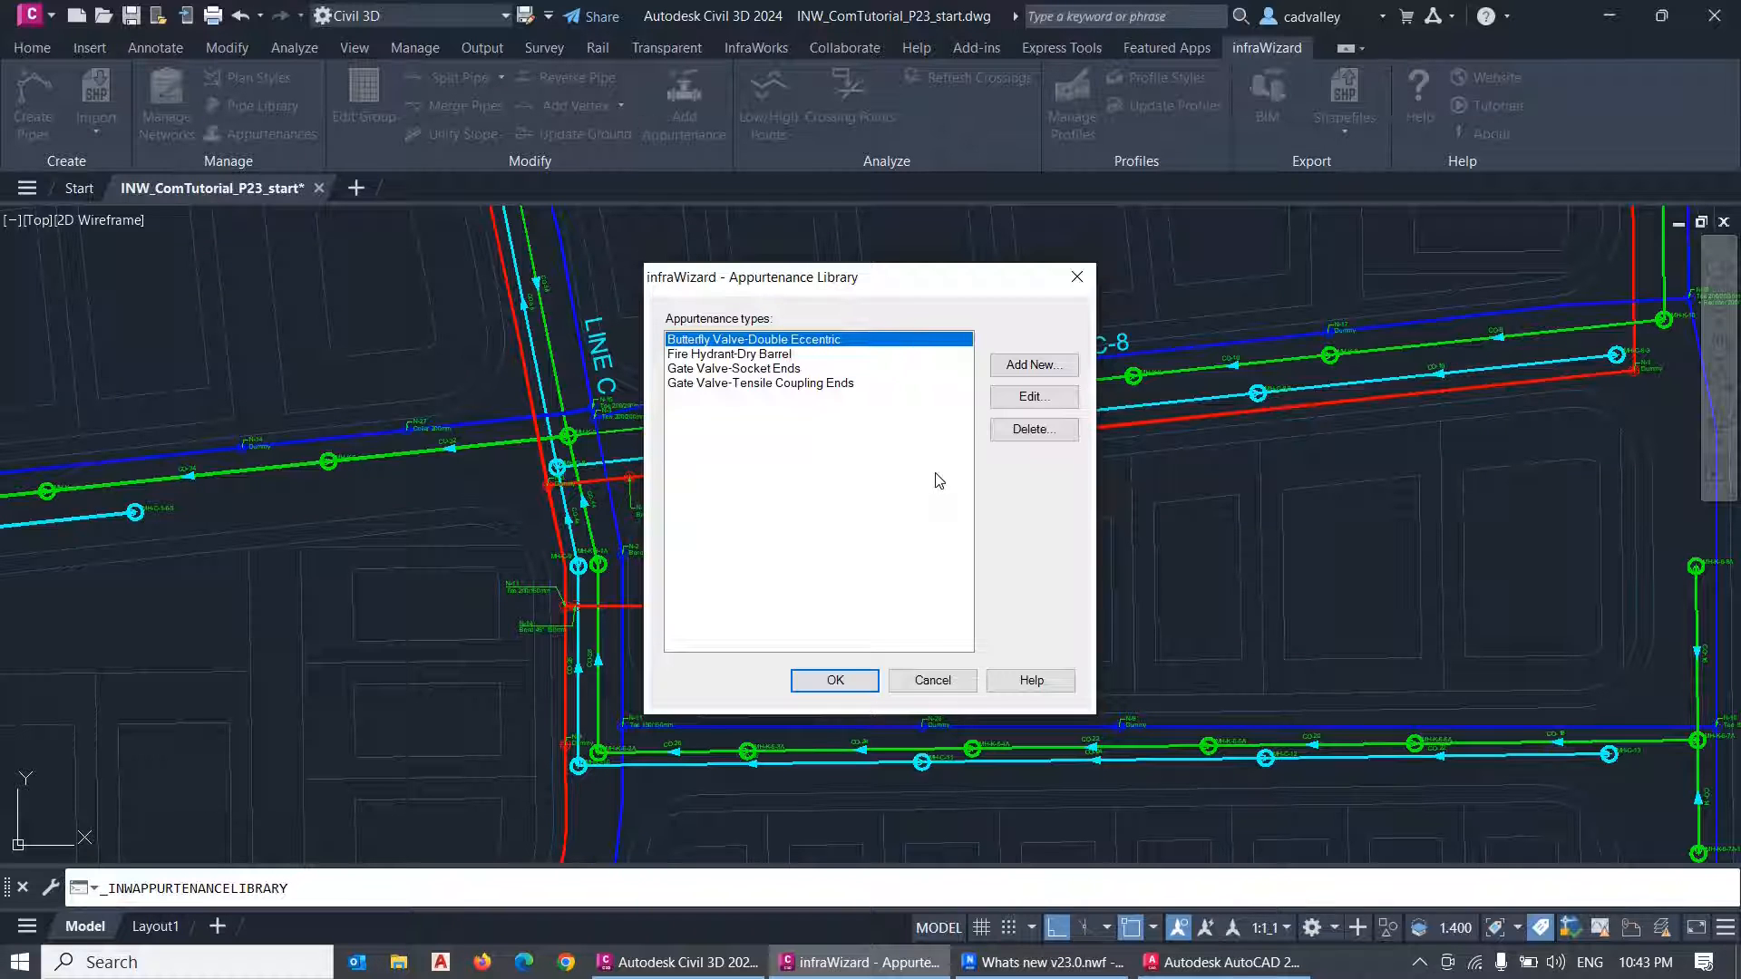
mouse_move(849, 466)
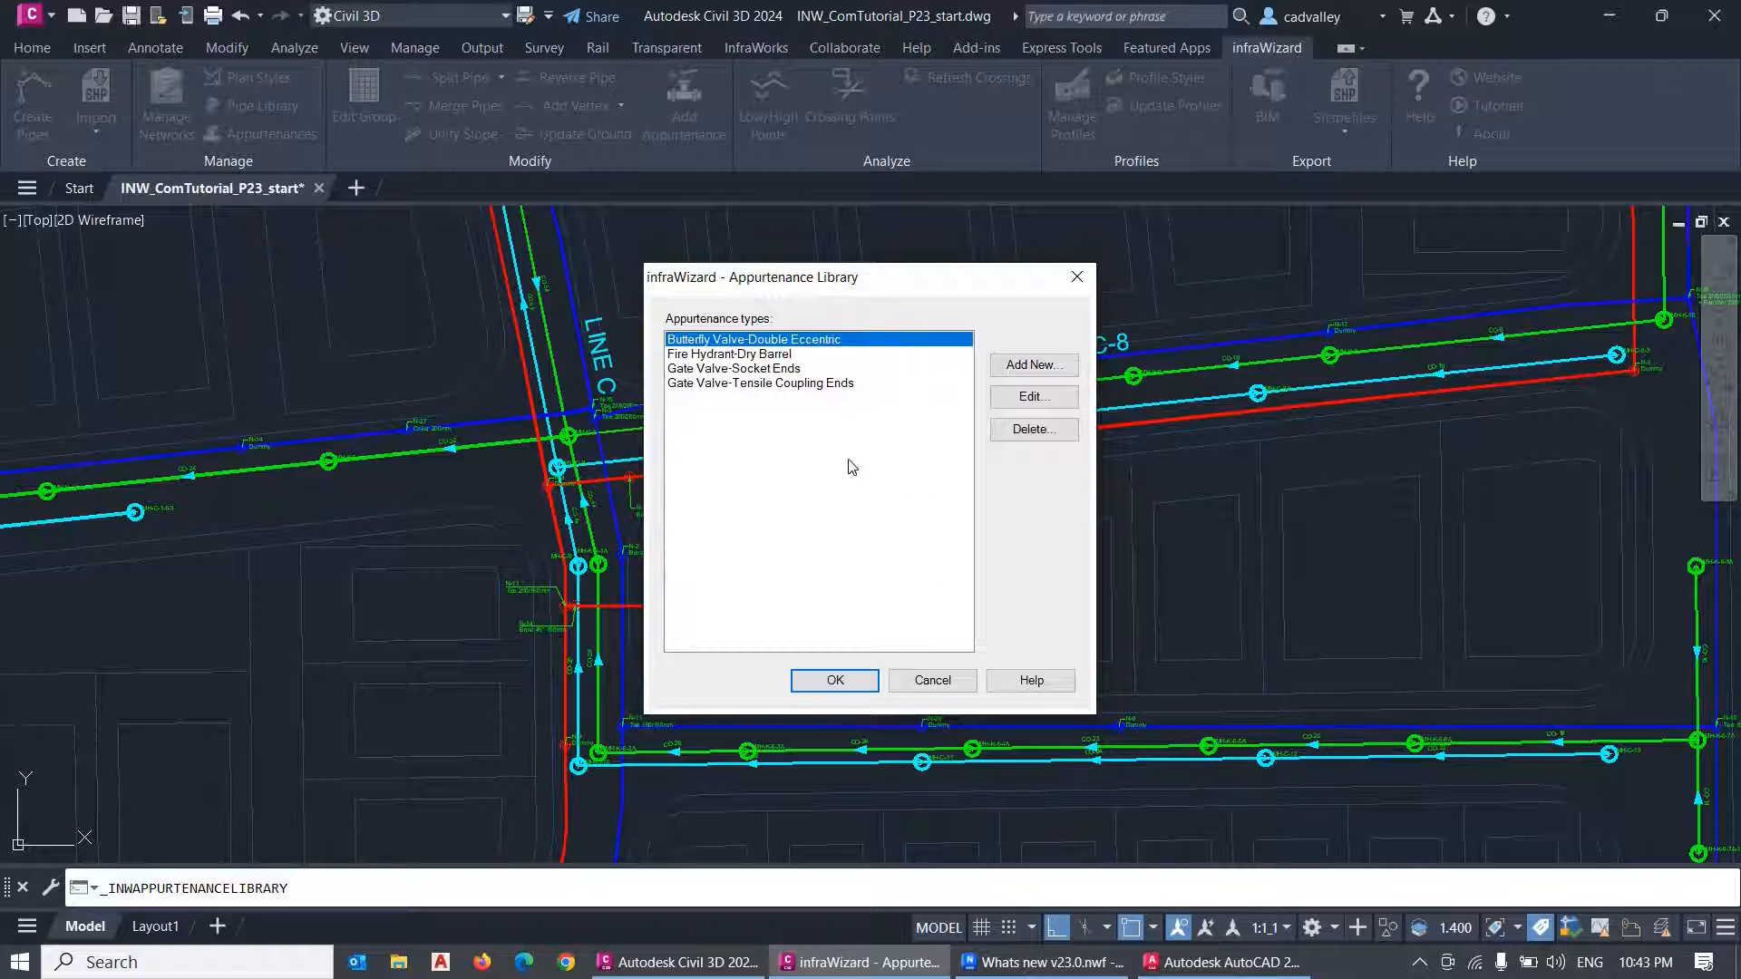
mouse_move(878, 370)
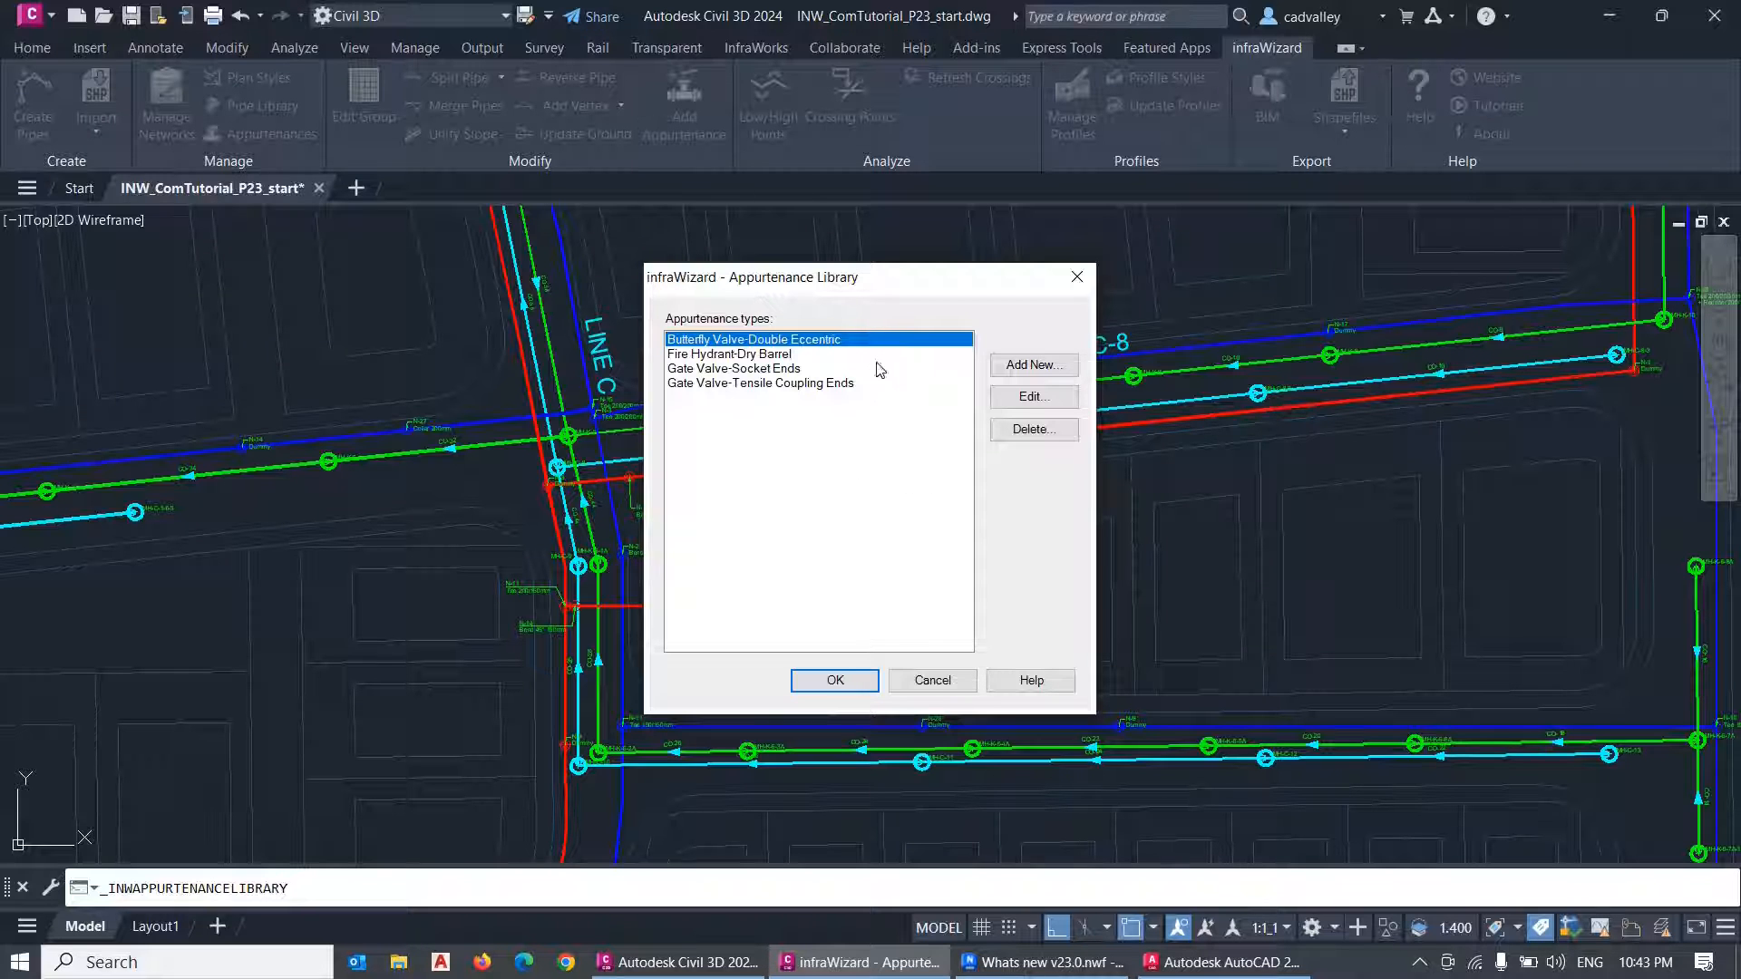
mouse_move(887, 418)
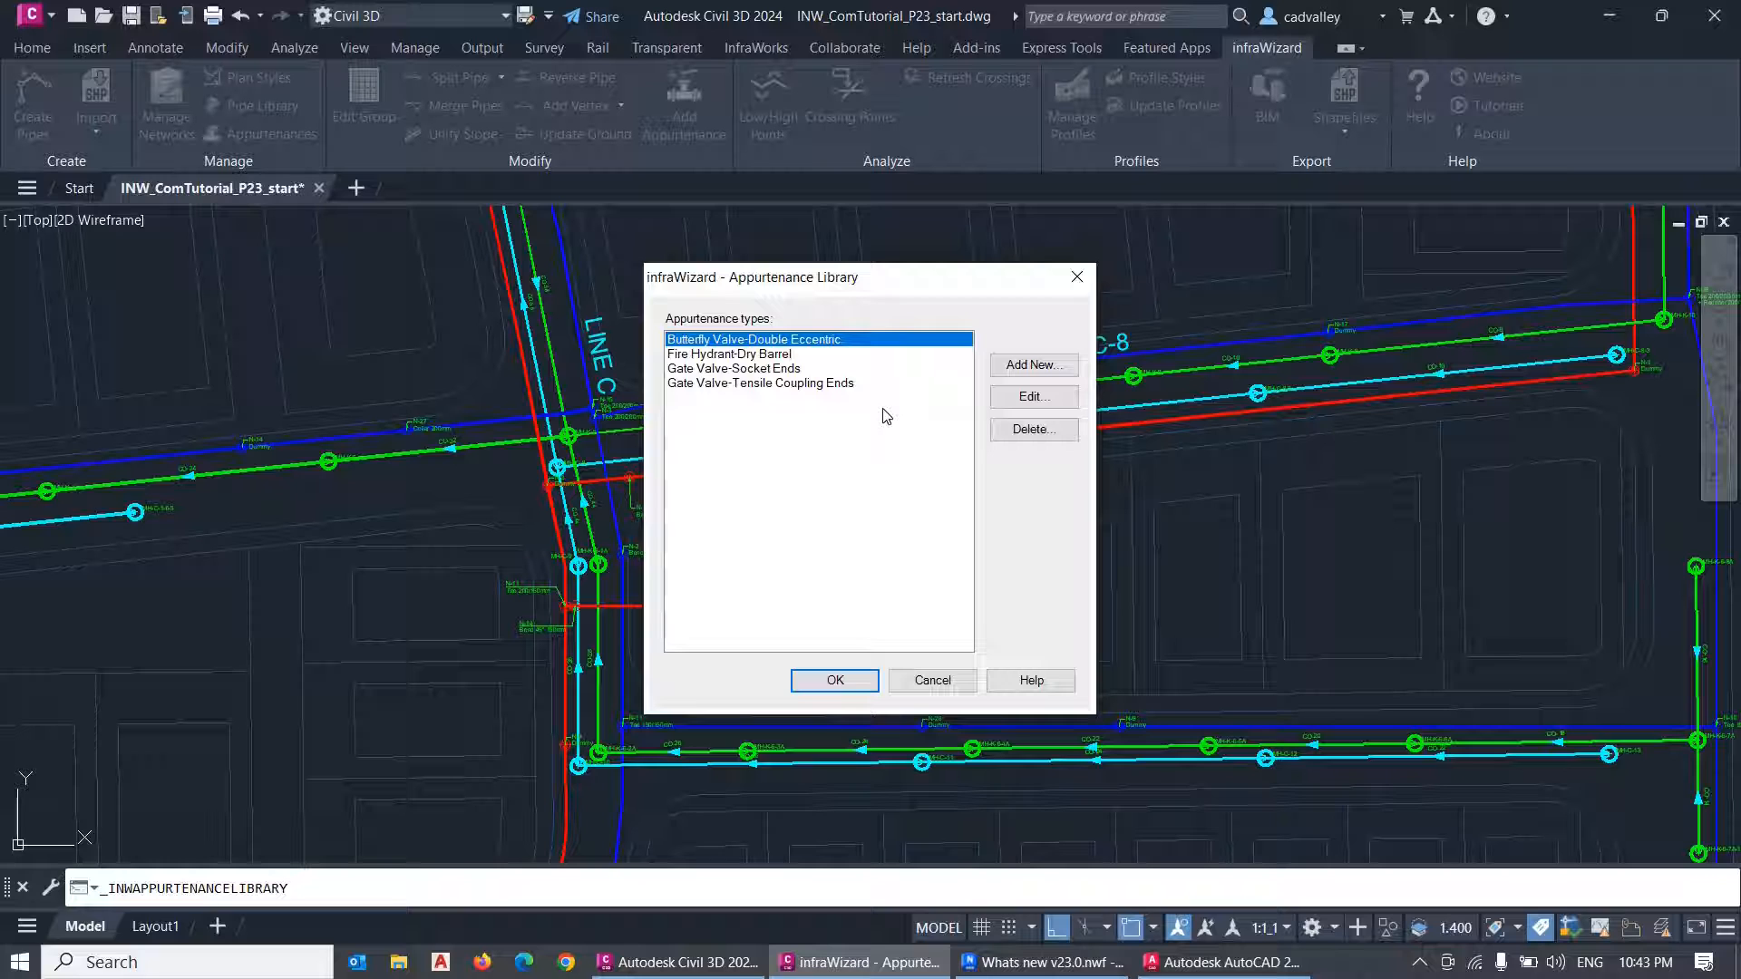
mouse_move(758, 361)
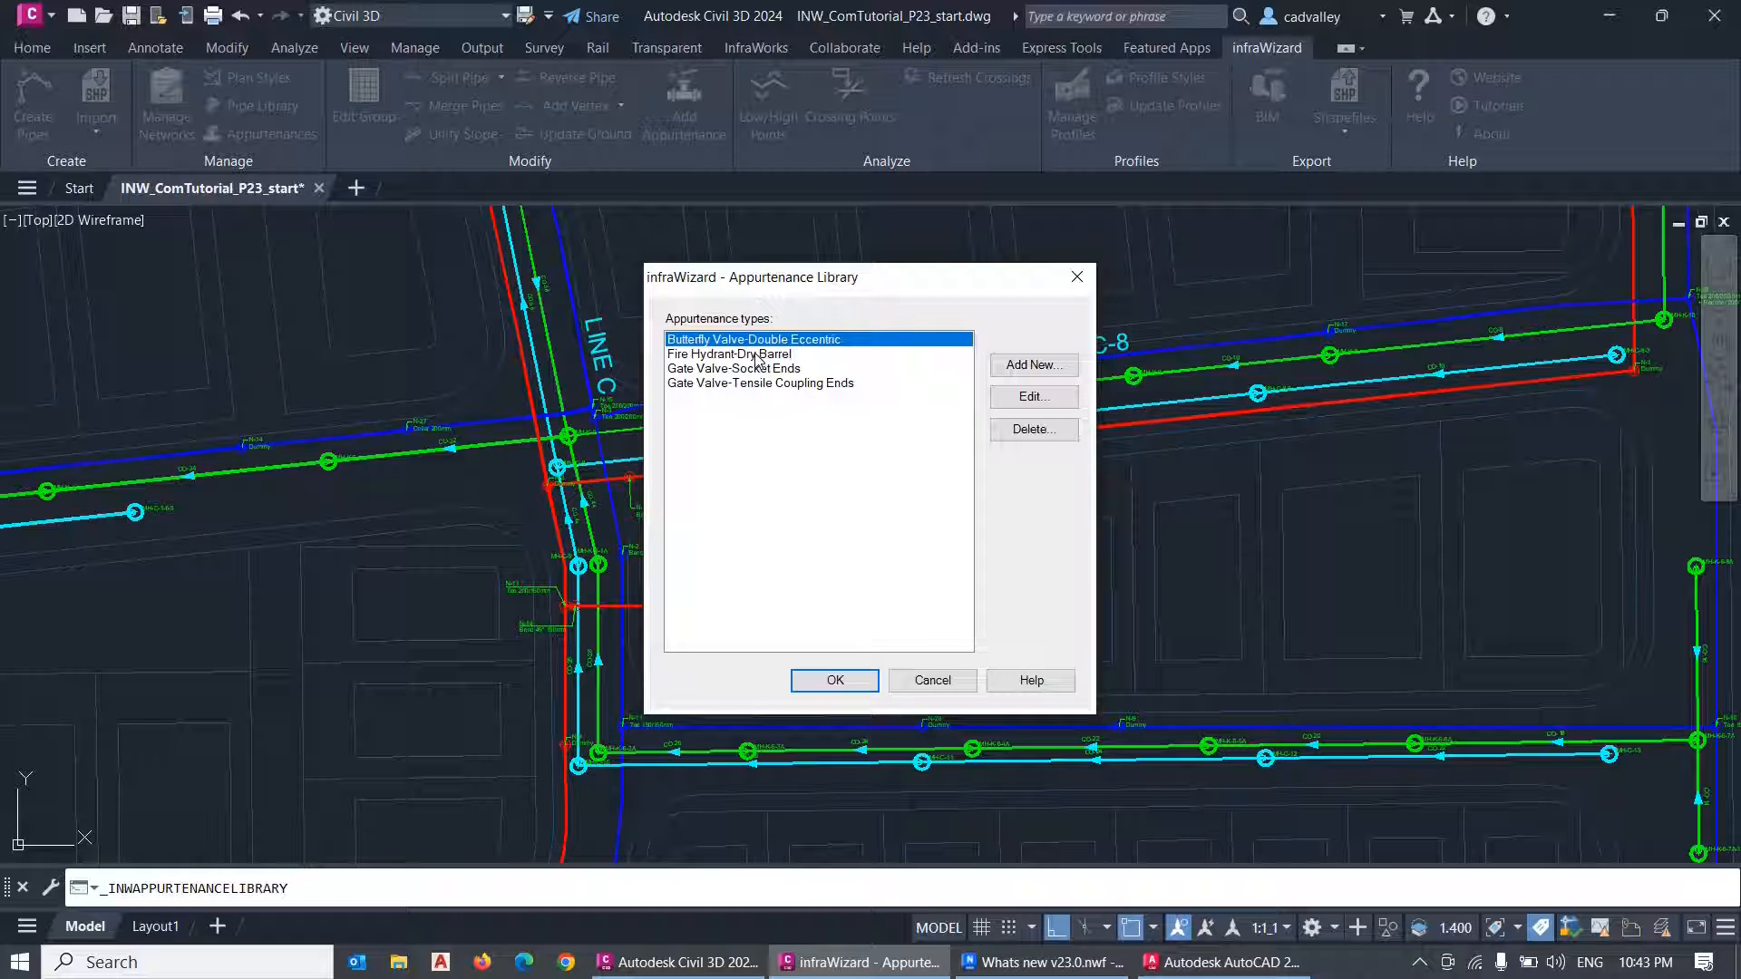
click(729, 354)
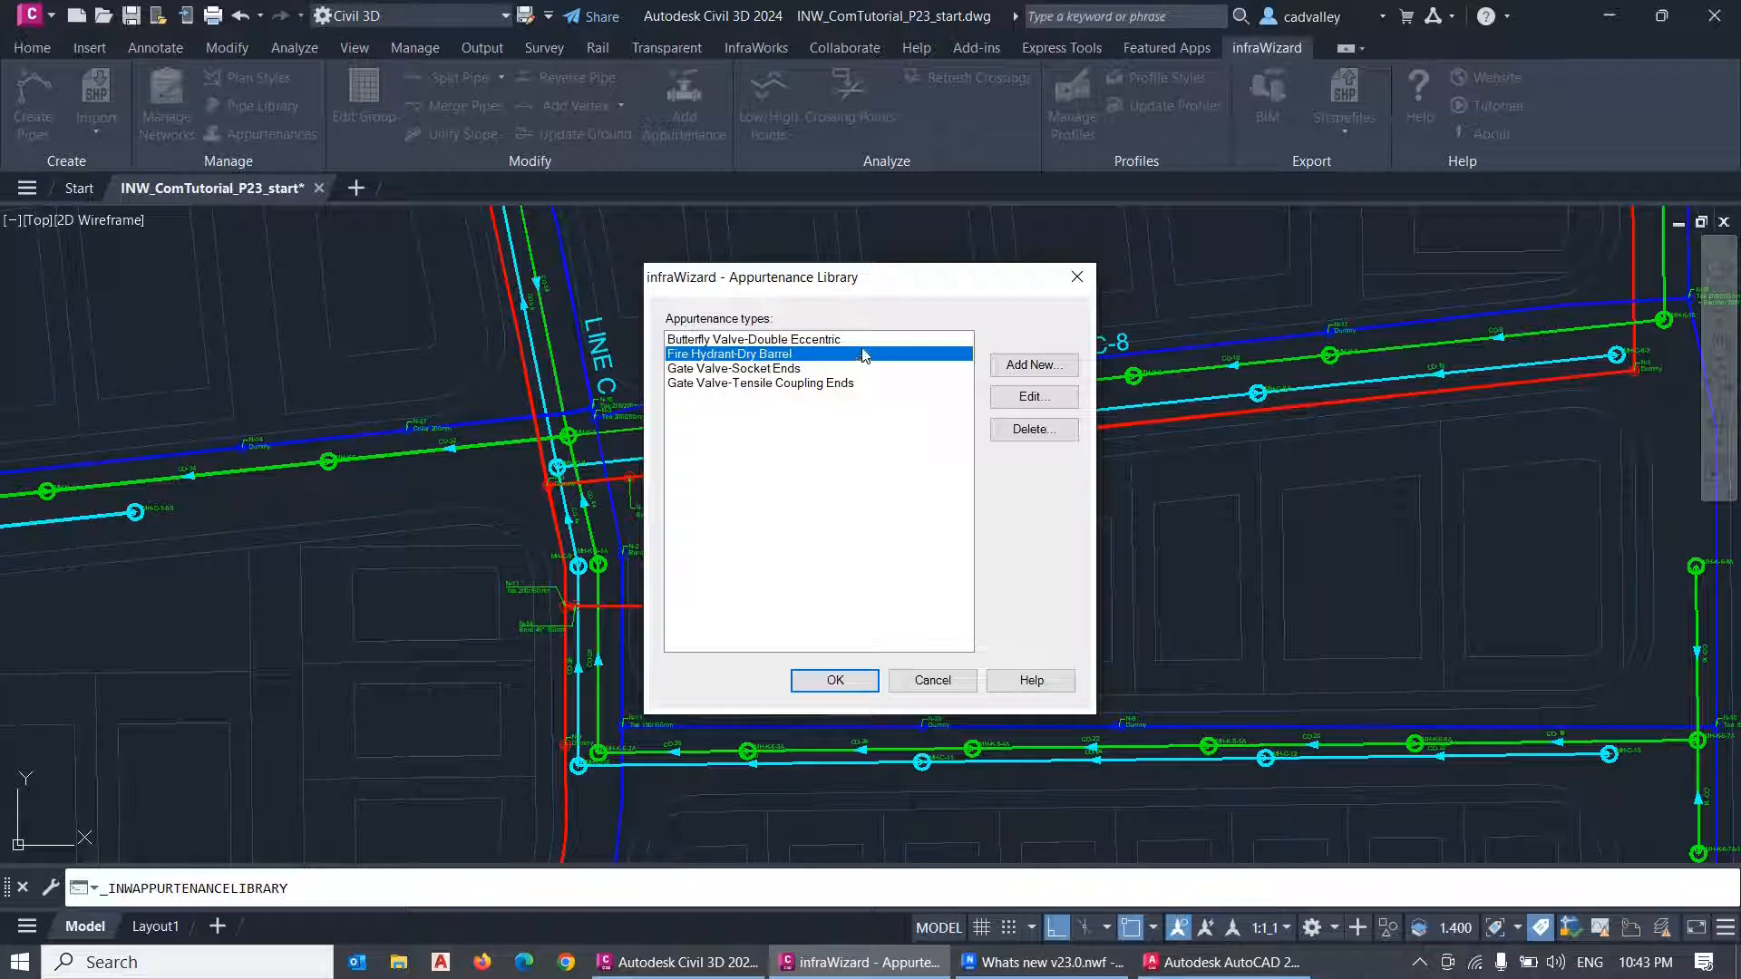
click(752, 340)
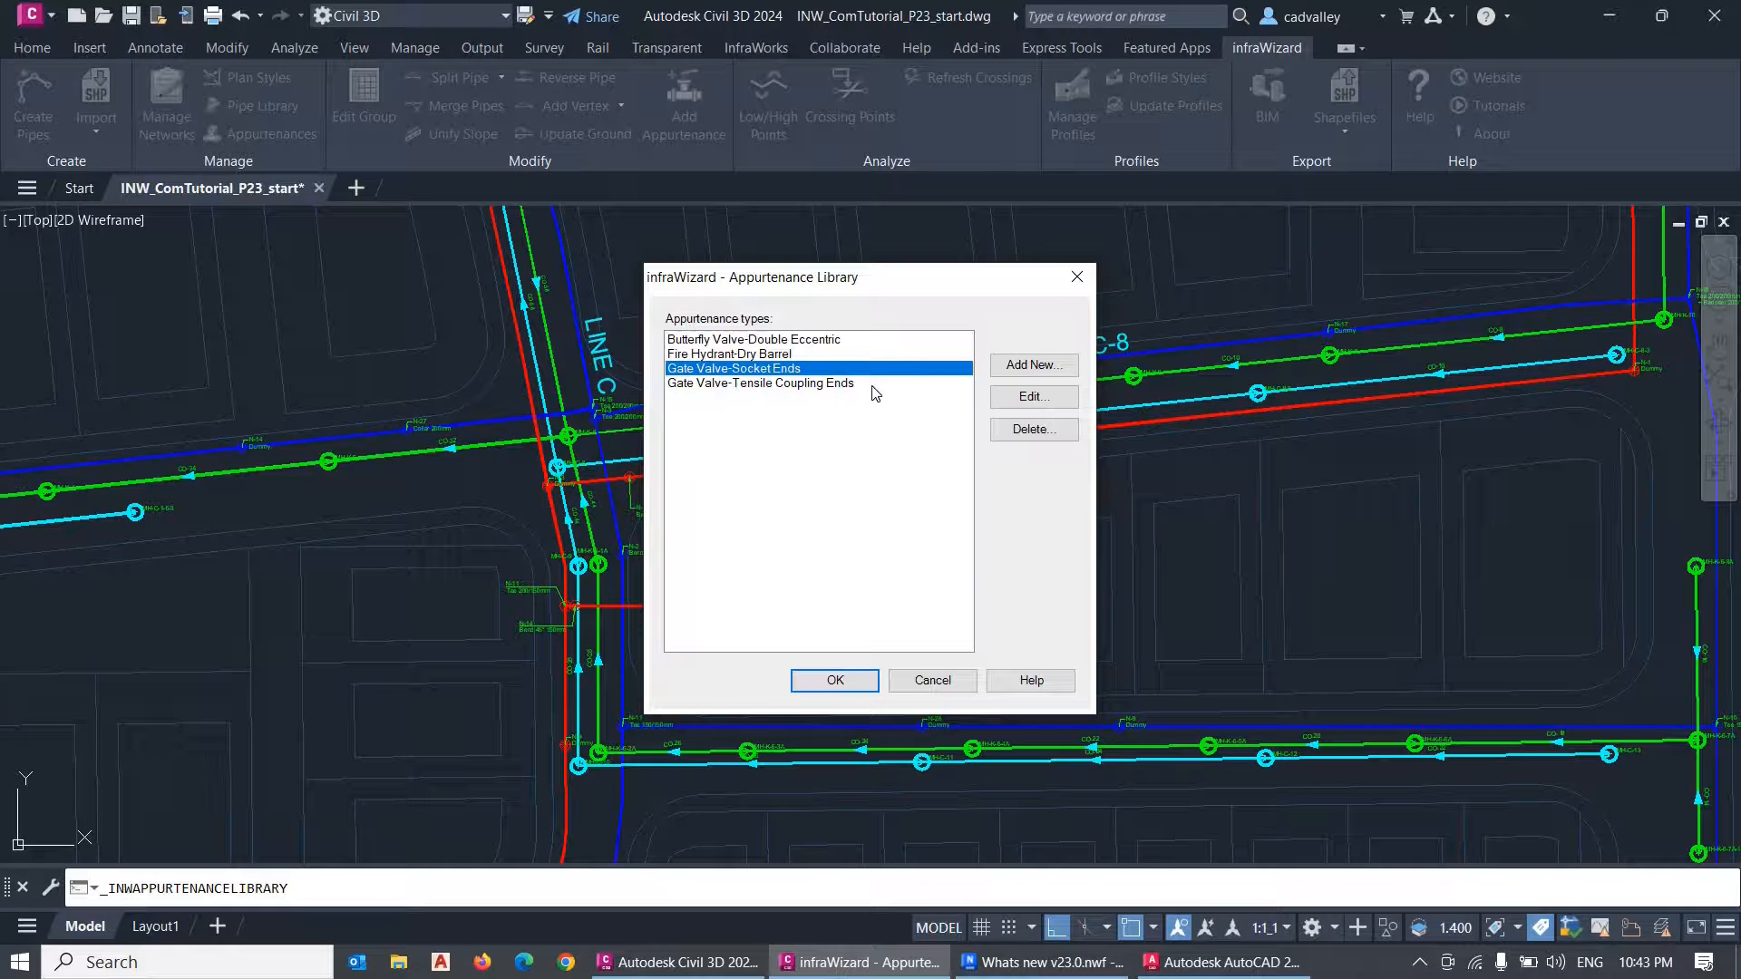
click(759, 383)
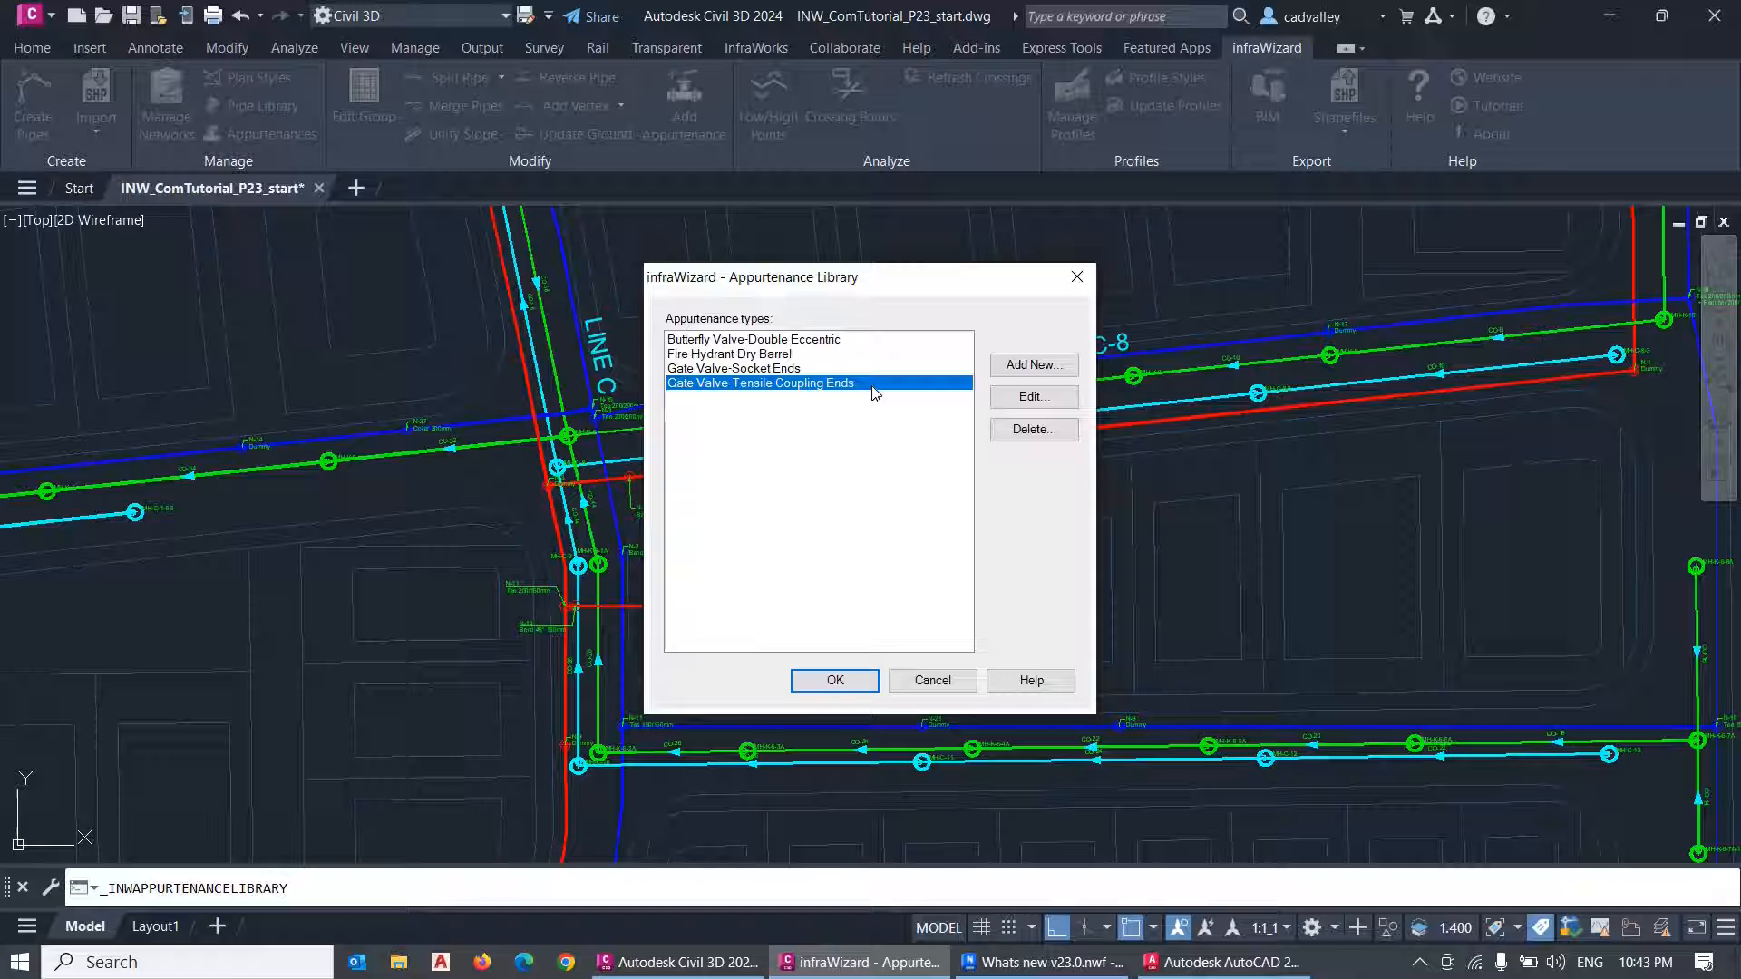
mouse_move(896, 468)
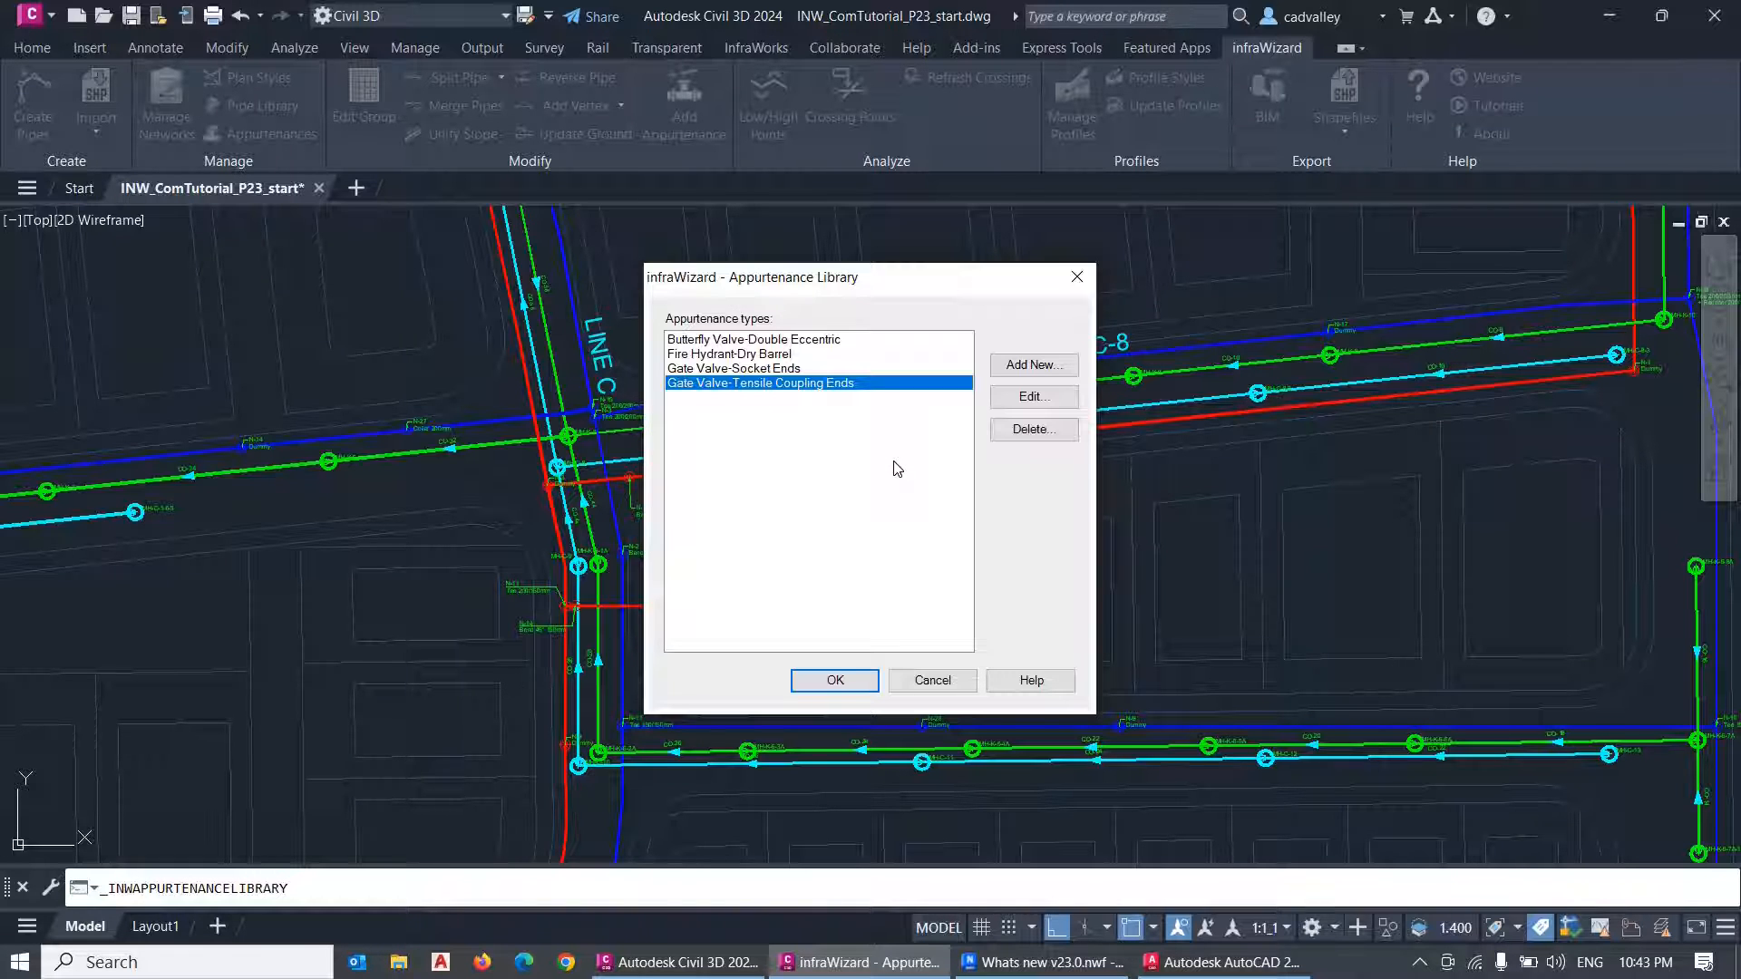
Start adding a new appurtenance type and cancel, keeping the library at four types.
click(1032, 365)
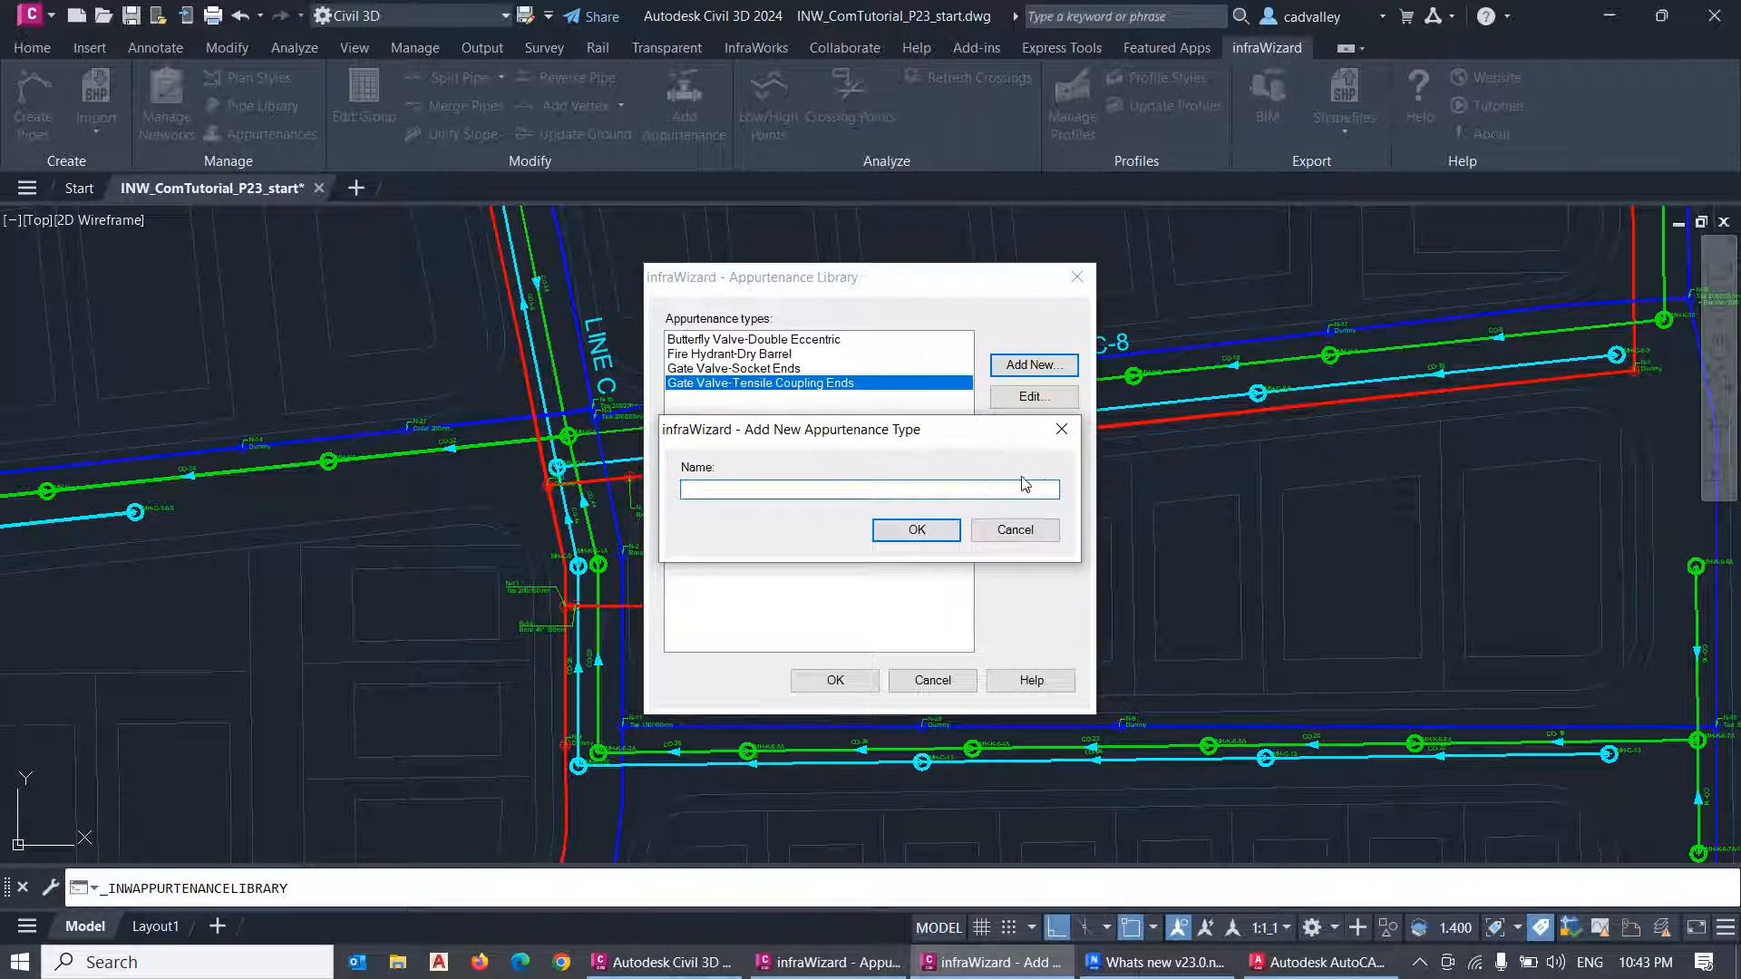
click(1012, 530)
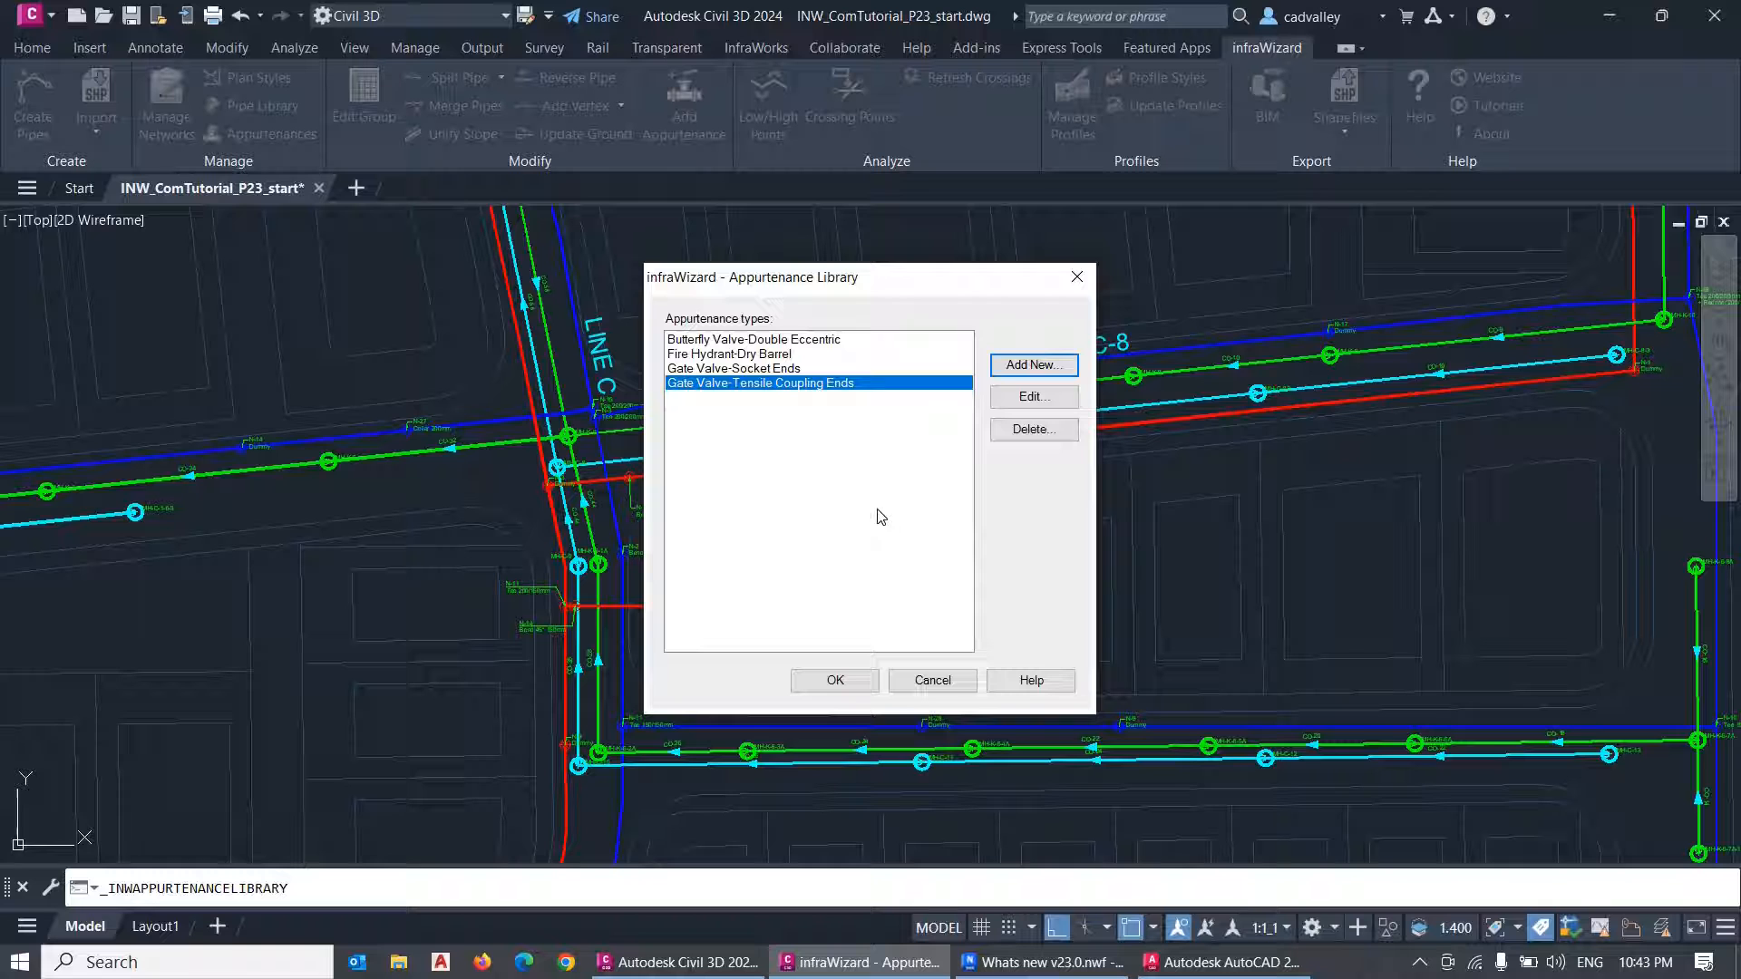
mouse_move(870, 504)
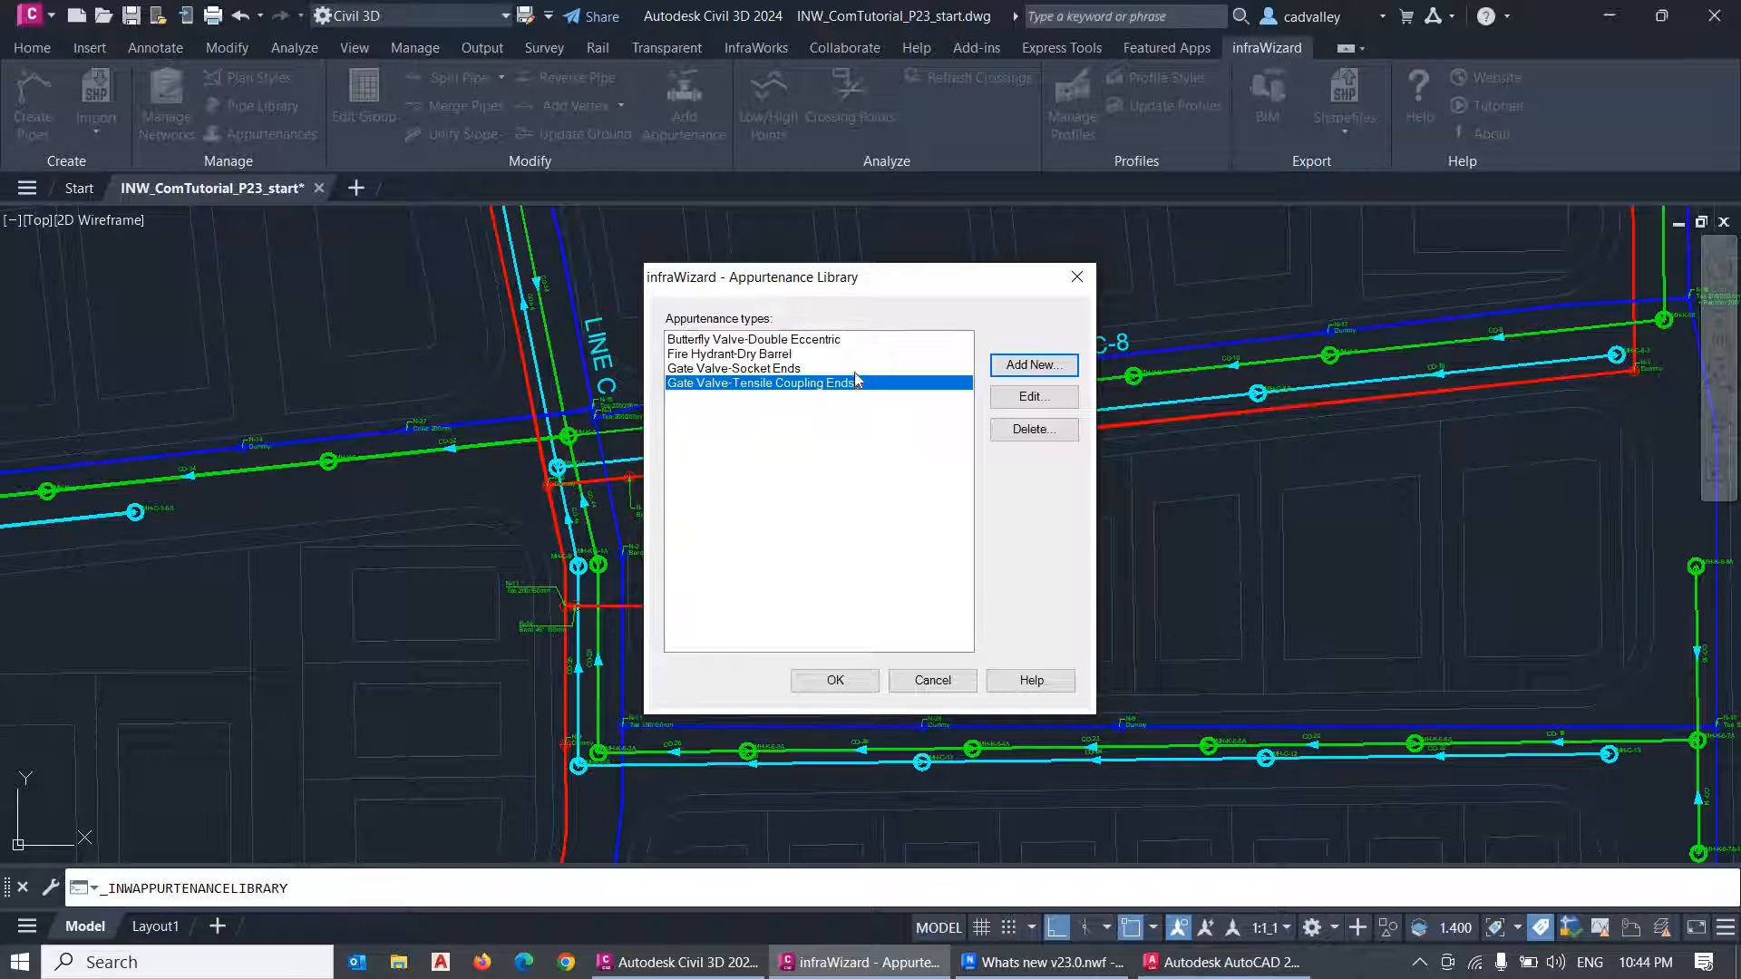
Review the Gate Valve-Socket Ends general properties: name, PN16 description, Ductile Iron material, AVK manufacturer.
click(1032, 397)
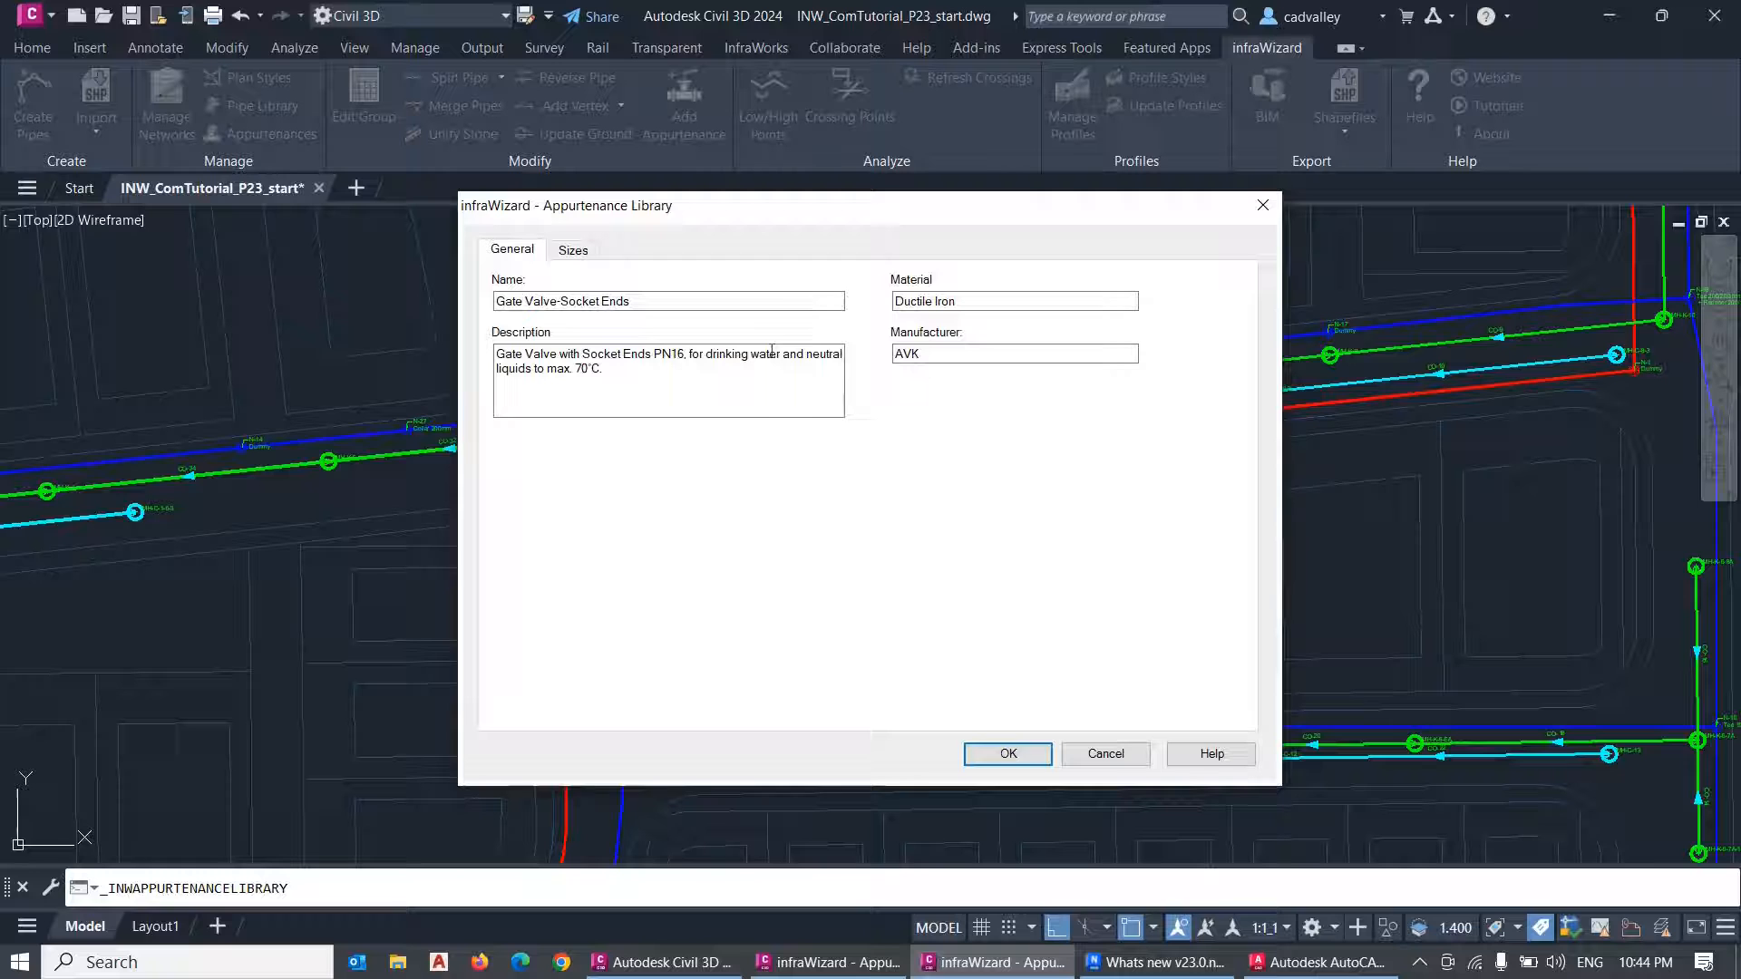
click(670, 301)
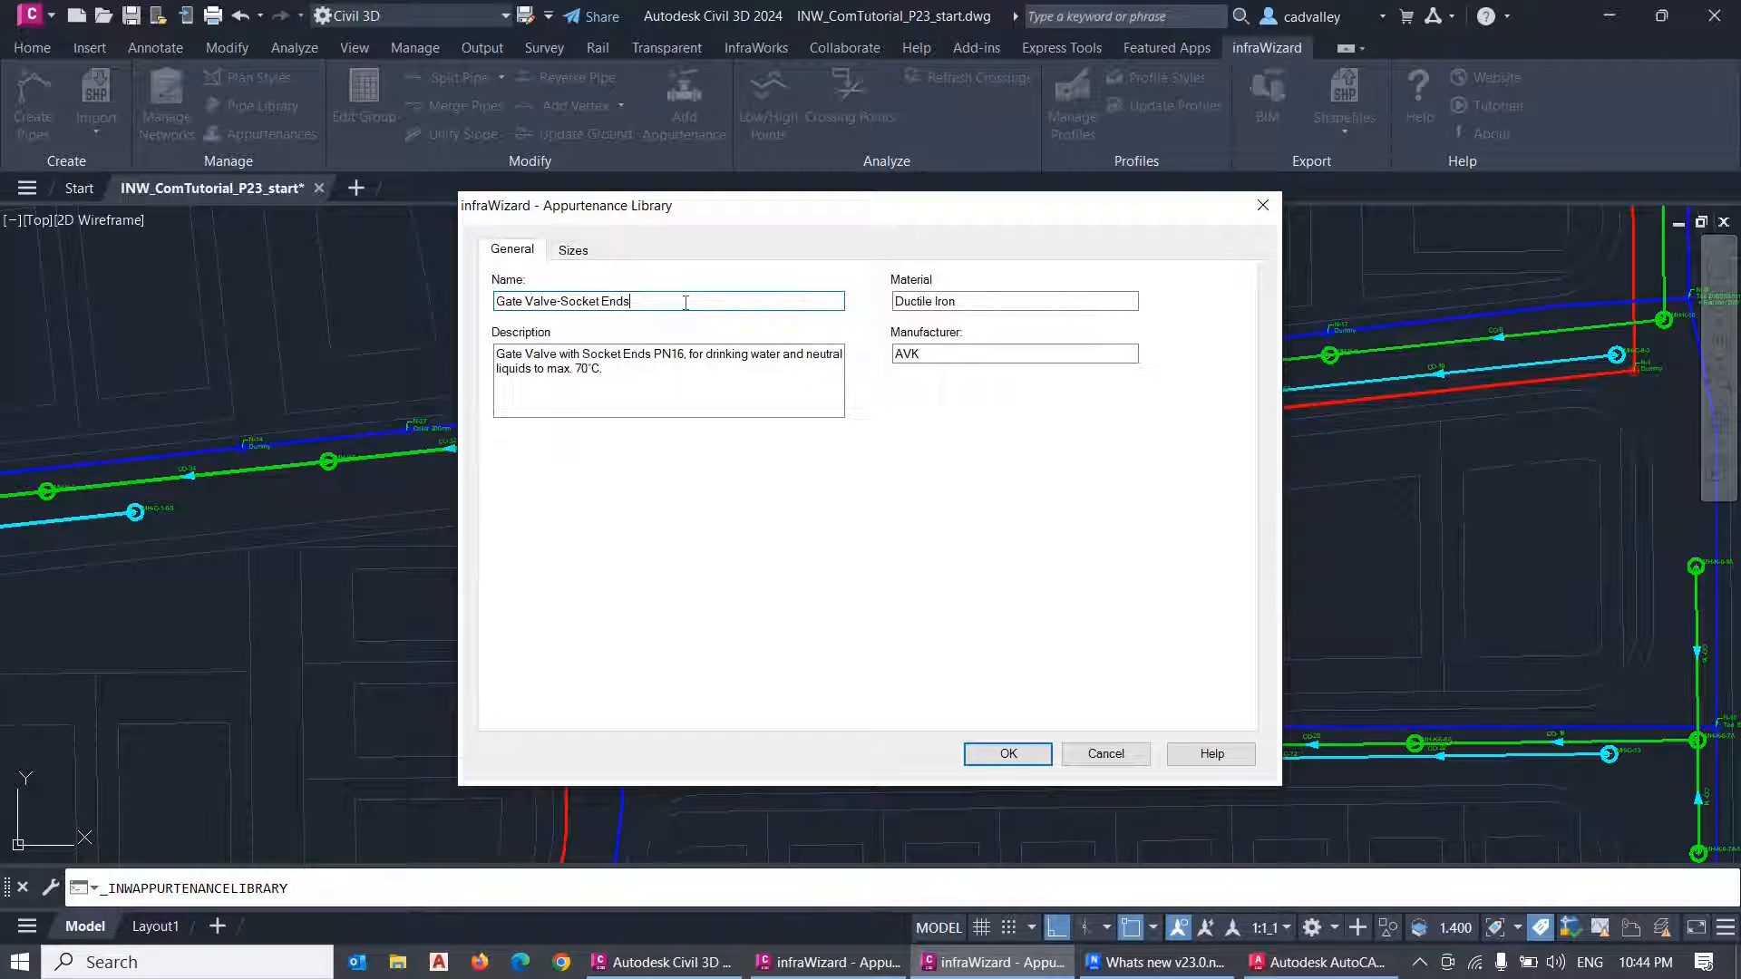
click(669, 377)
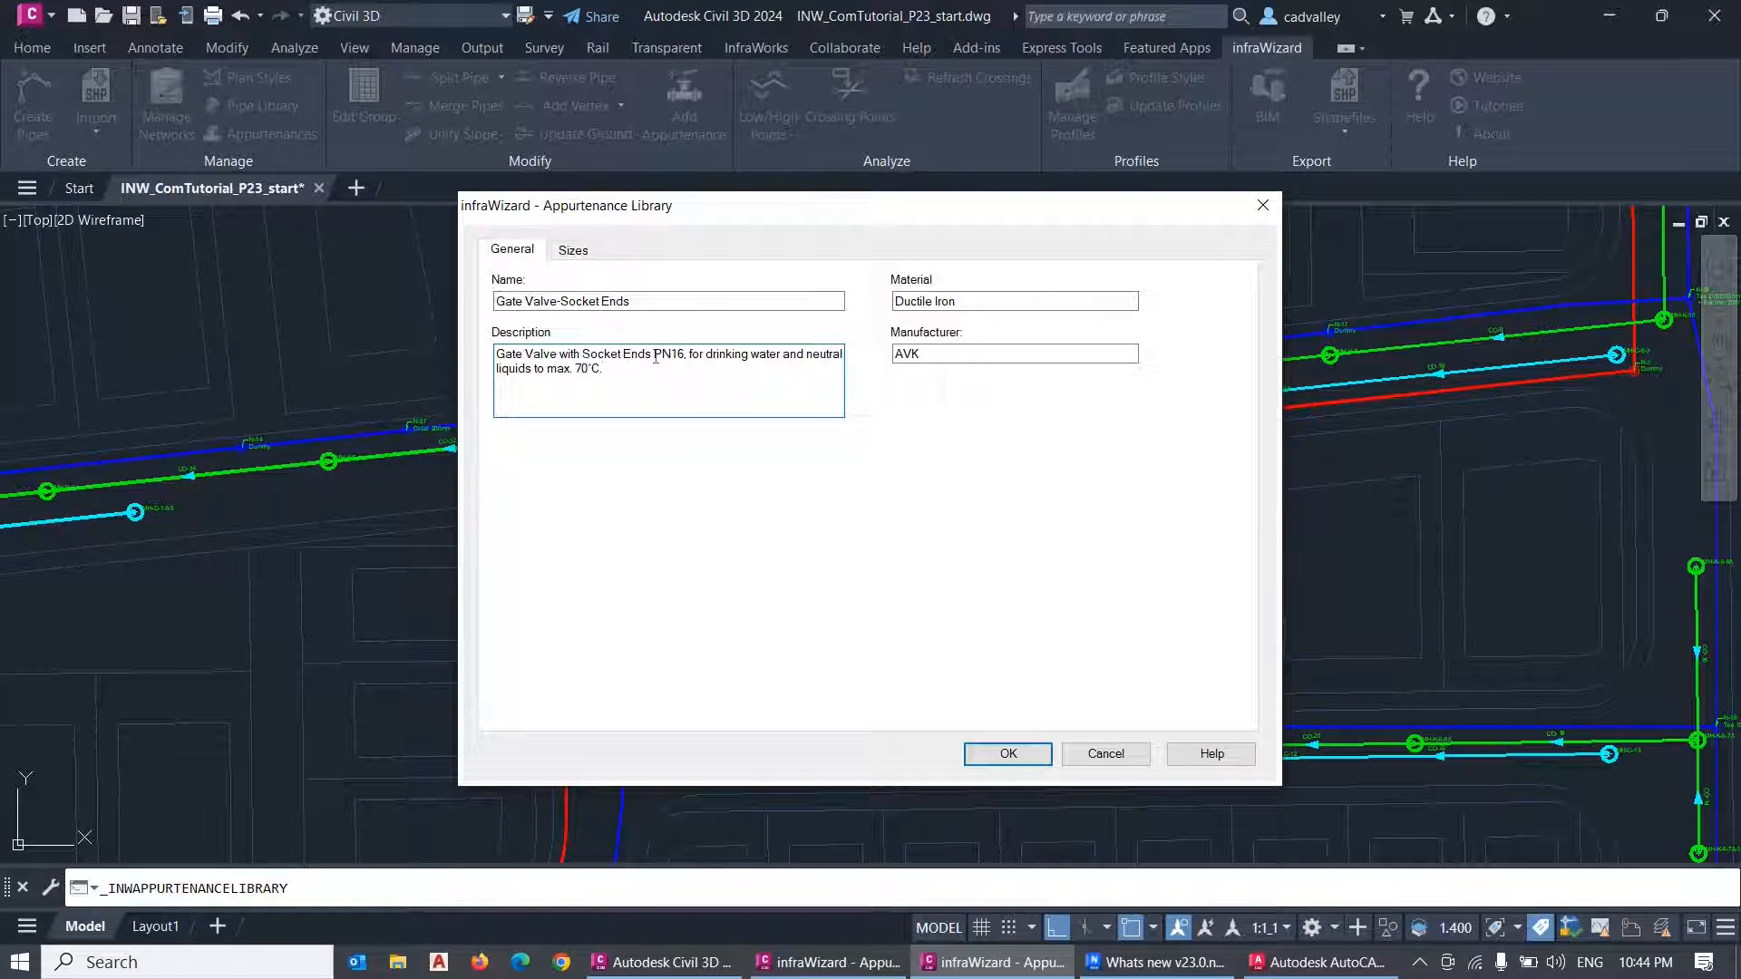
double_click(669, 354)
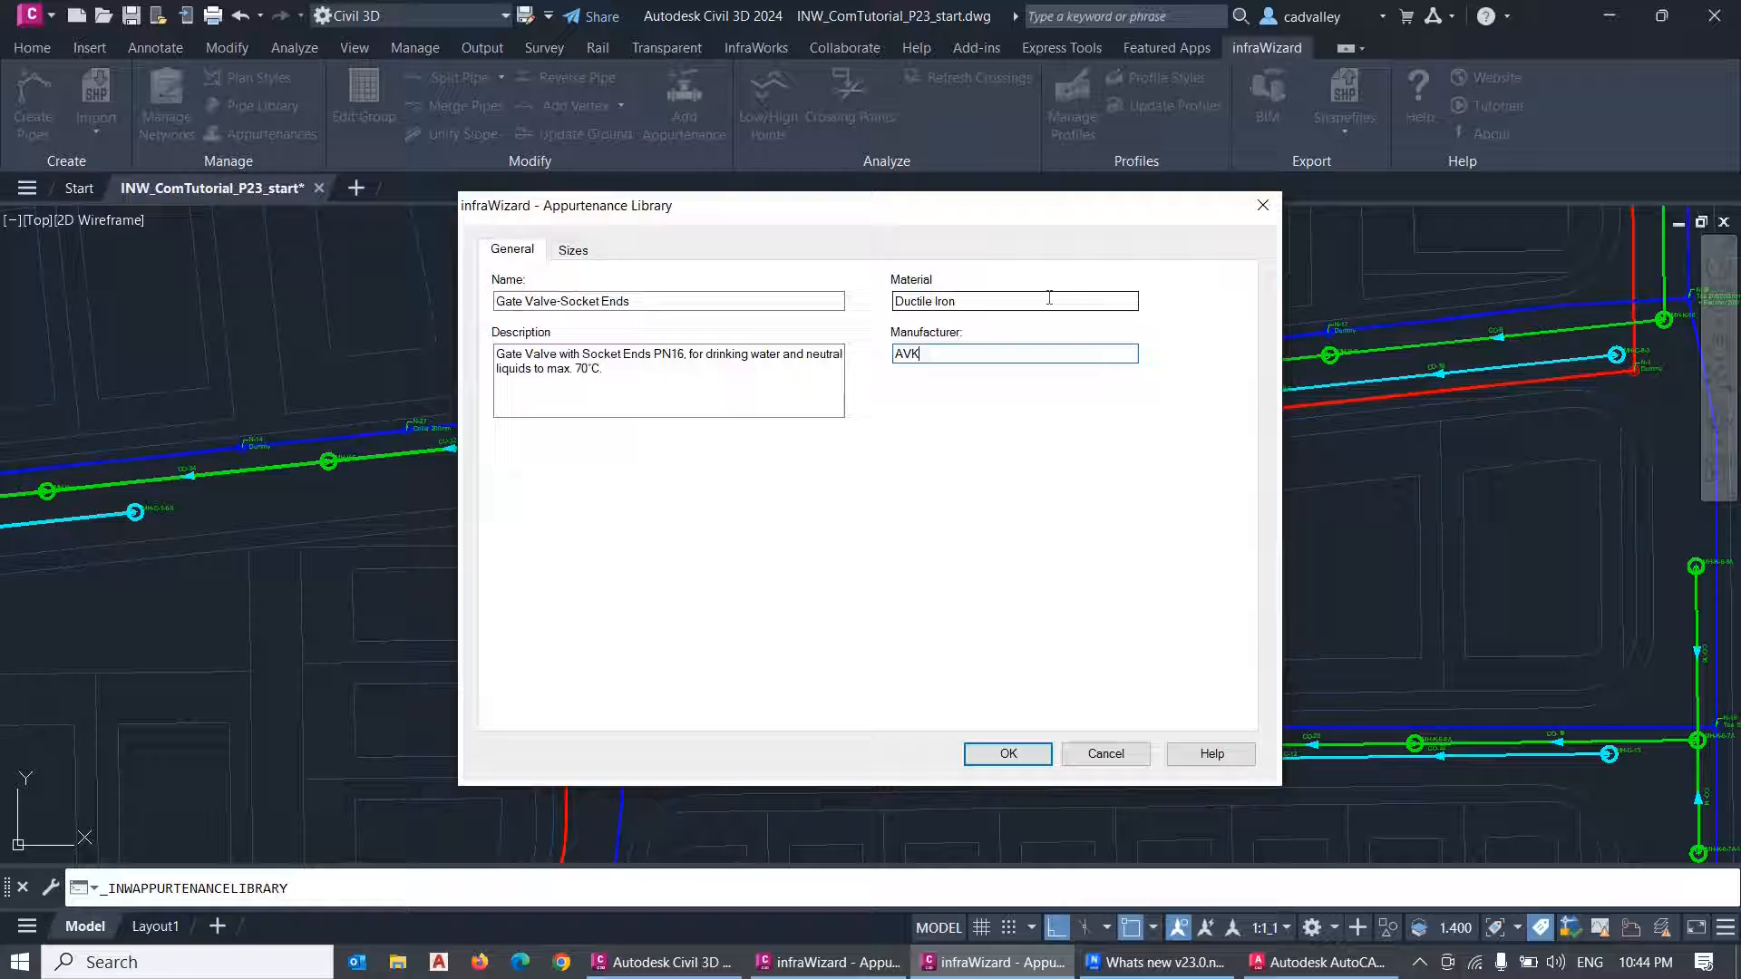
mouse_move(1075, 413)
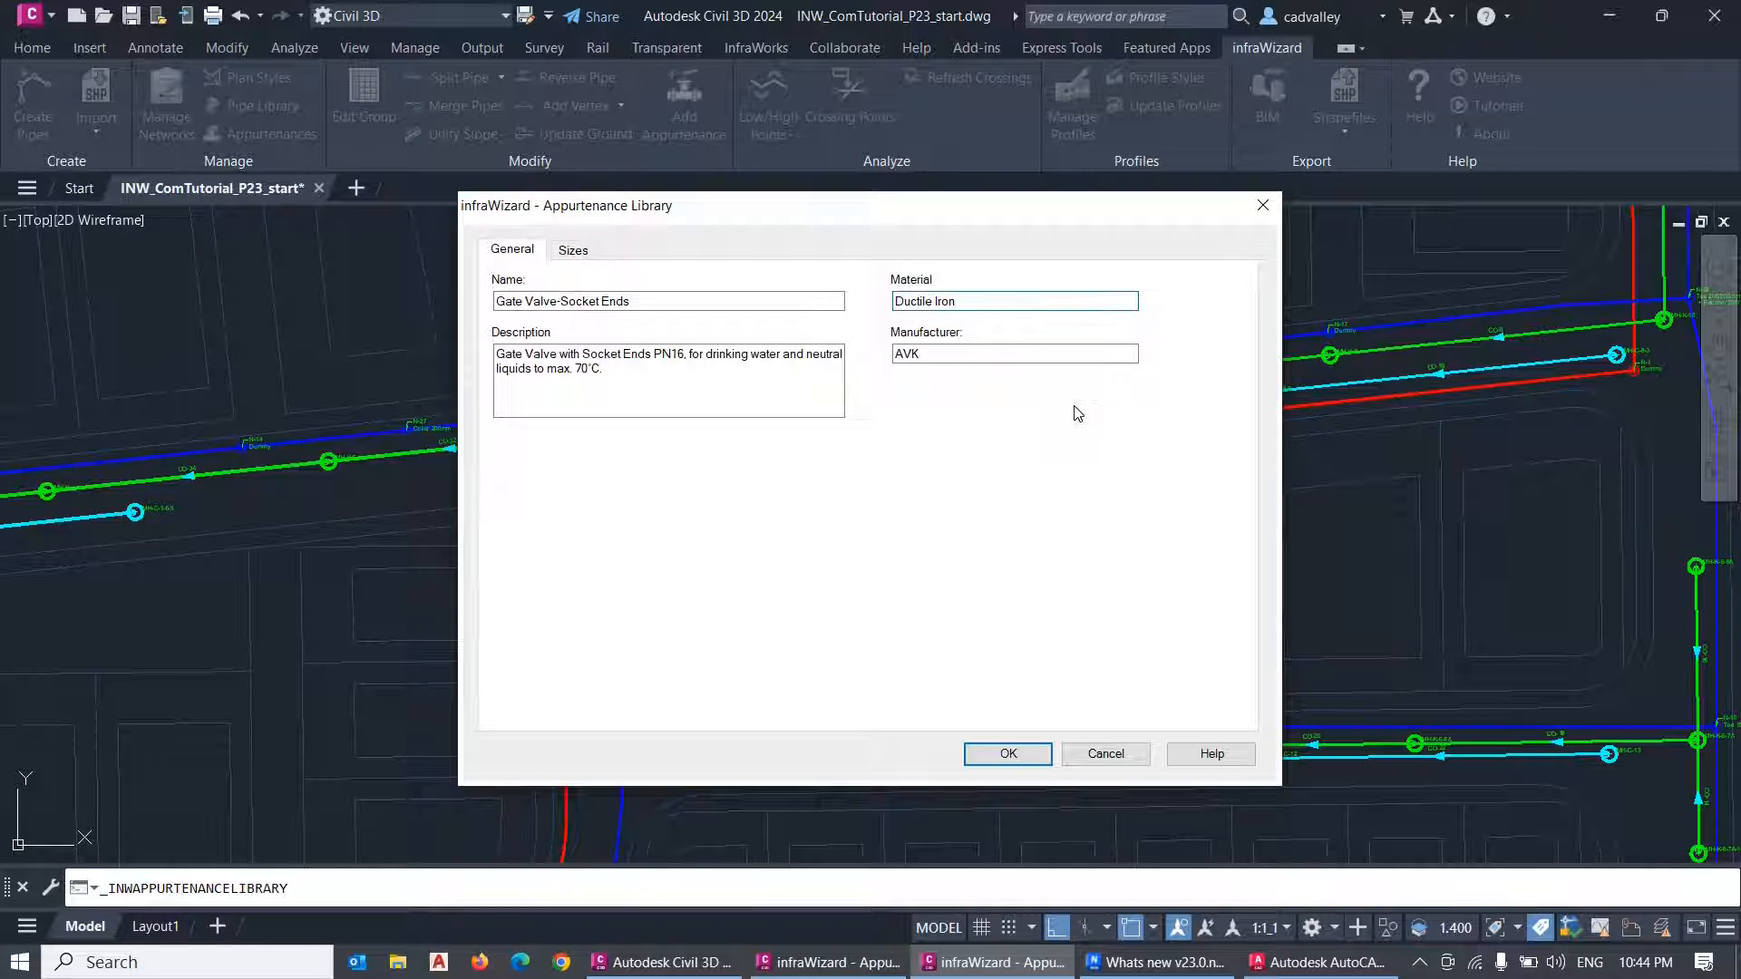
click(1012, 301)
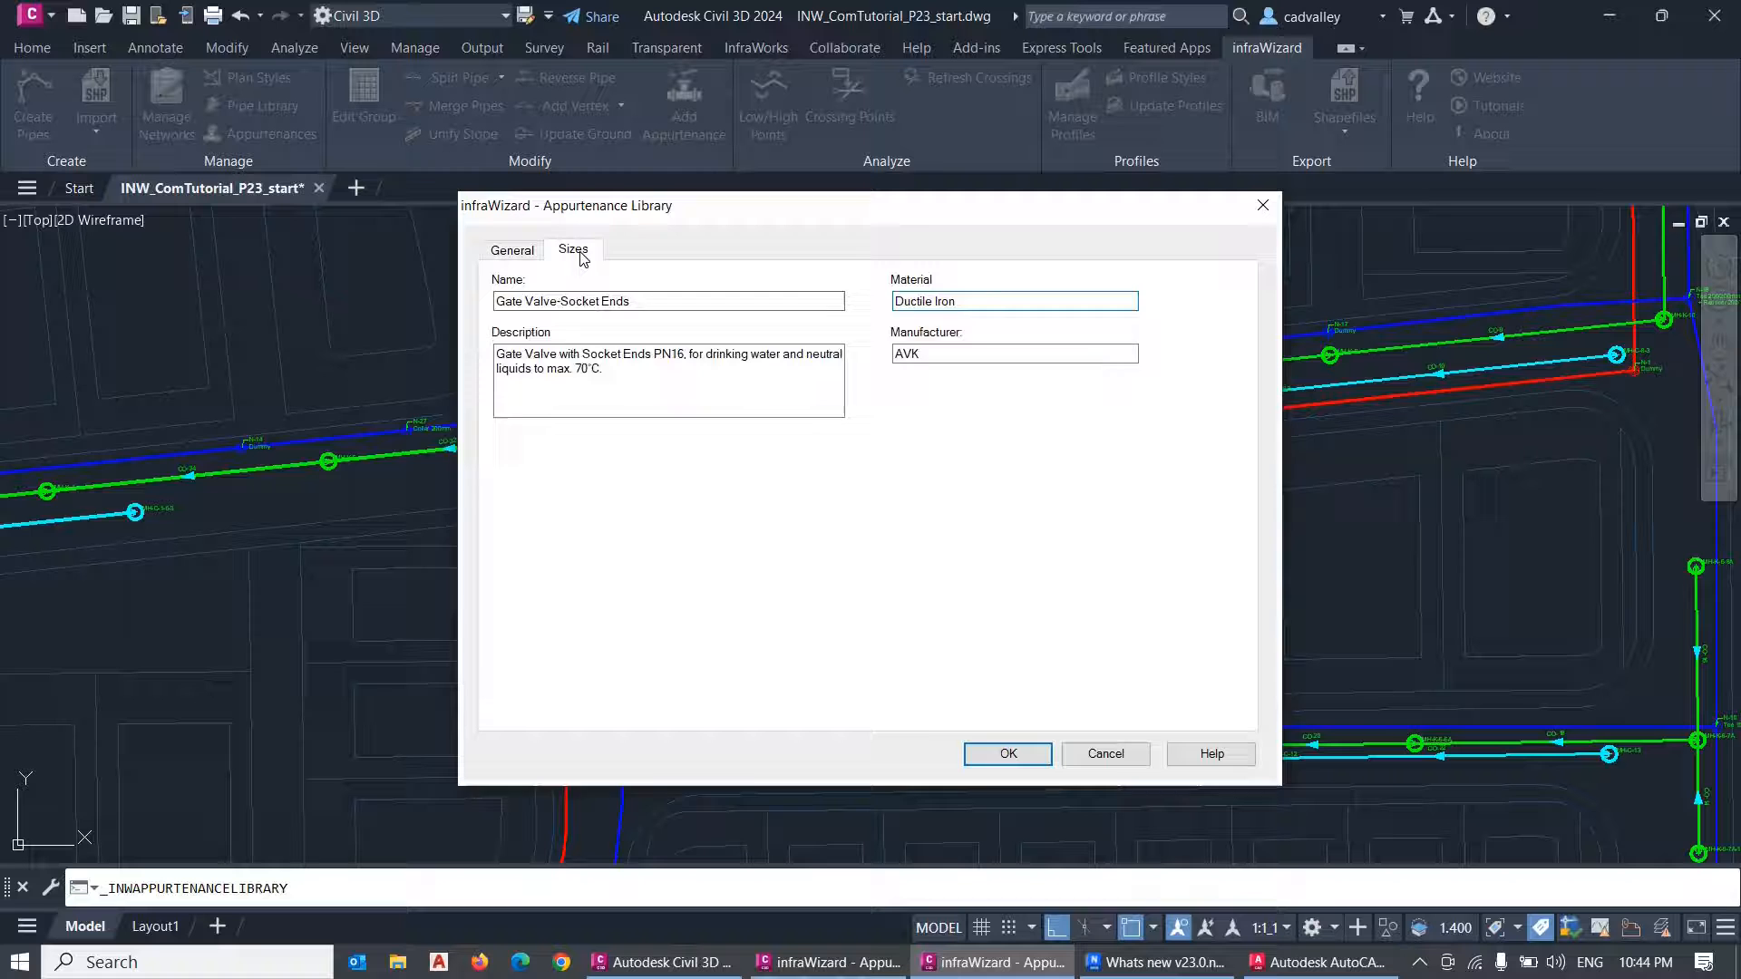
click(573, 248)
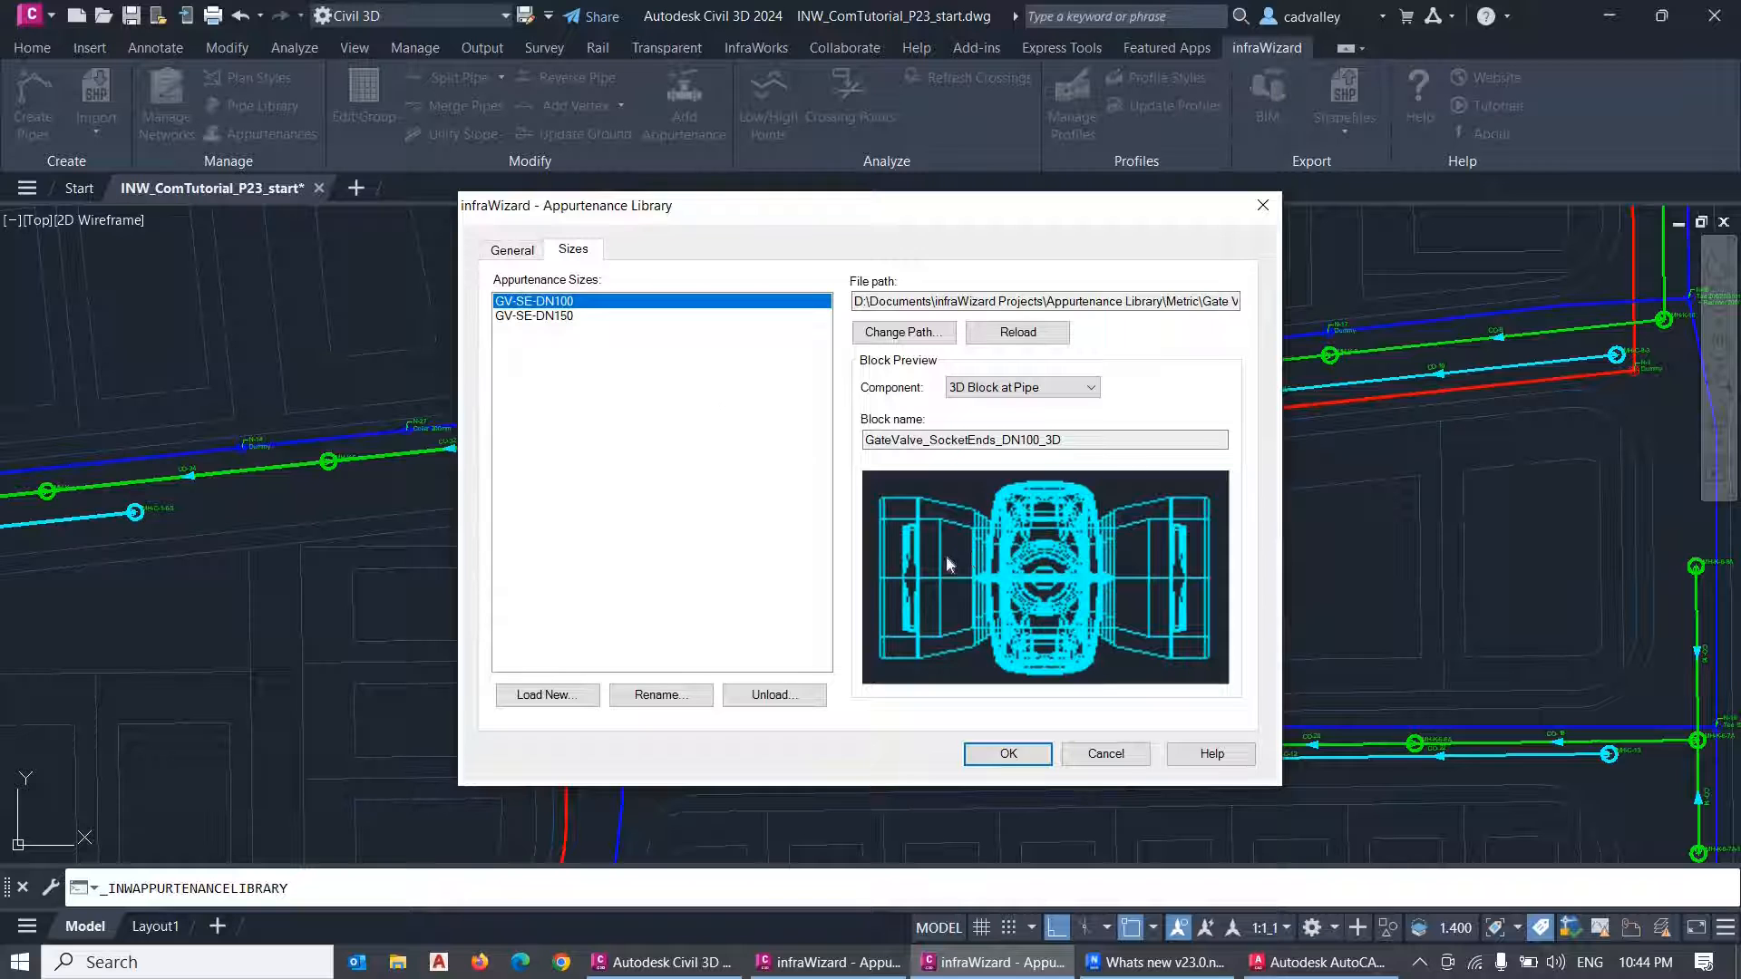
mouse_move(744, 372)
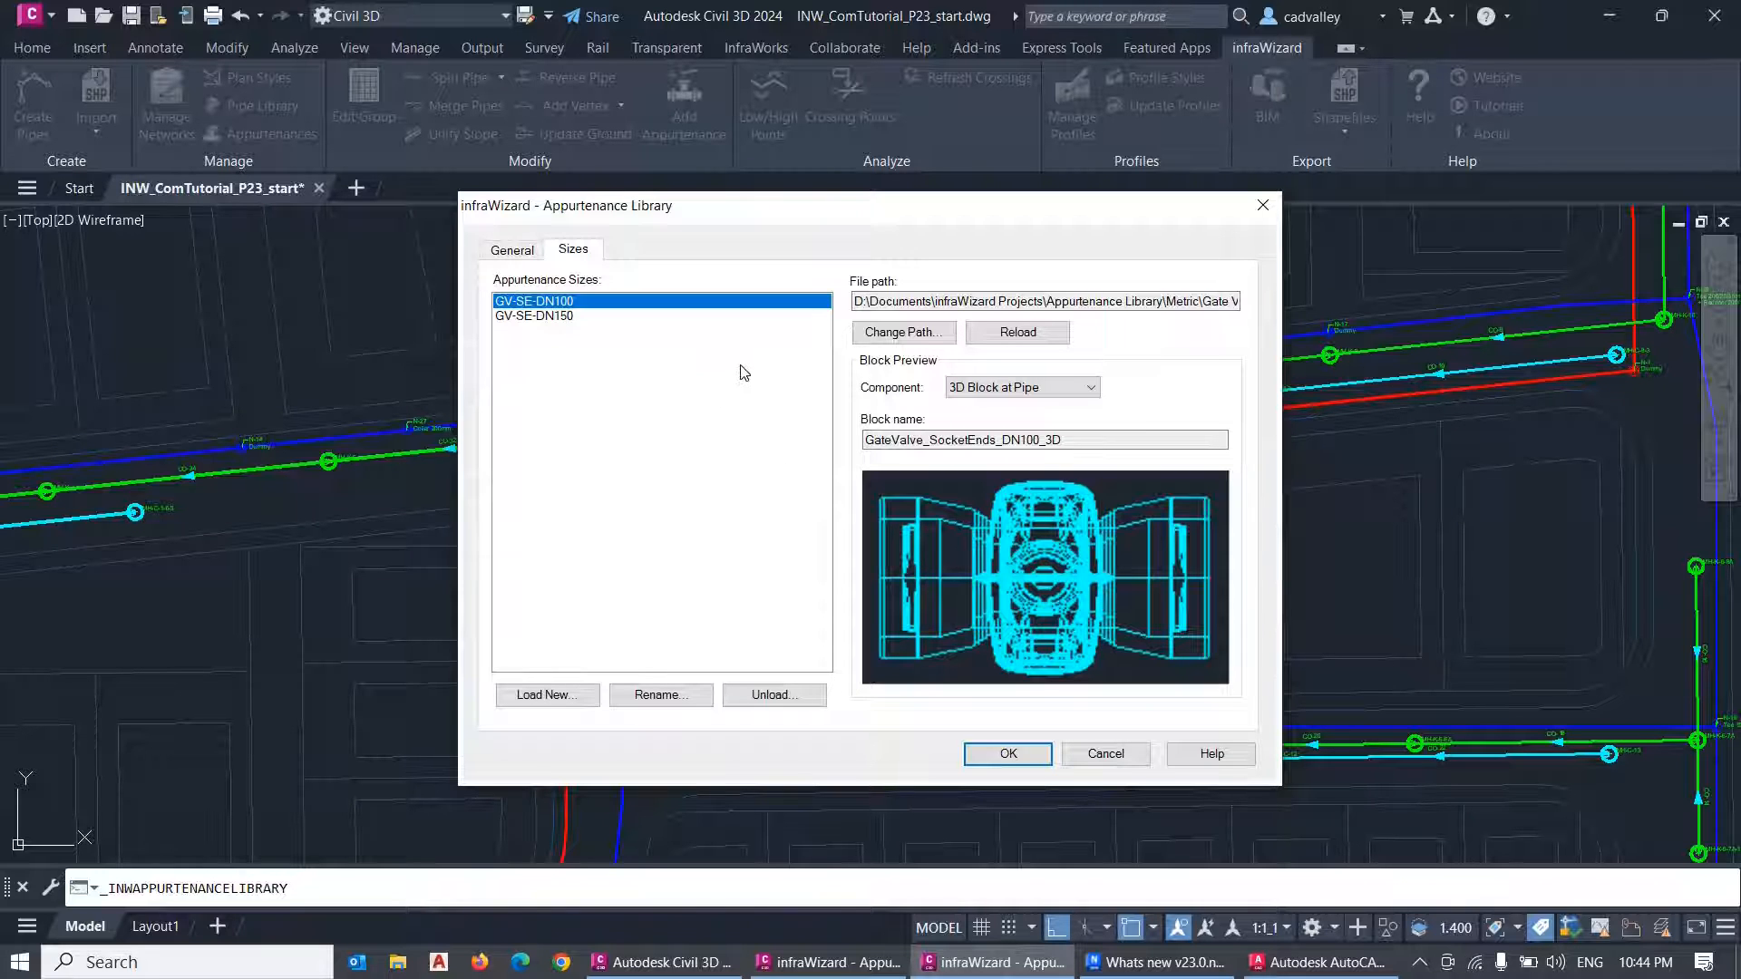
mouse_move(756, 519)
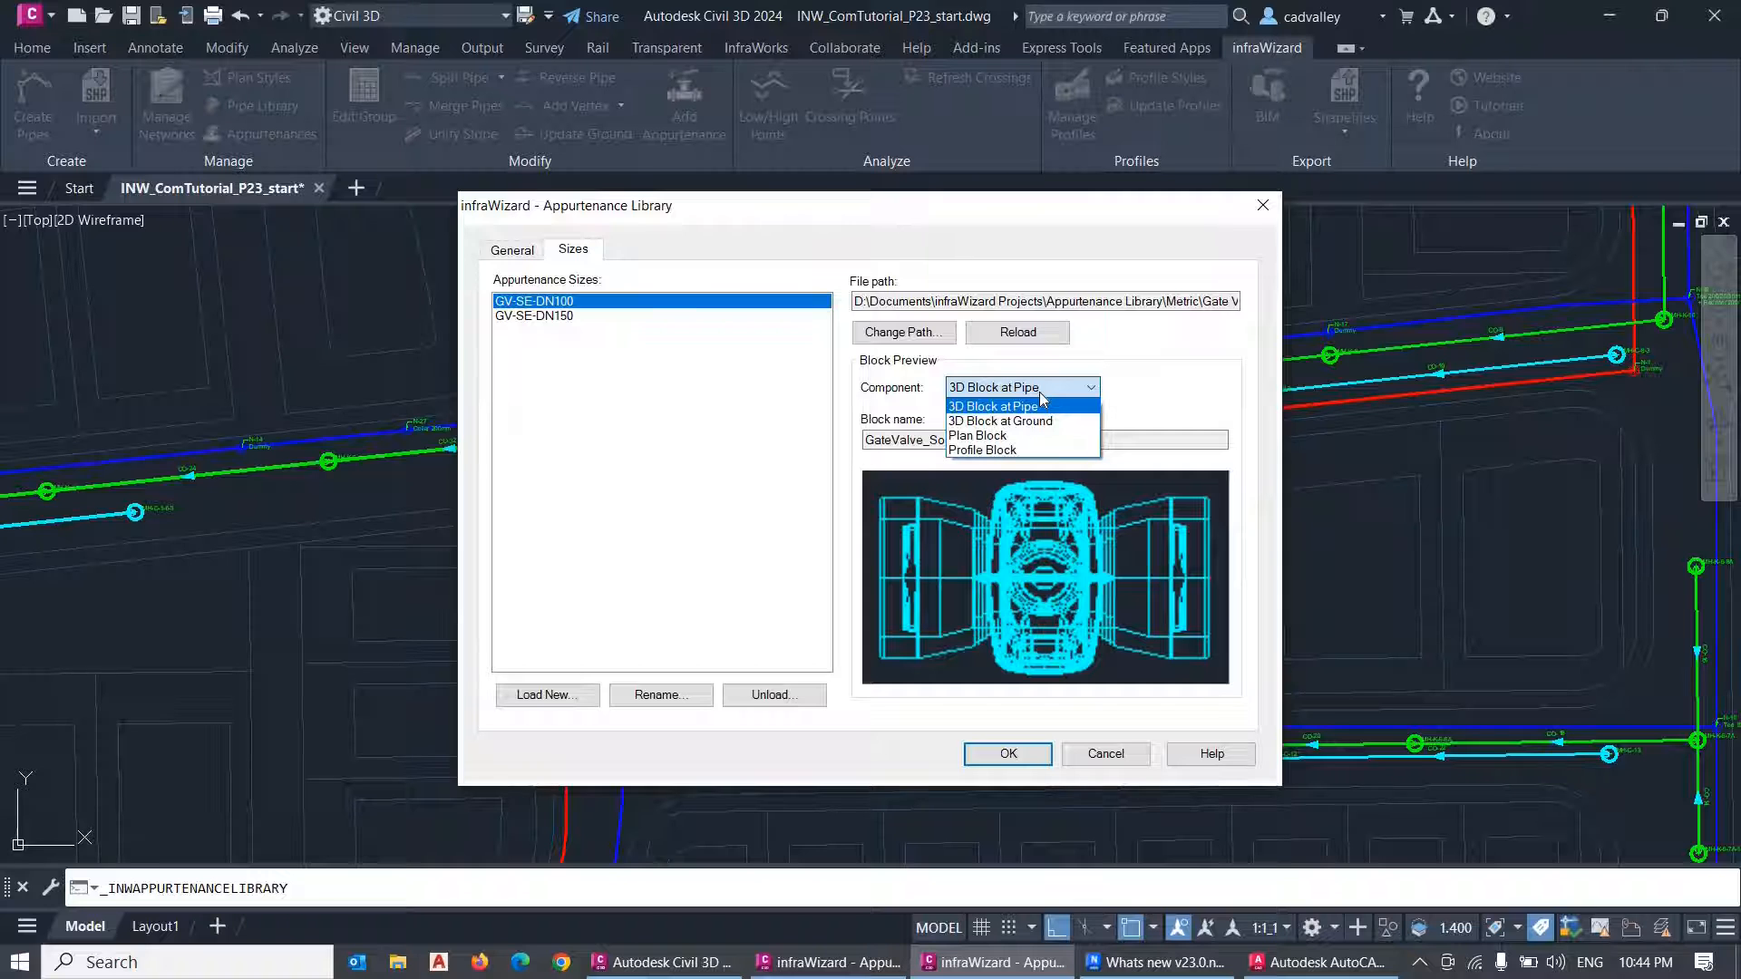
mouse_move(1026, 435)
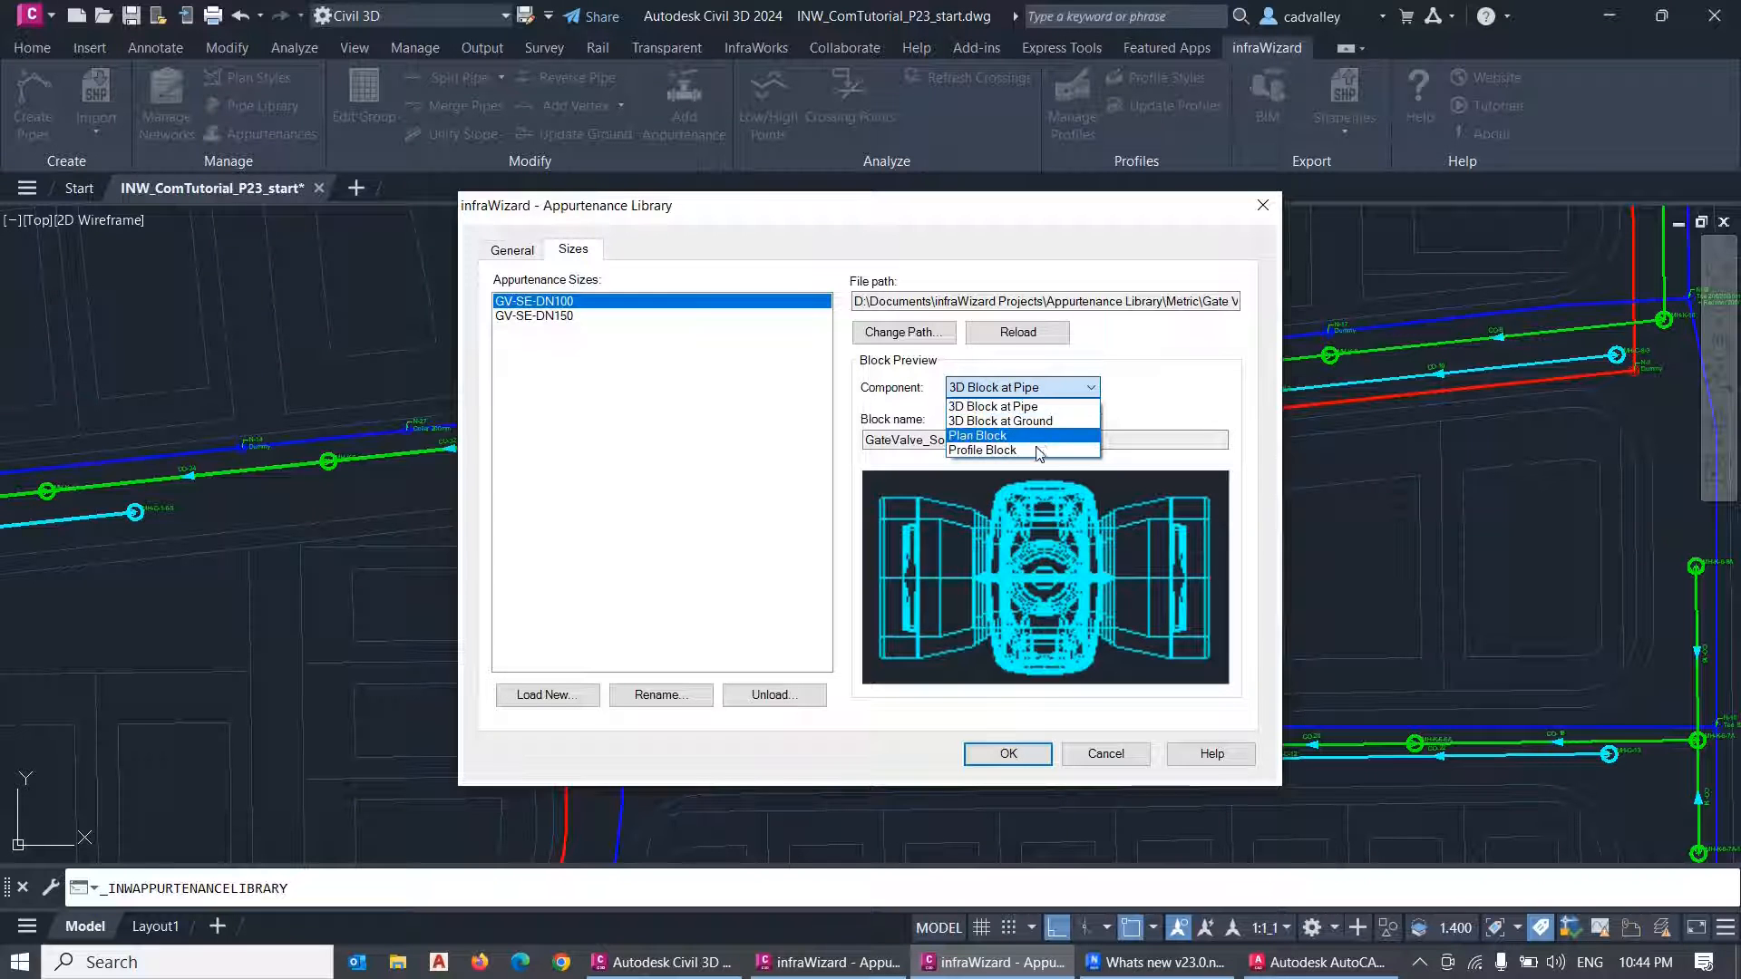
mouse_move(992, 407)
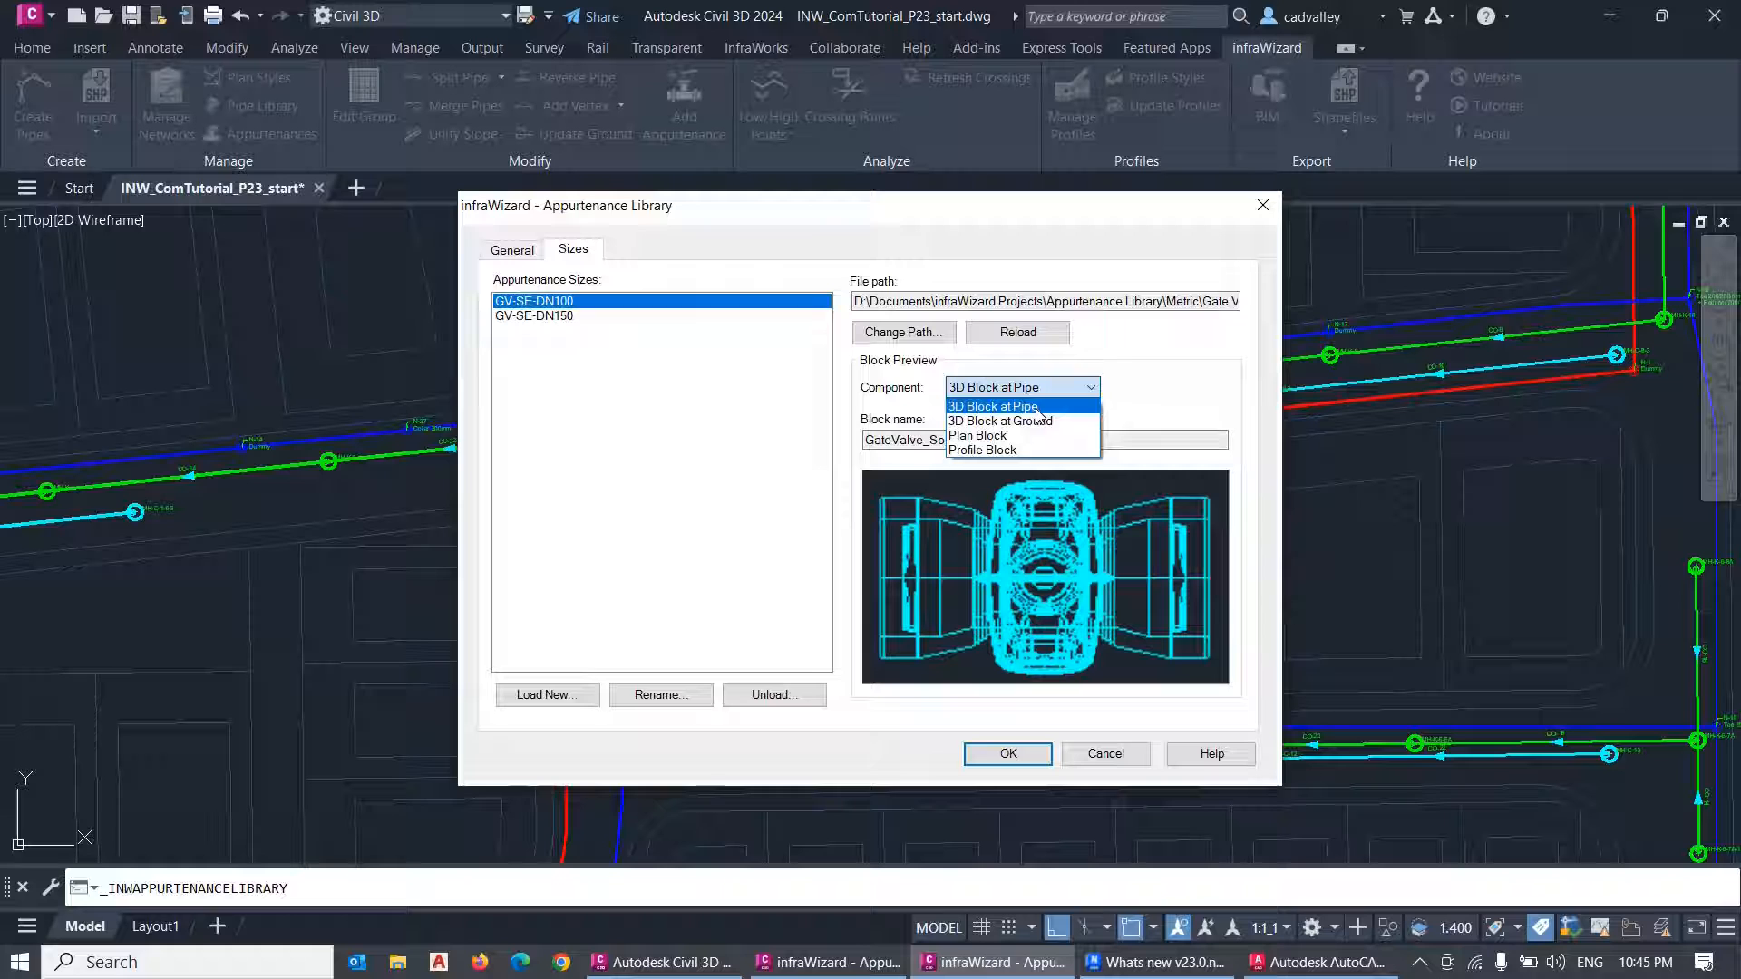
click(992, 405)
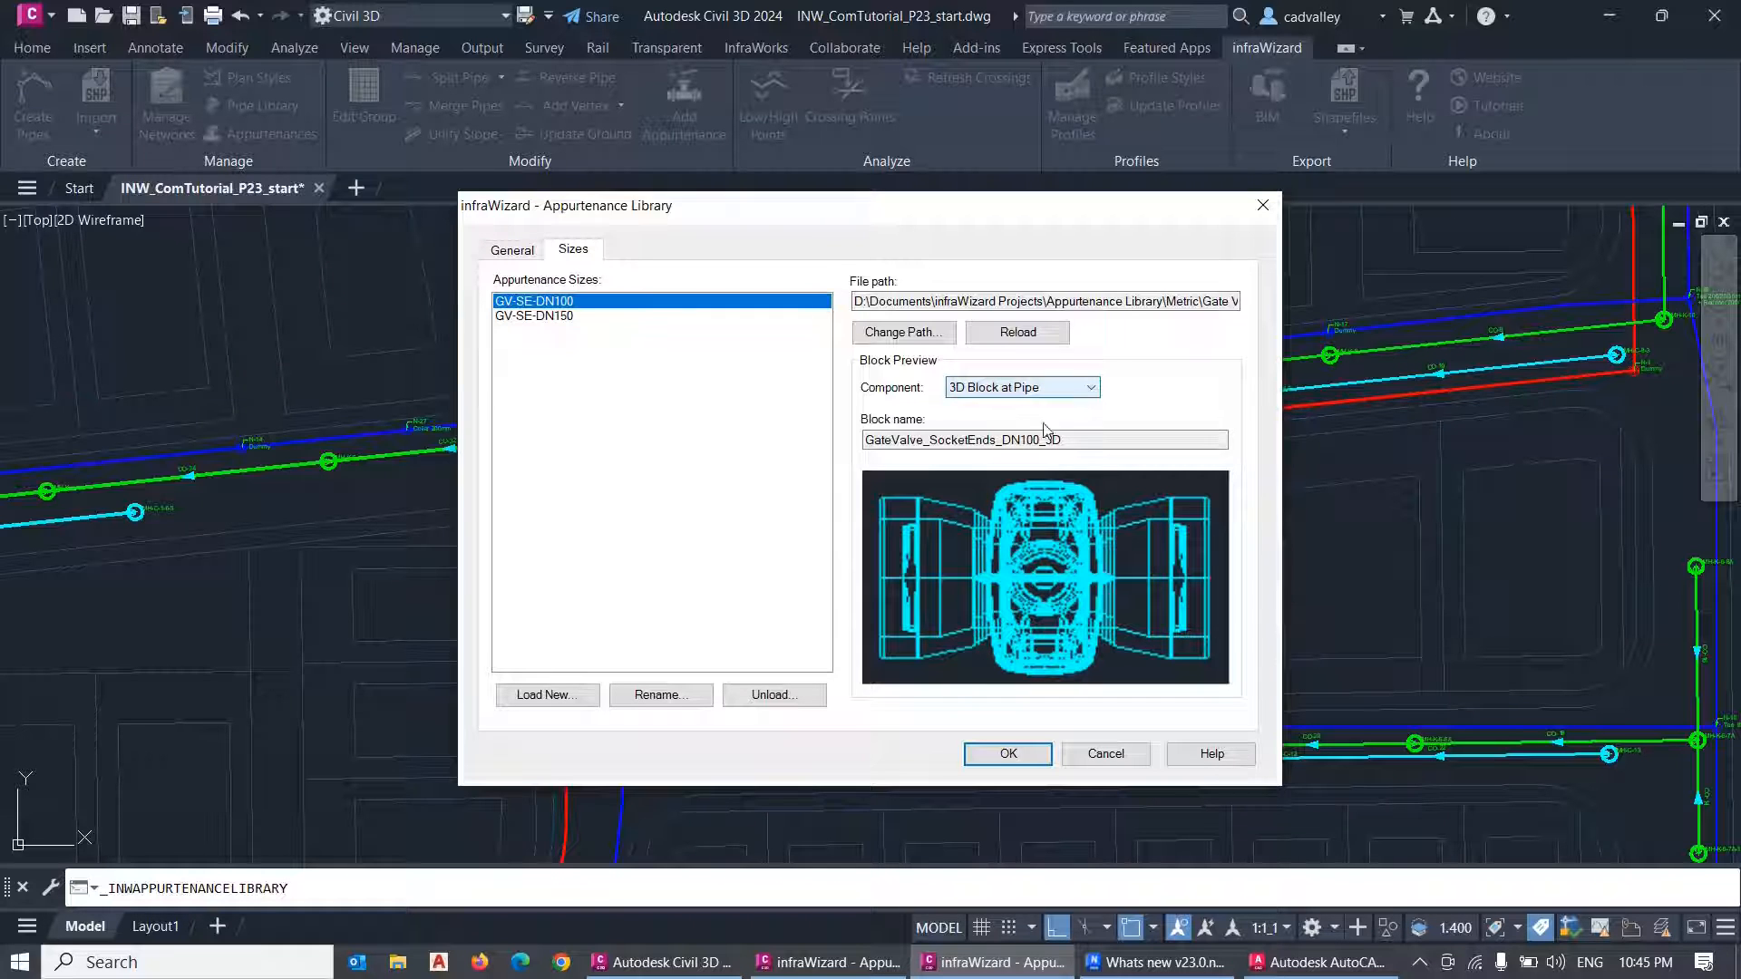
mouse_move(811, 434)
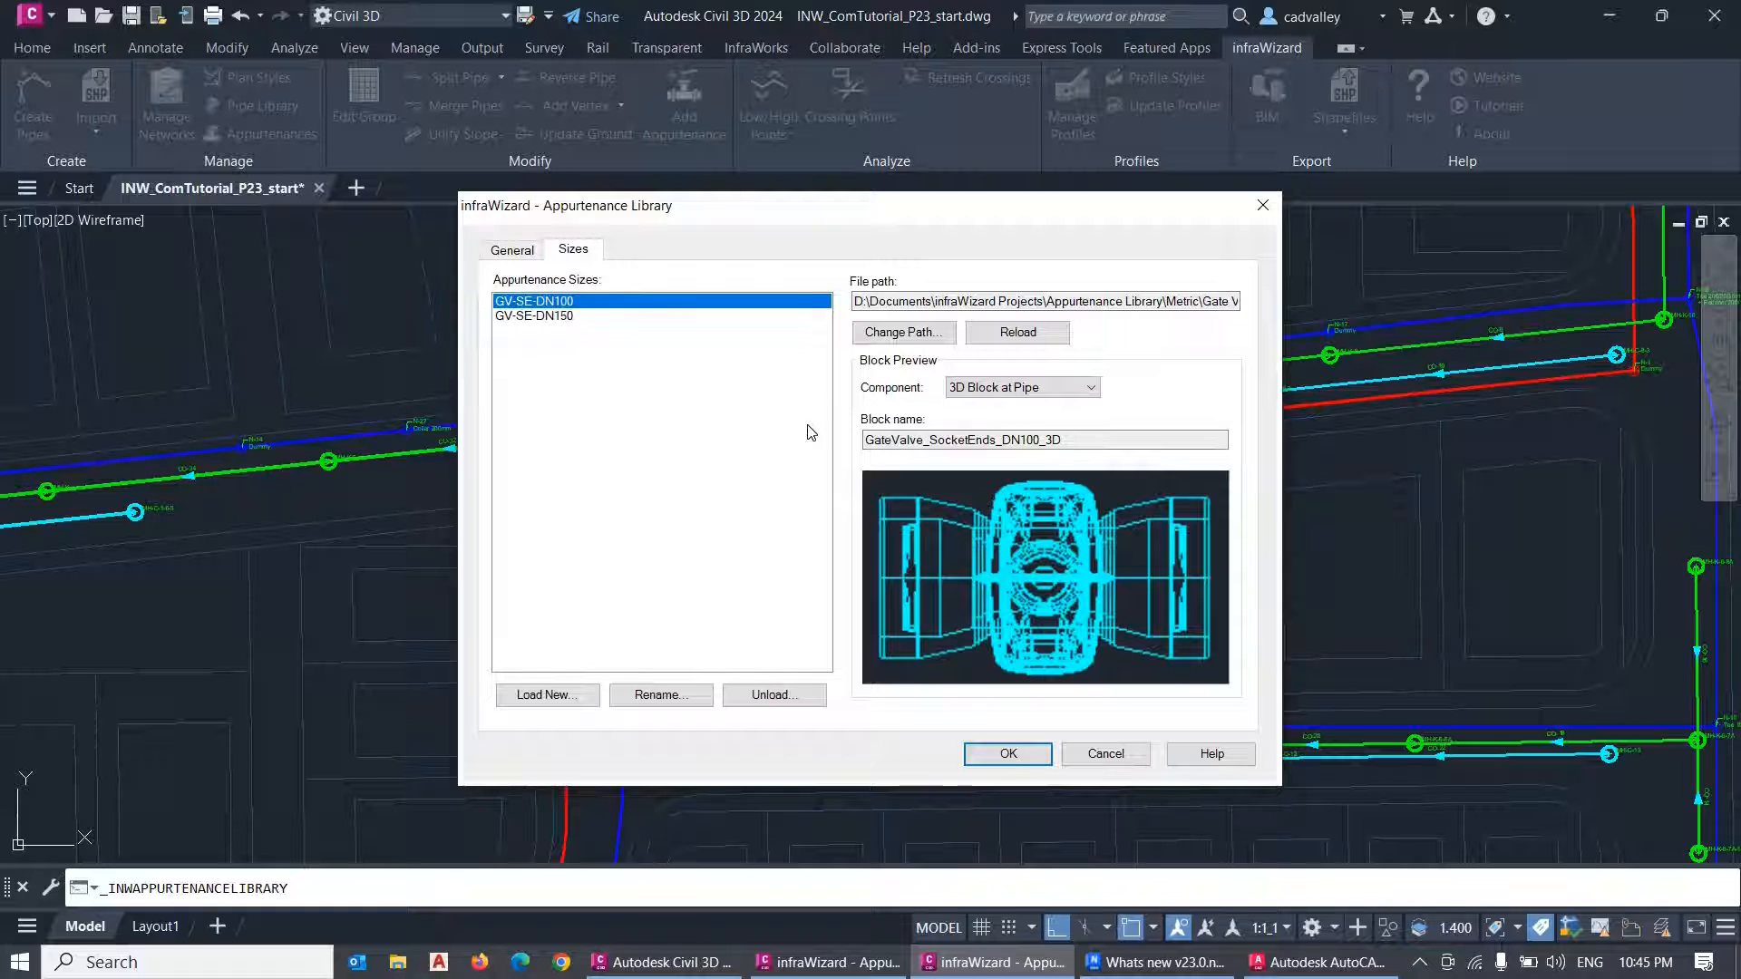
mouse_move(546, 695)
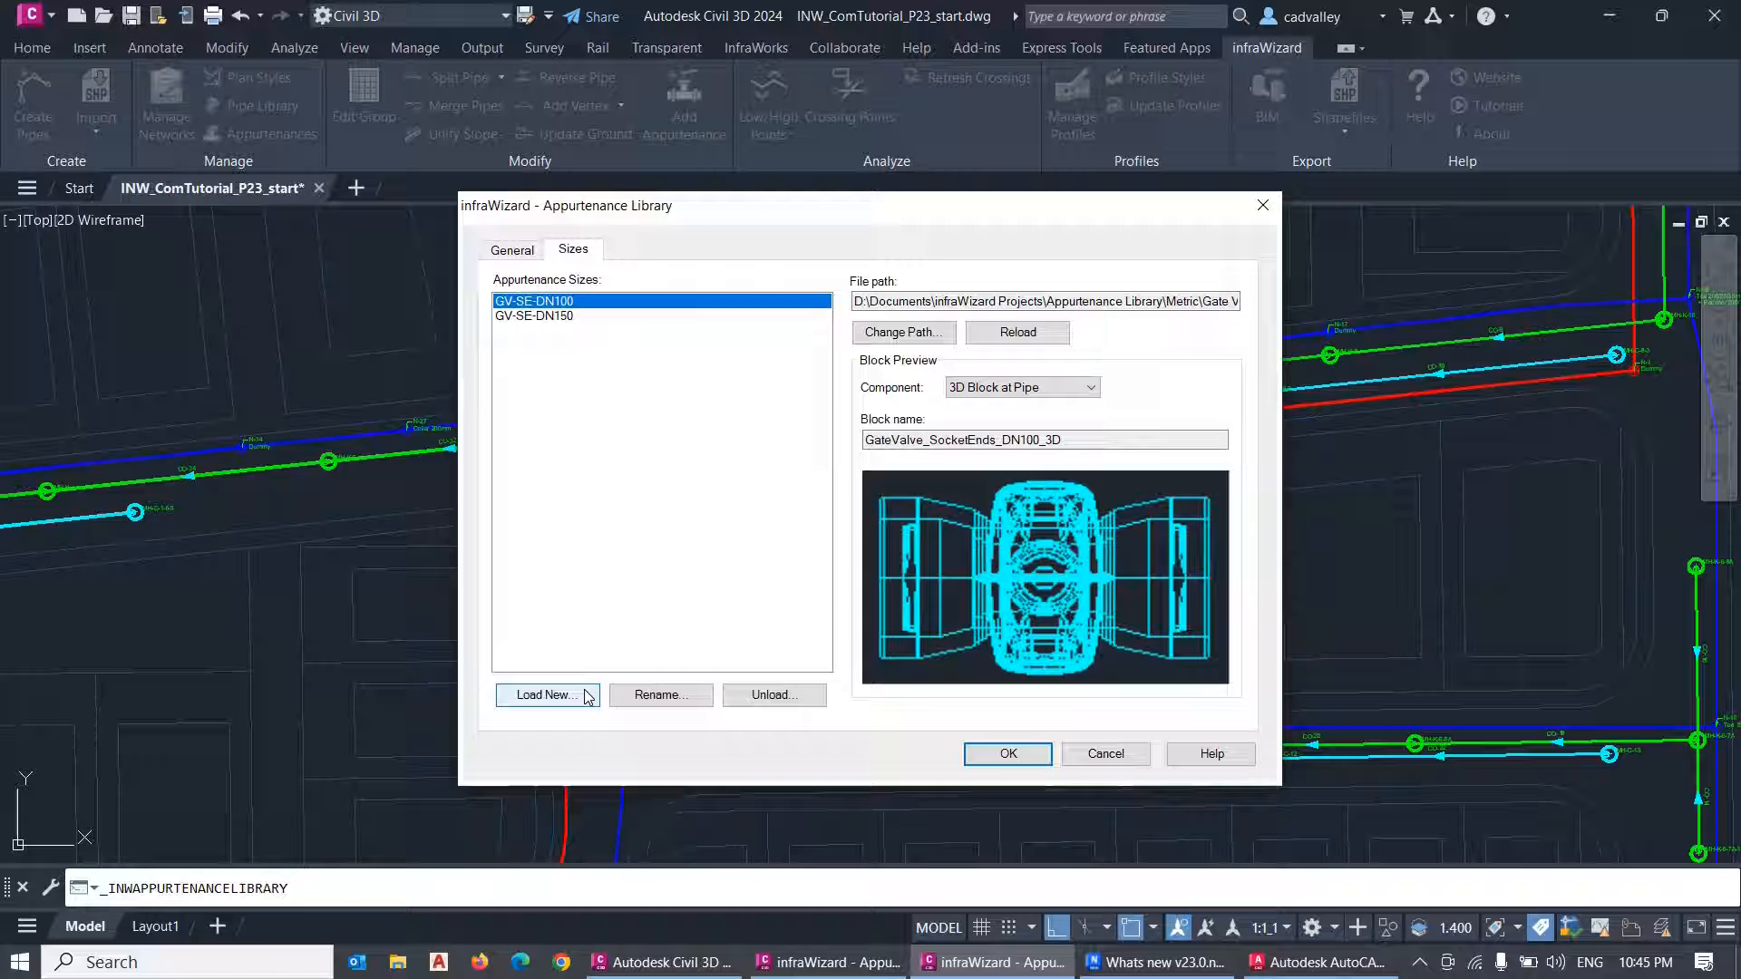
Start Load New size, check the drawings folder path and browse the GV-SE-DN80/DN150/DN200 files.
click(542, 695)
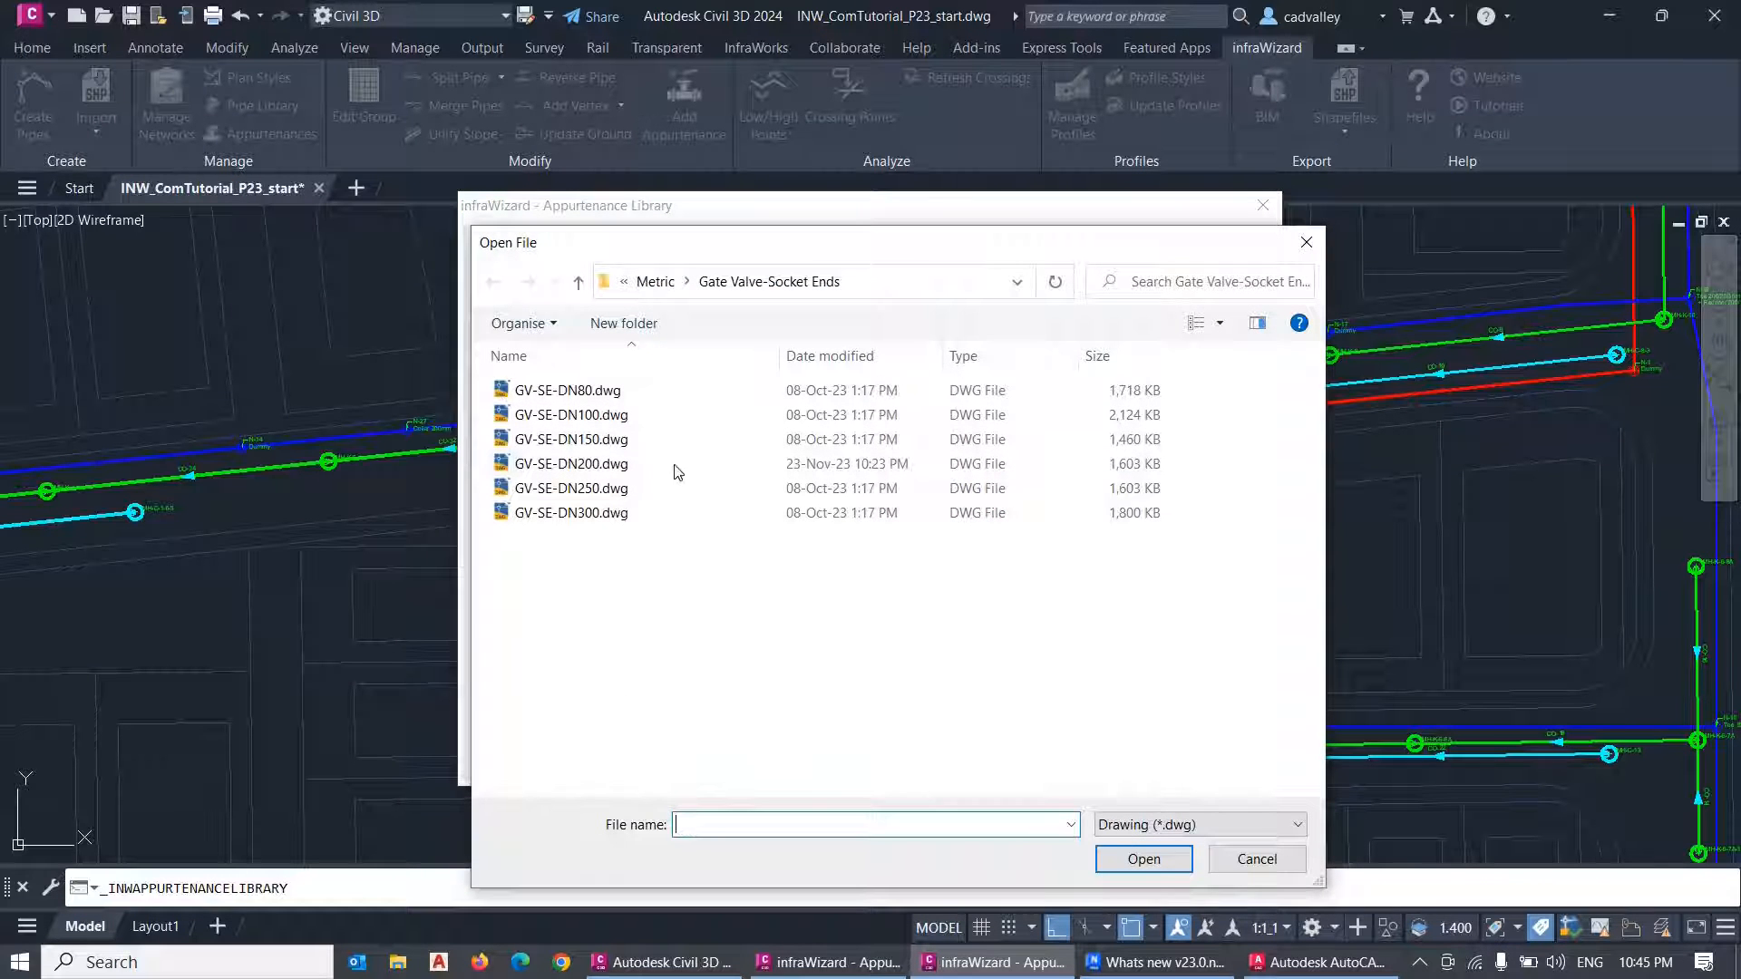
mouse_move(888, 290)
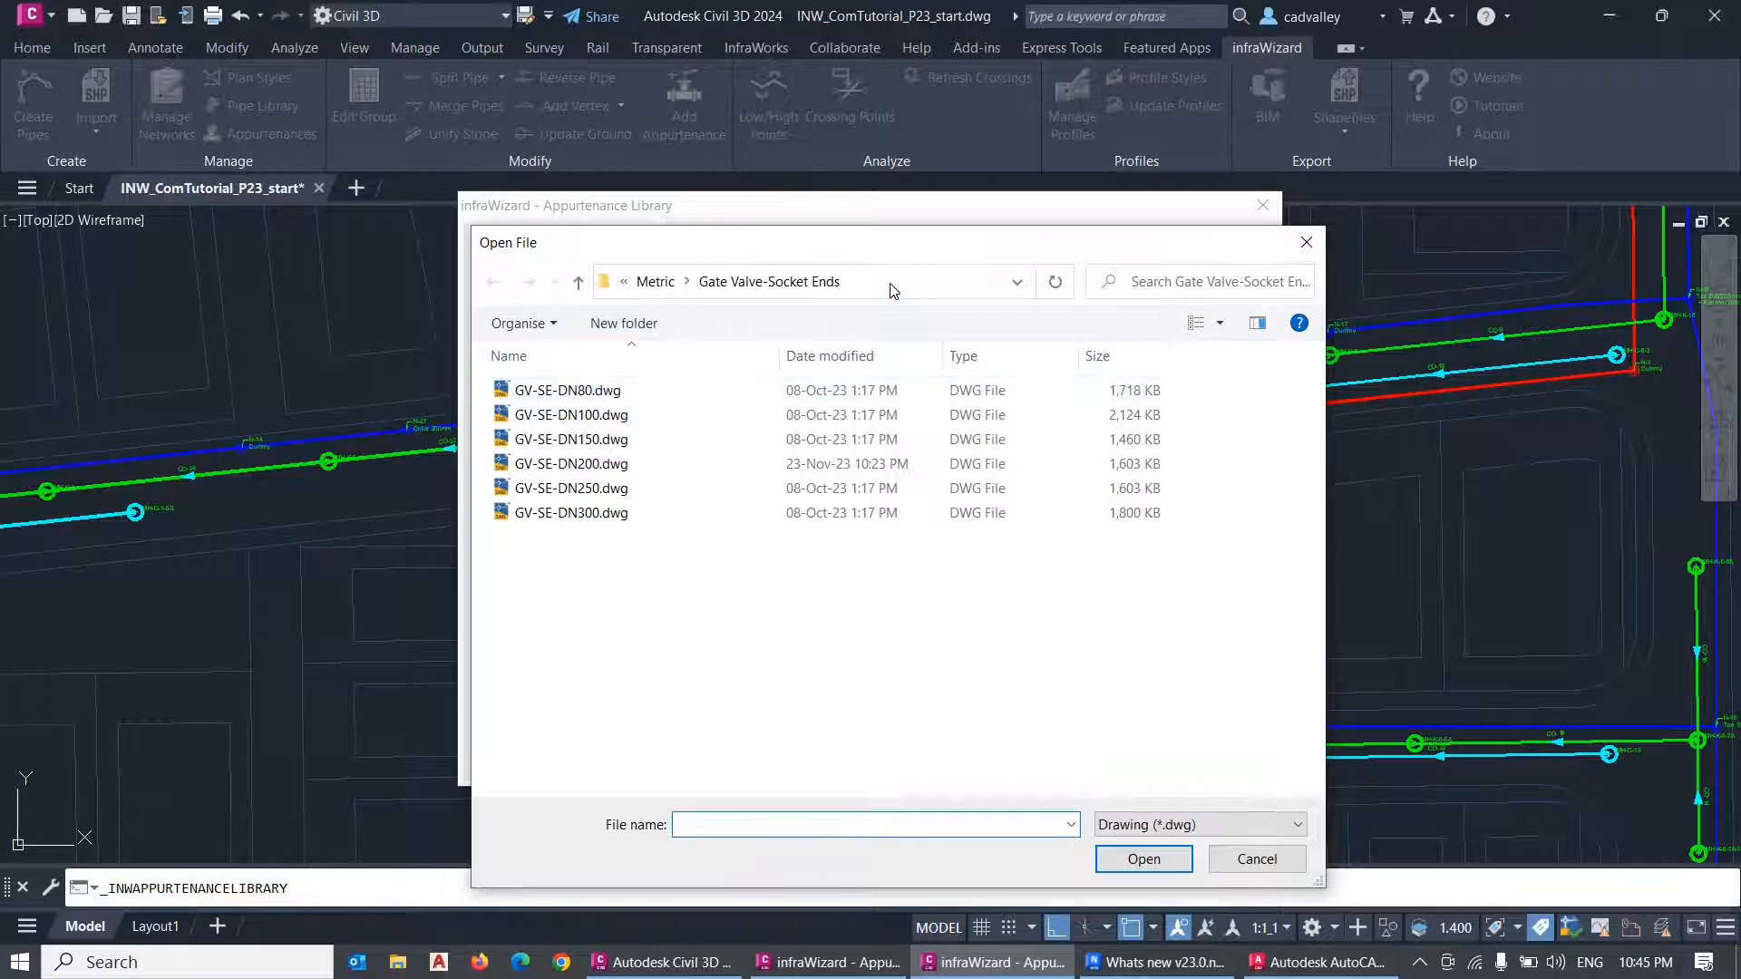
click(811, 281)
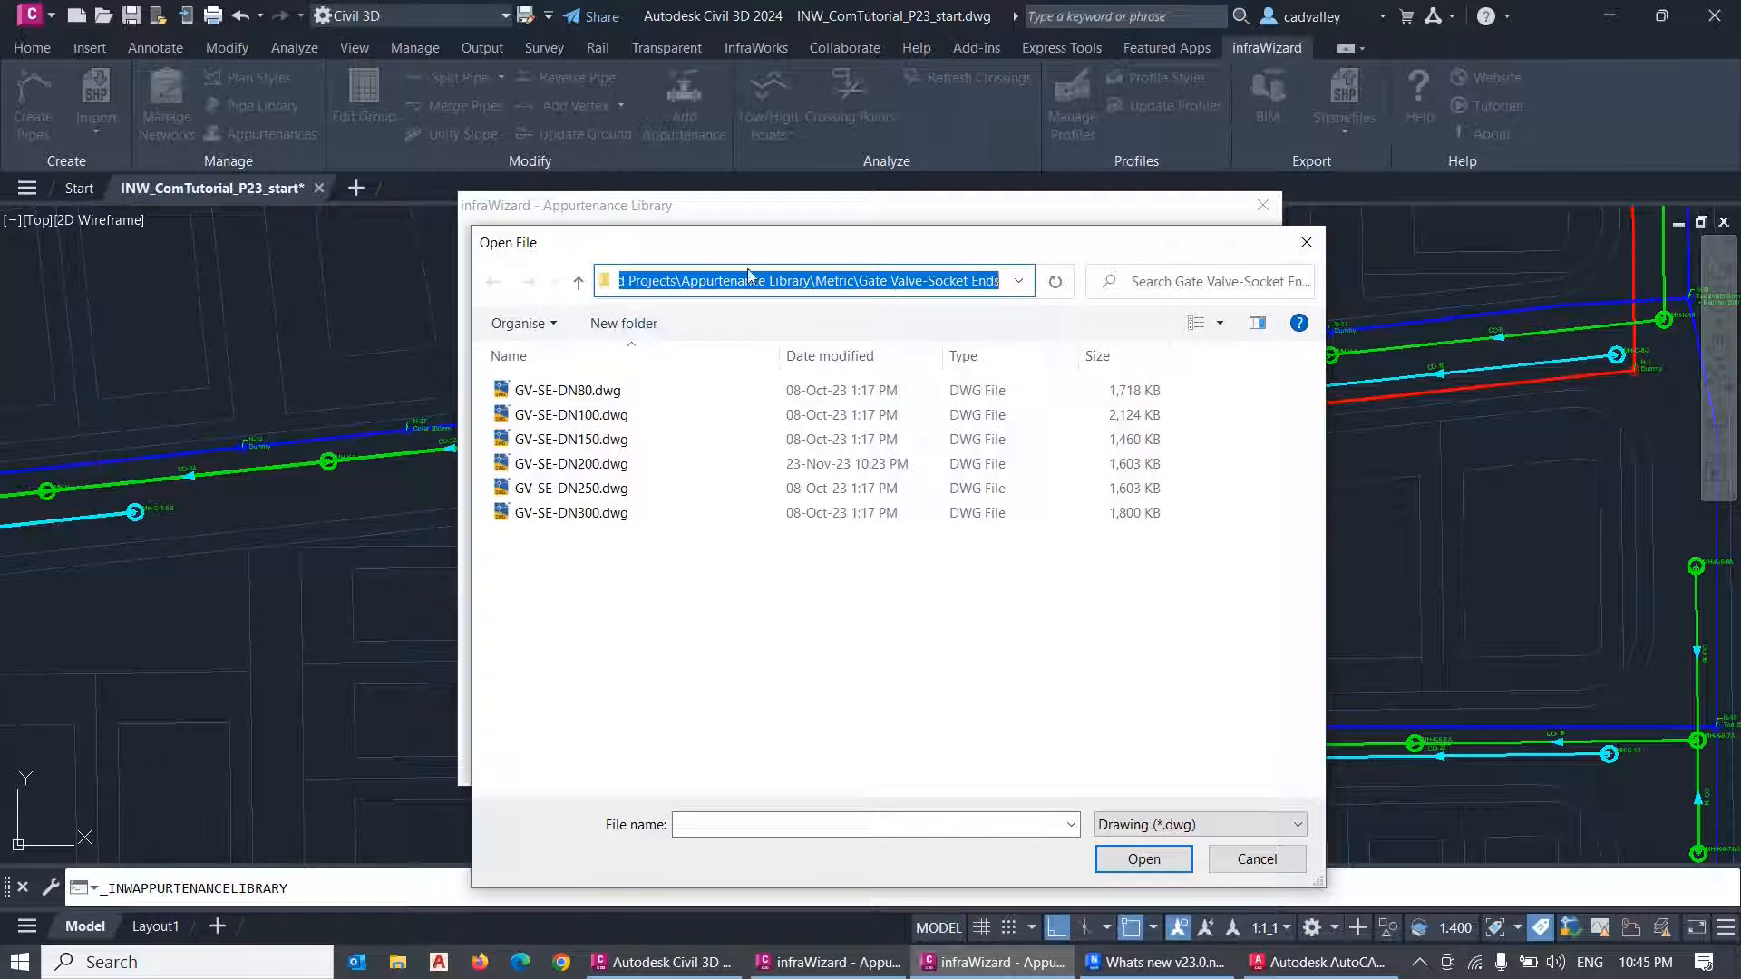
mouse_move(763, 564)
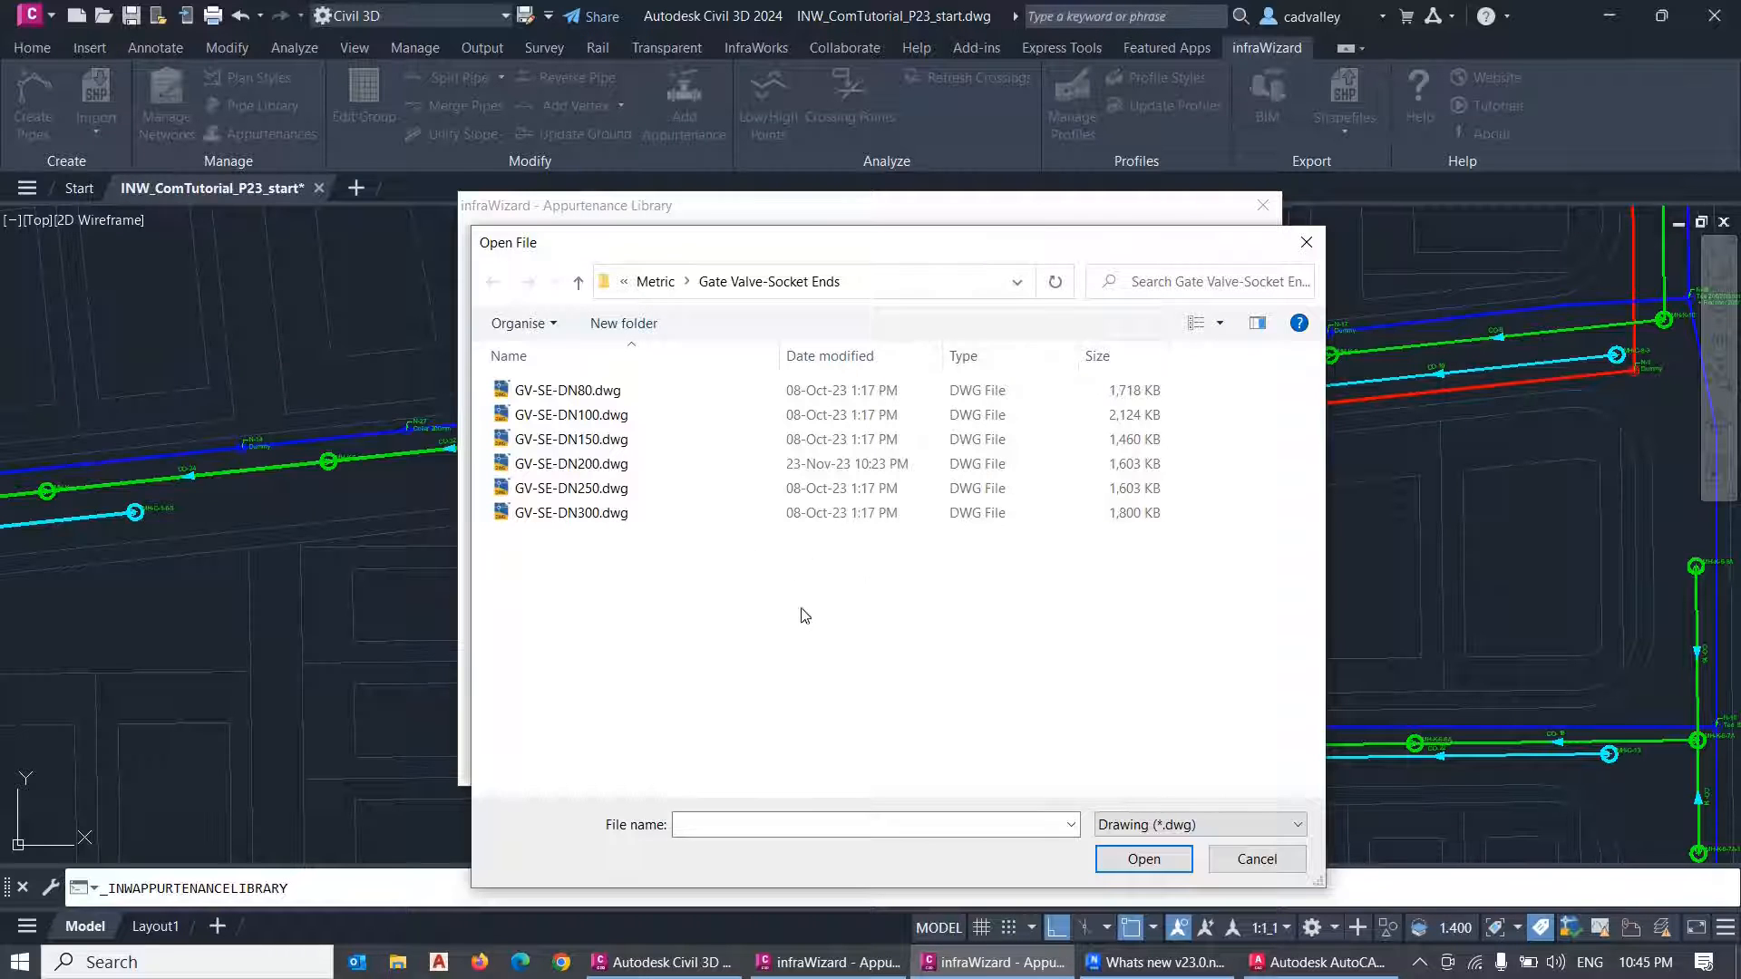
click(568, 390)
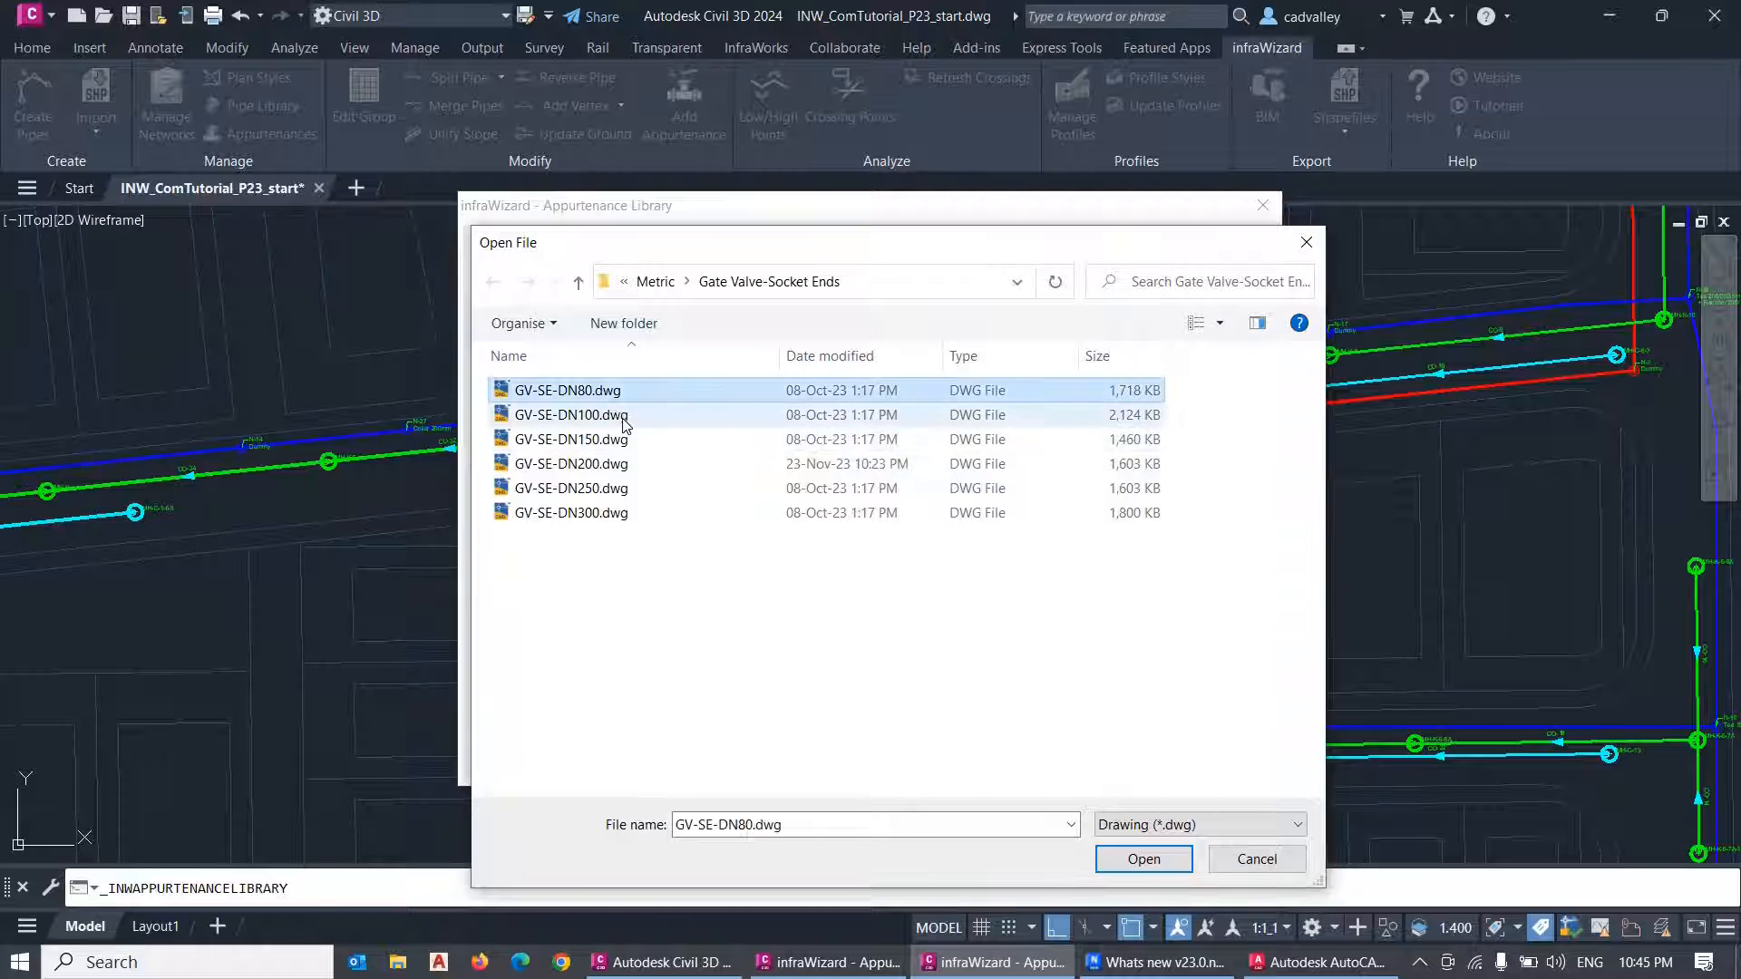
click(572, 439)
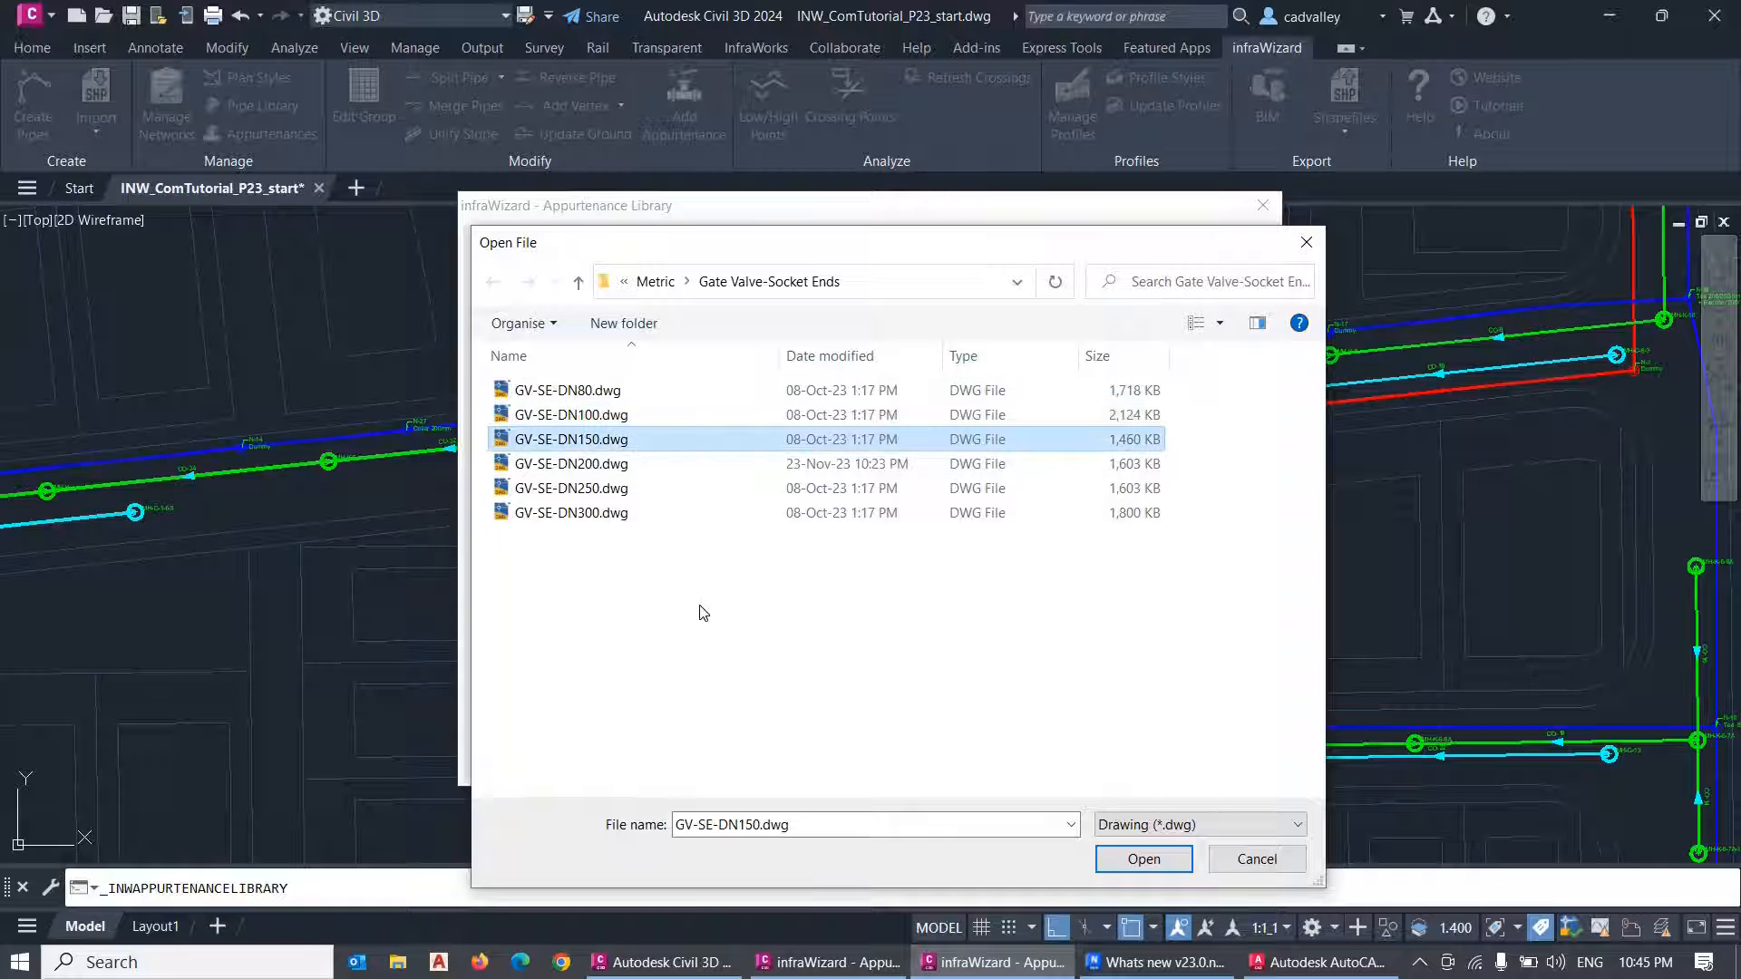
double_click(571, 465)
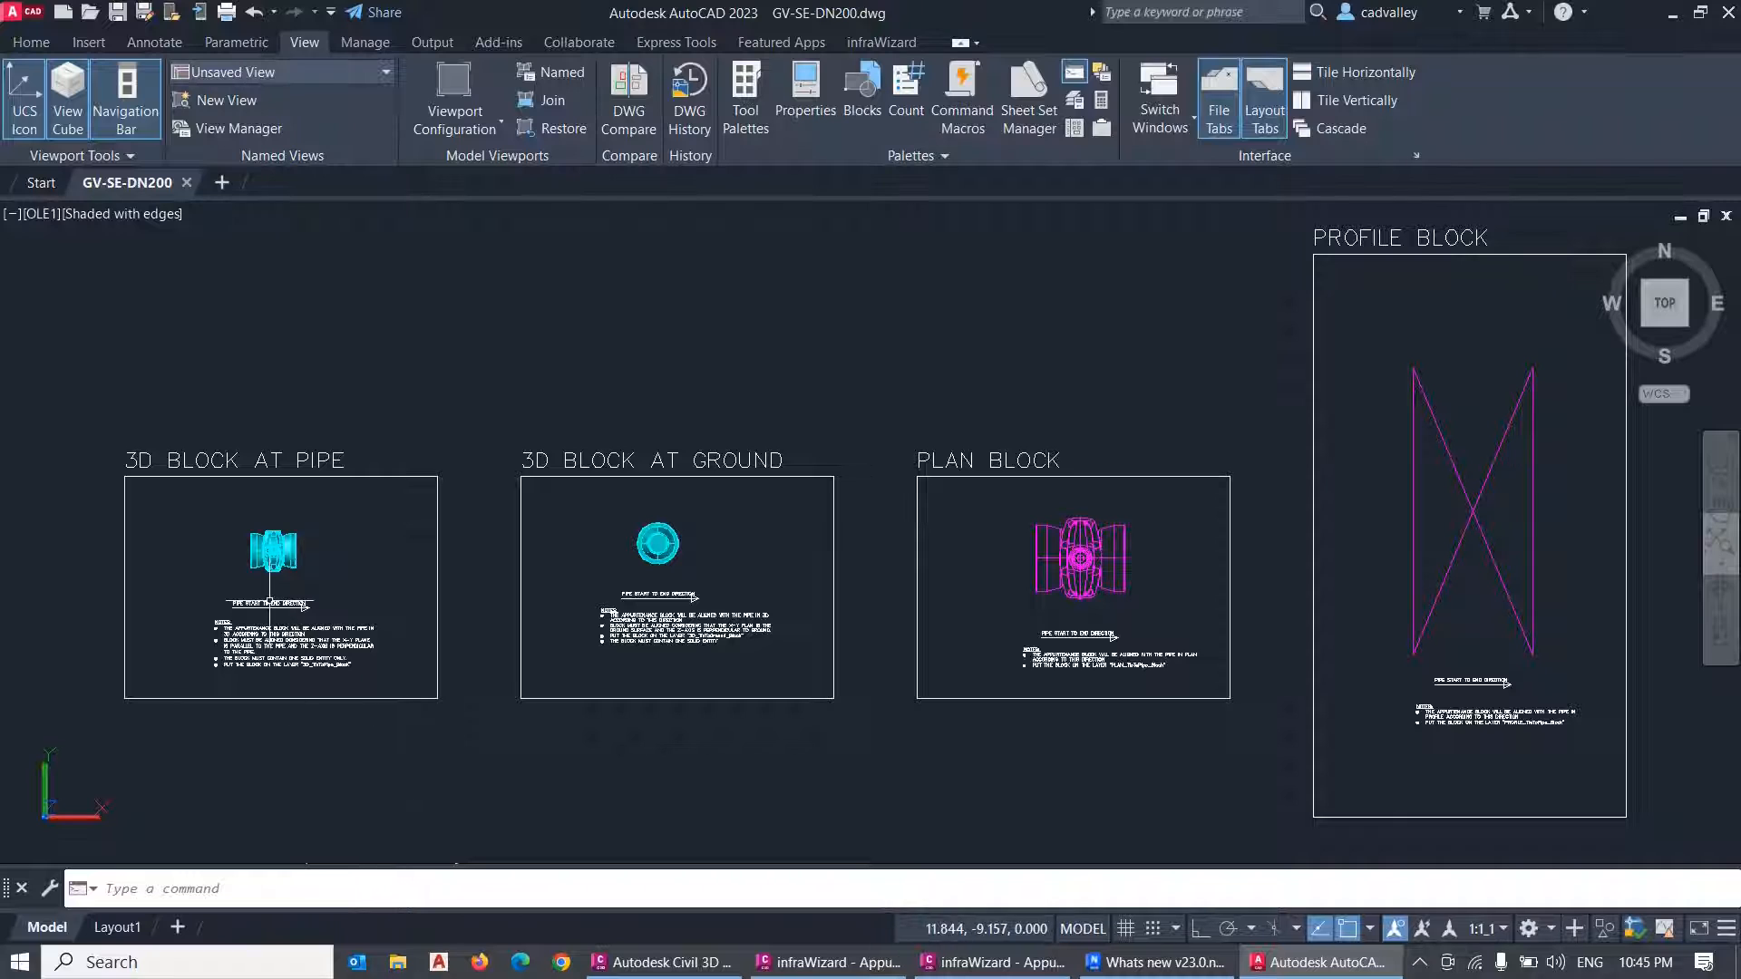
mouse_move(383, 566)
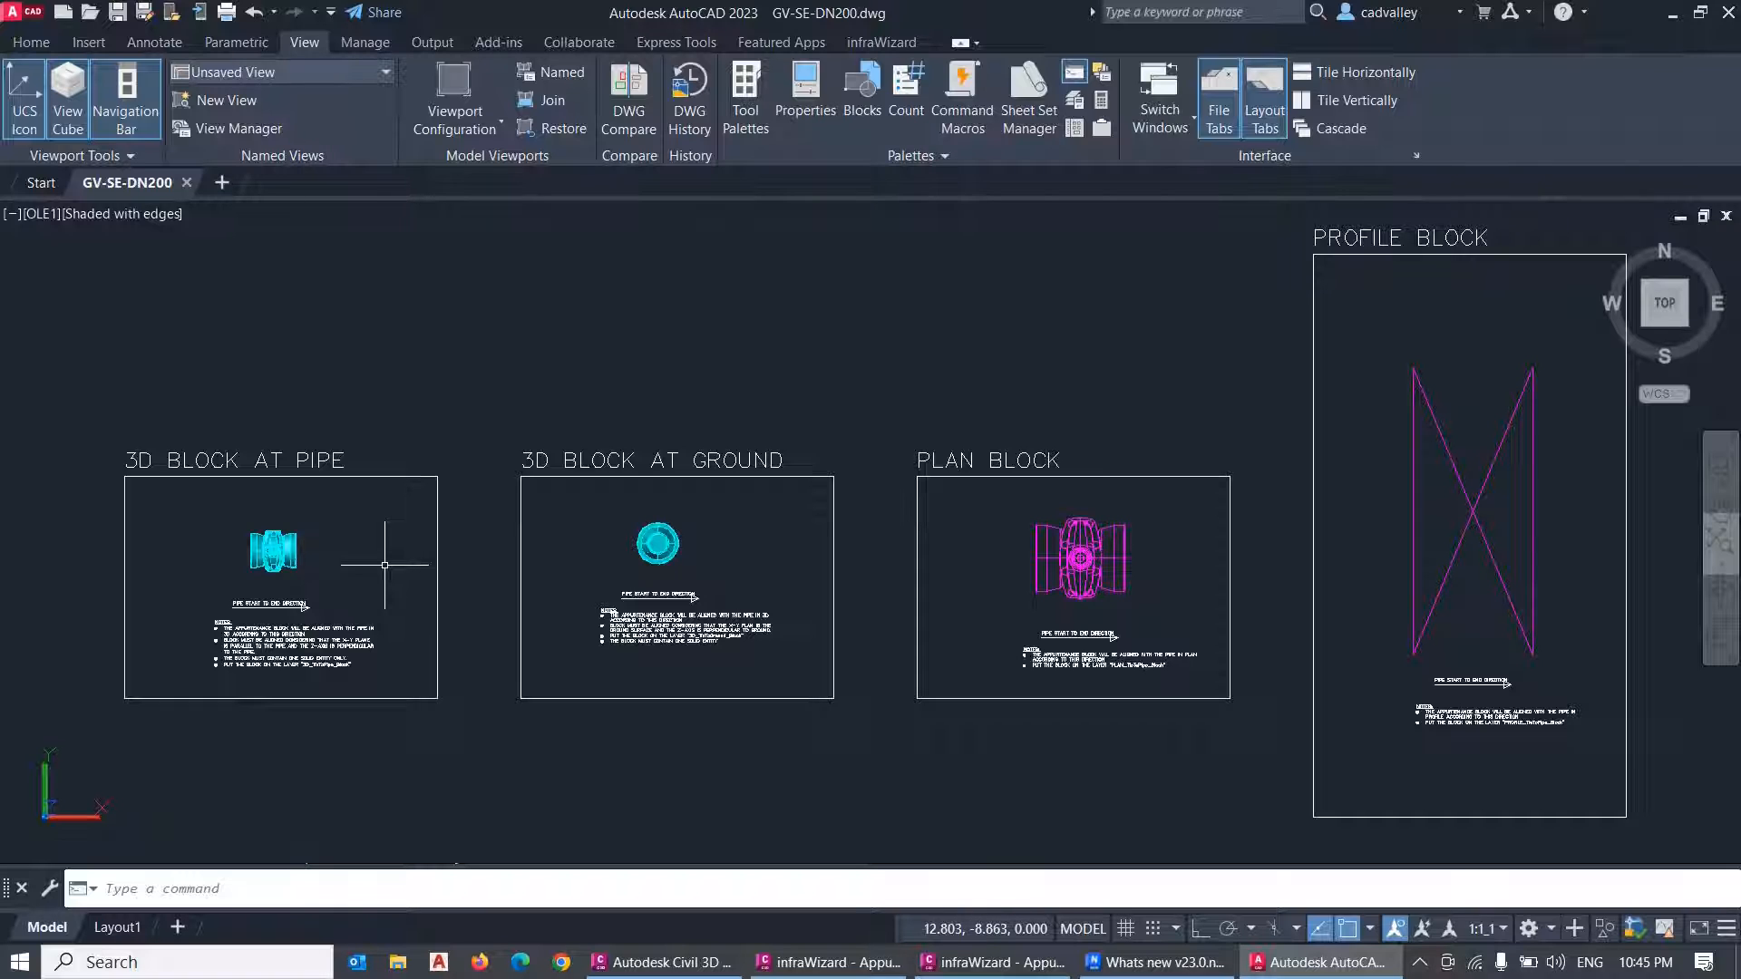
mouse_move(357, 497)
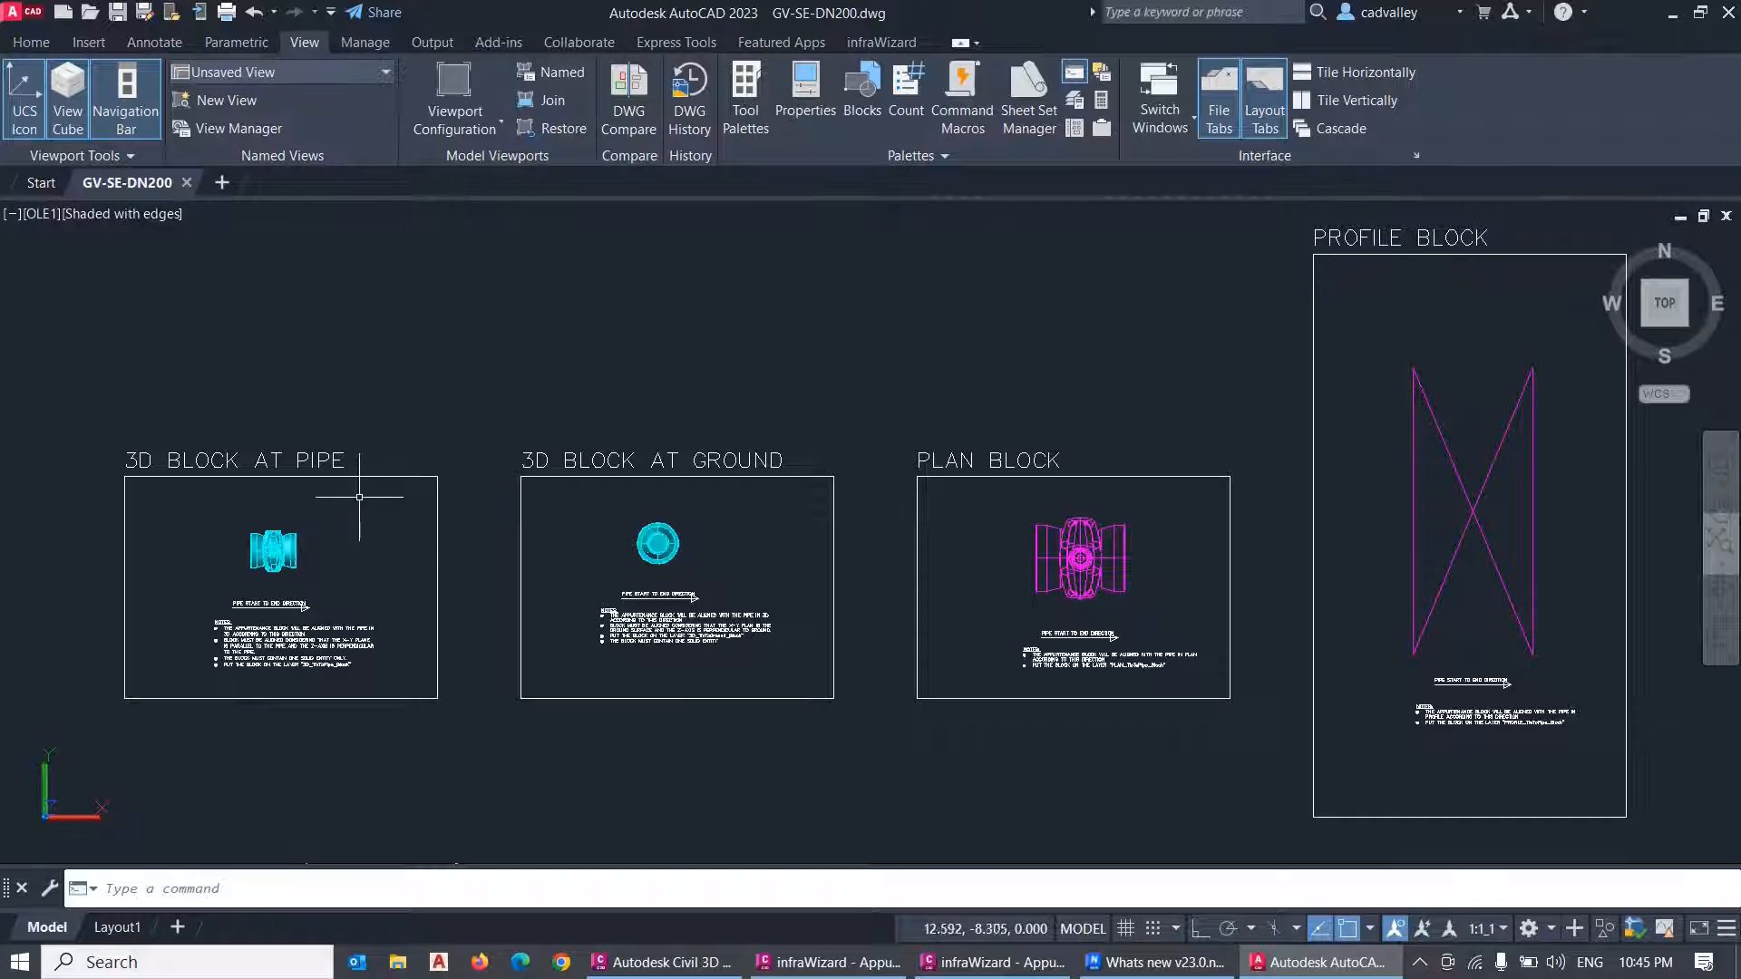
mouse_move(1317, 366)
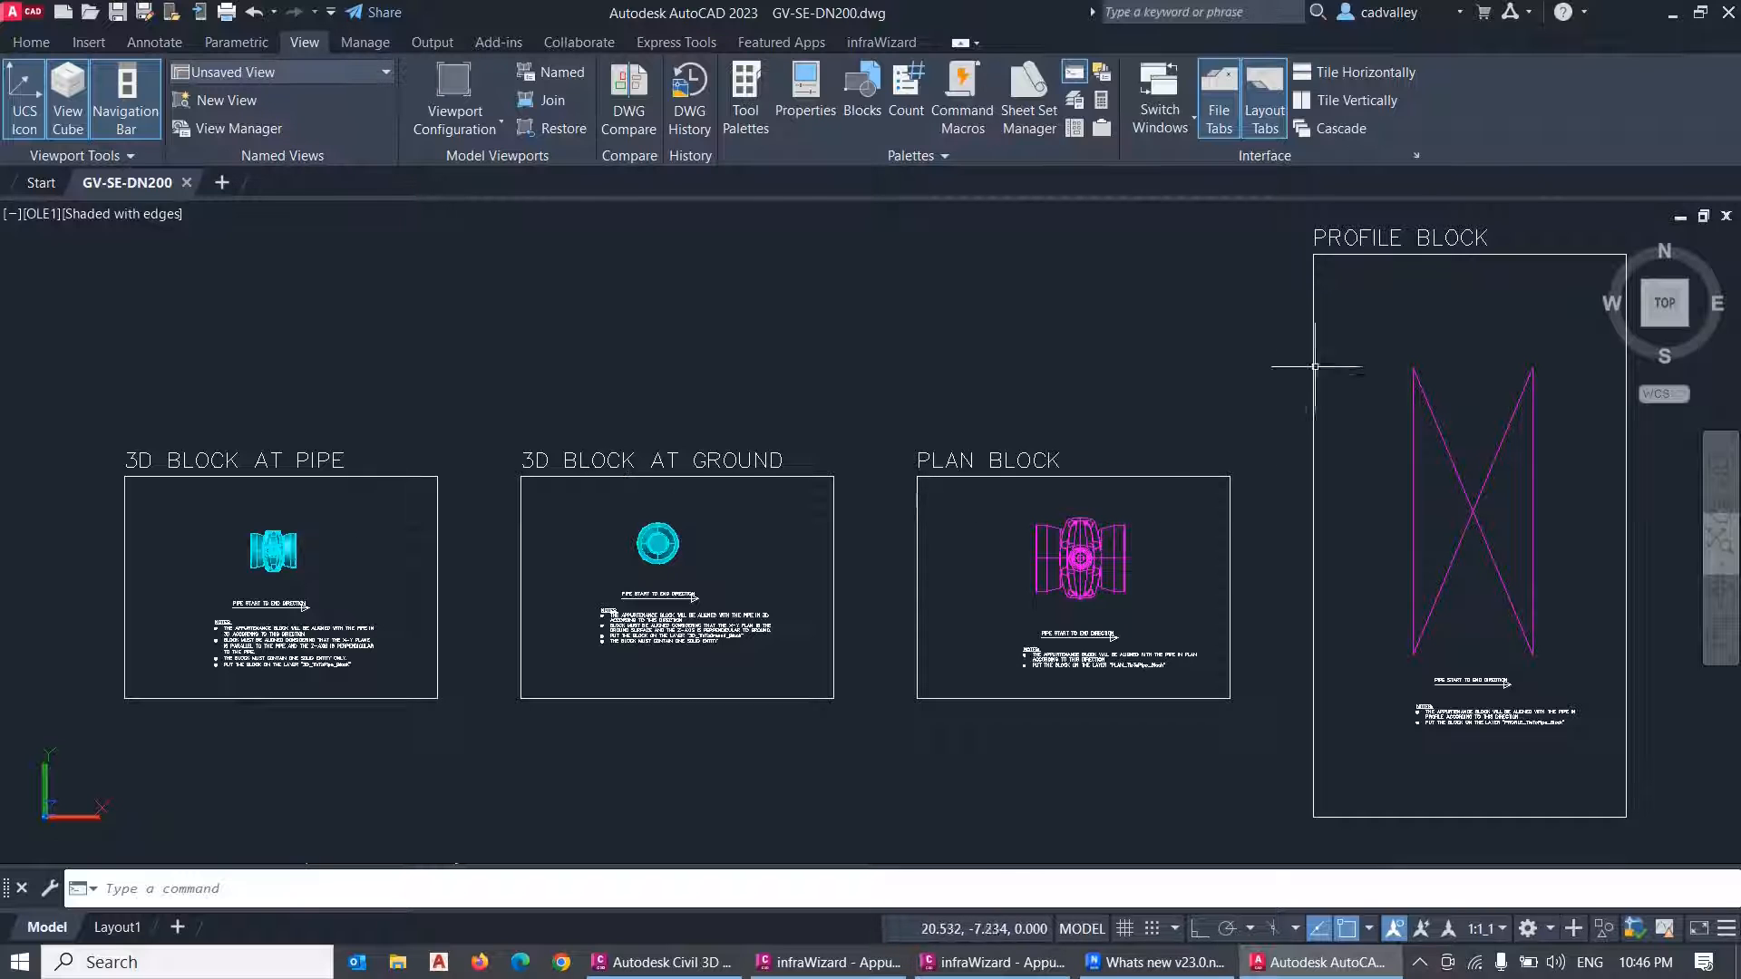
mouse_move(363, 588)
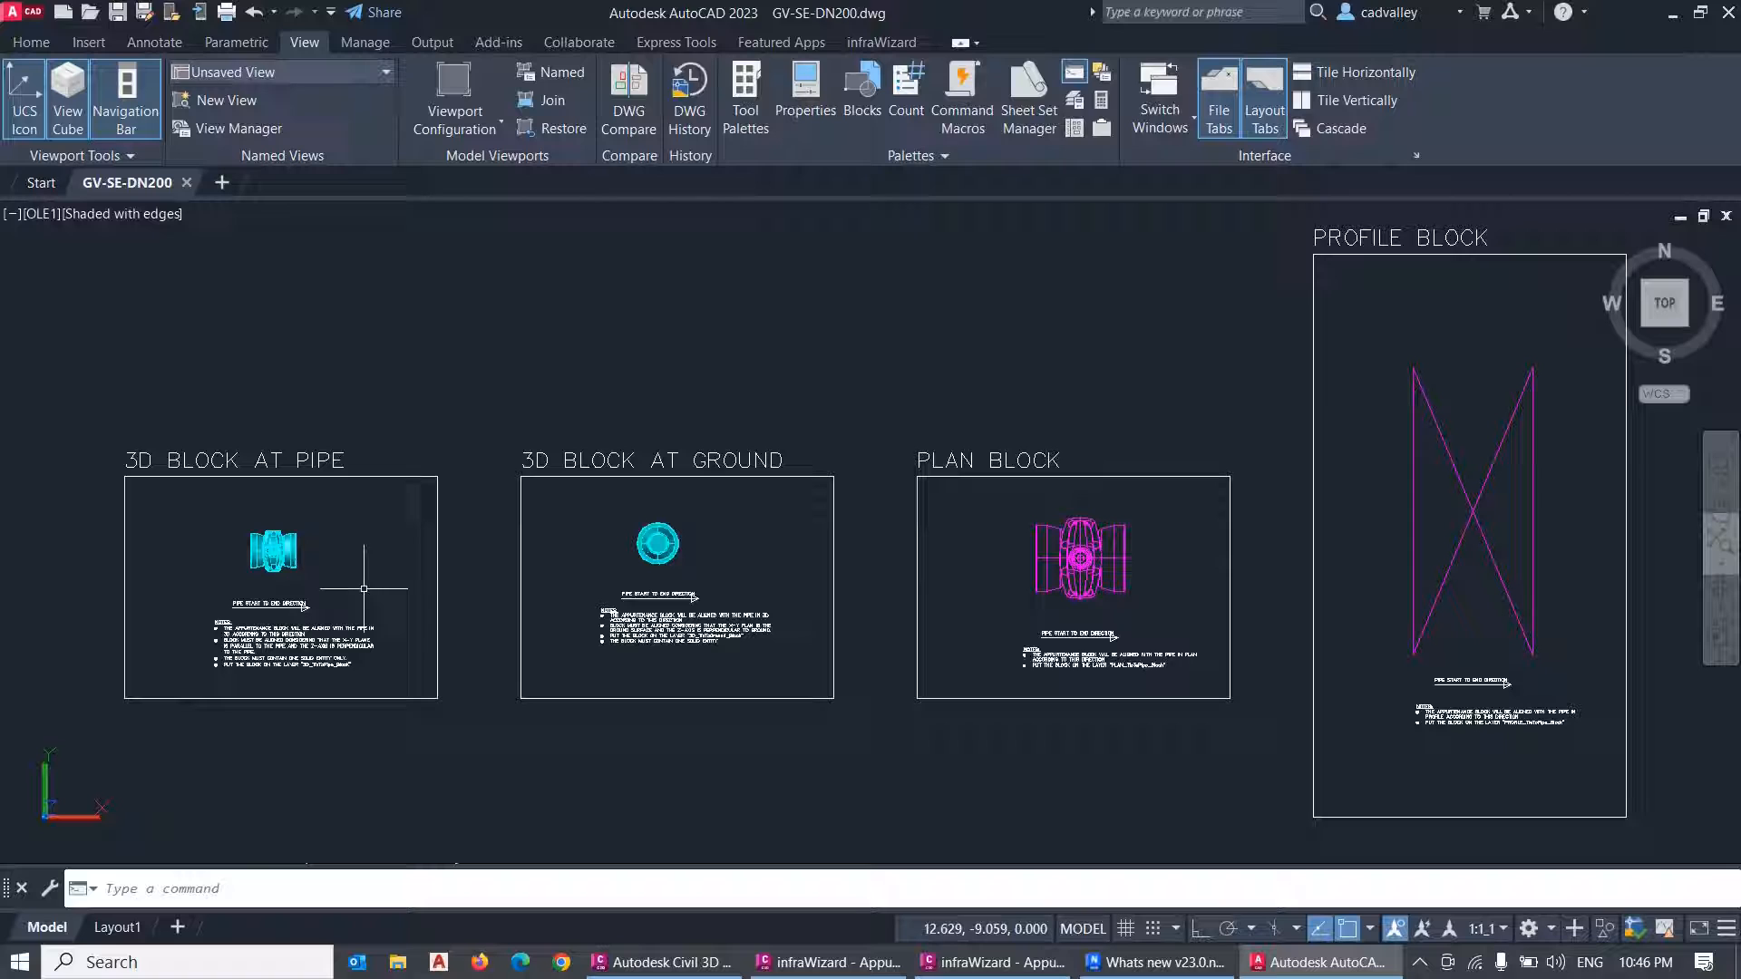
mouse_move(267, 586)
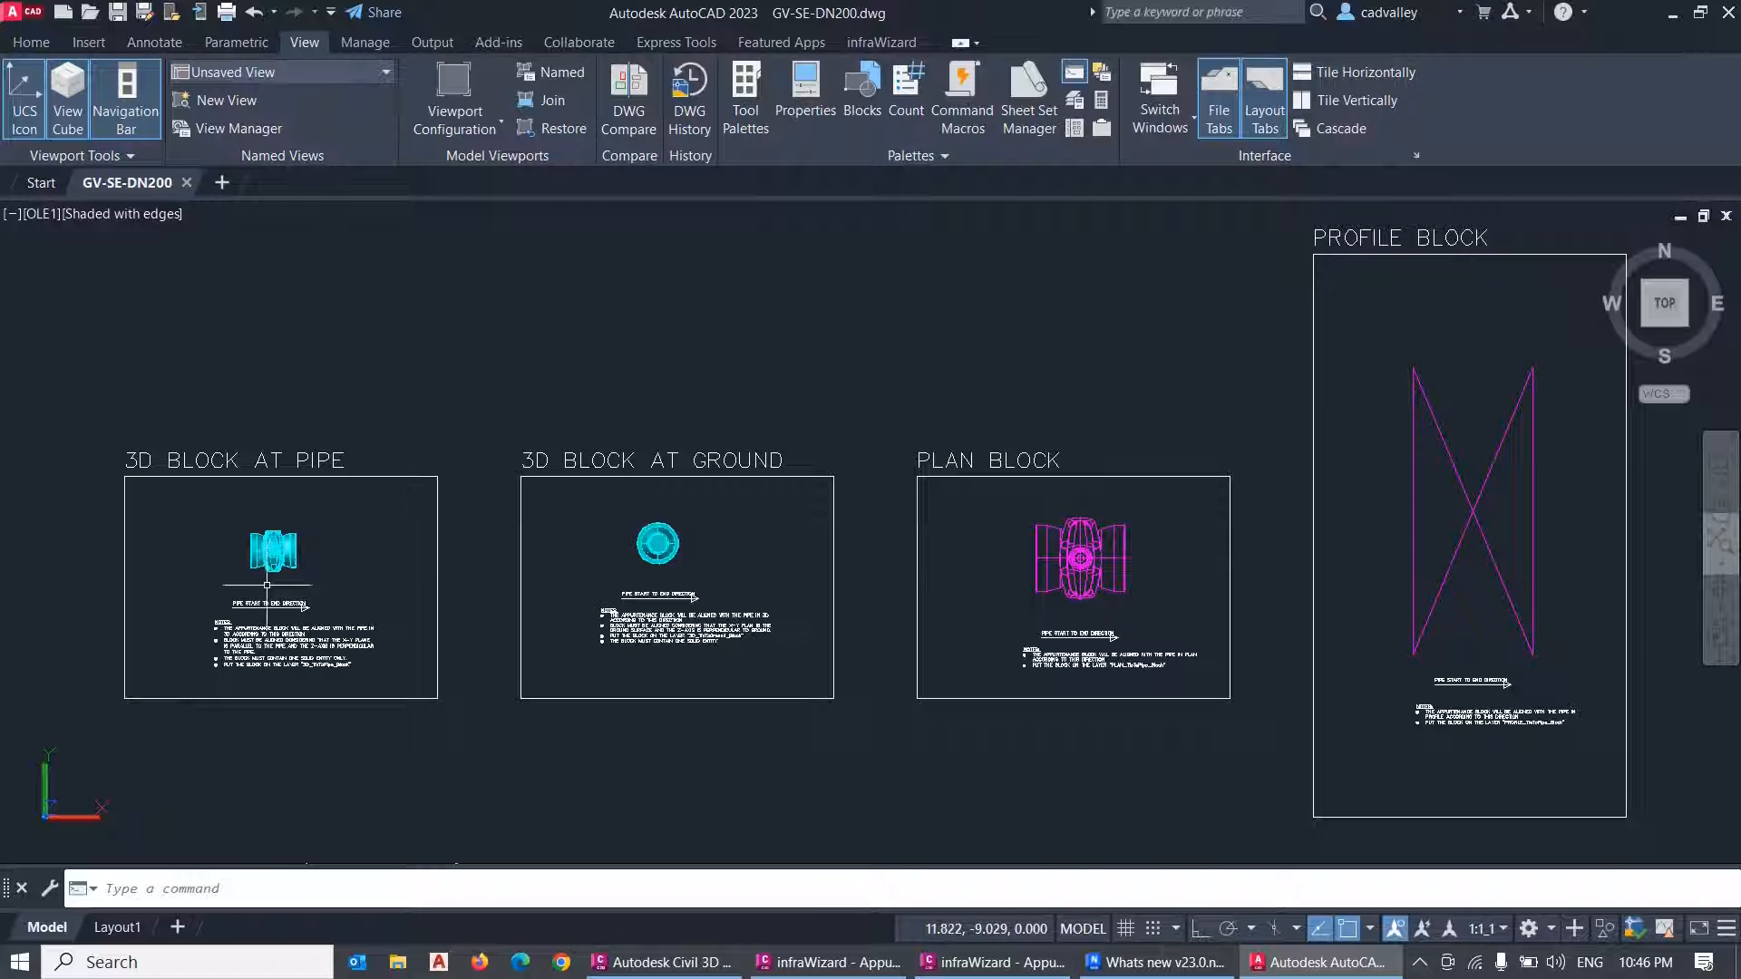
mouse_move(740, 733)
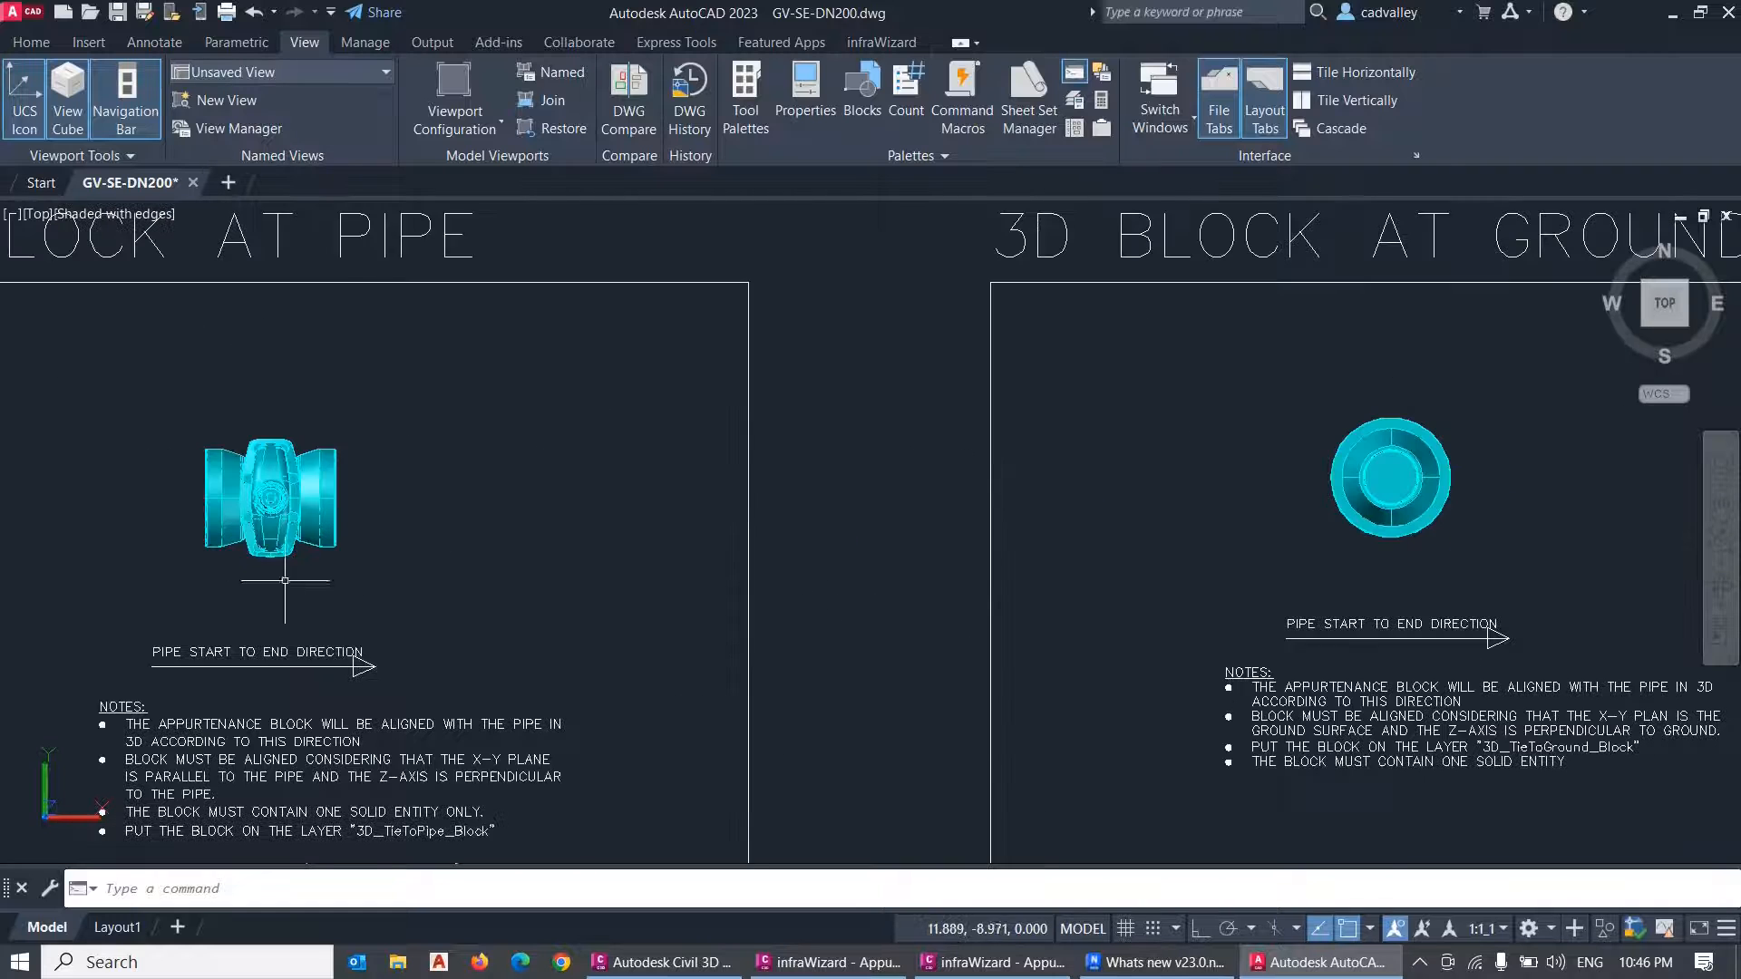
scroll(down, 3)
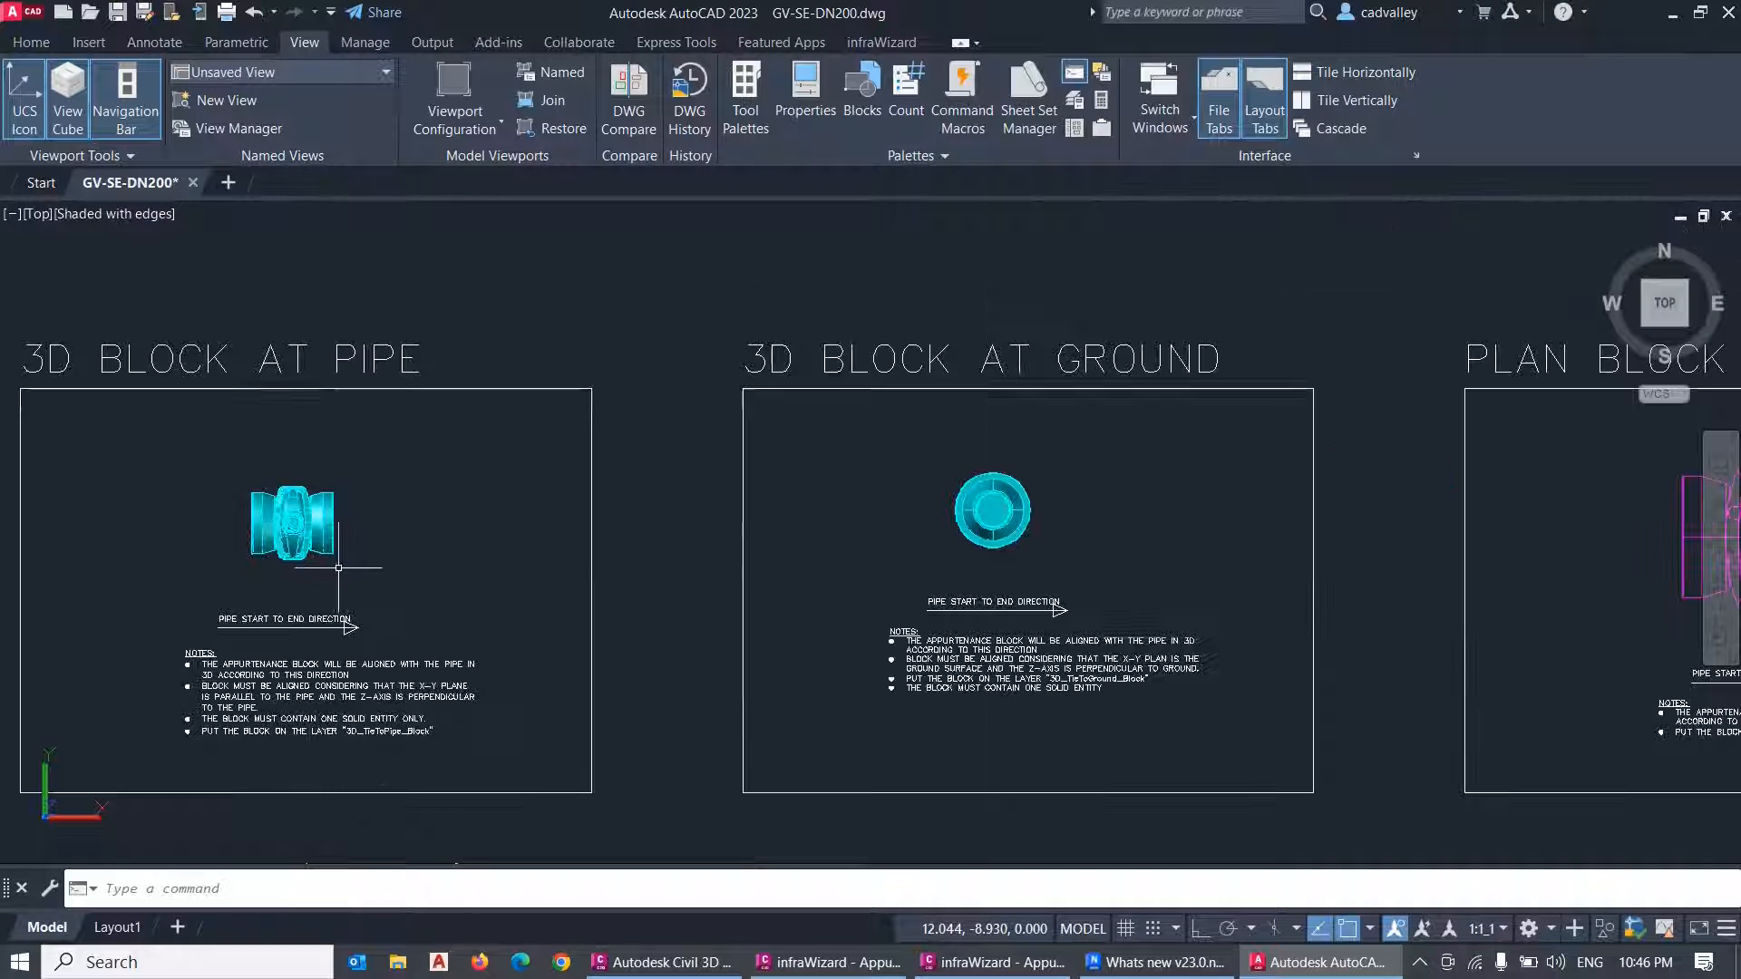
mouse_move(373, 573)
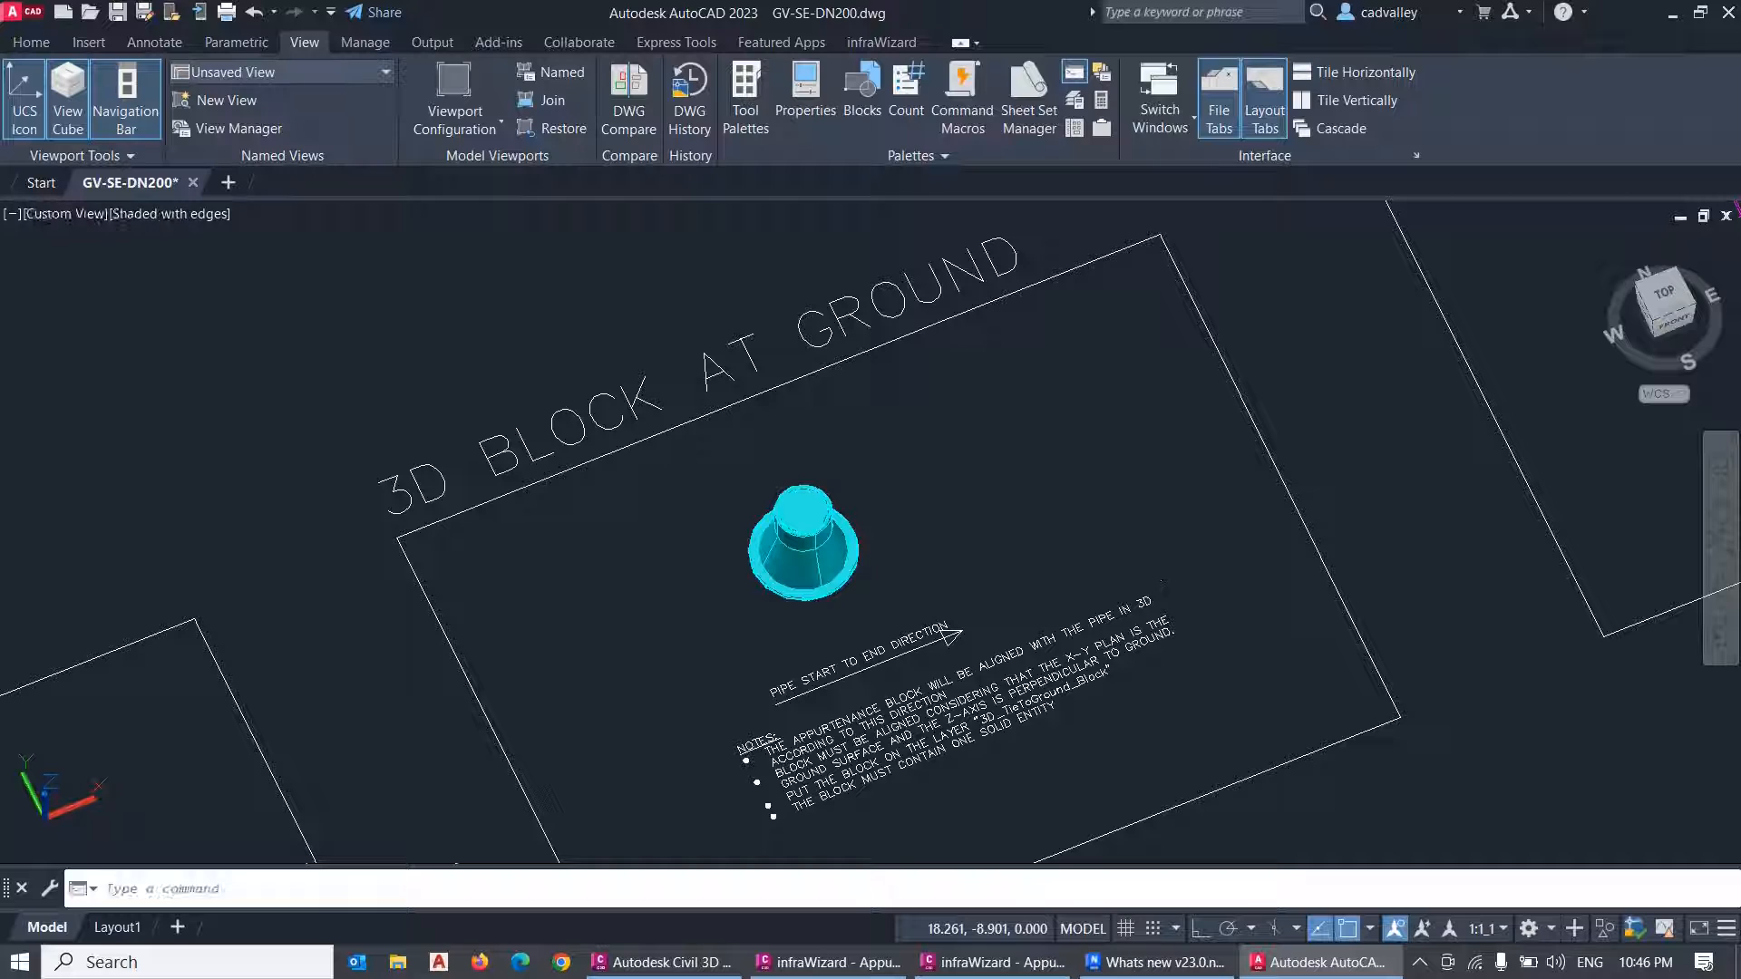
mouse_move(1174, 617)
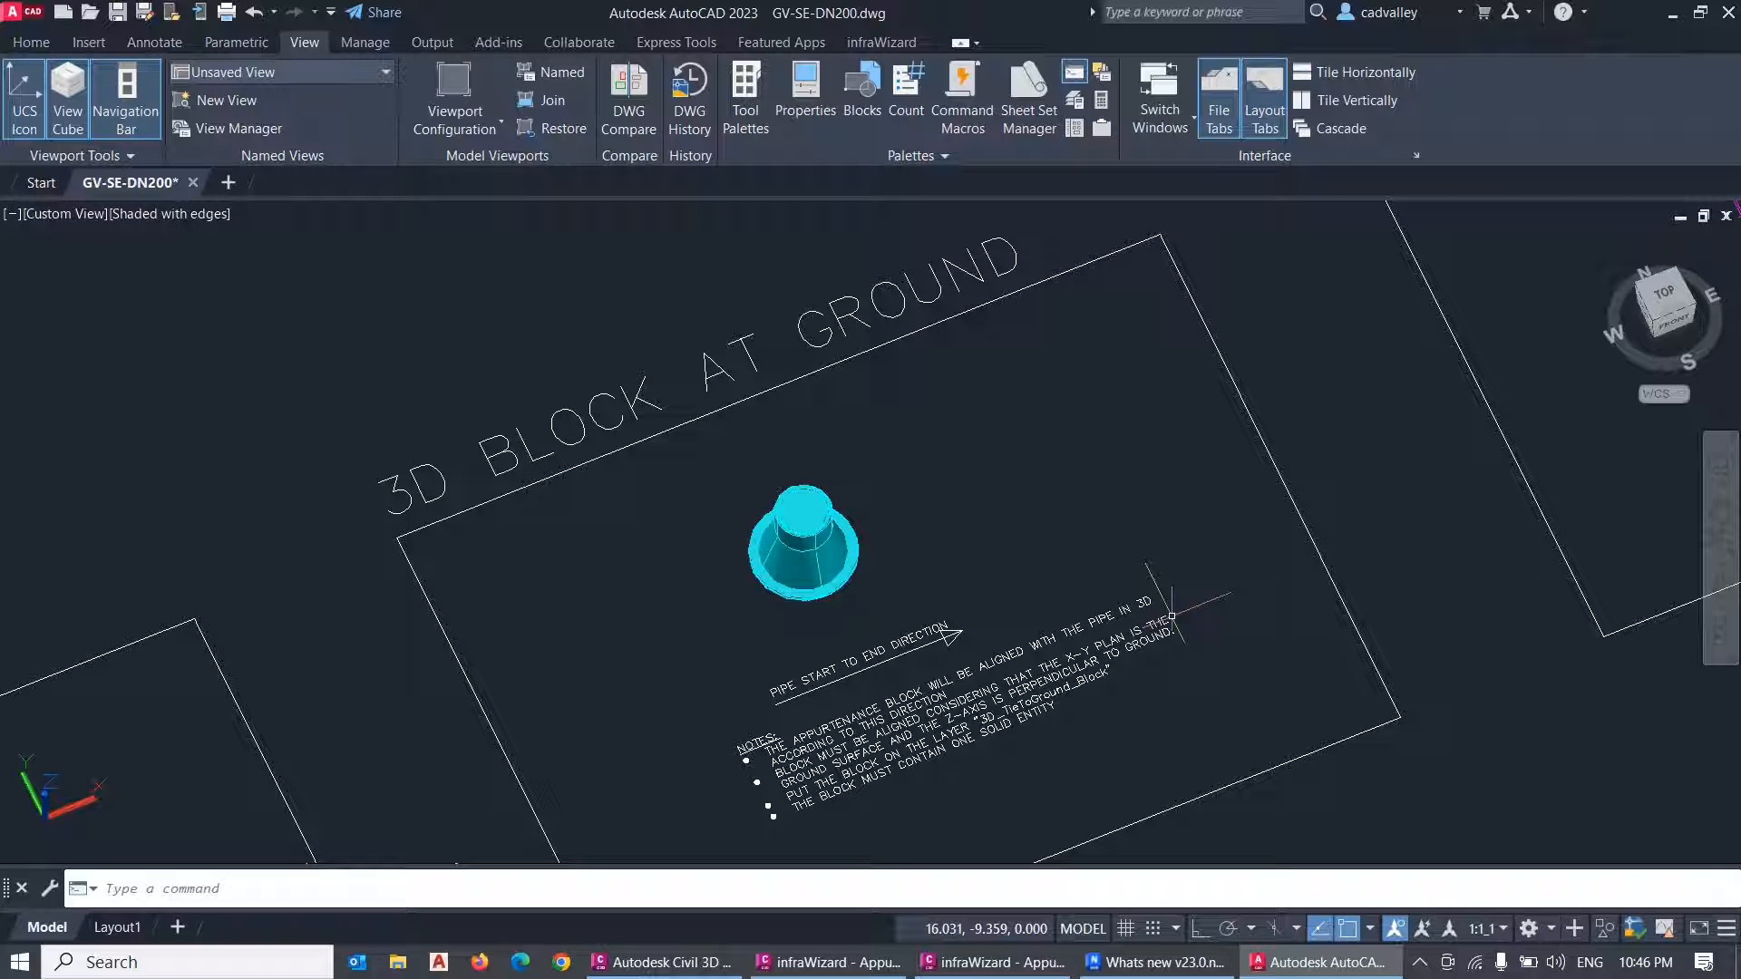
mouse_move(965, 570)
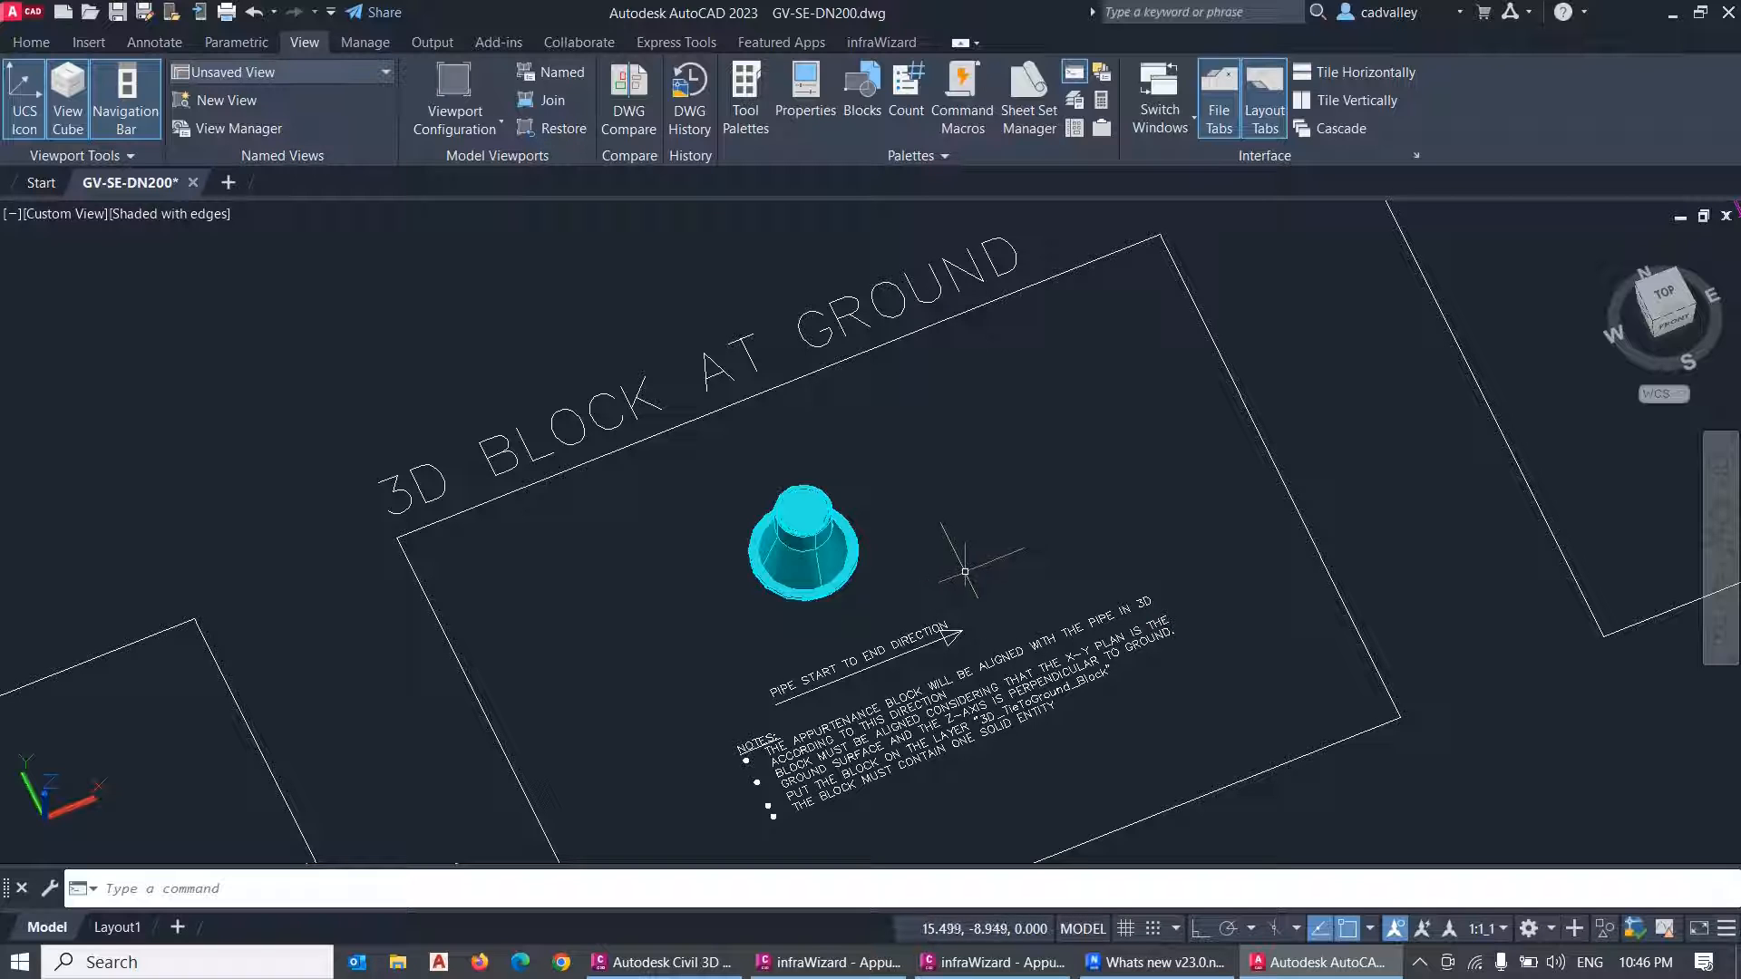
click(1156, 961)
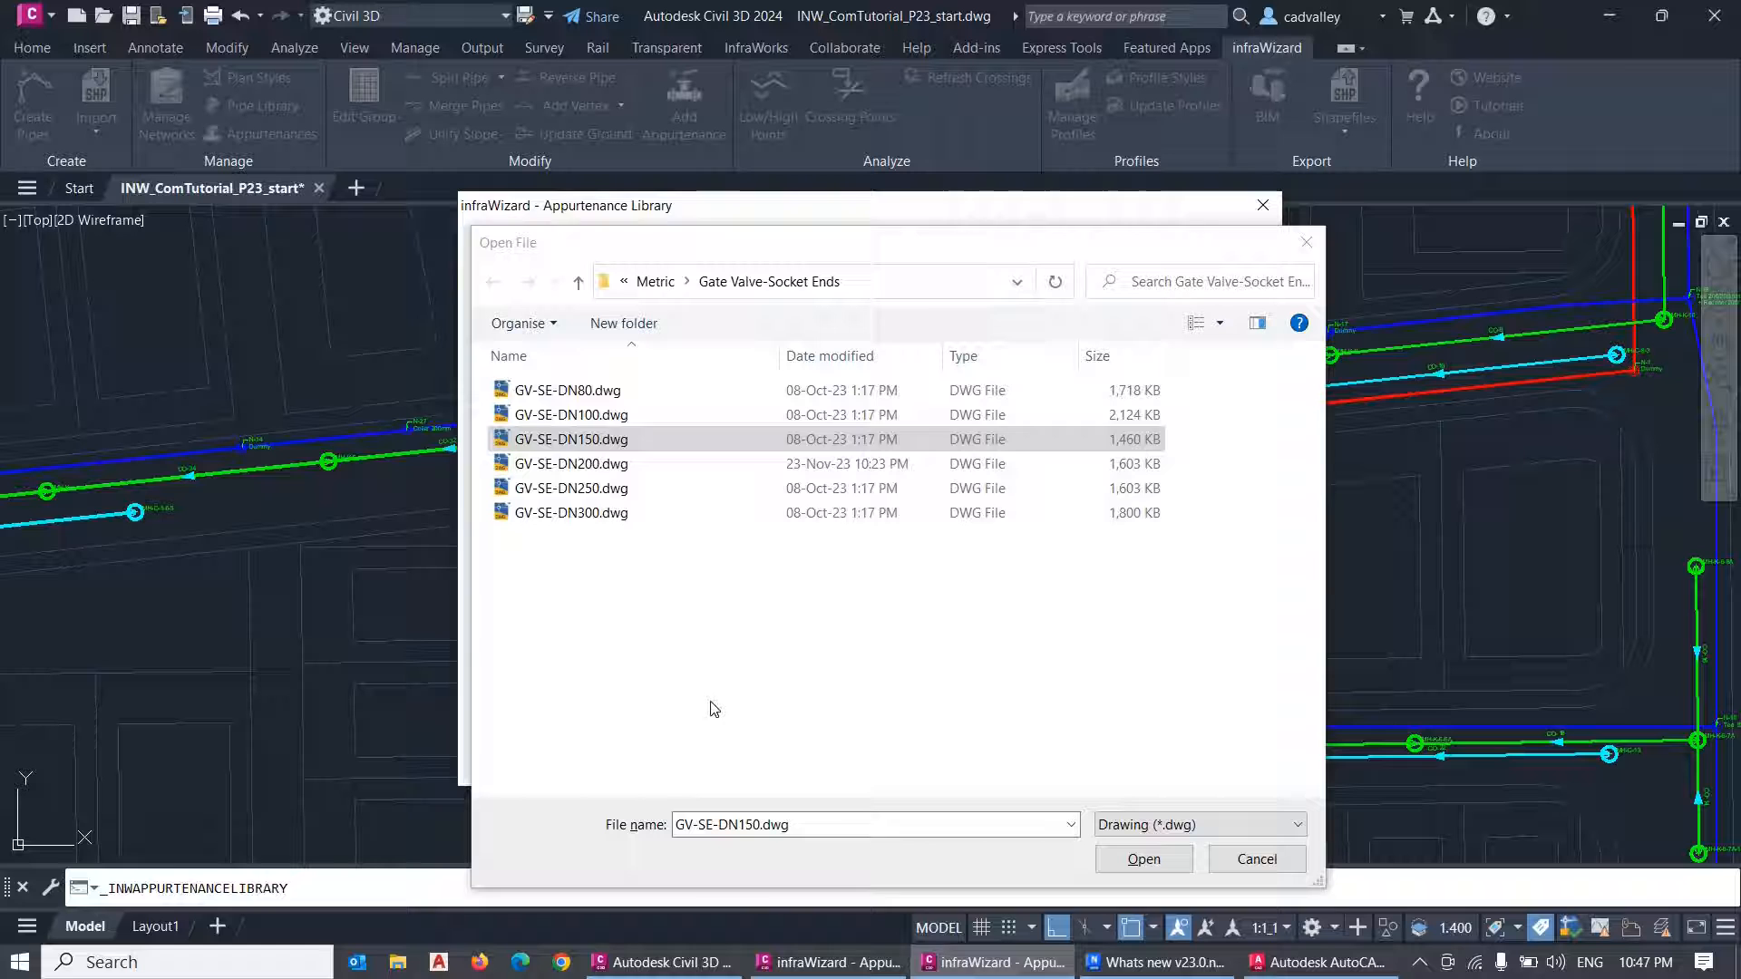
Load GV-SE-DN250.dwg as a new gate valve size and preview its 3D block at pipe.
click(571, 488)
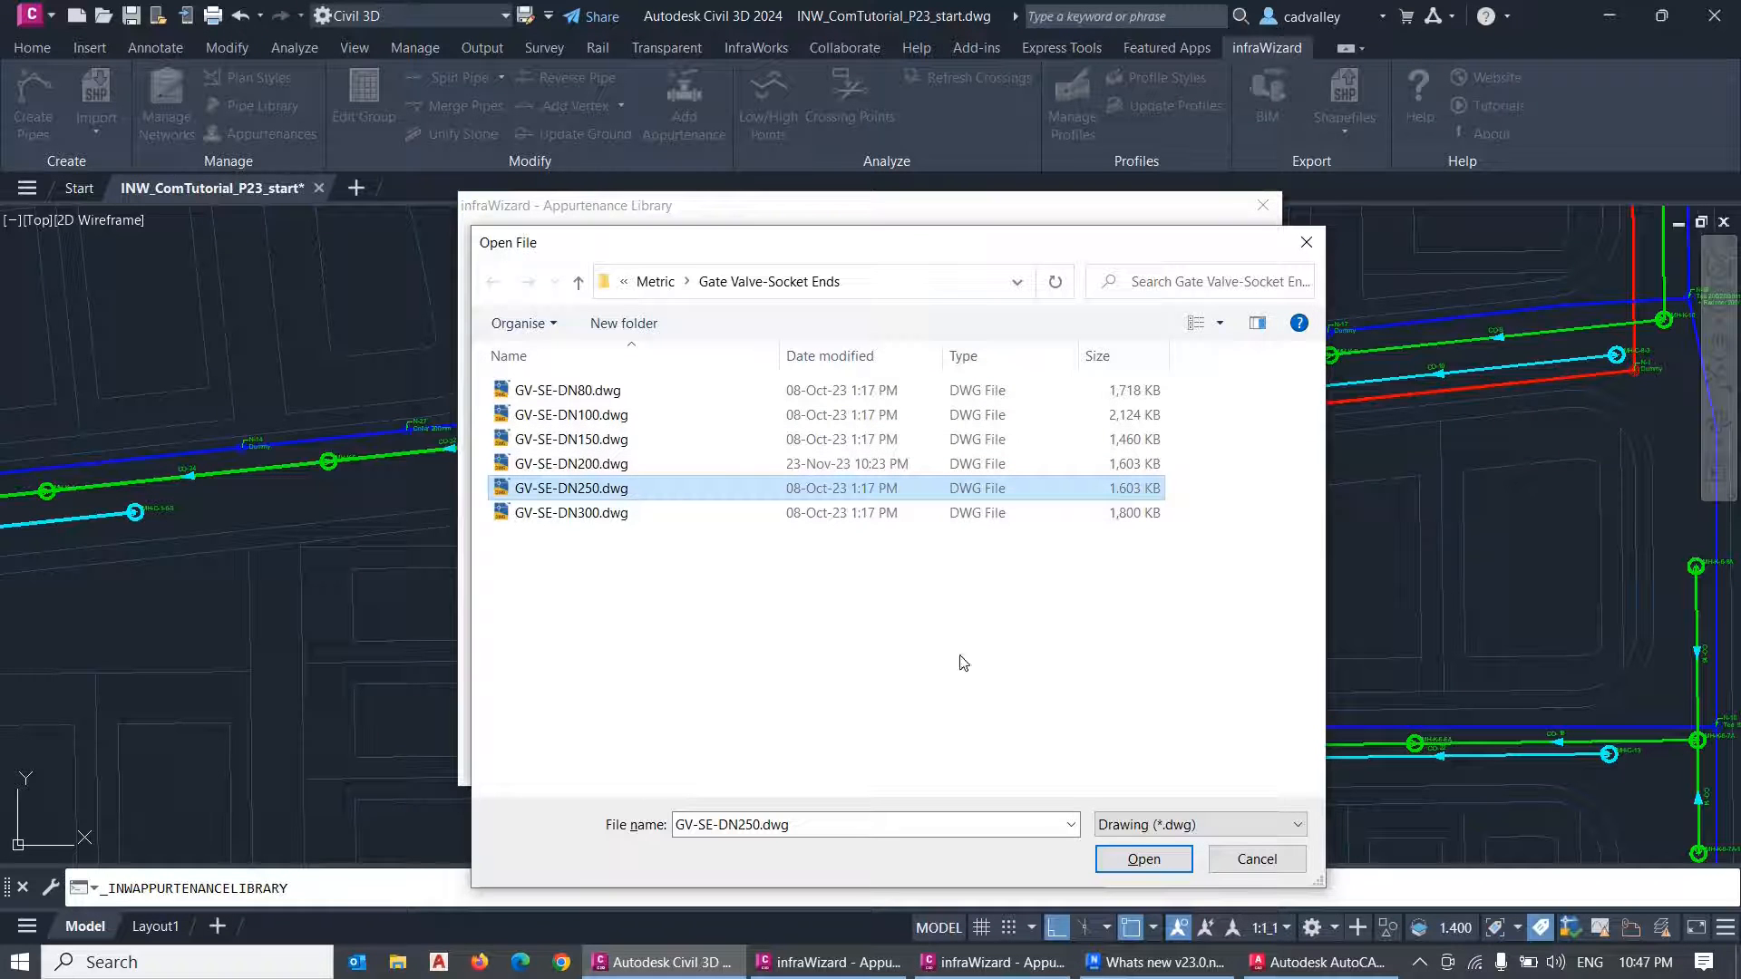
click(1143, 858)
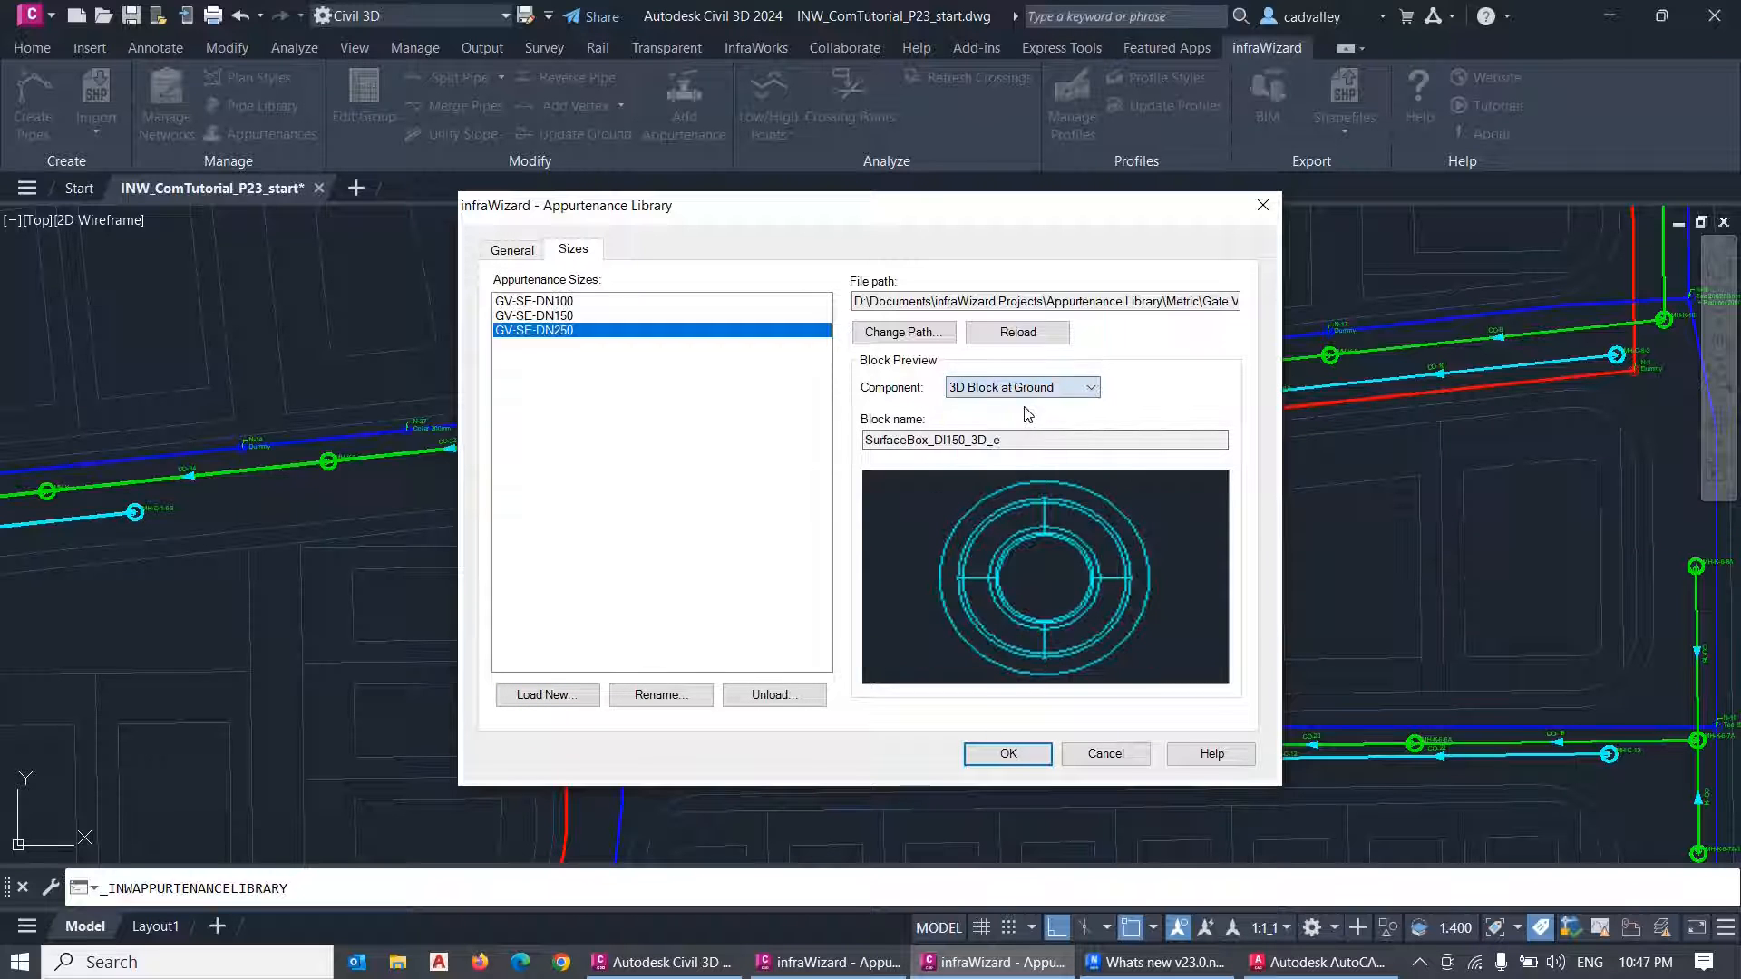
click(1021, 388)
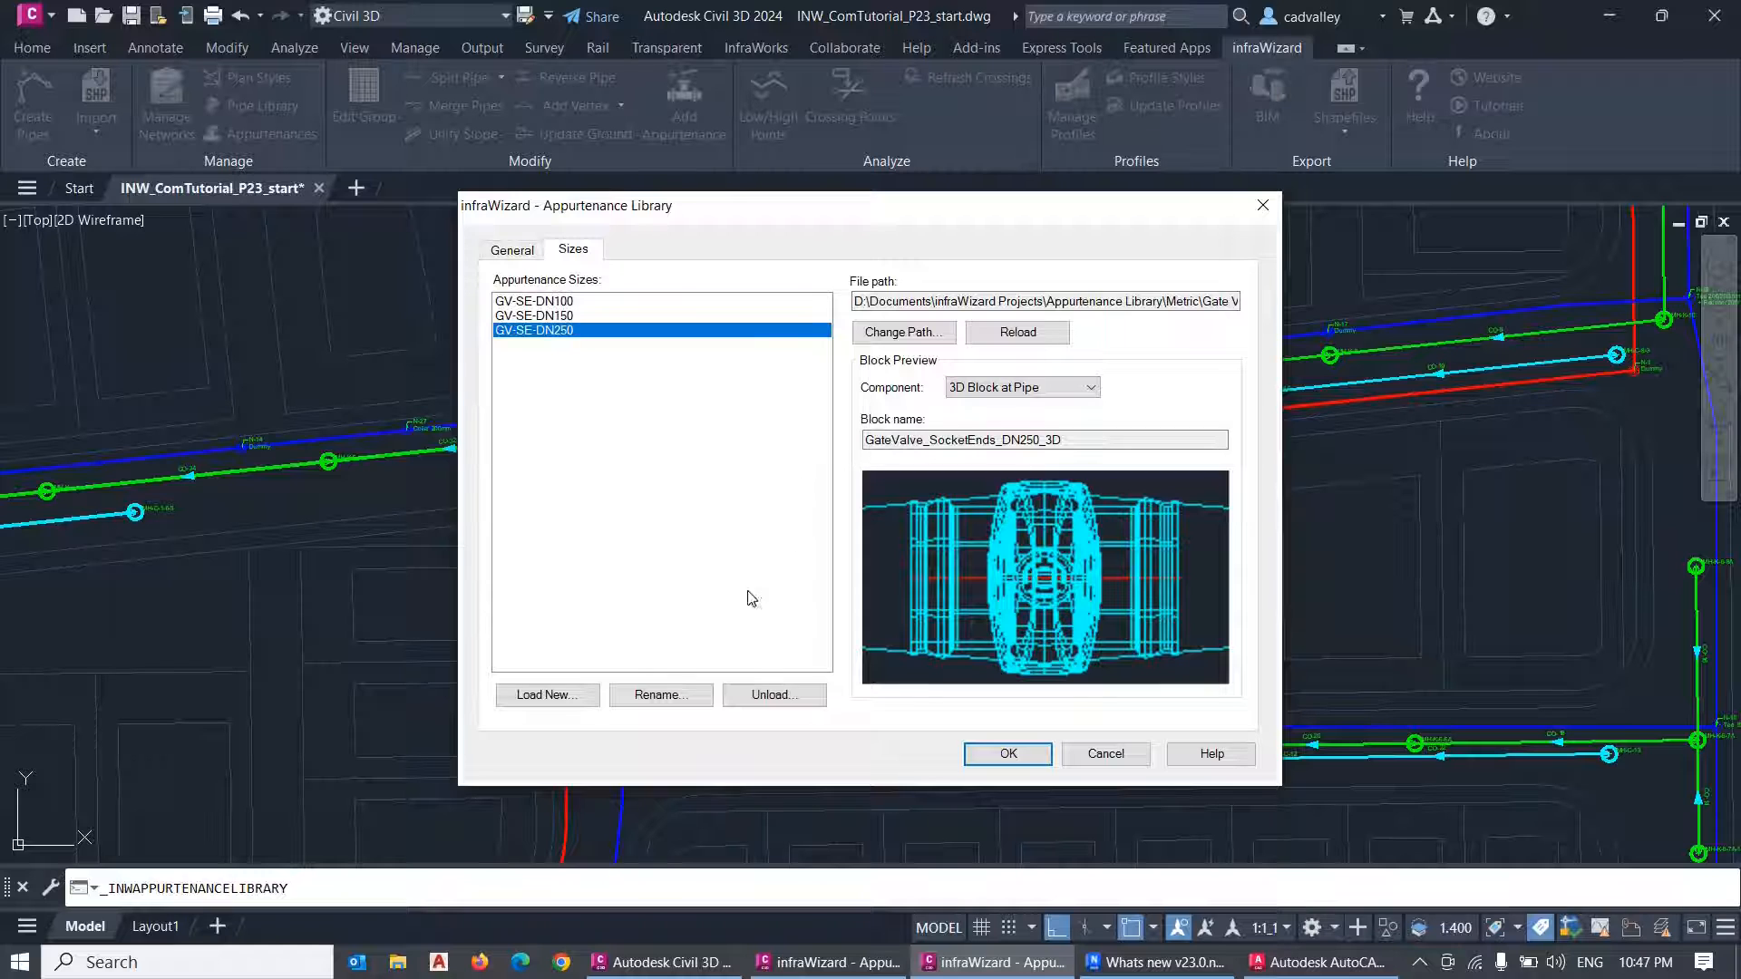
Cancel renaming and decline unloading the GV-SE-DN250 size, keeping it loaded as is.
click(660, 695)
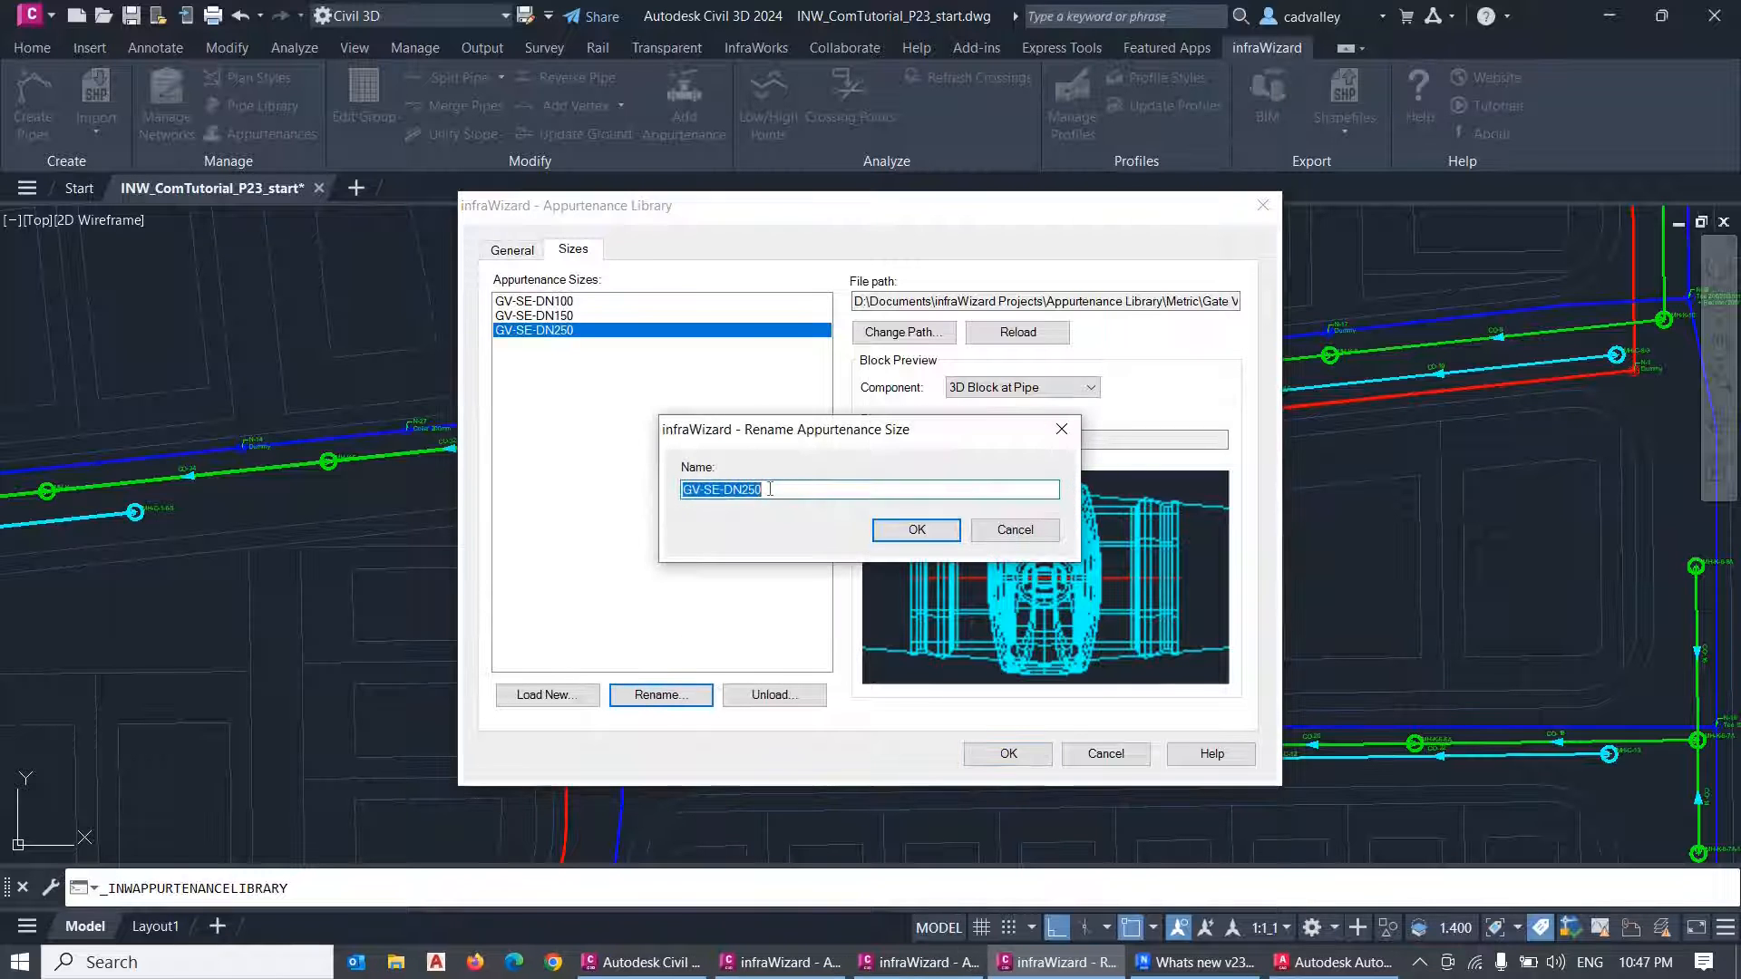
mouse_move(789, 528)
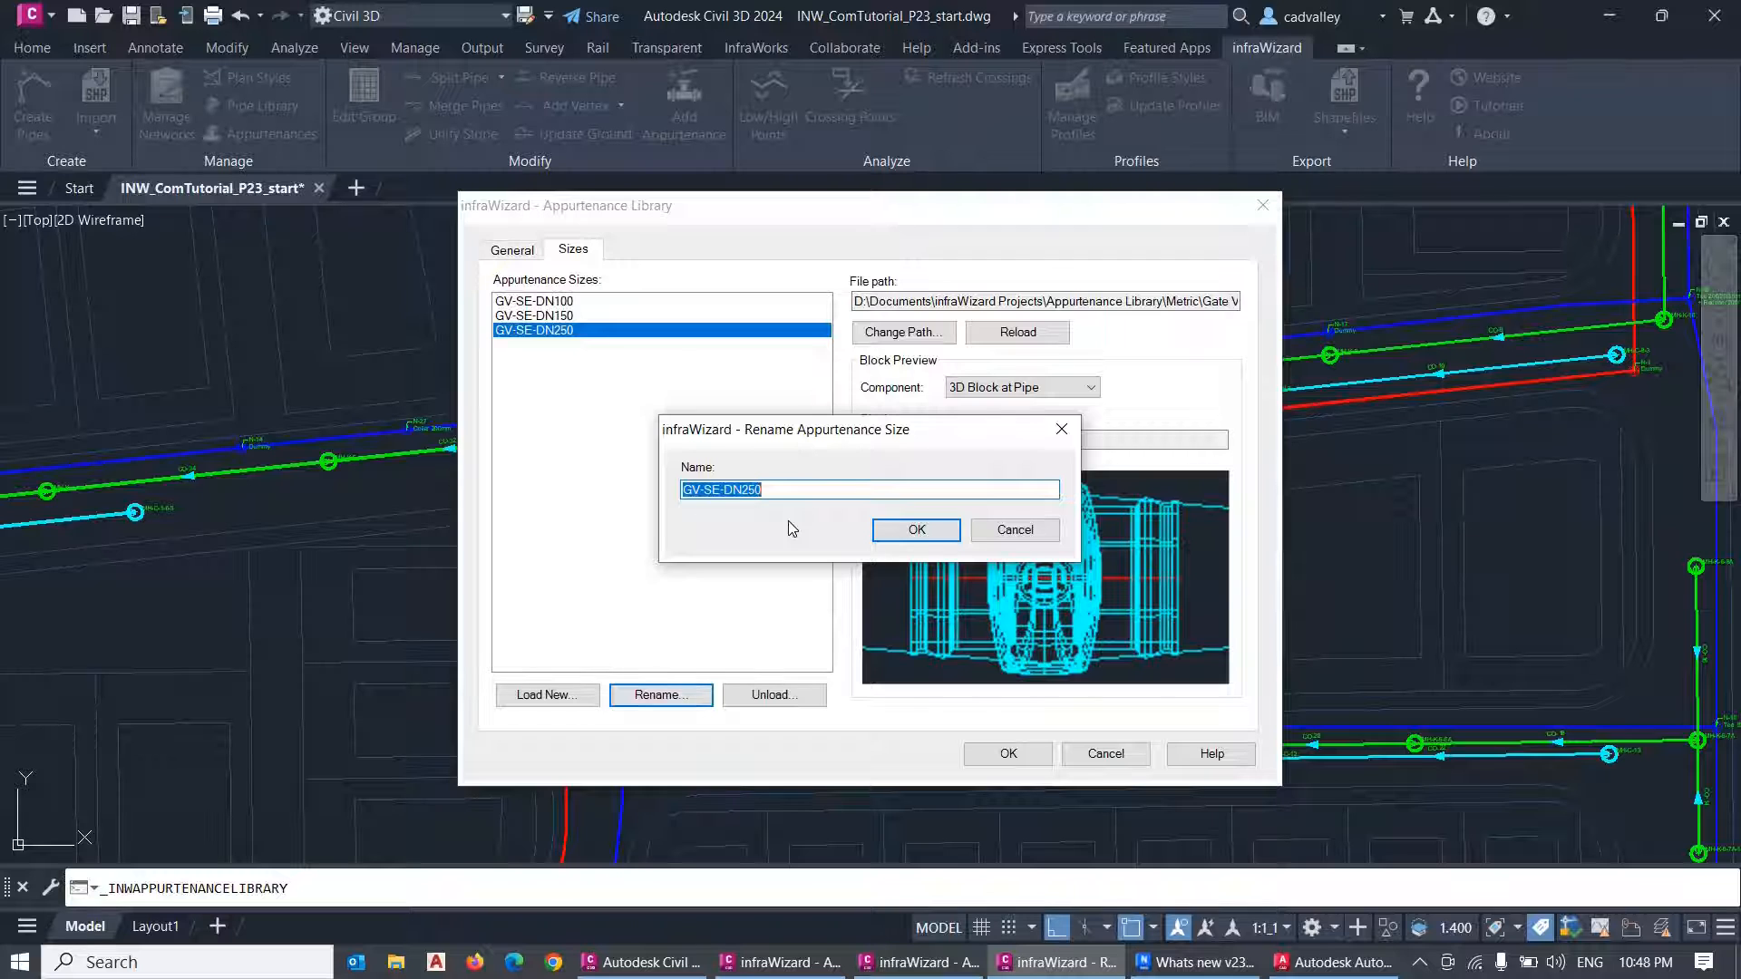
click(916, 529)
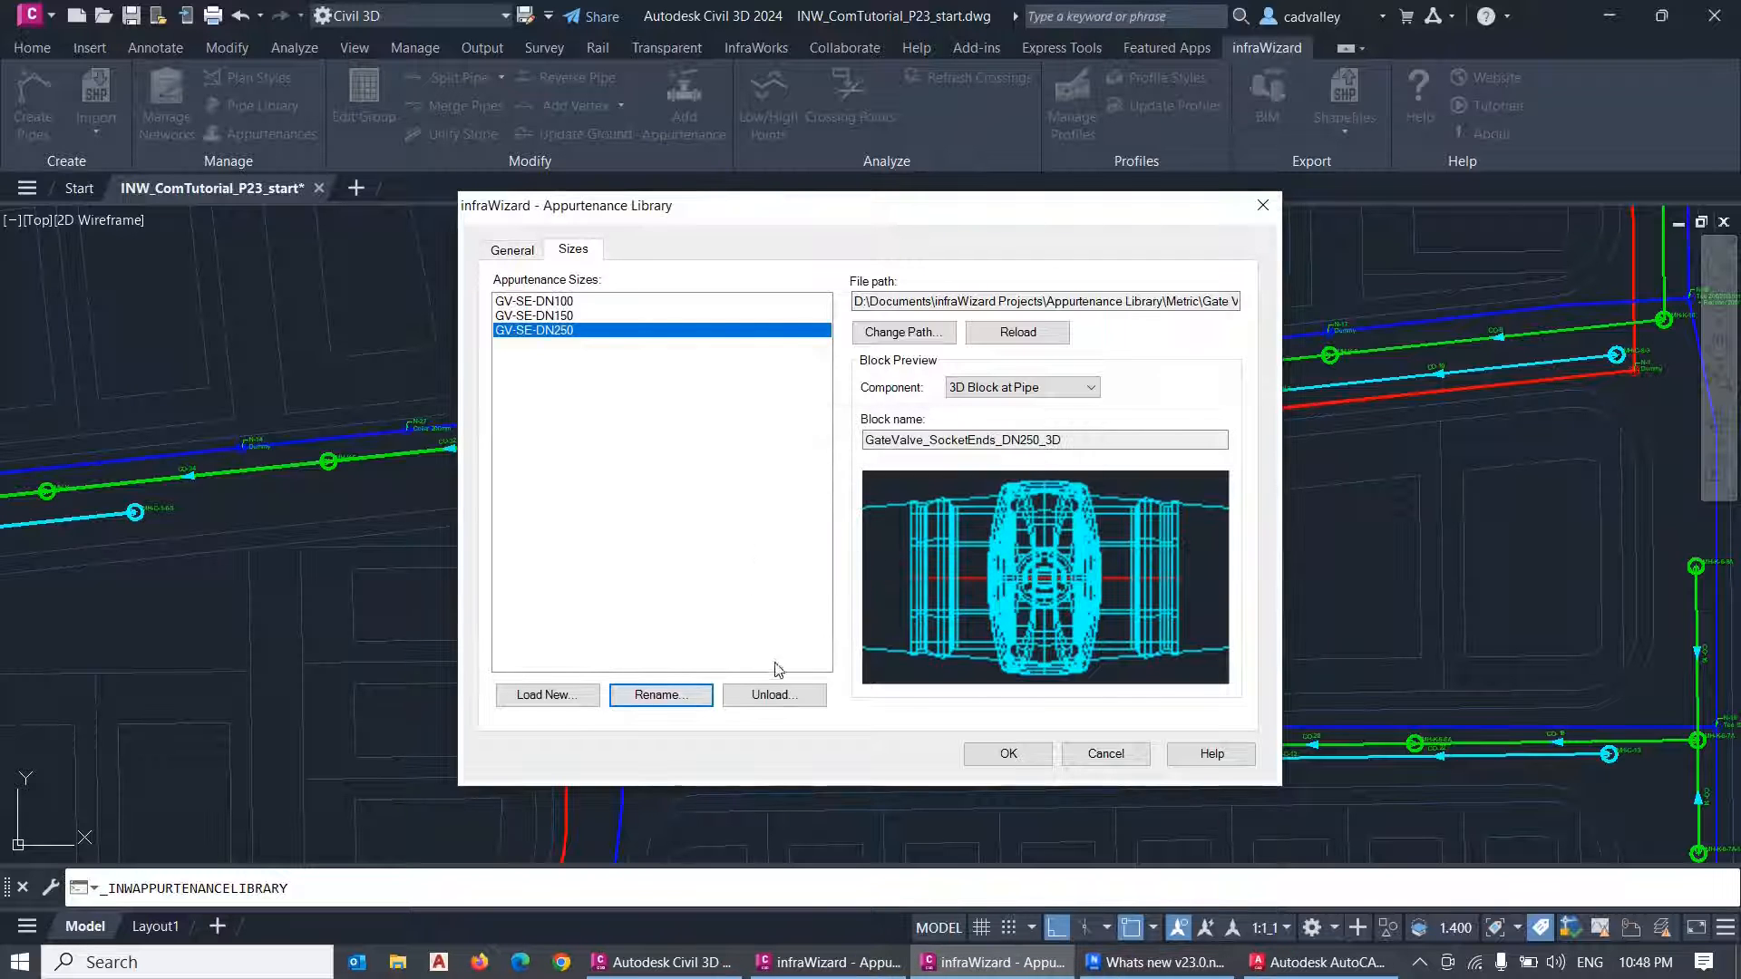
click(775, 695)
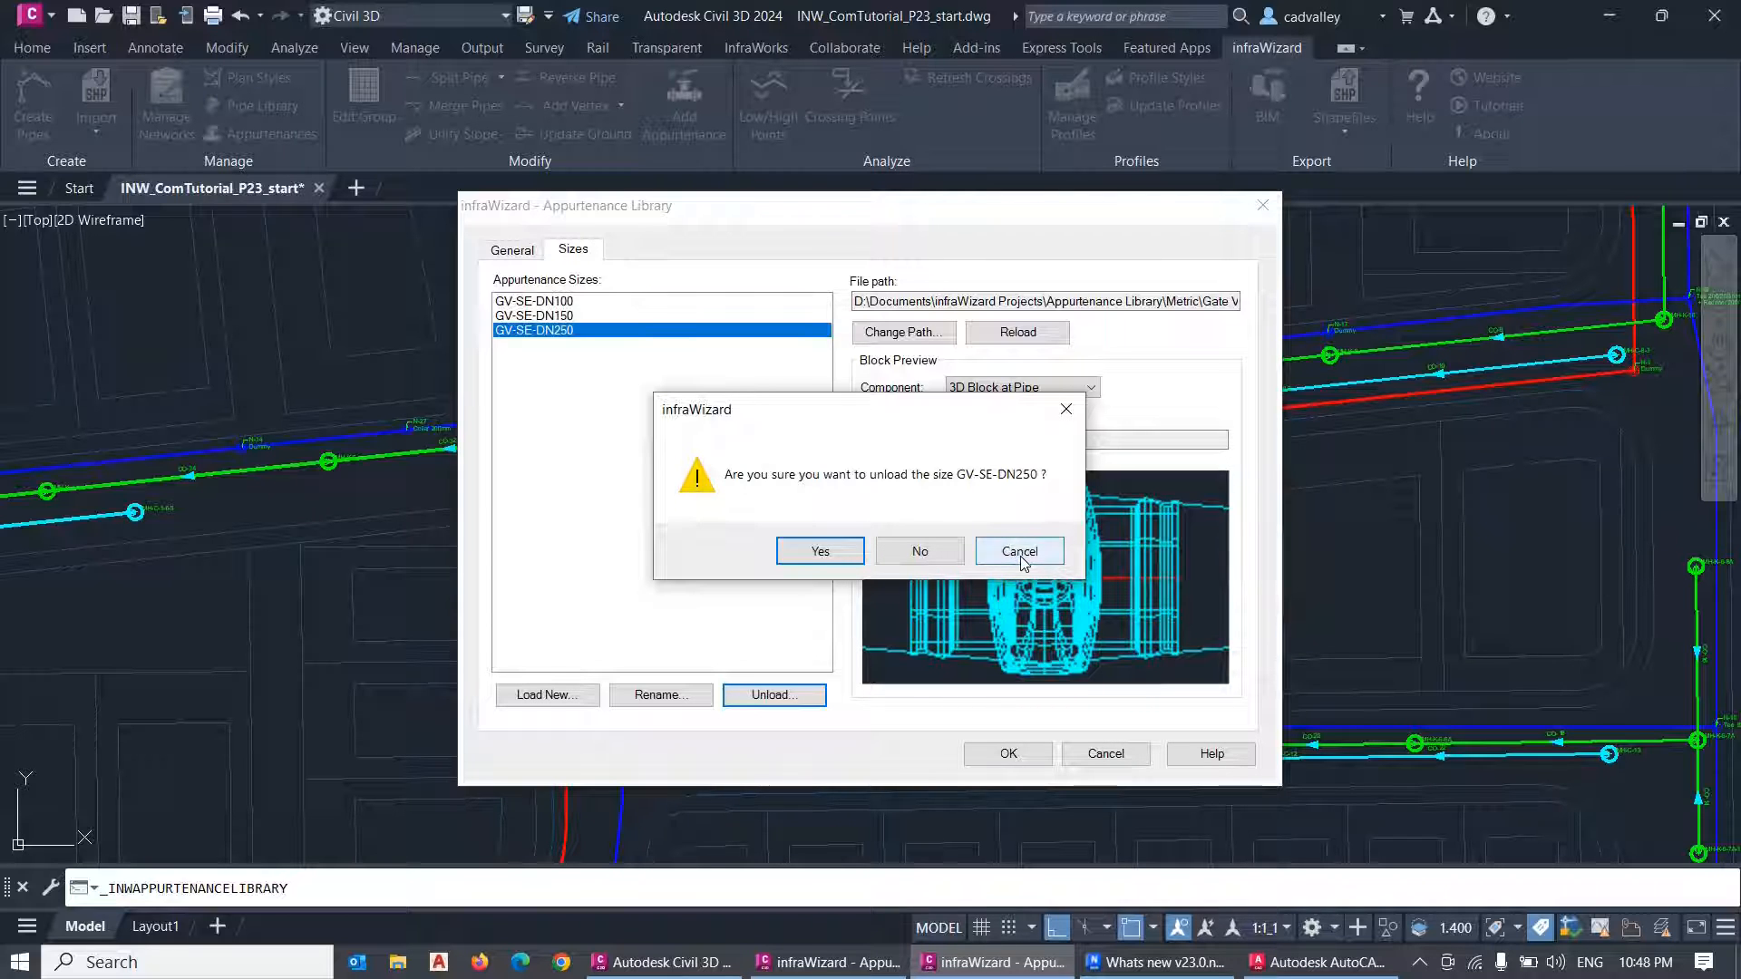
click(1017, 551)
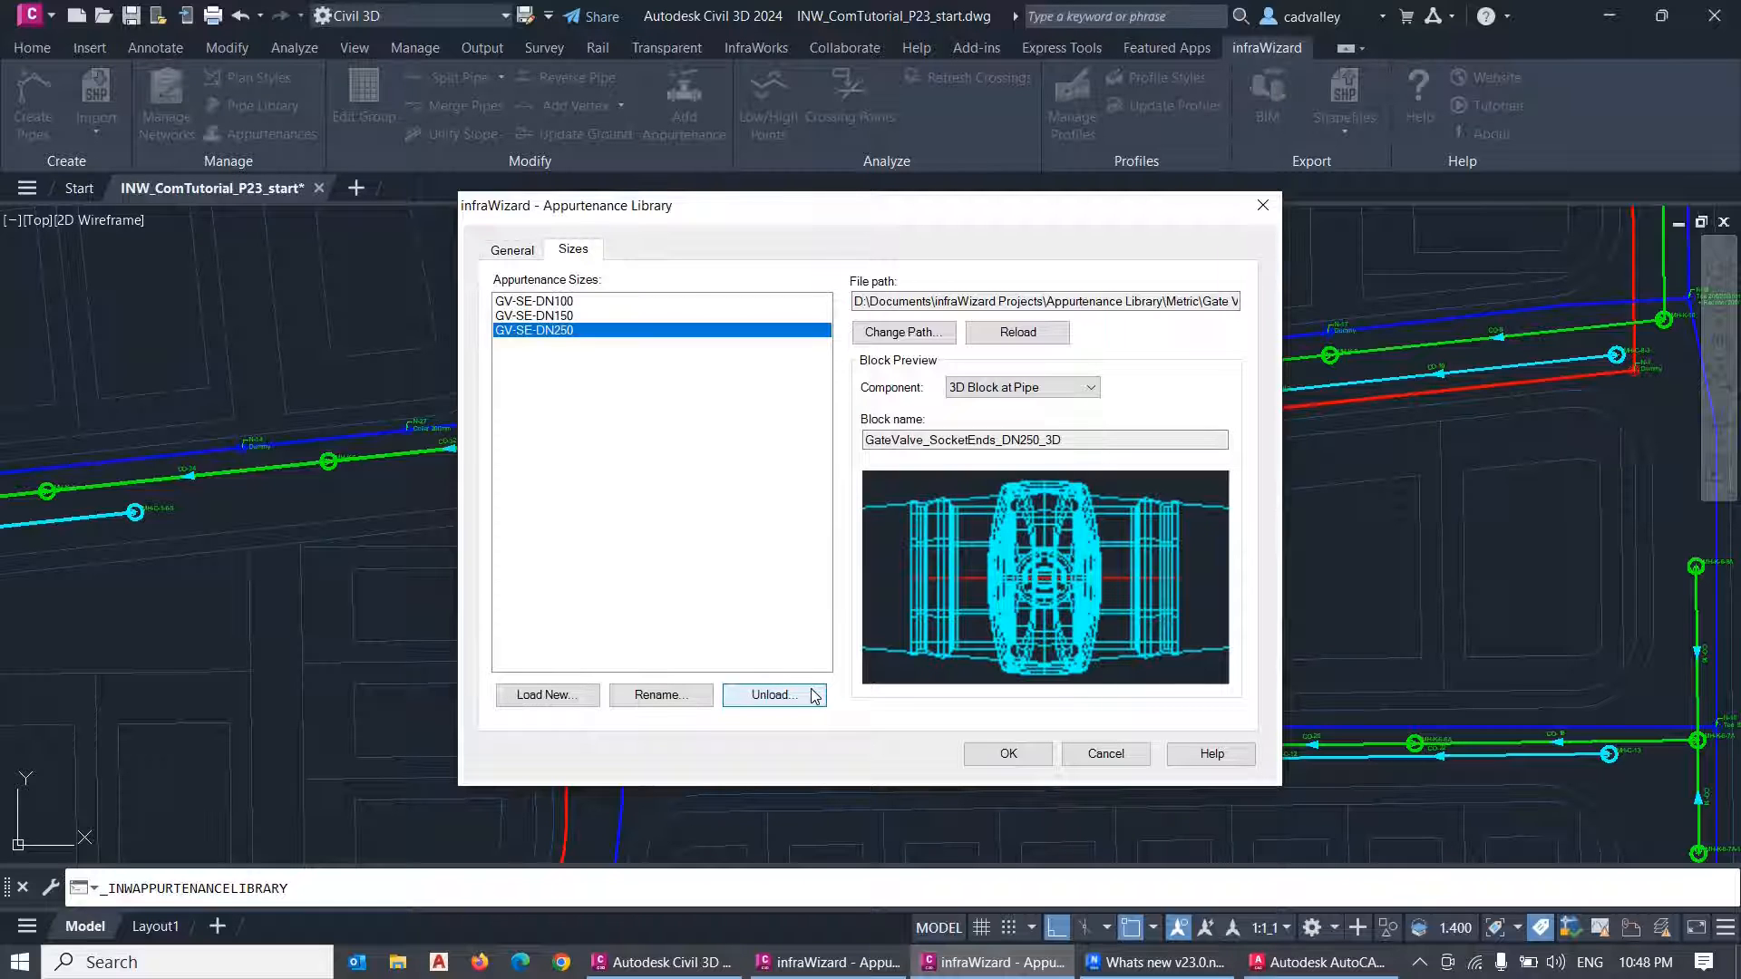
mouse_move(778, 446)
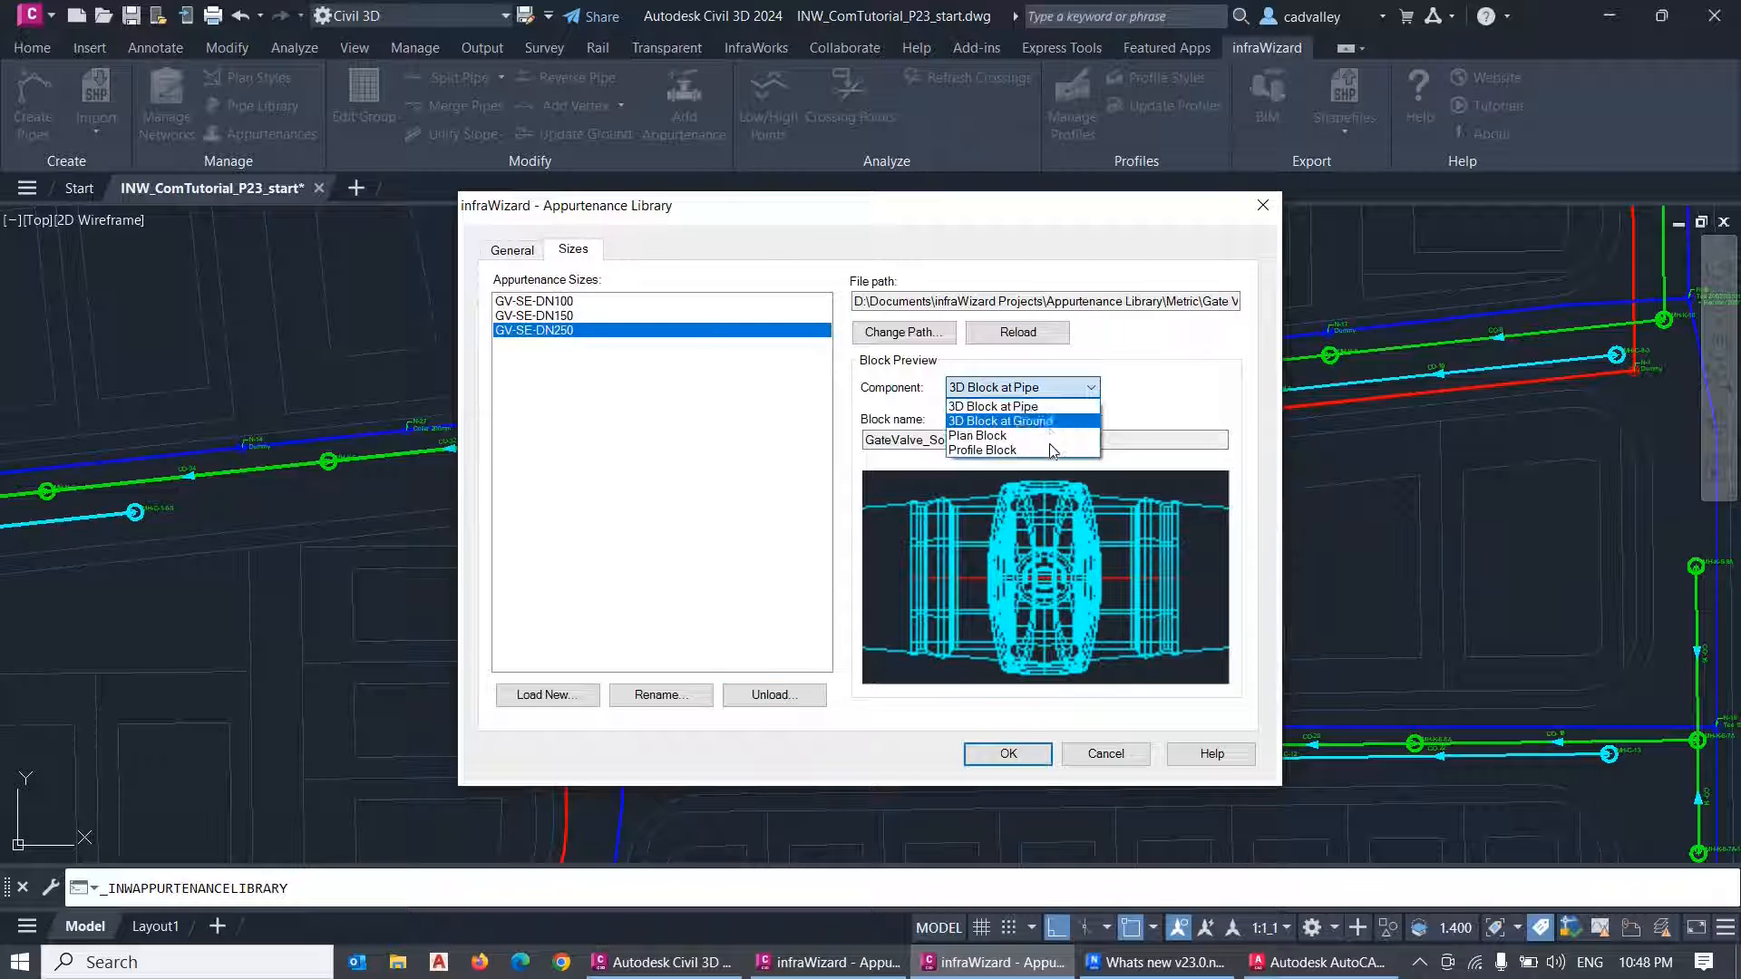
mouse_move(981, 449)
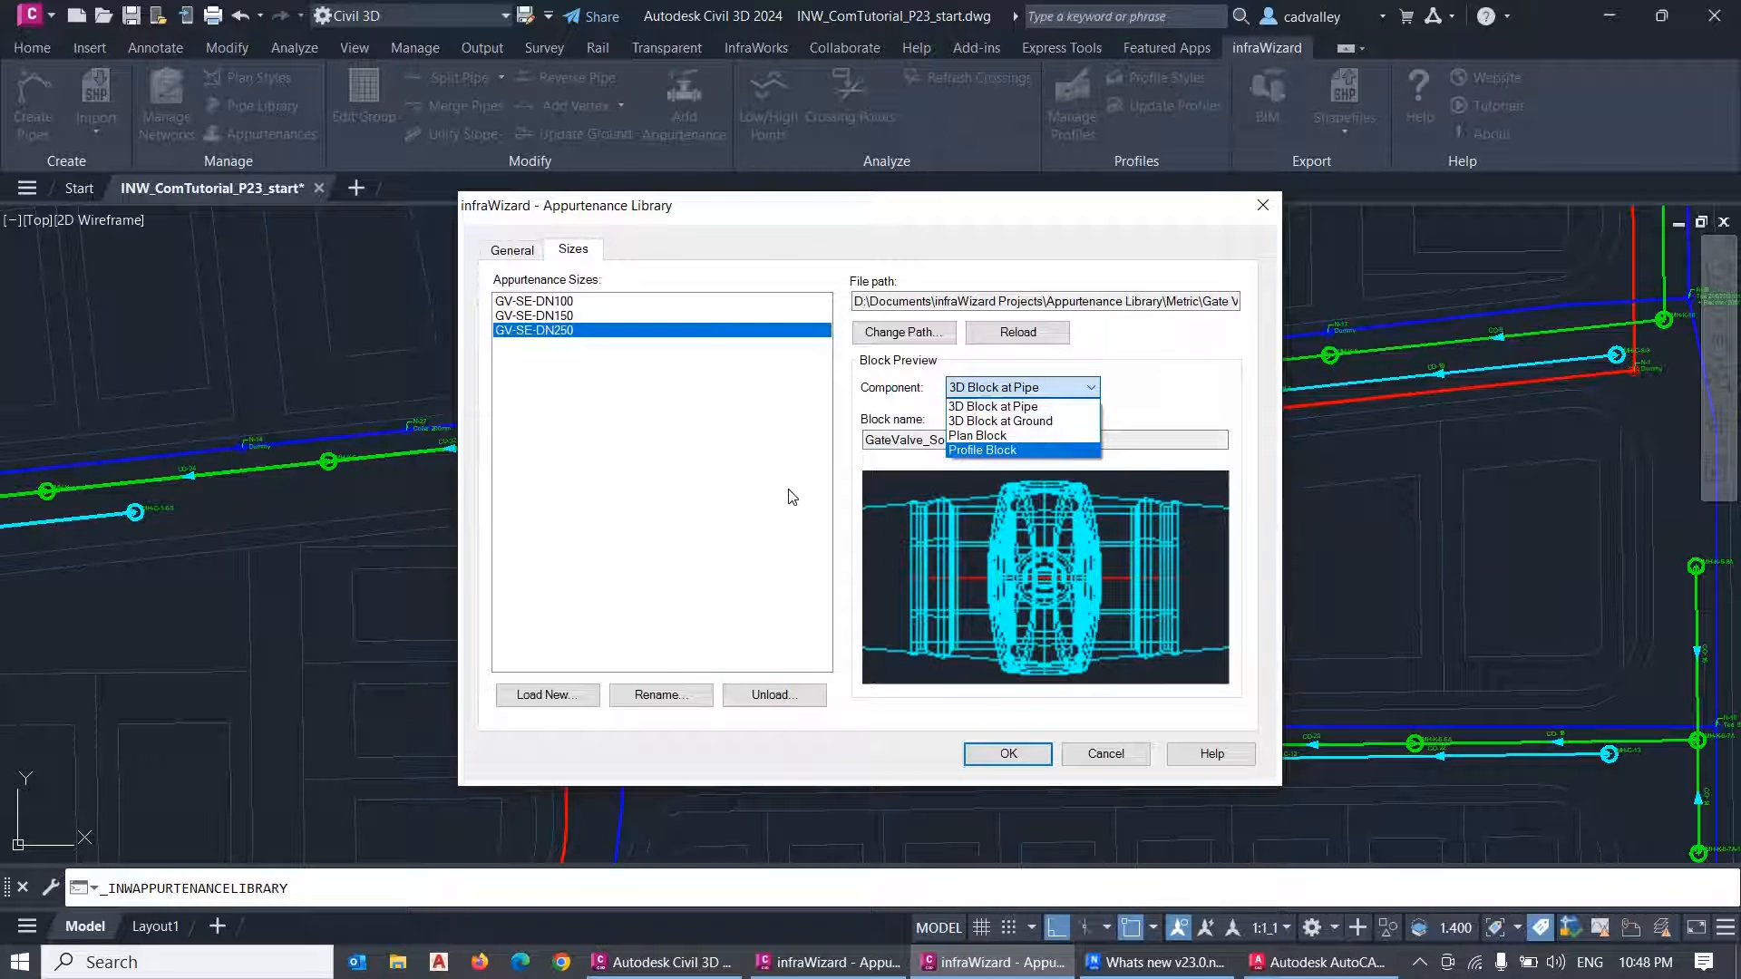
Check the block component list and reload GV-SE-DN250 from its drawing file.
click(992, 406)
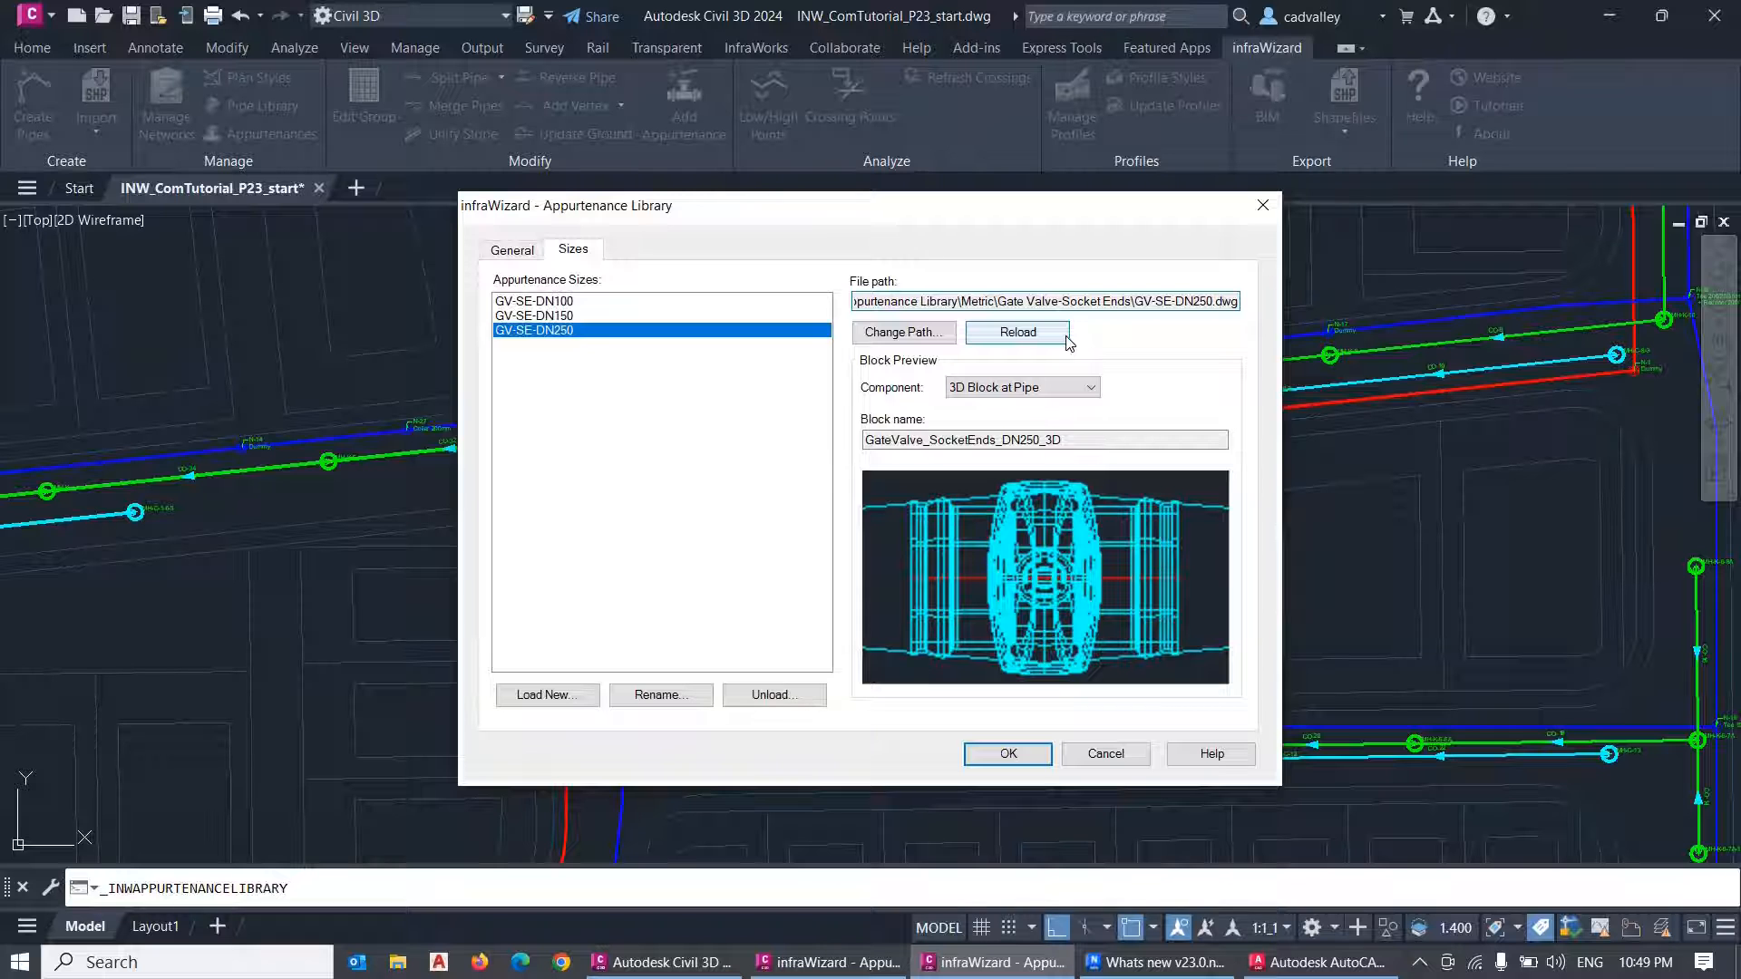
click(901, 332)
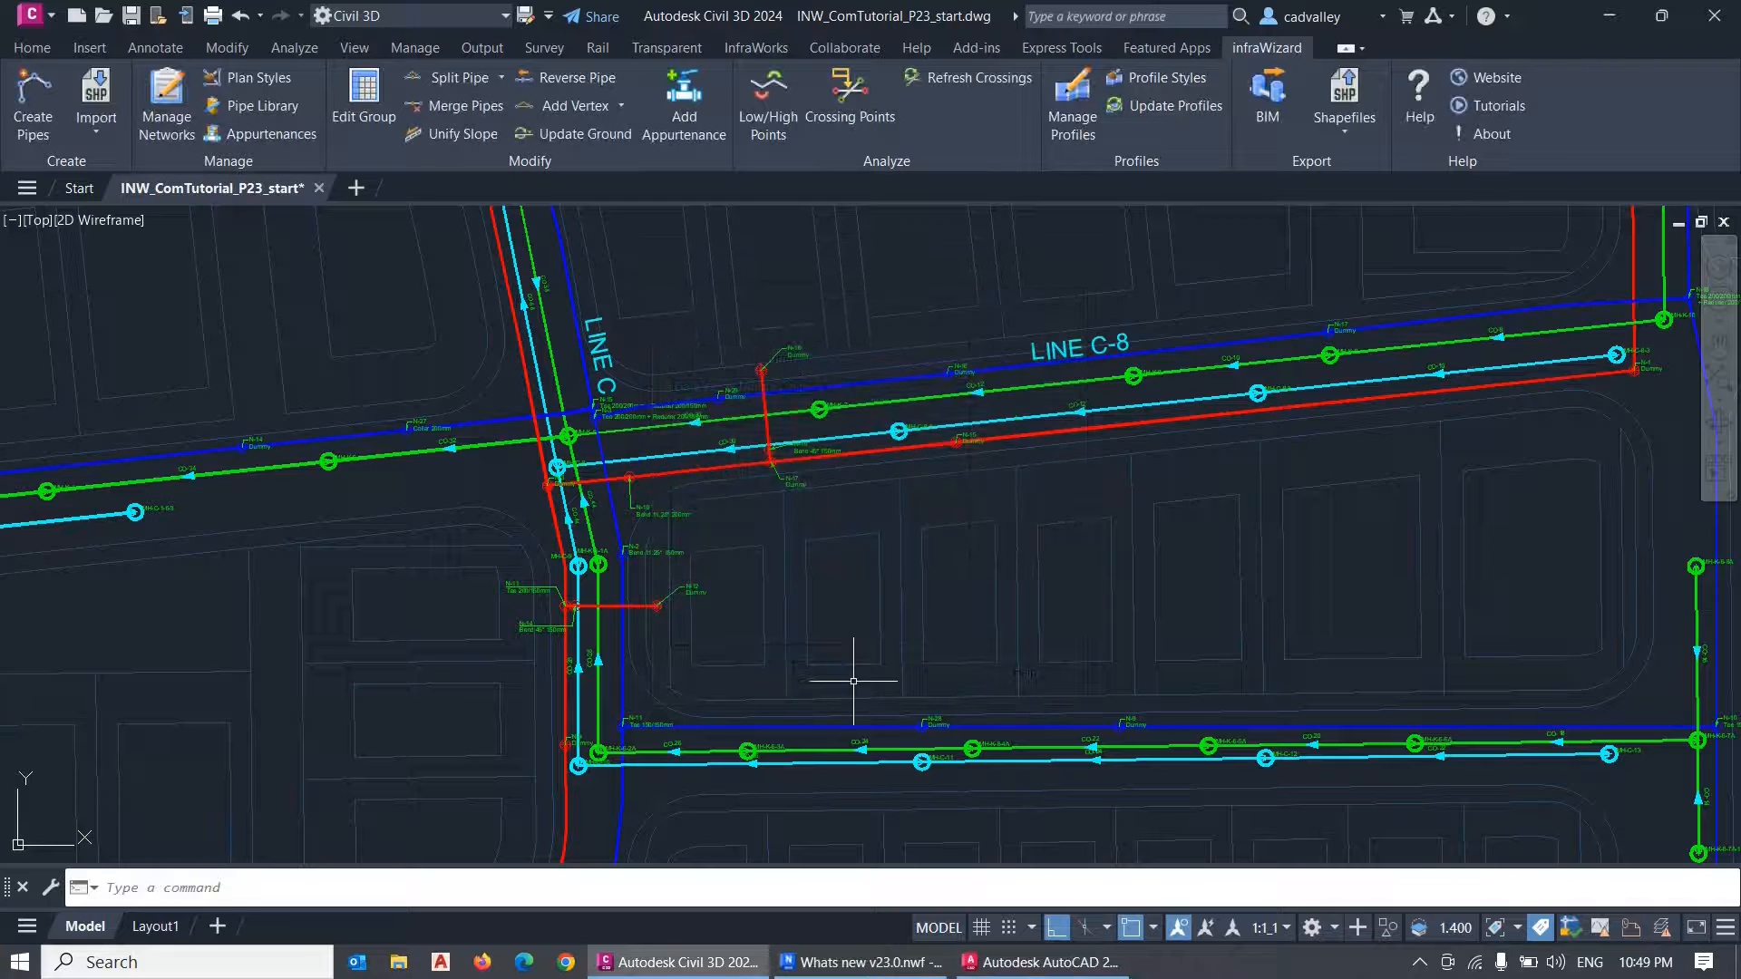
mouse_move(852, 680)
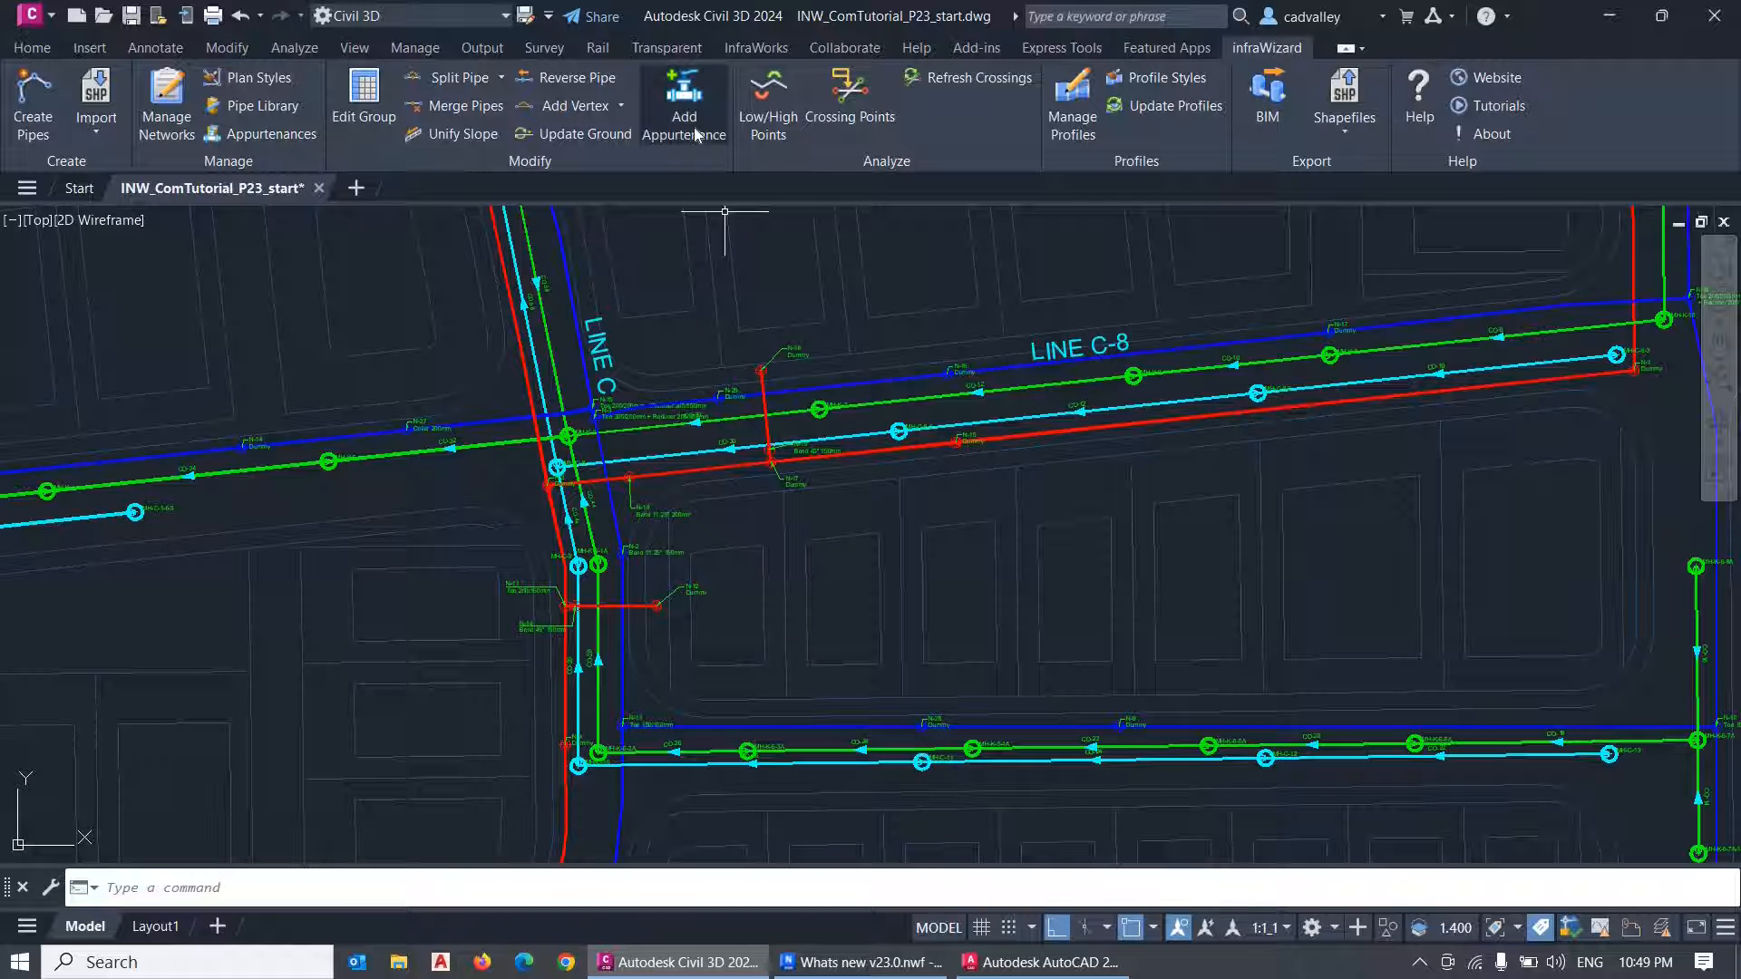
Place a Gate Valve-Socket Ends GV-SE-DN100 on the red pipe near N-12 as V-1.
click(683, 106)
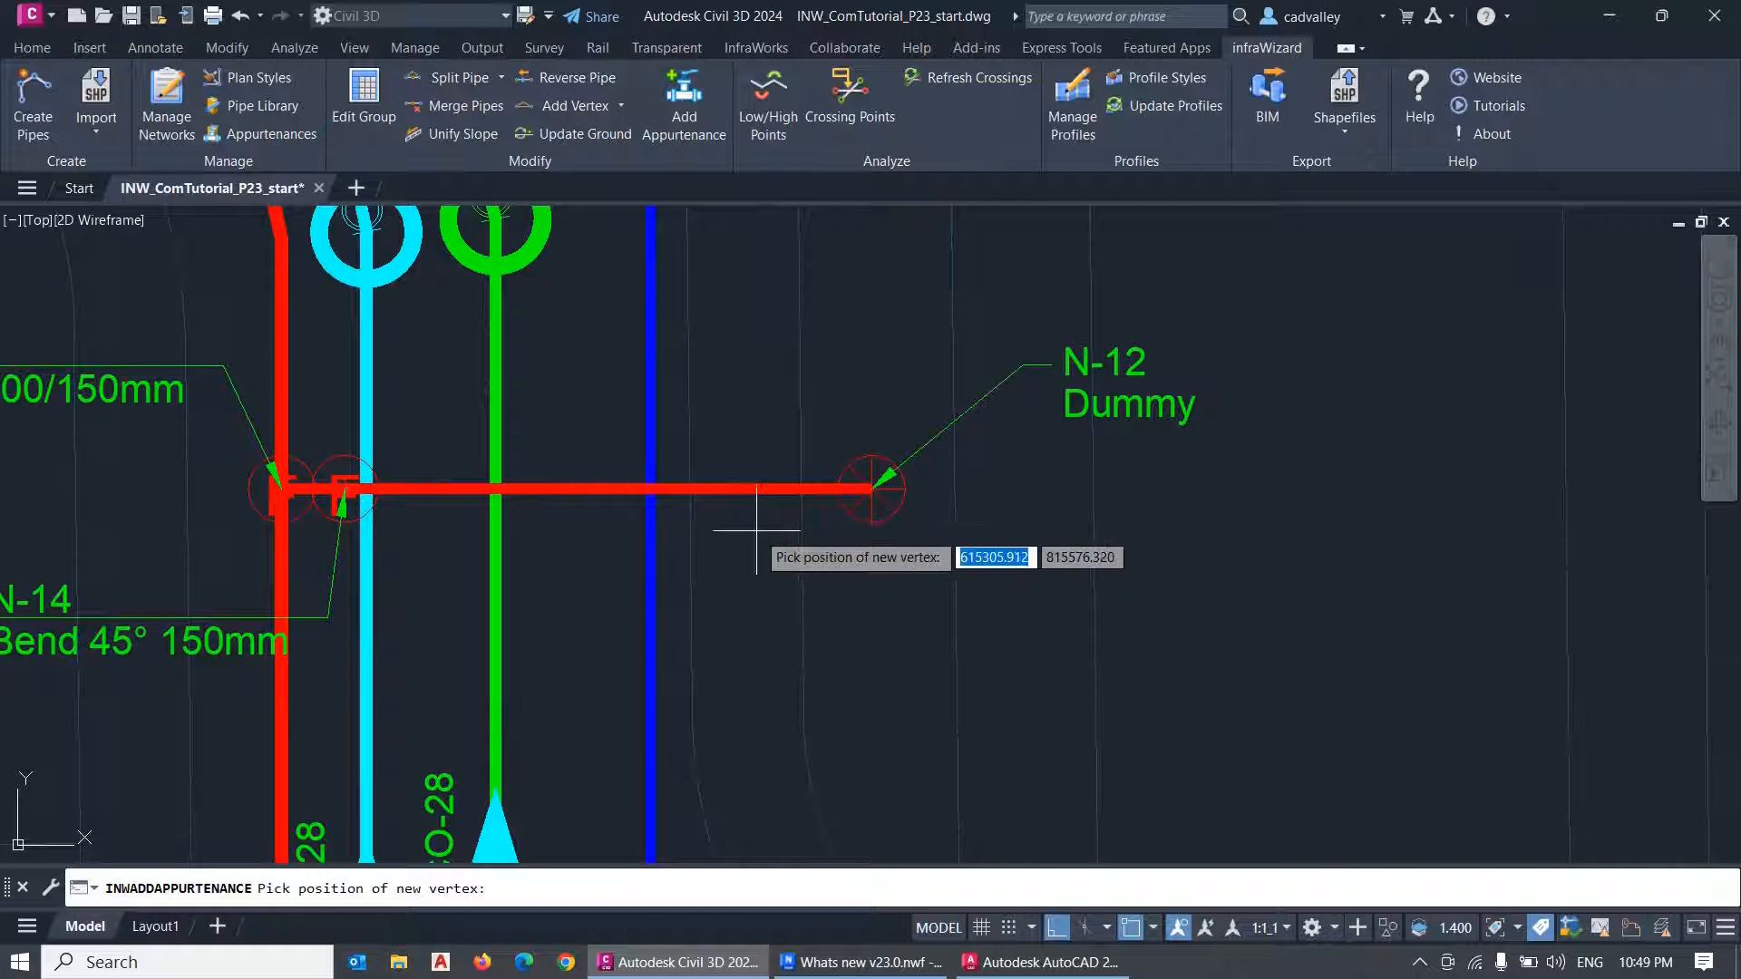
mouse_move(720, 511)
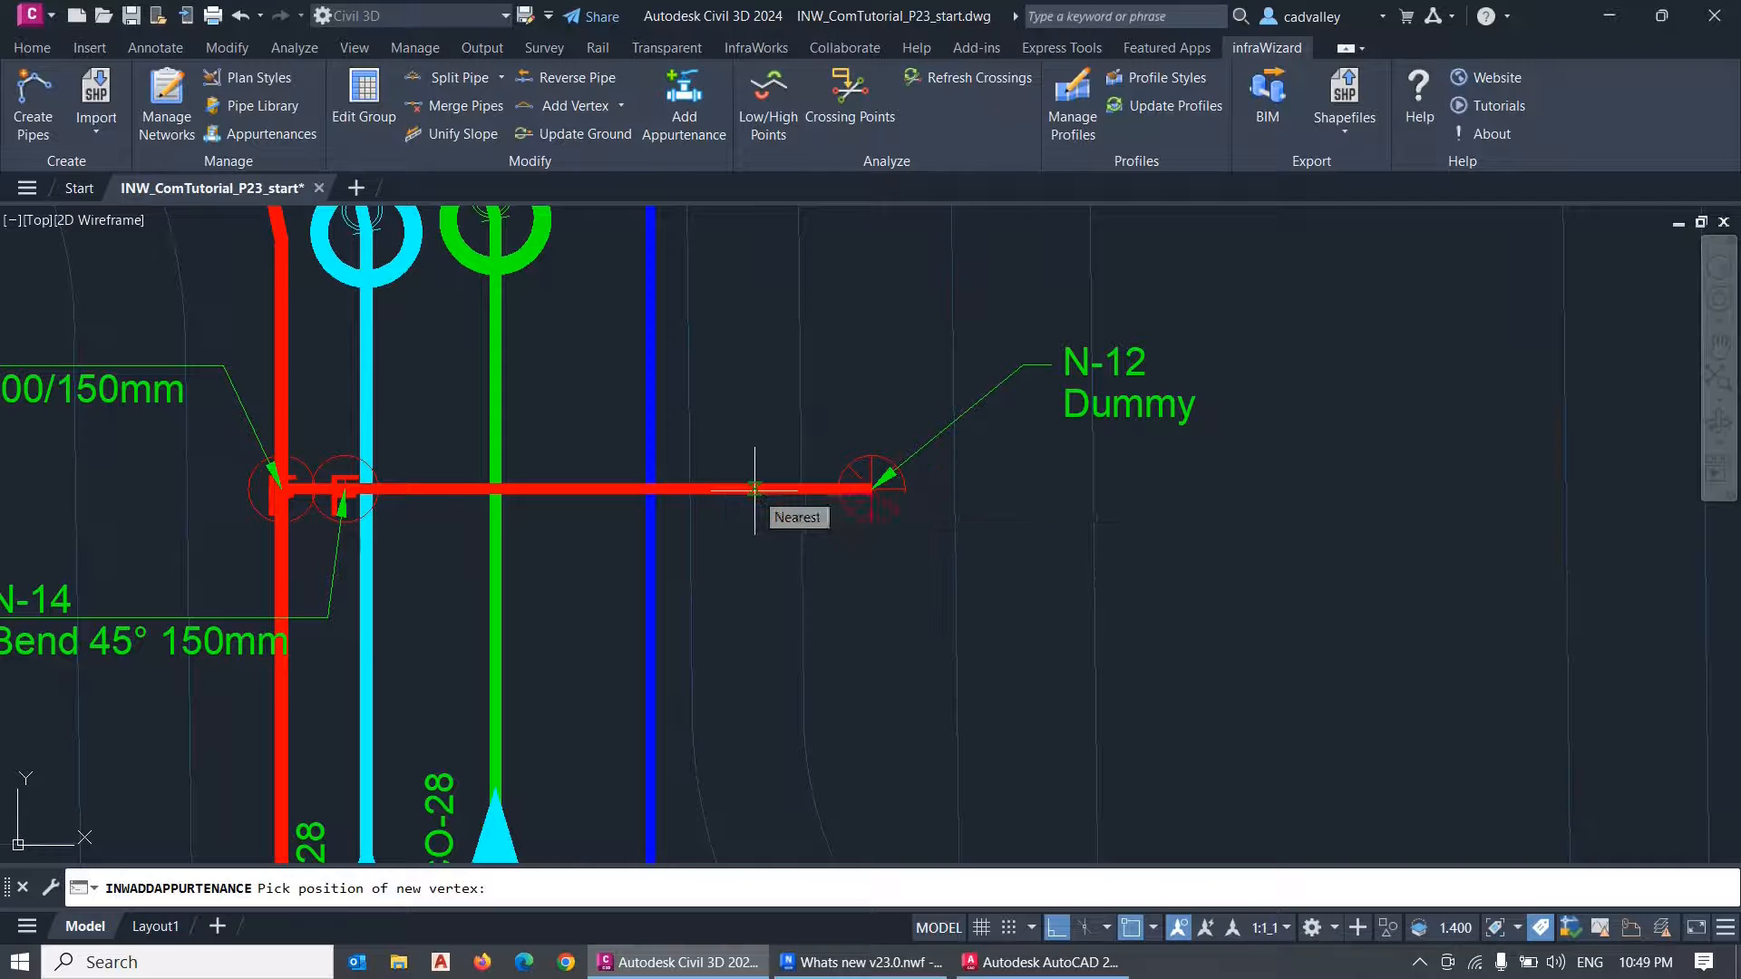
click(754, 488)
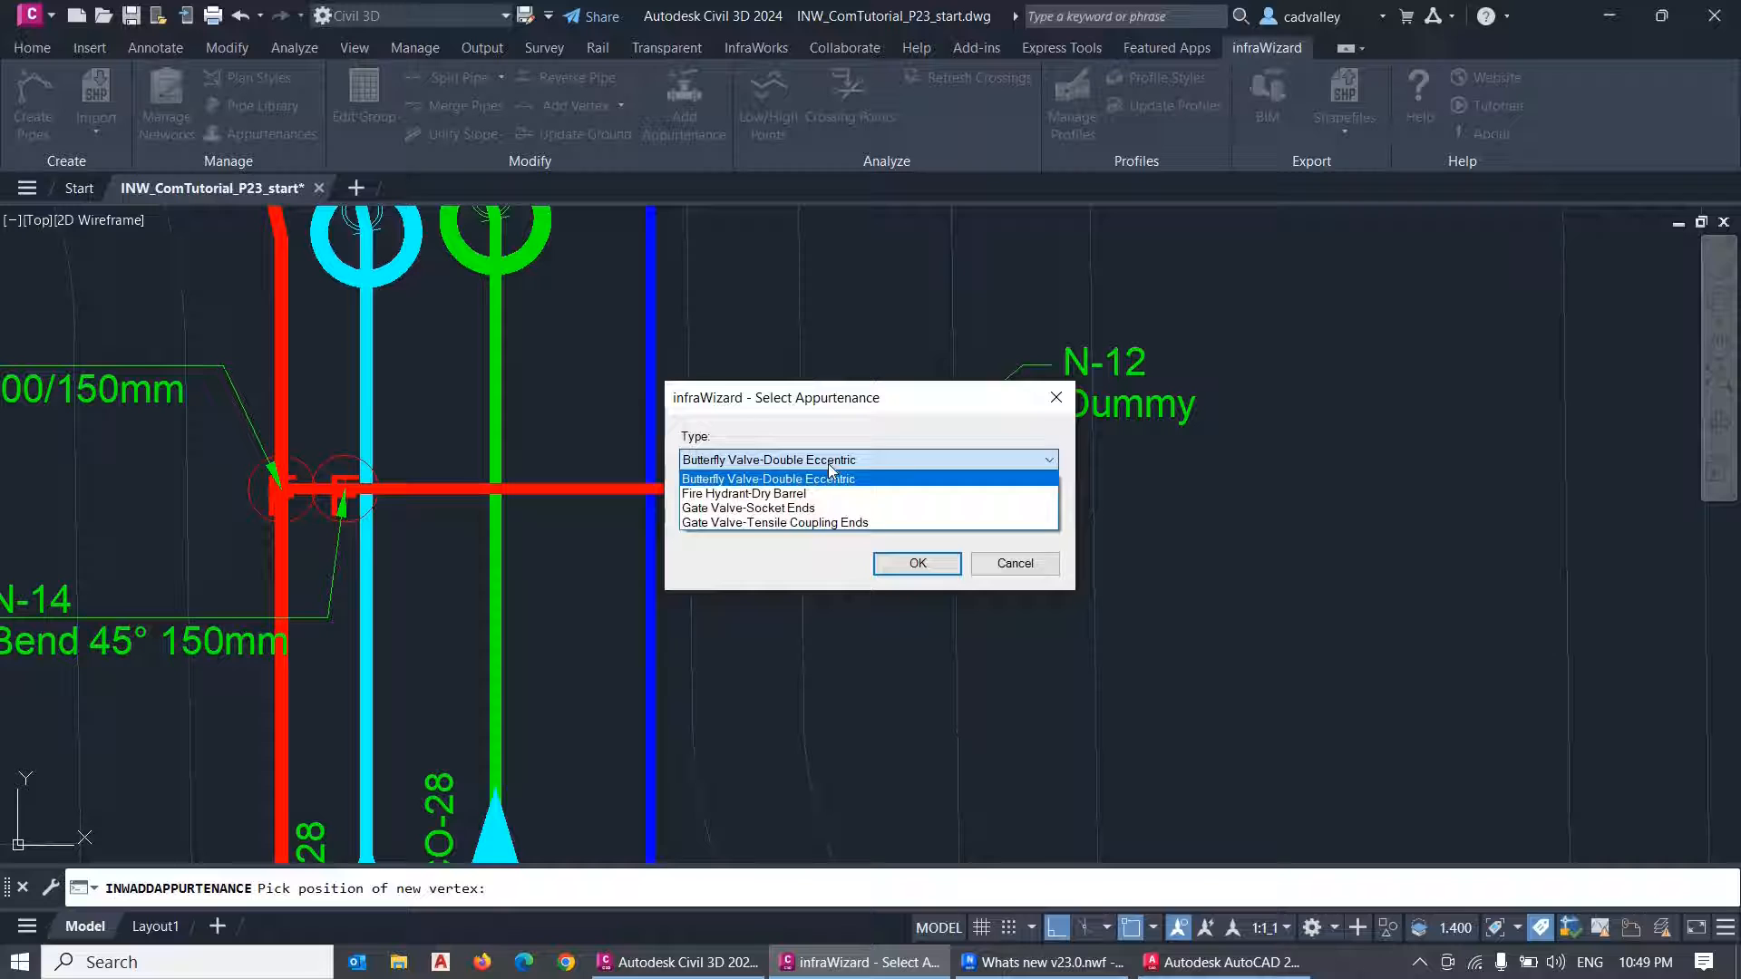
click(749, 507)
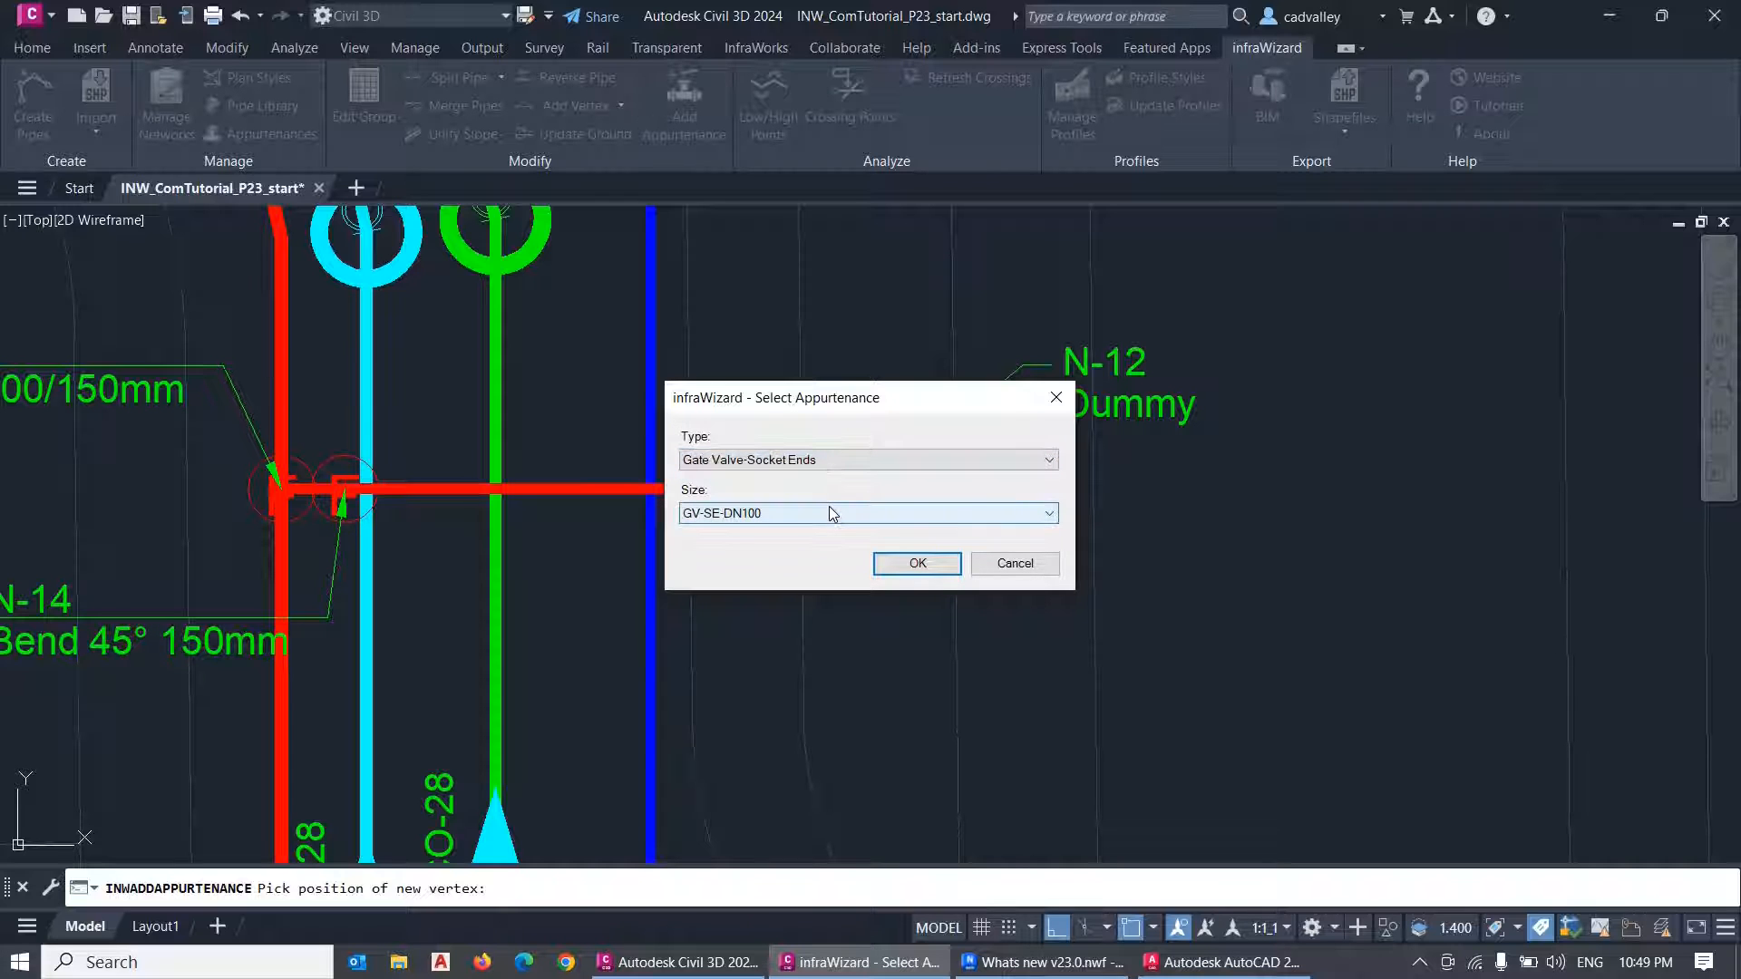
click(1044, 513)
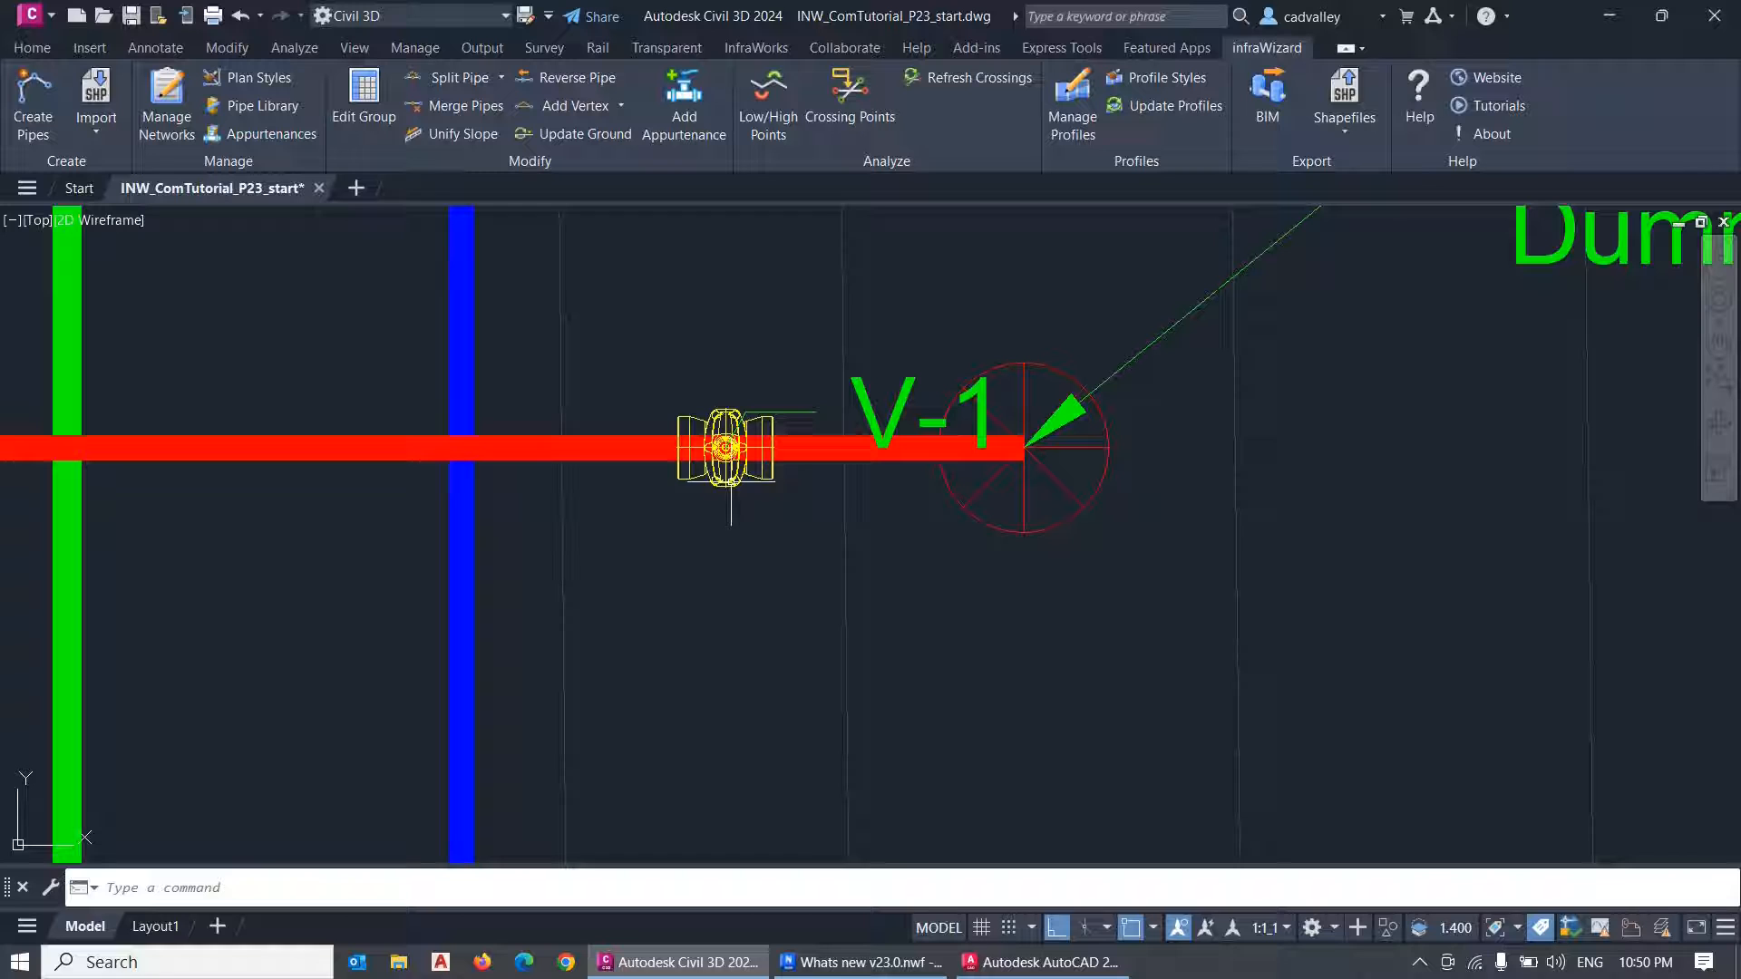
mouse_move(778, 563)
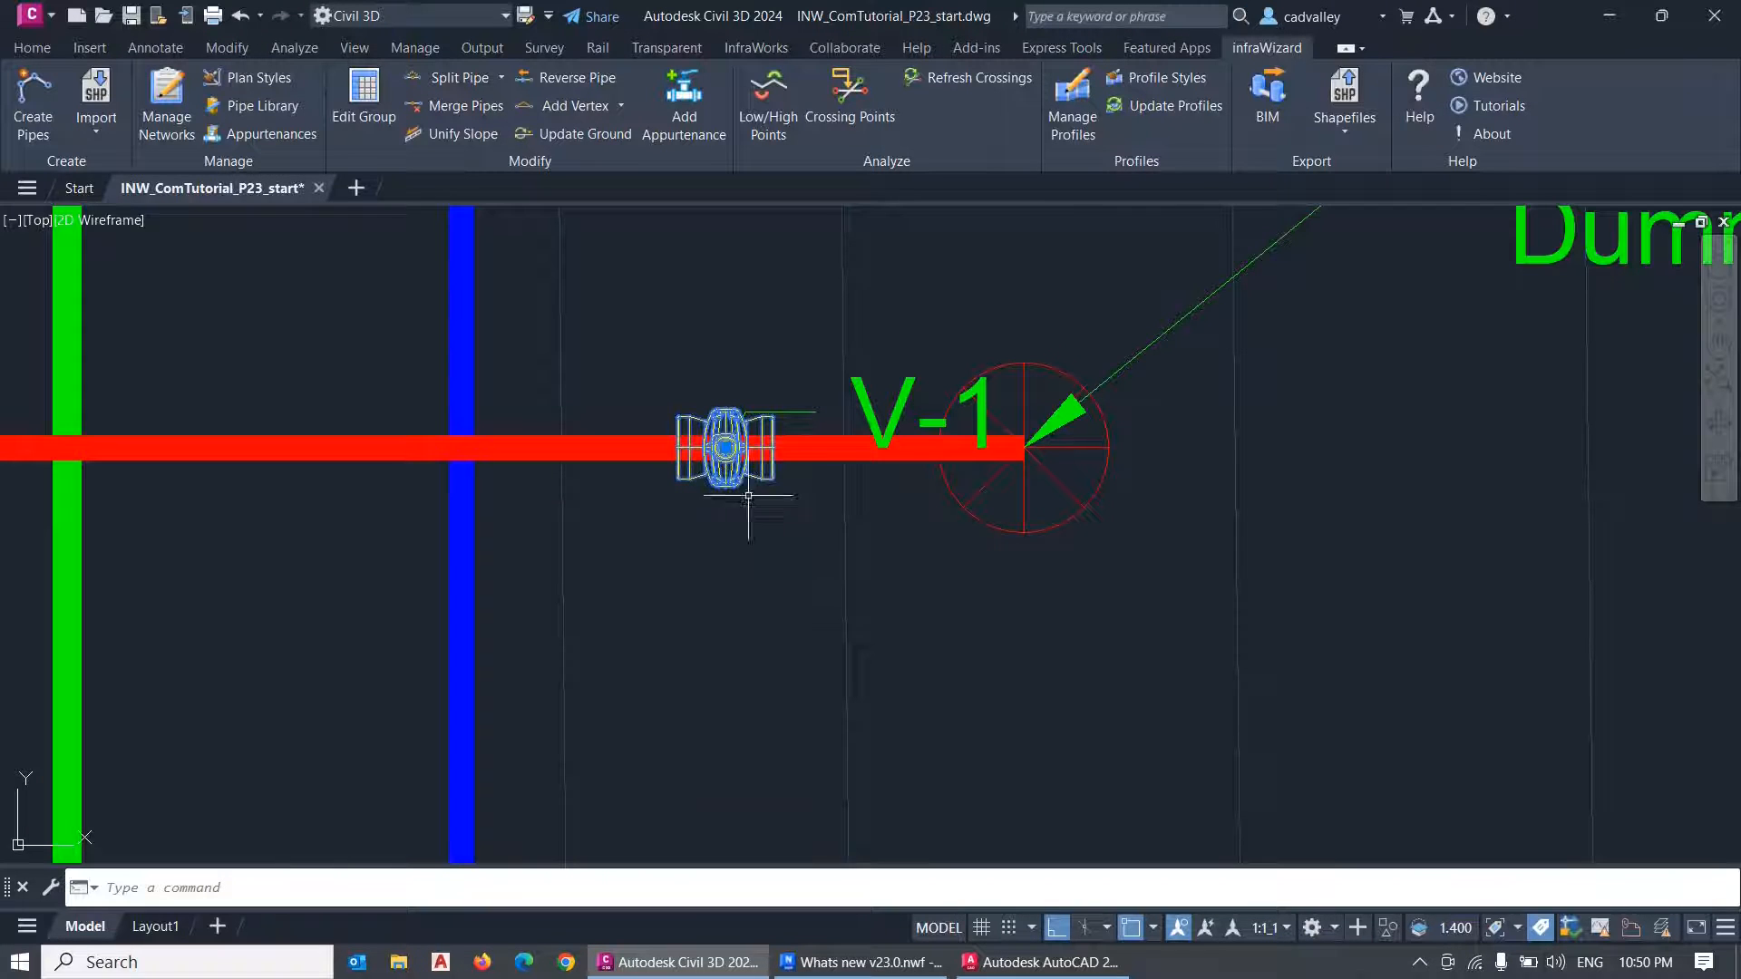
mouse_move(894, 468)
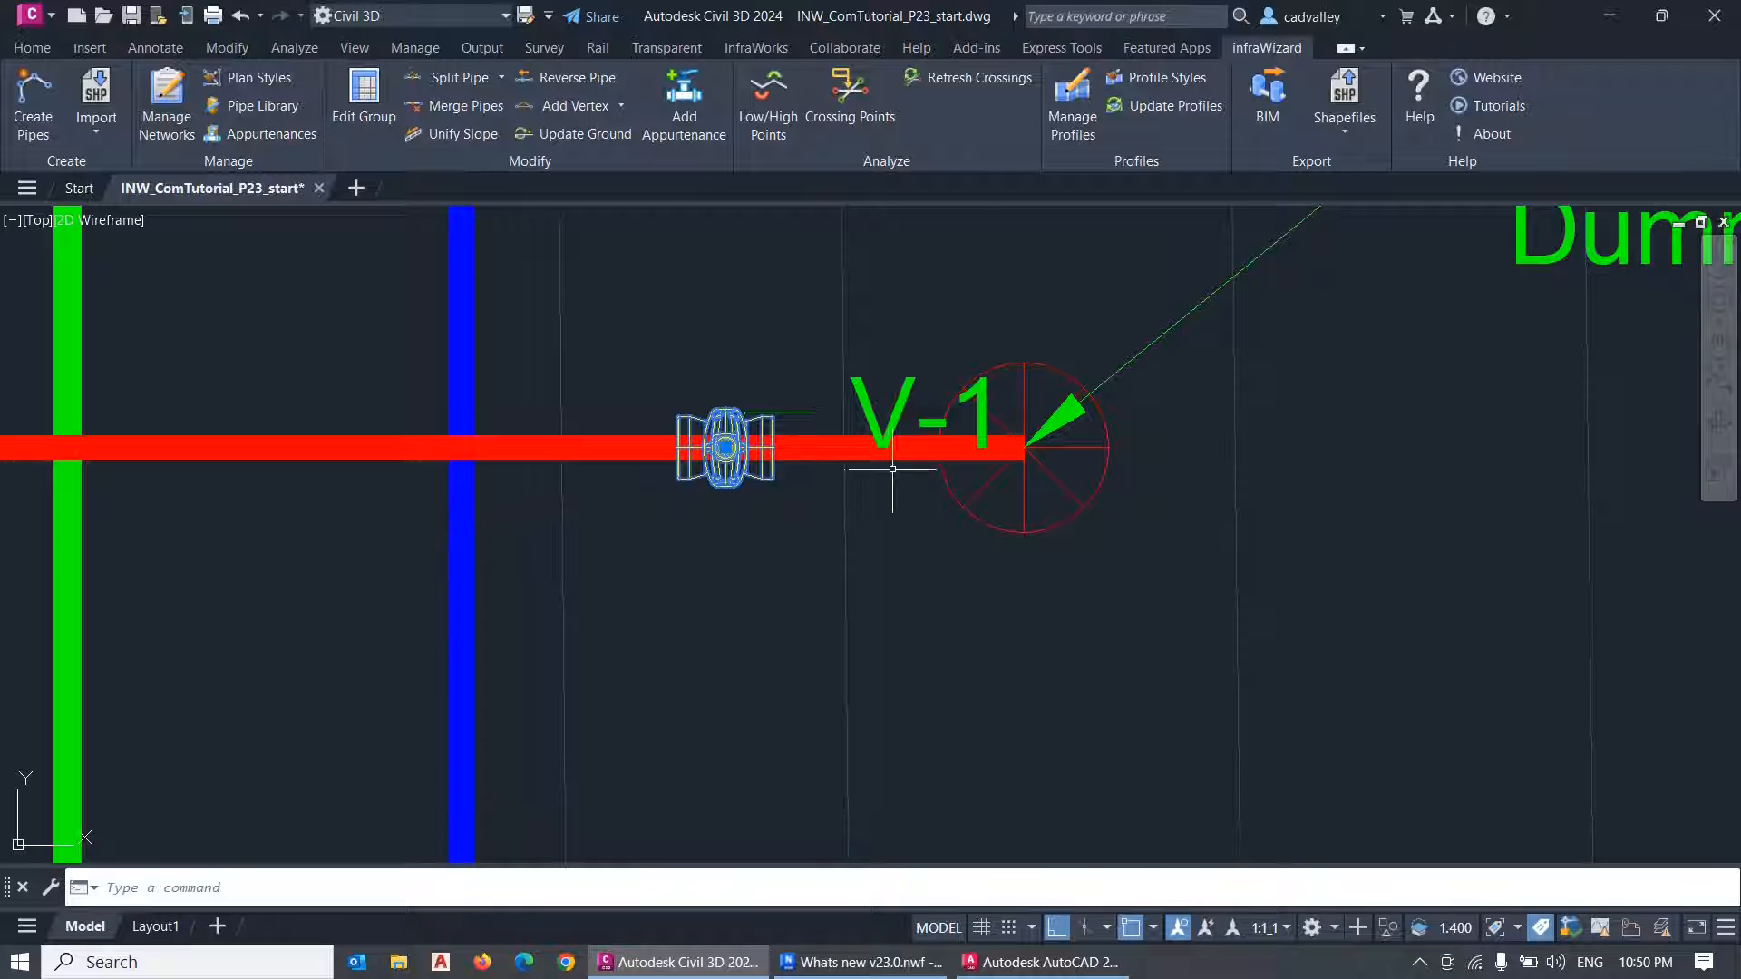
Slide valve V-1 left along the red pipe beside the blue pipe, then bring up Plan Styles.
click(723, 448)
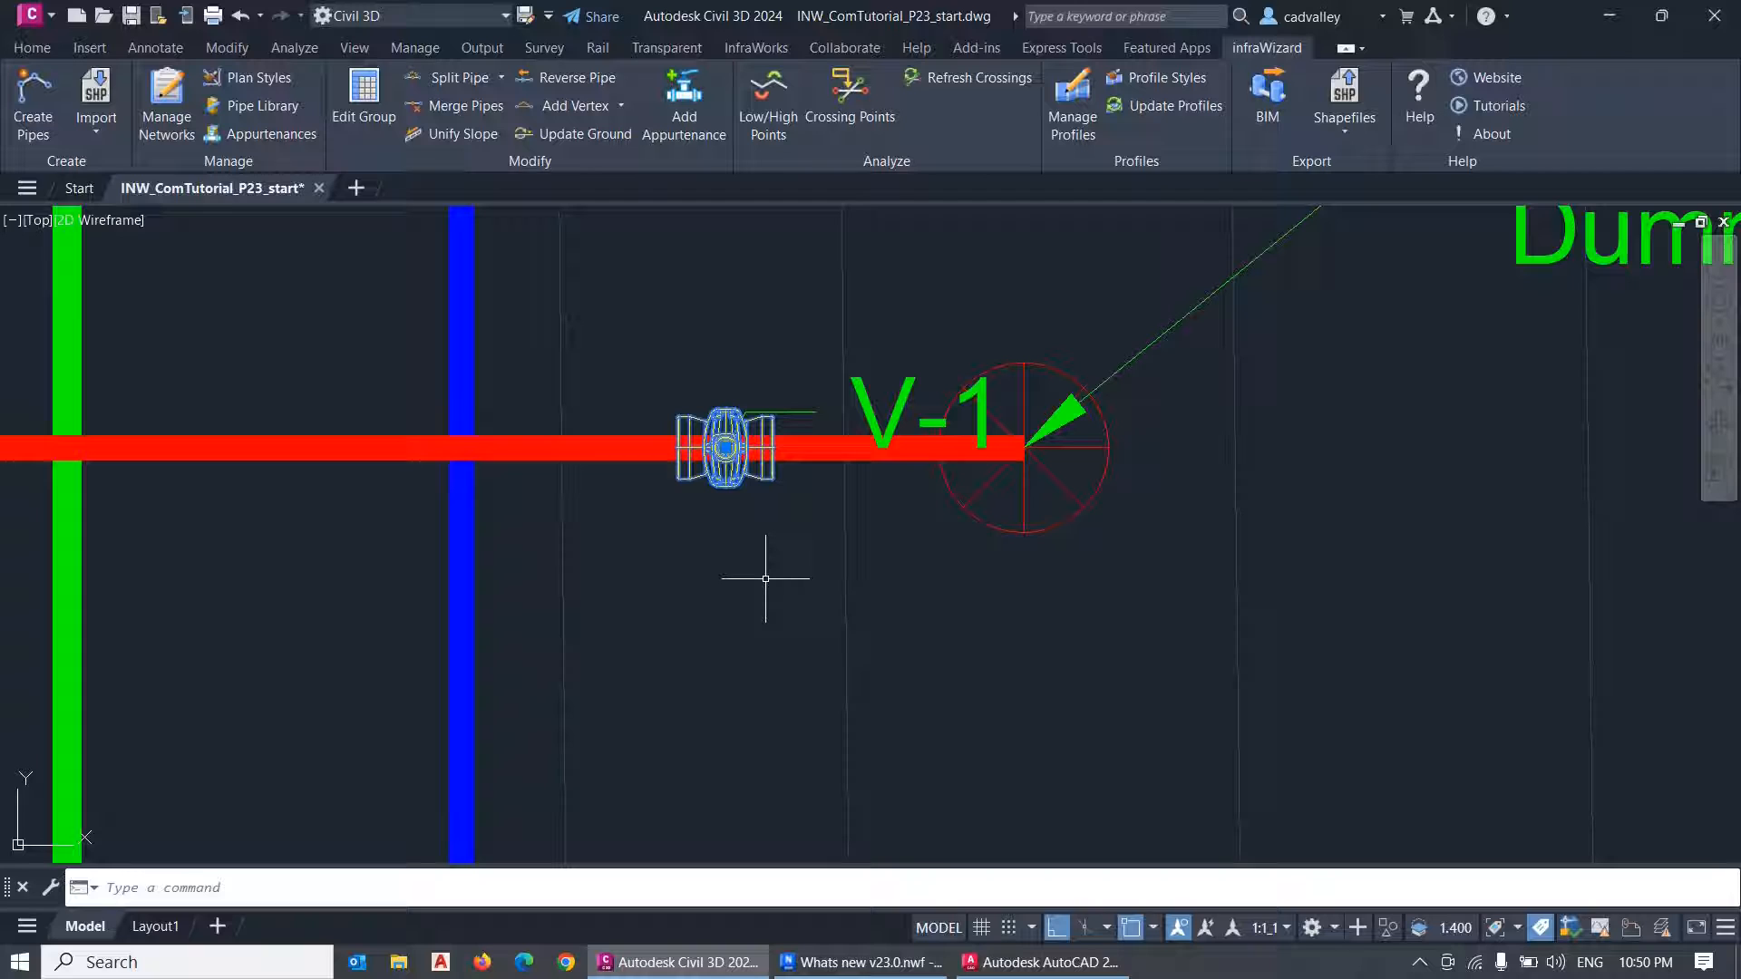
mouse_move(765, 577)
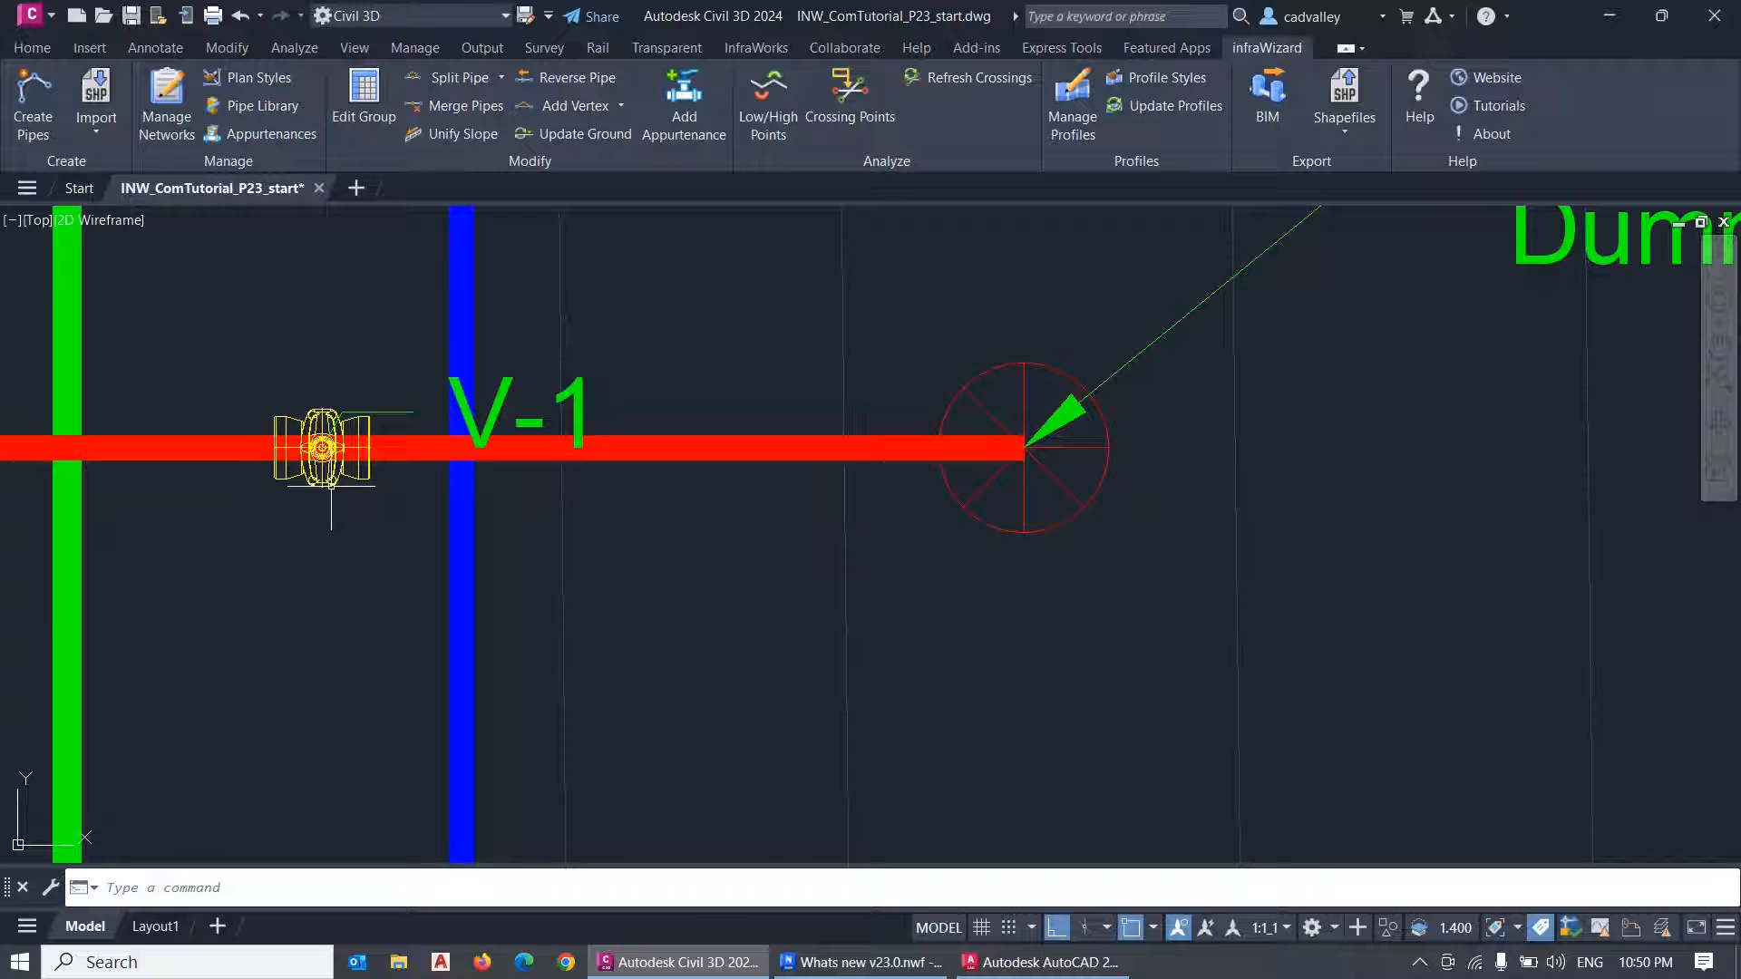
mouse_move(417, 408)
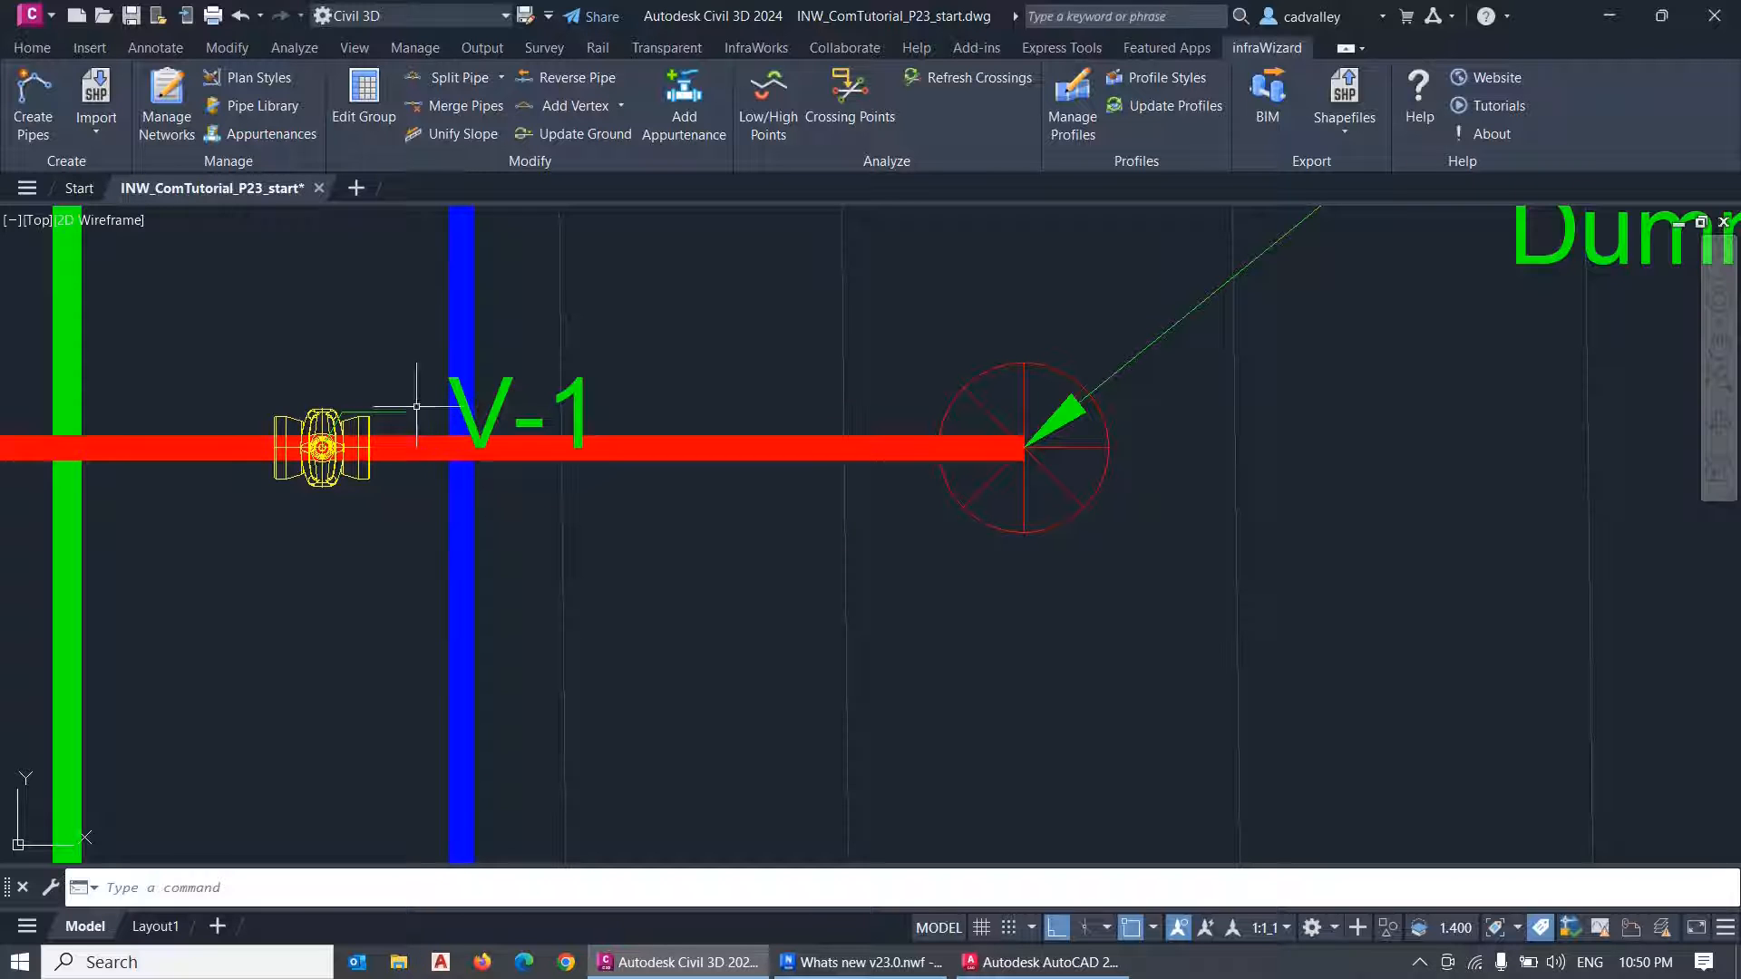
click(255, 76)
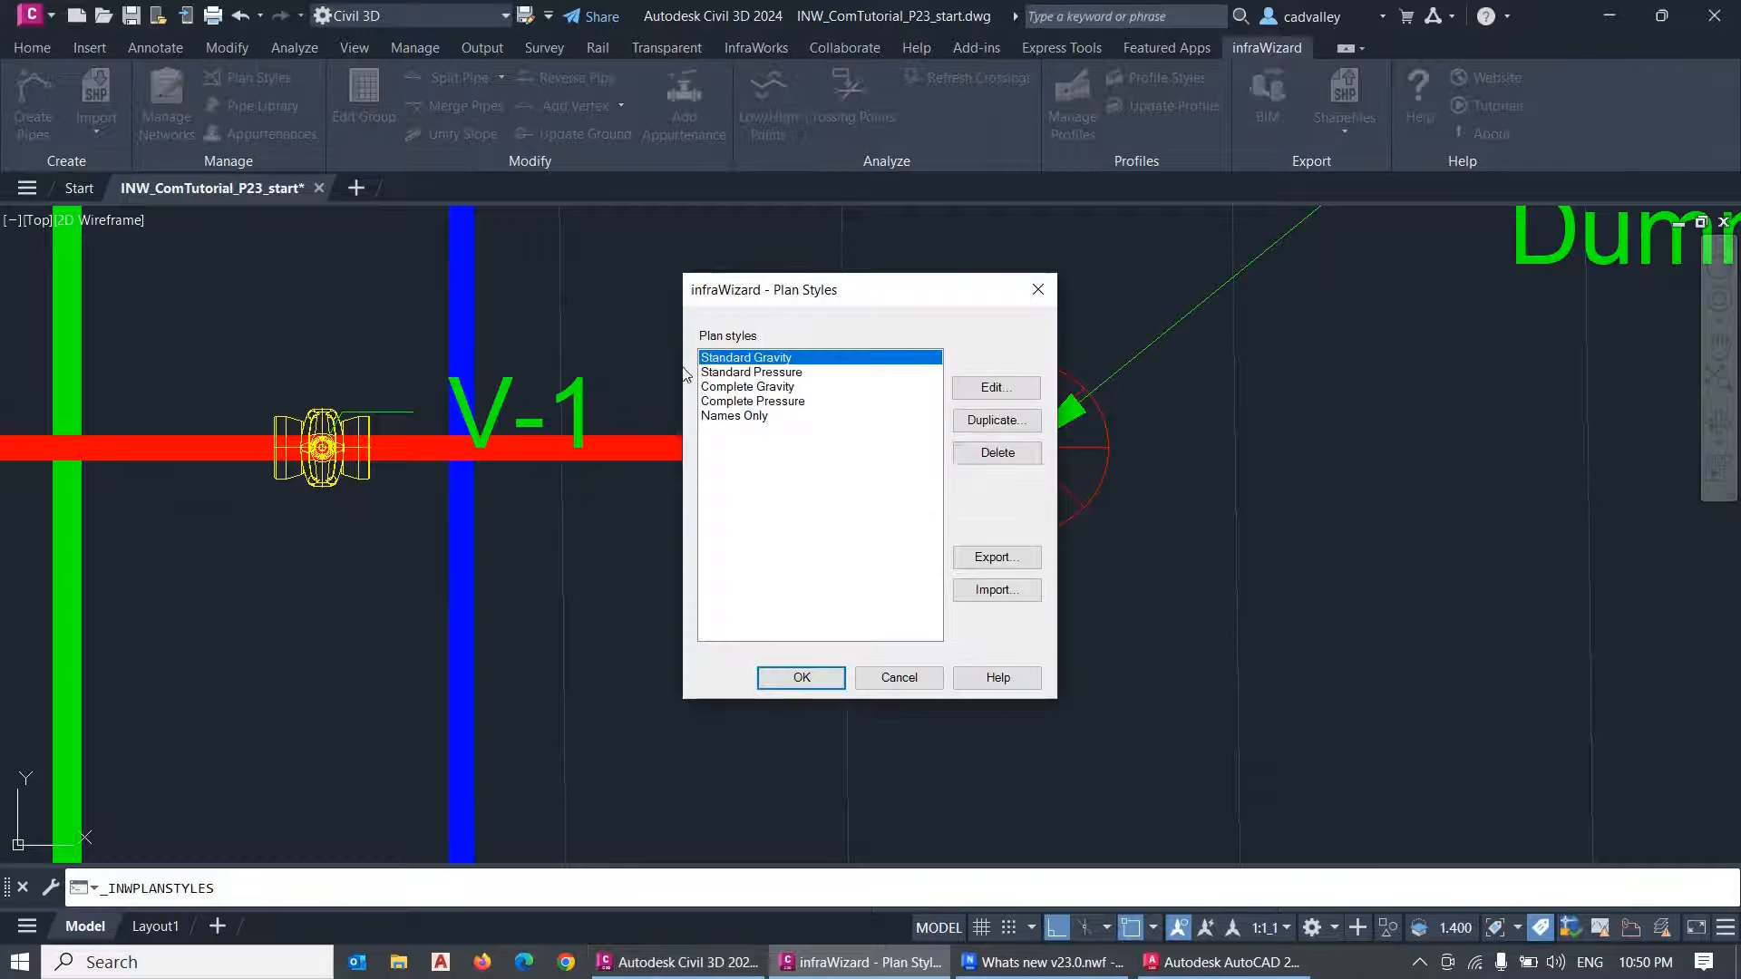
Review the Standard Pressure pipe annotations, keep appurtenance contents as name only, and cancel without changes.
click(995, 388)
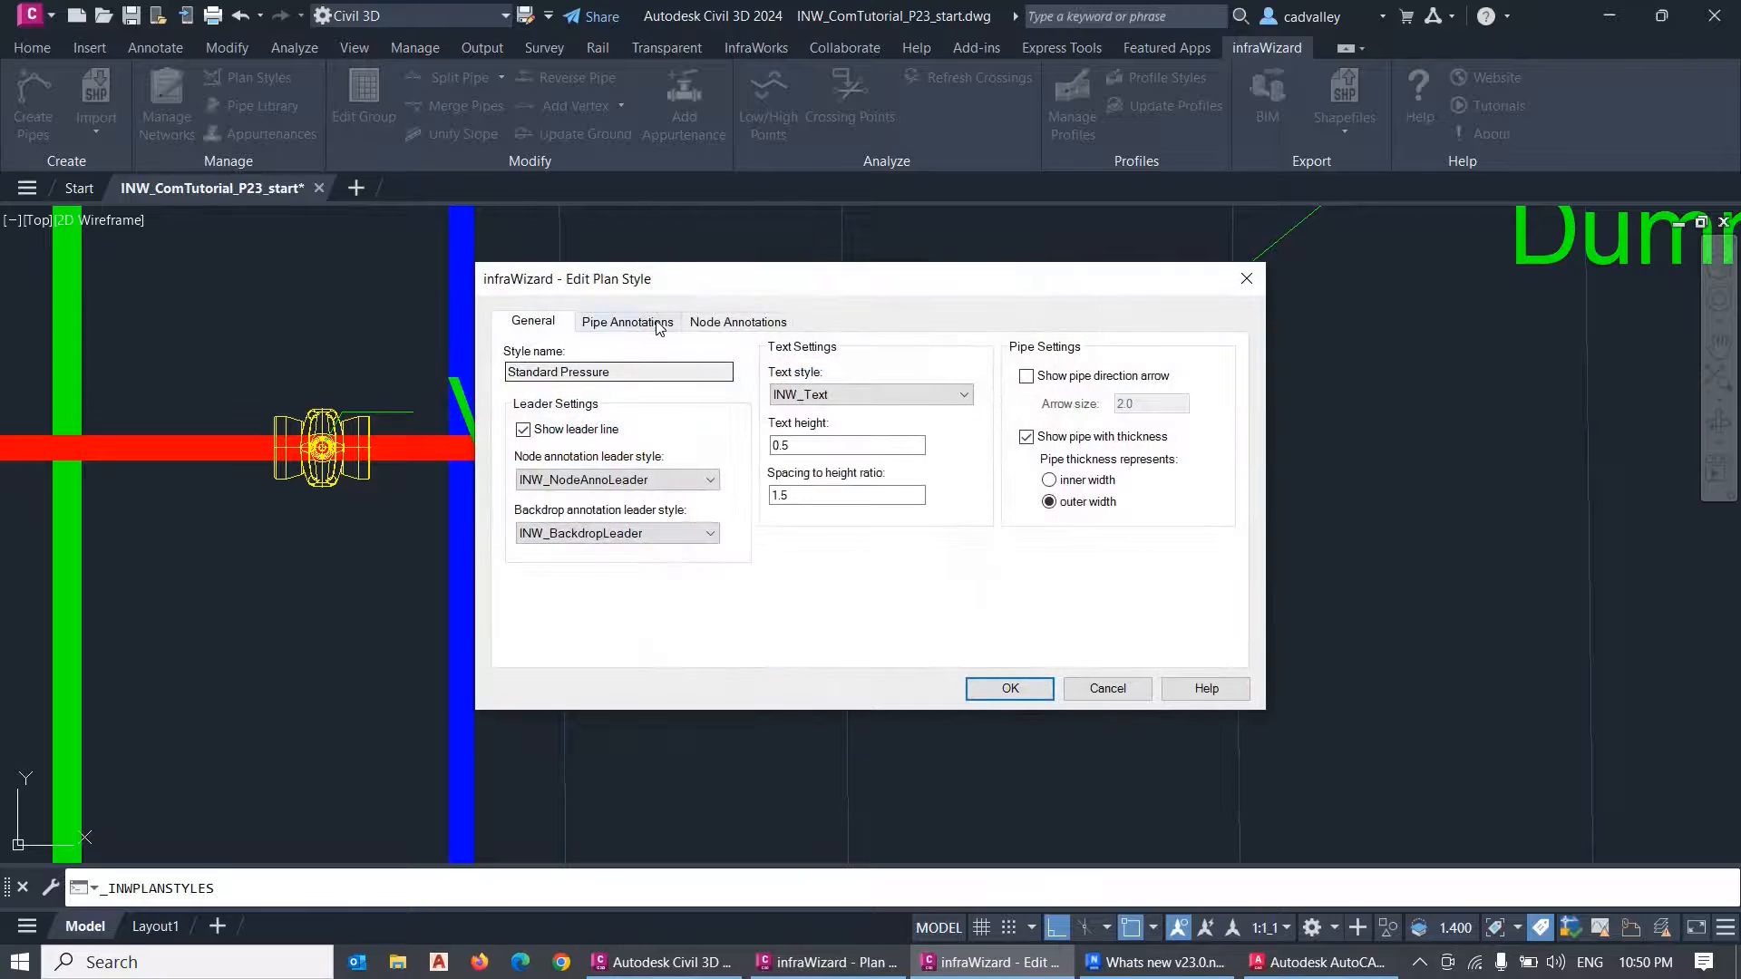
click(628, 323)
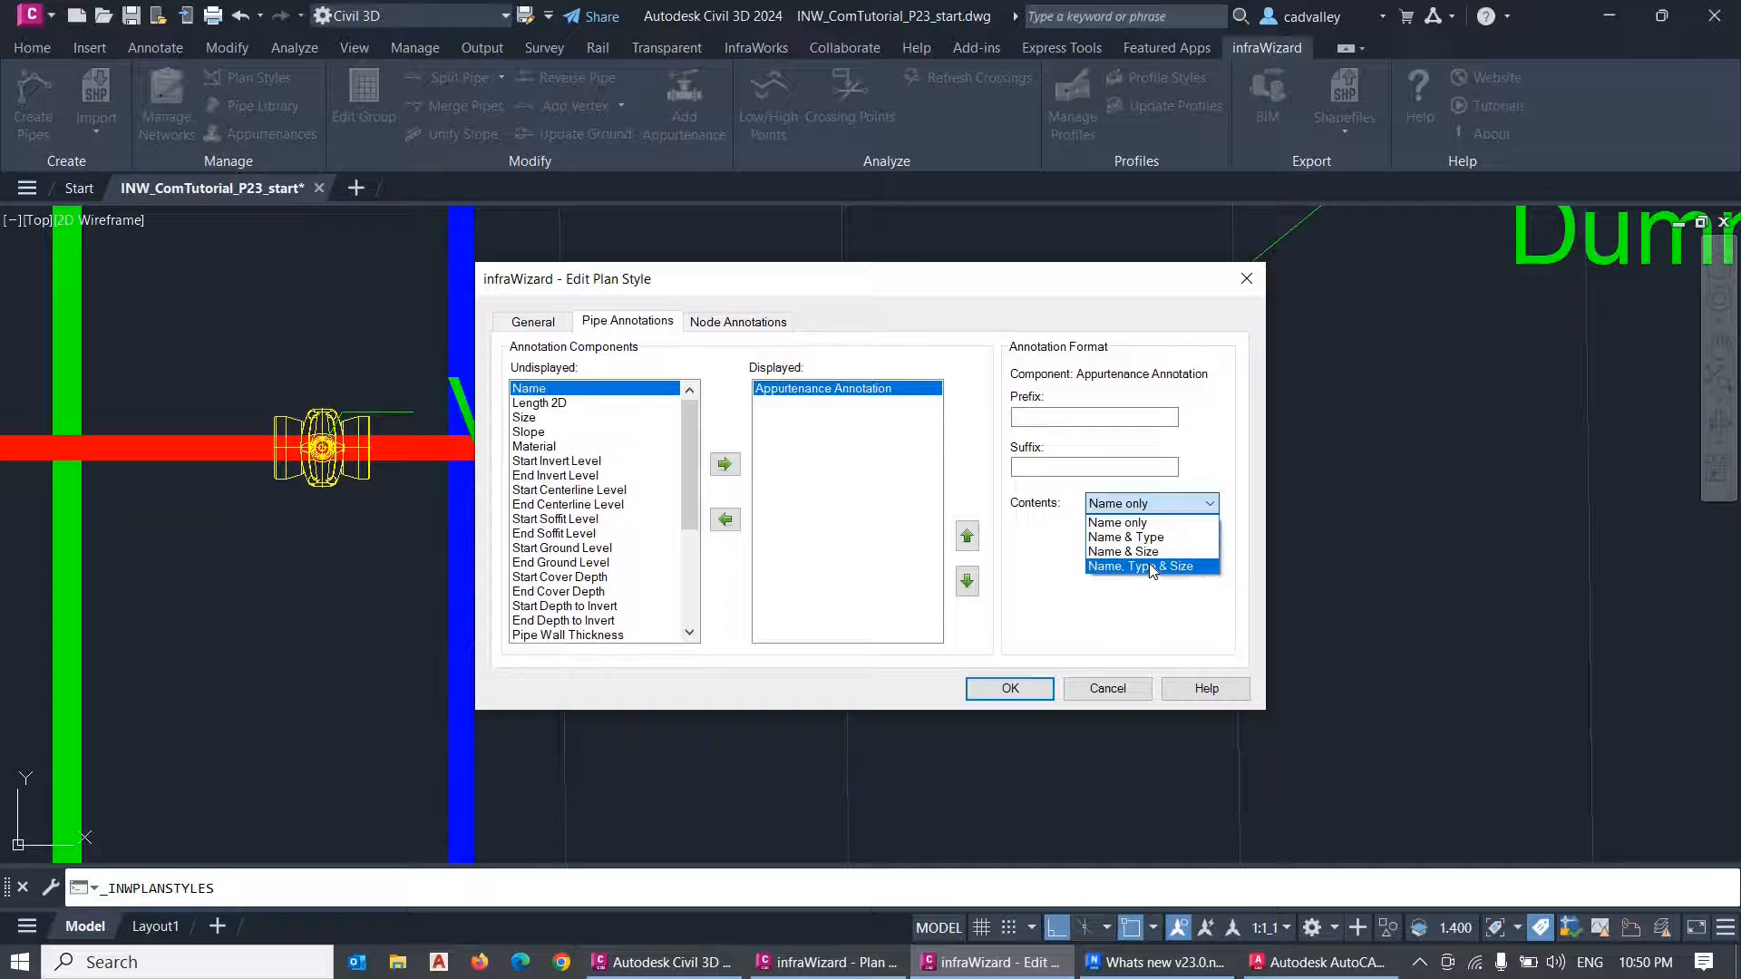
click(1119, 503)
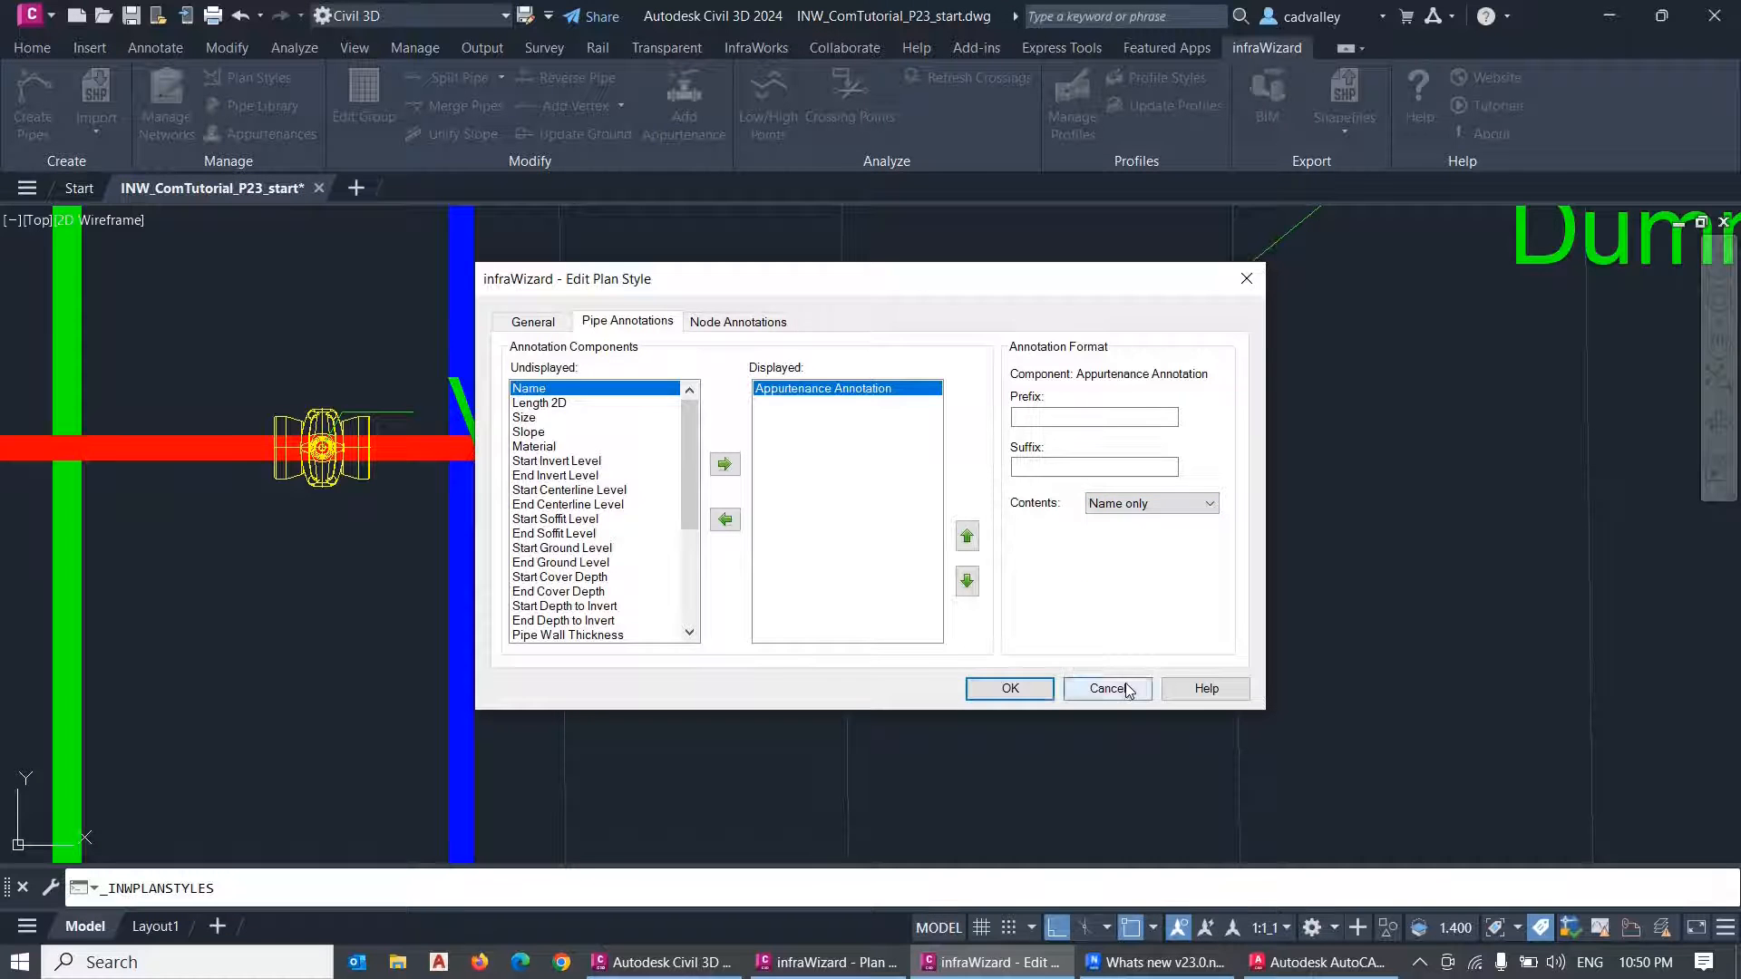
click(1106, 689)
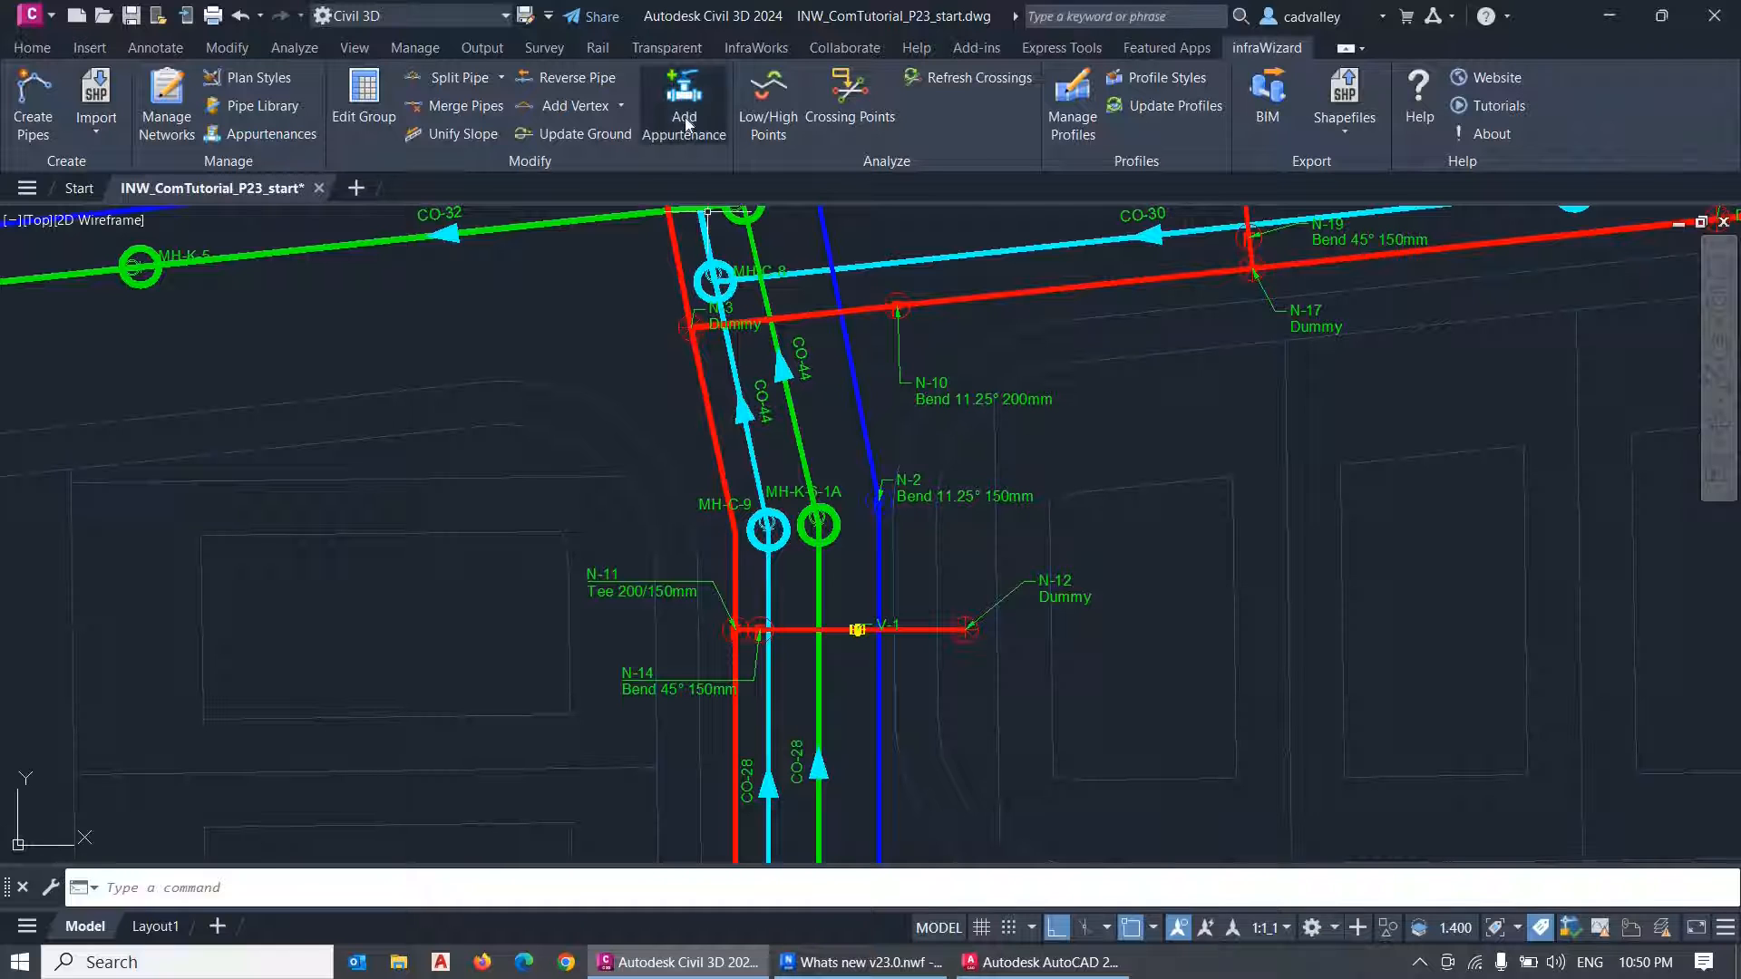
Add valves on the upper red pipe and a Fire Hydrant-Dry Barrel FH-DB-DN150 near N-12.
click(684, 100)
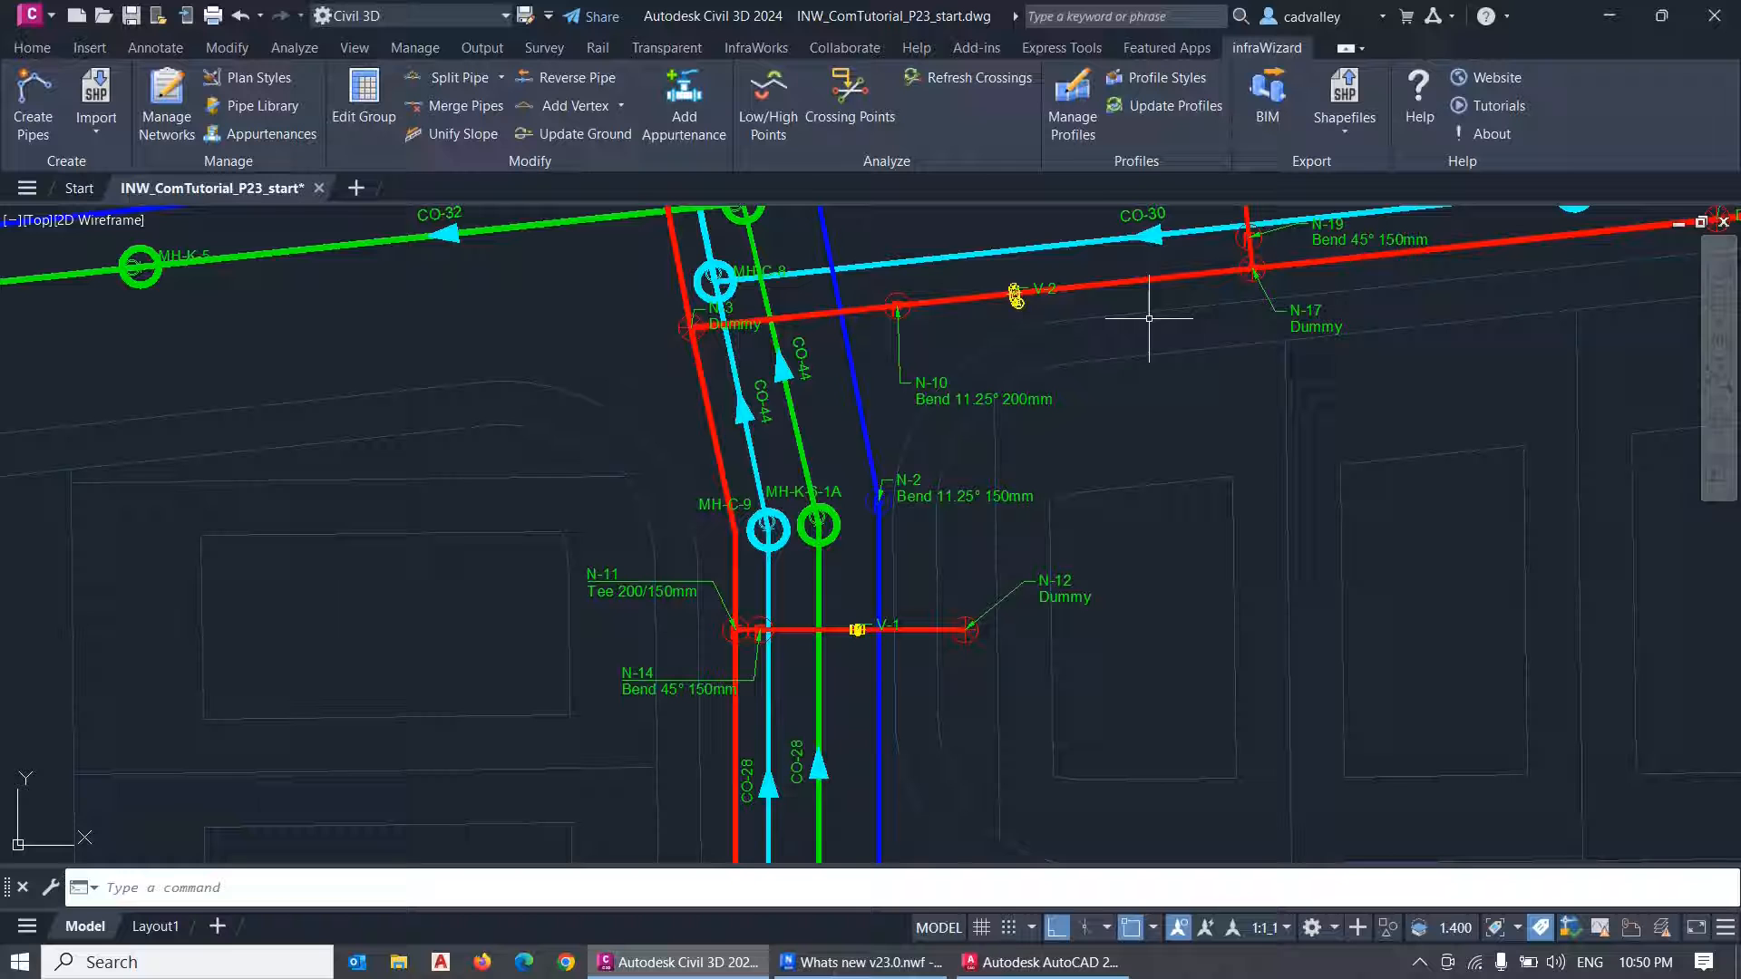
click(684, 100)
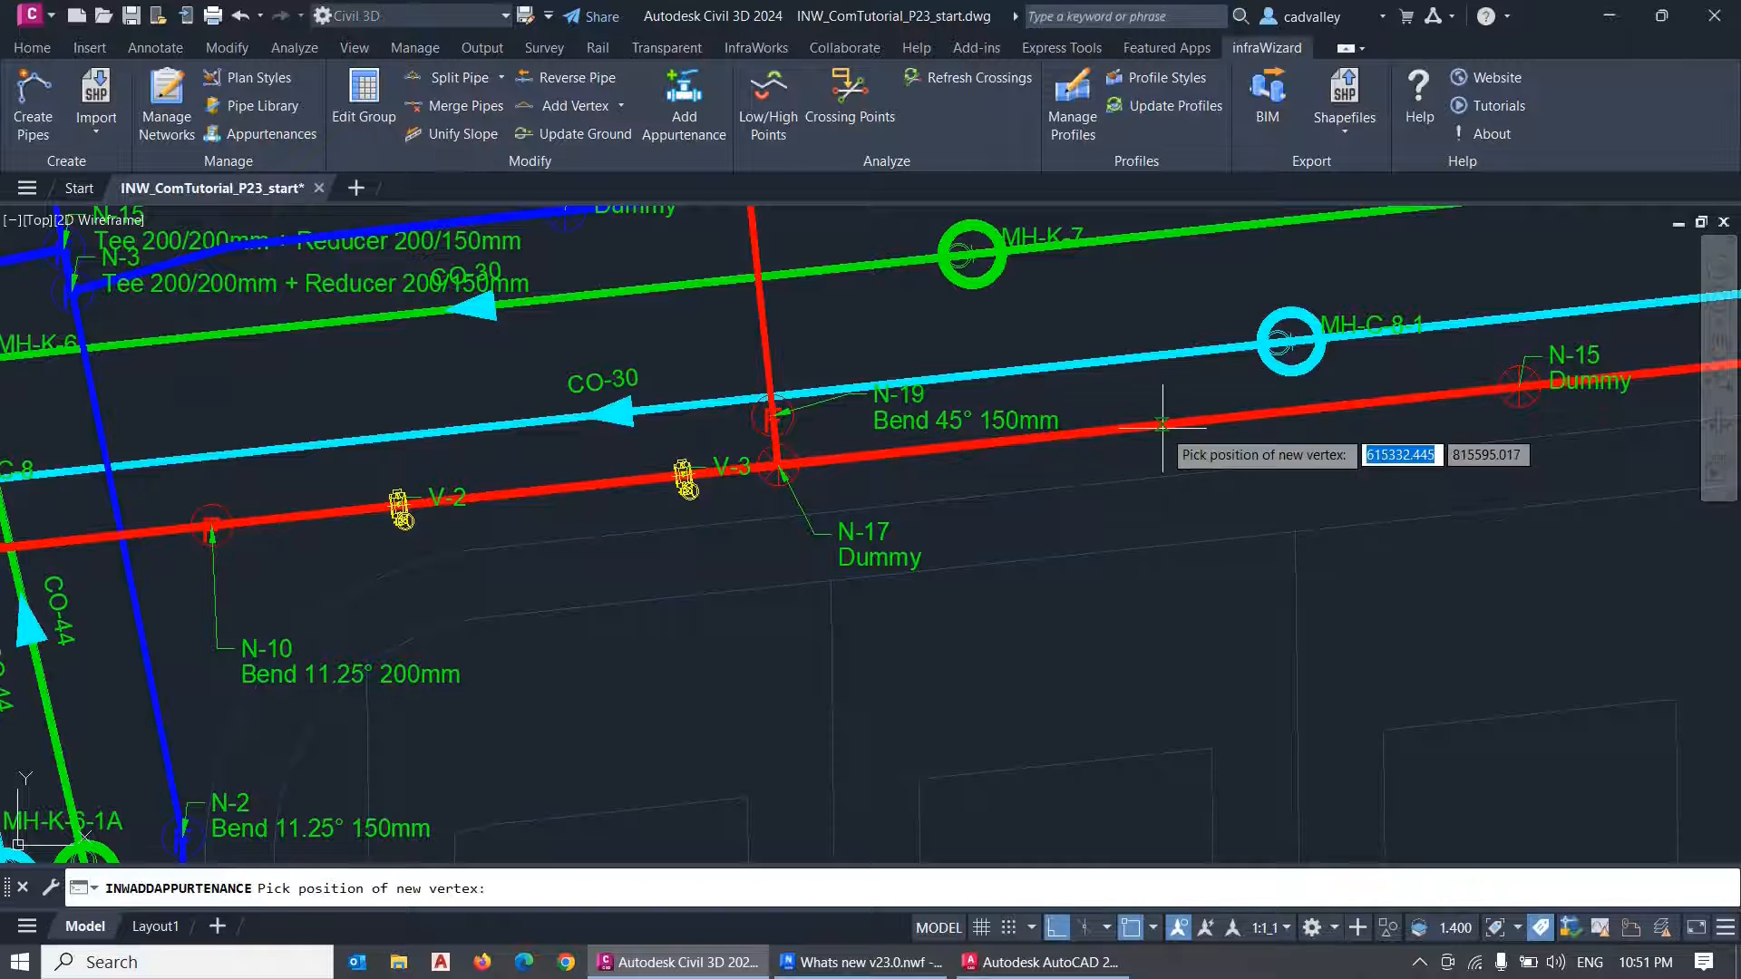
click(1165, 433)
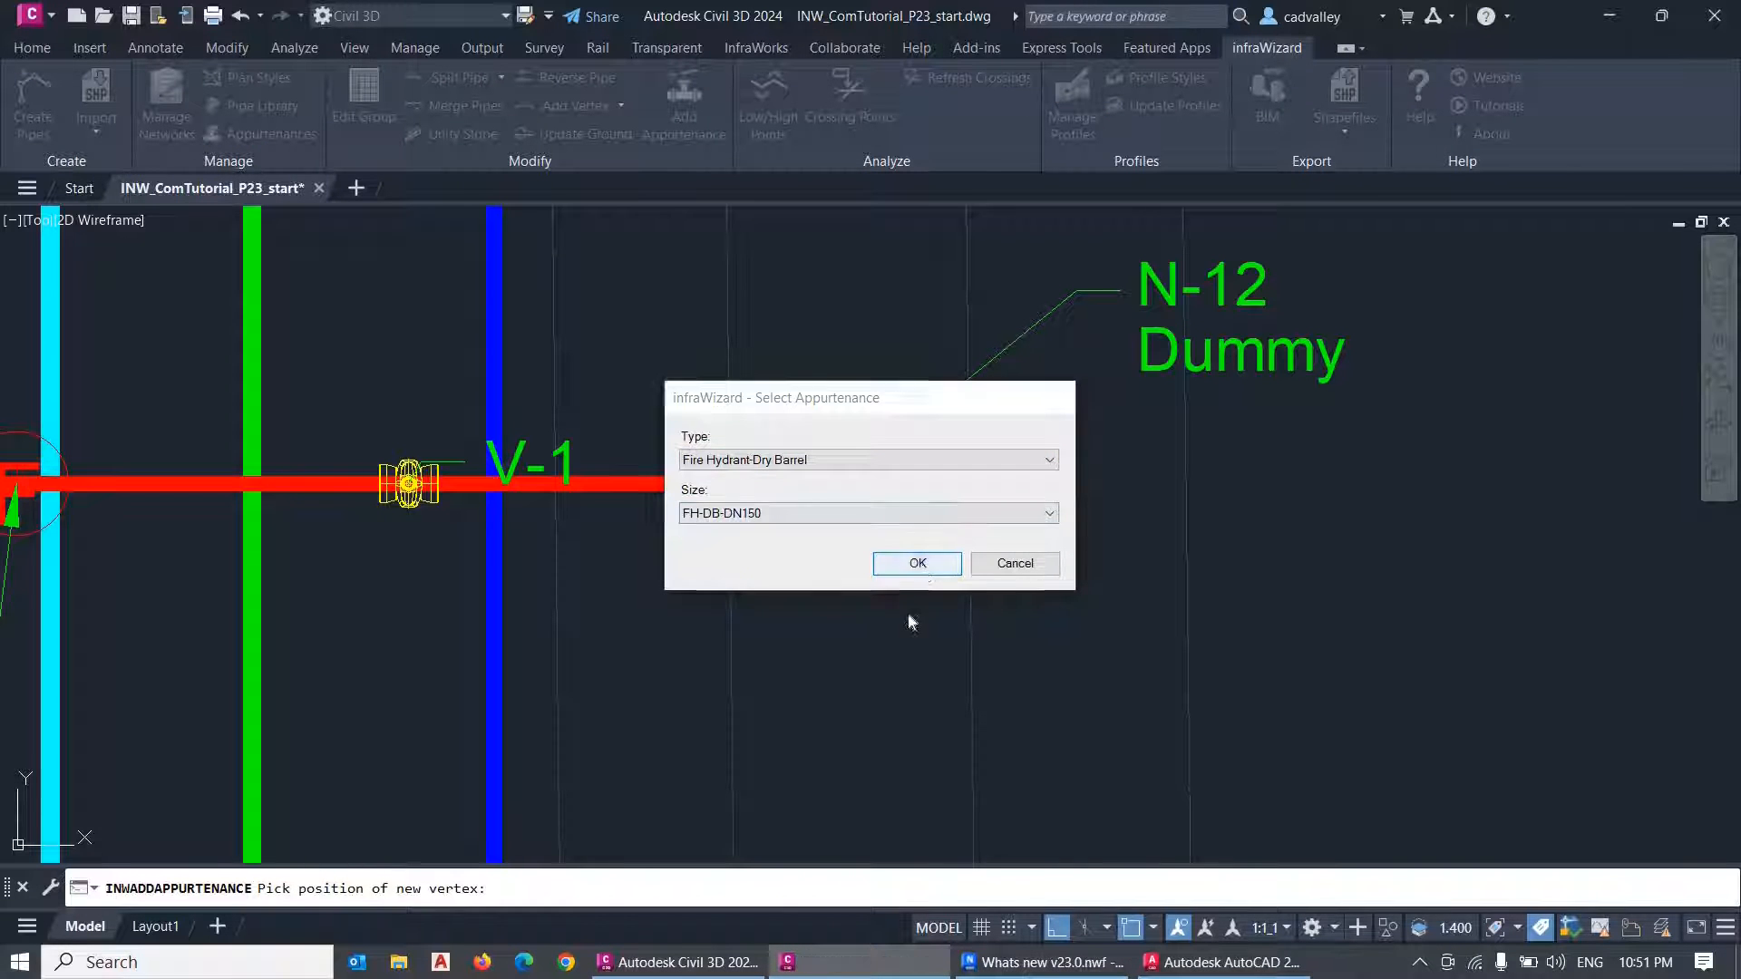
click(915, 562)
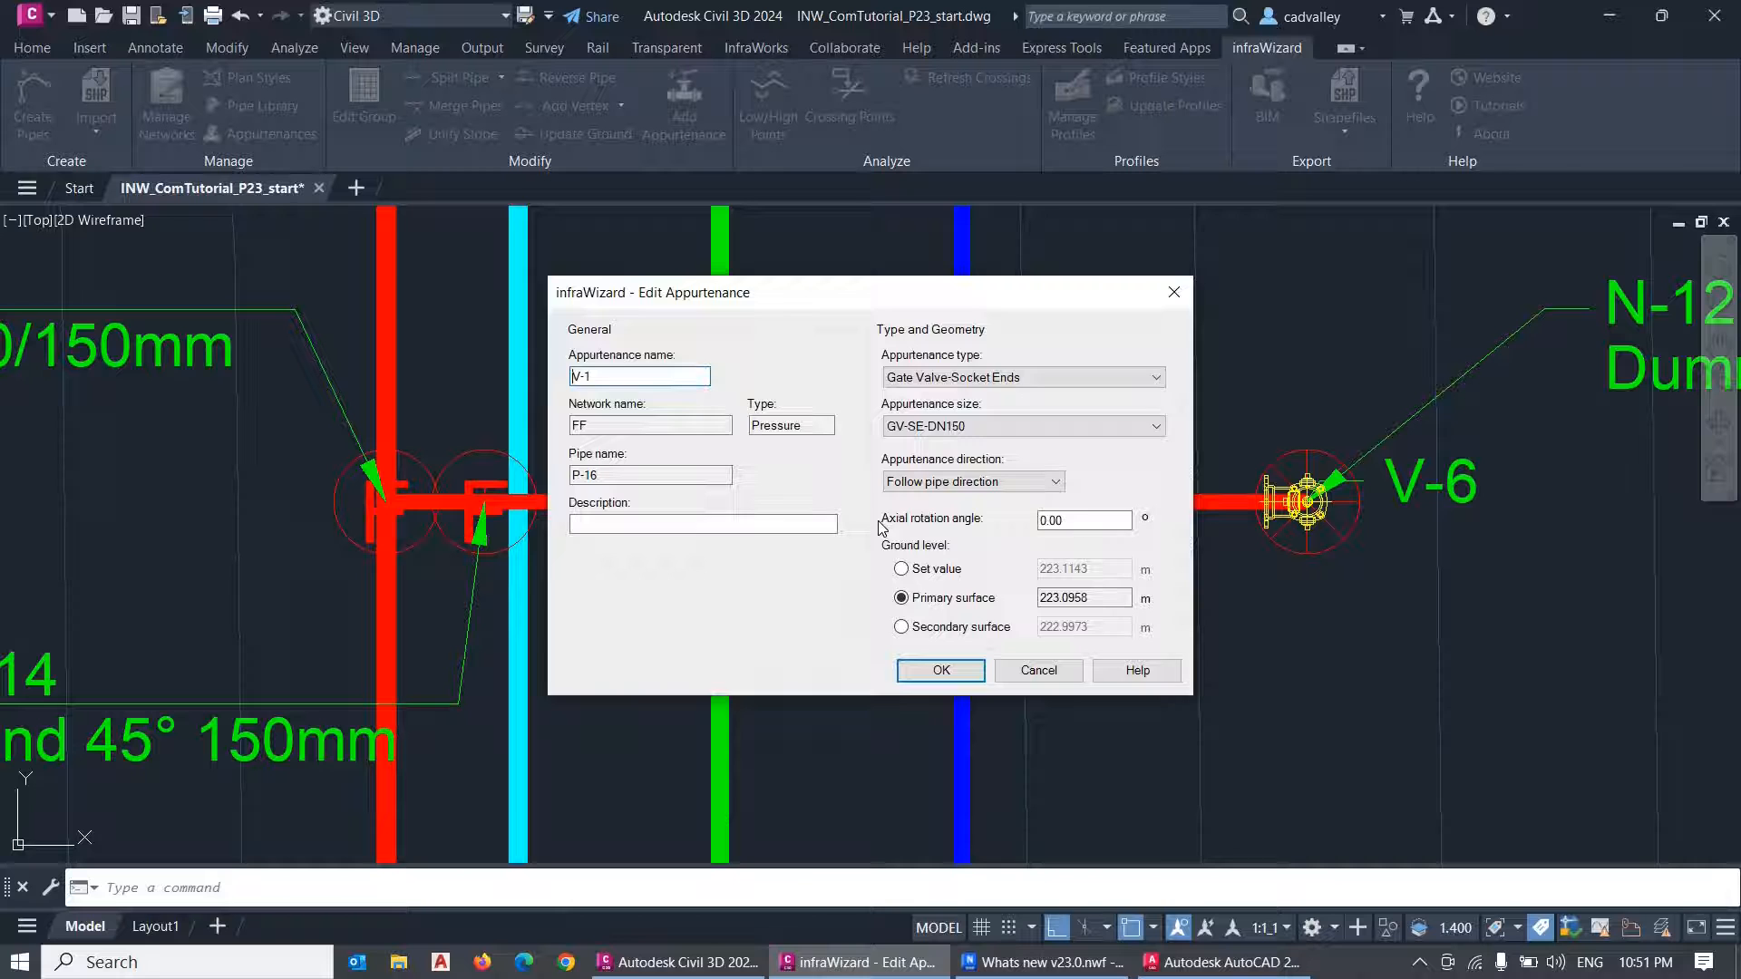
Change valve V-1's type to Gate Valve-Tensile Coupling Ends, keeping the GV-TCE-DN160 size.
right_click(859, 500)
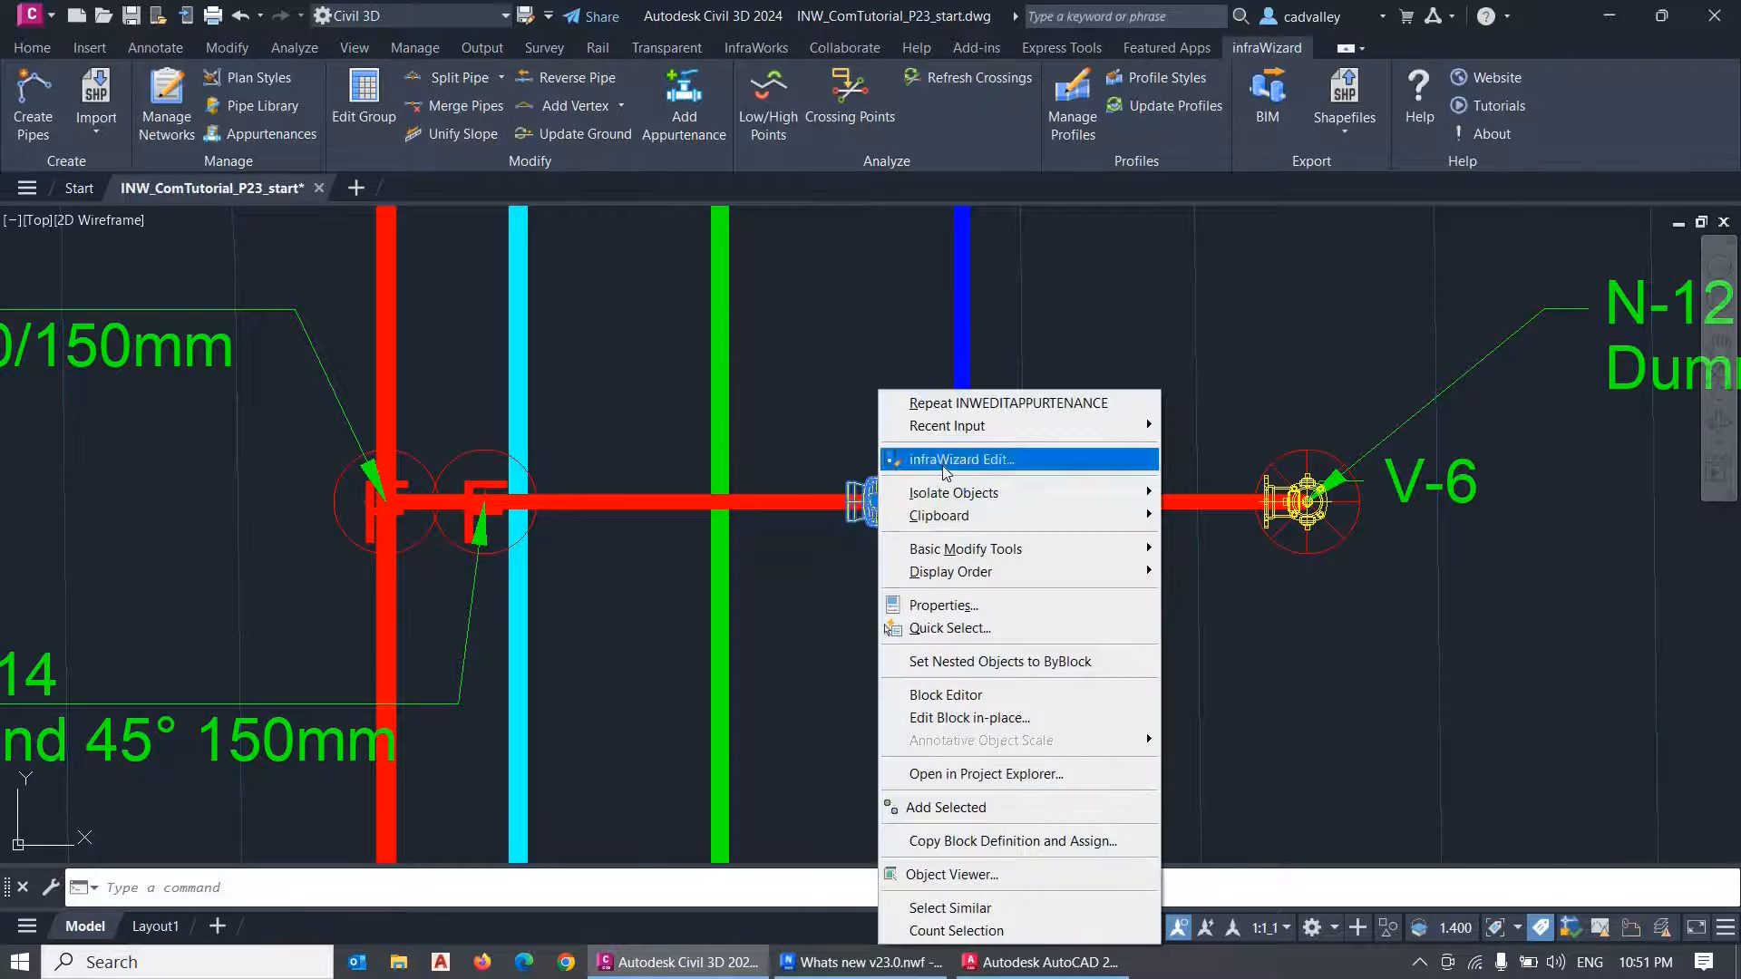
click(963, 459)
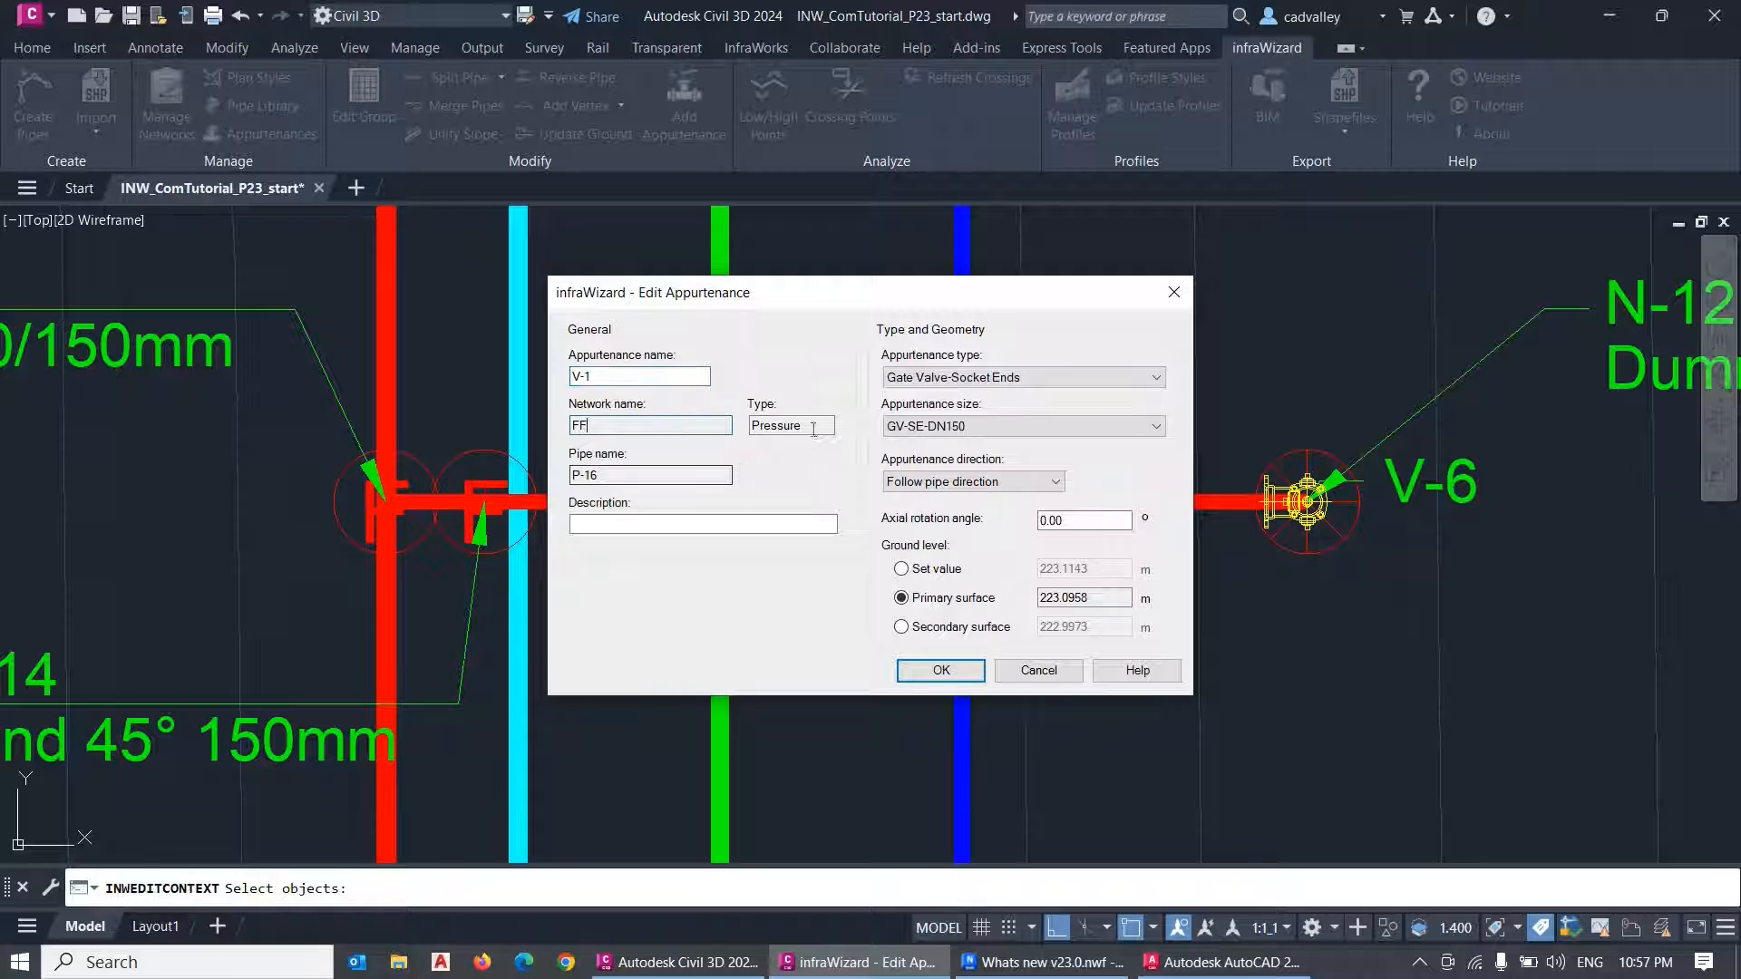
triple_click(649, 475)
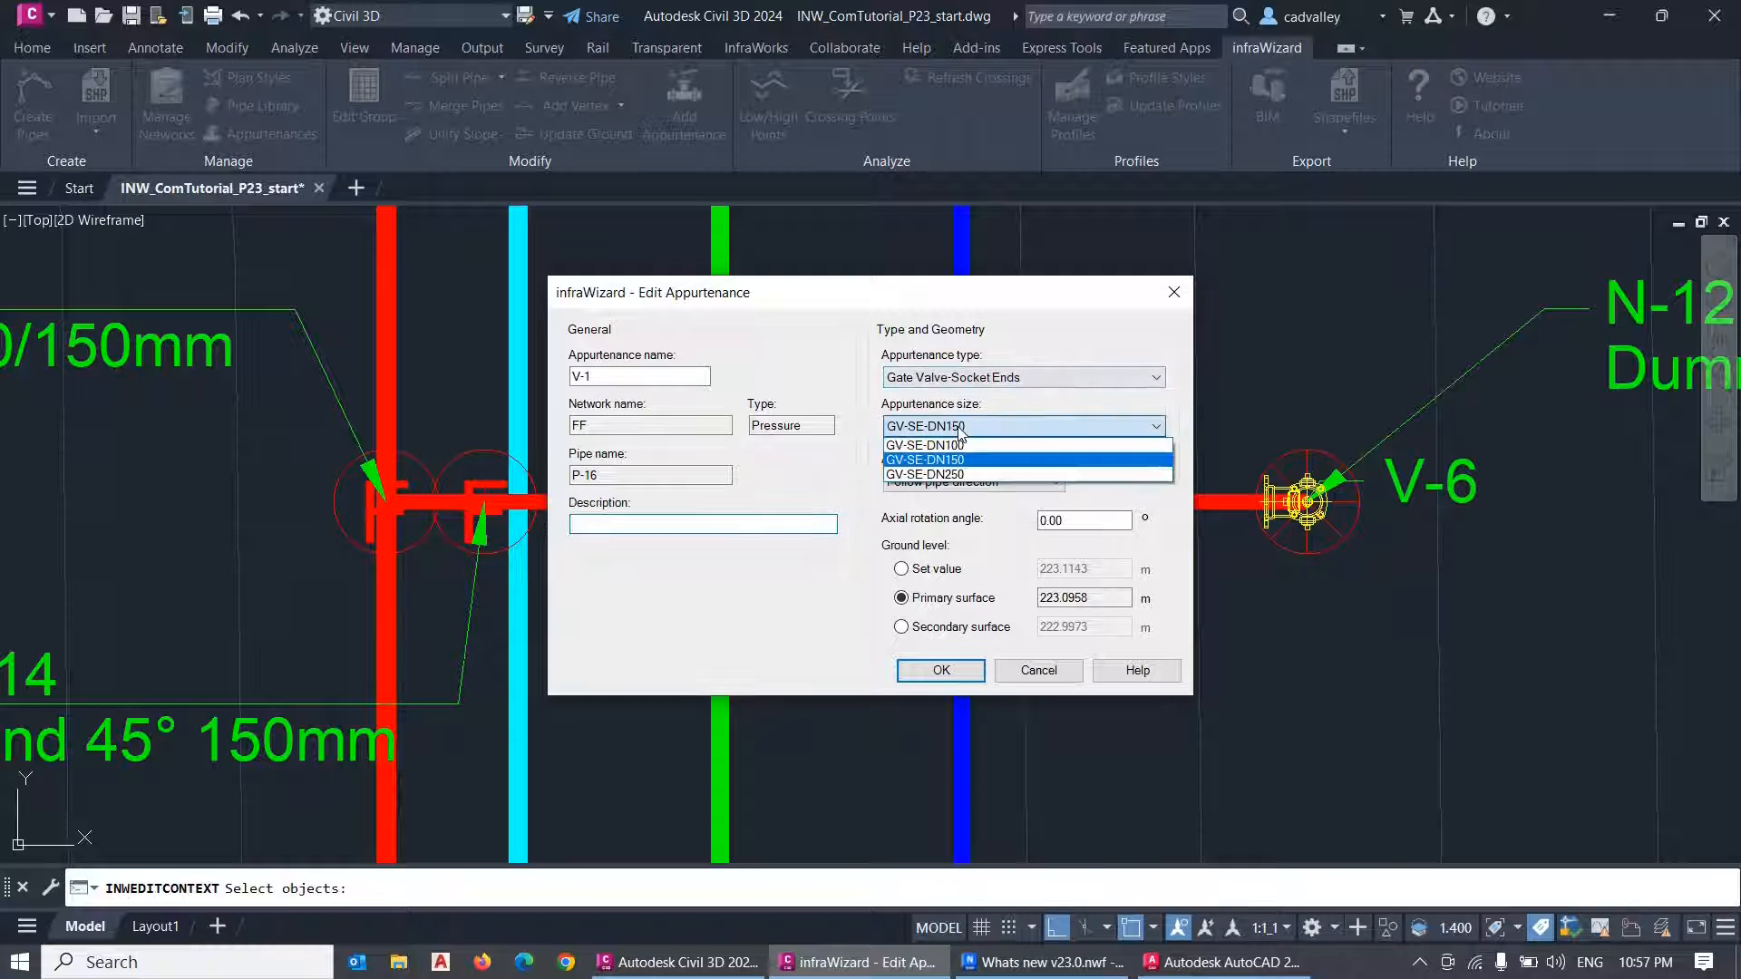
click(927, 459)
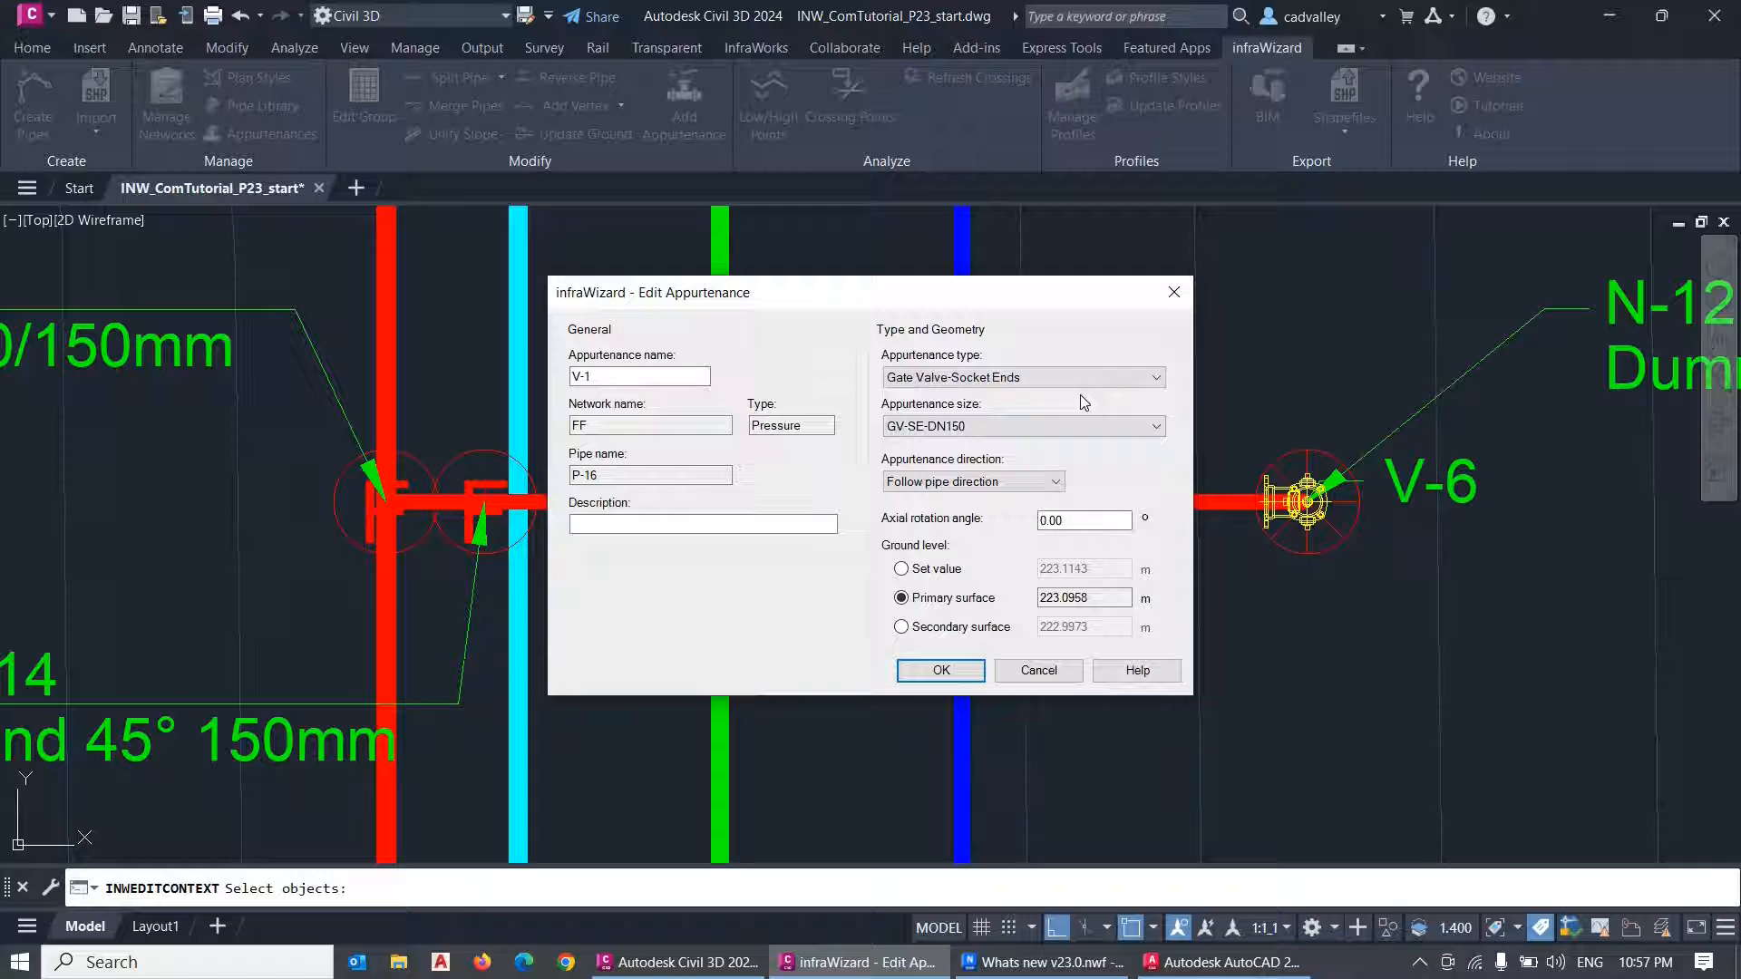
click(1156, 377)
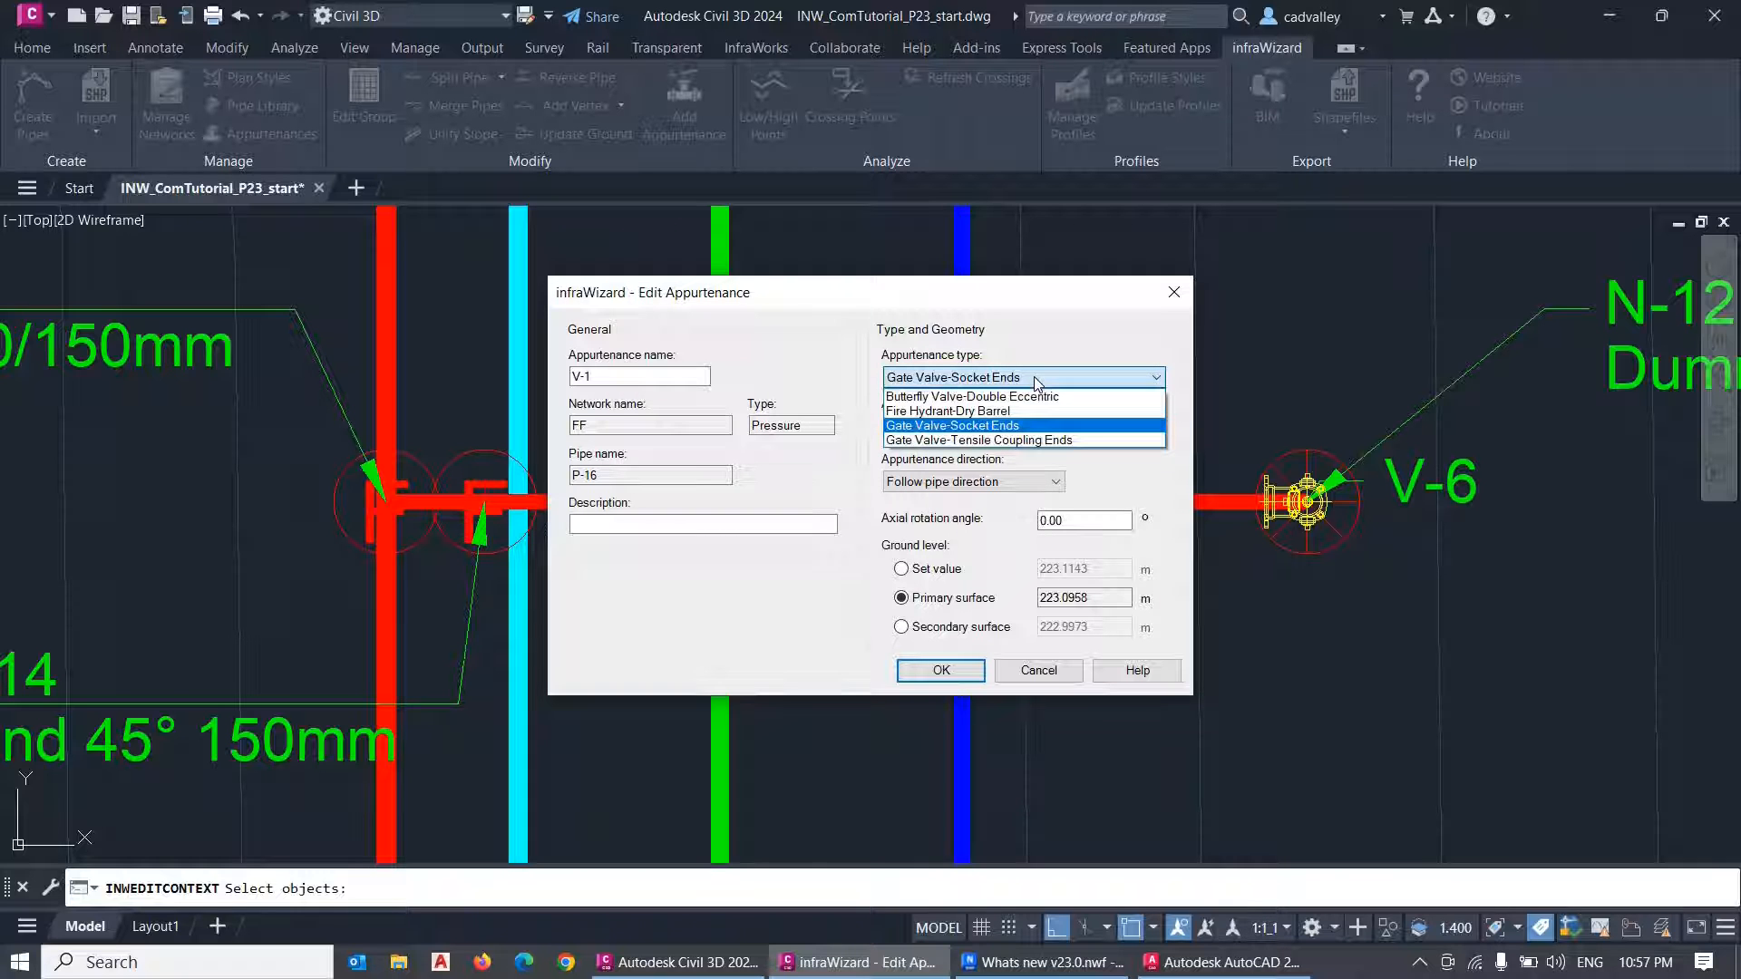
click(978, 439)
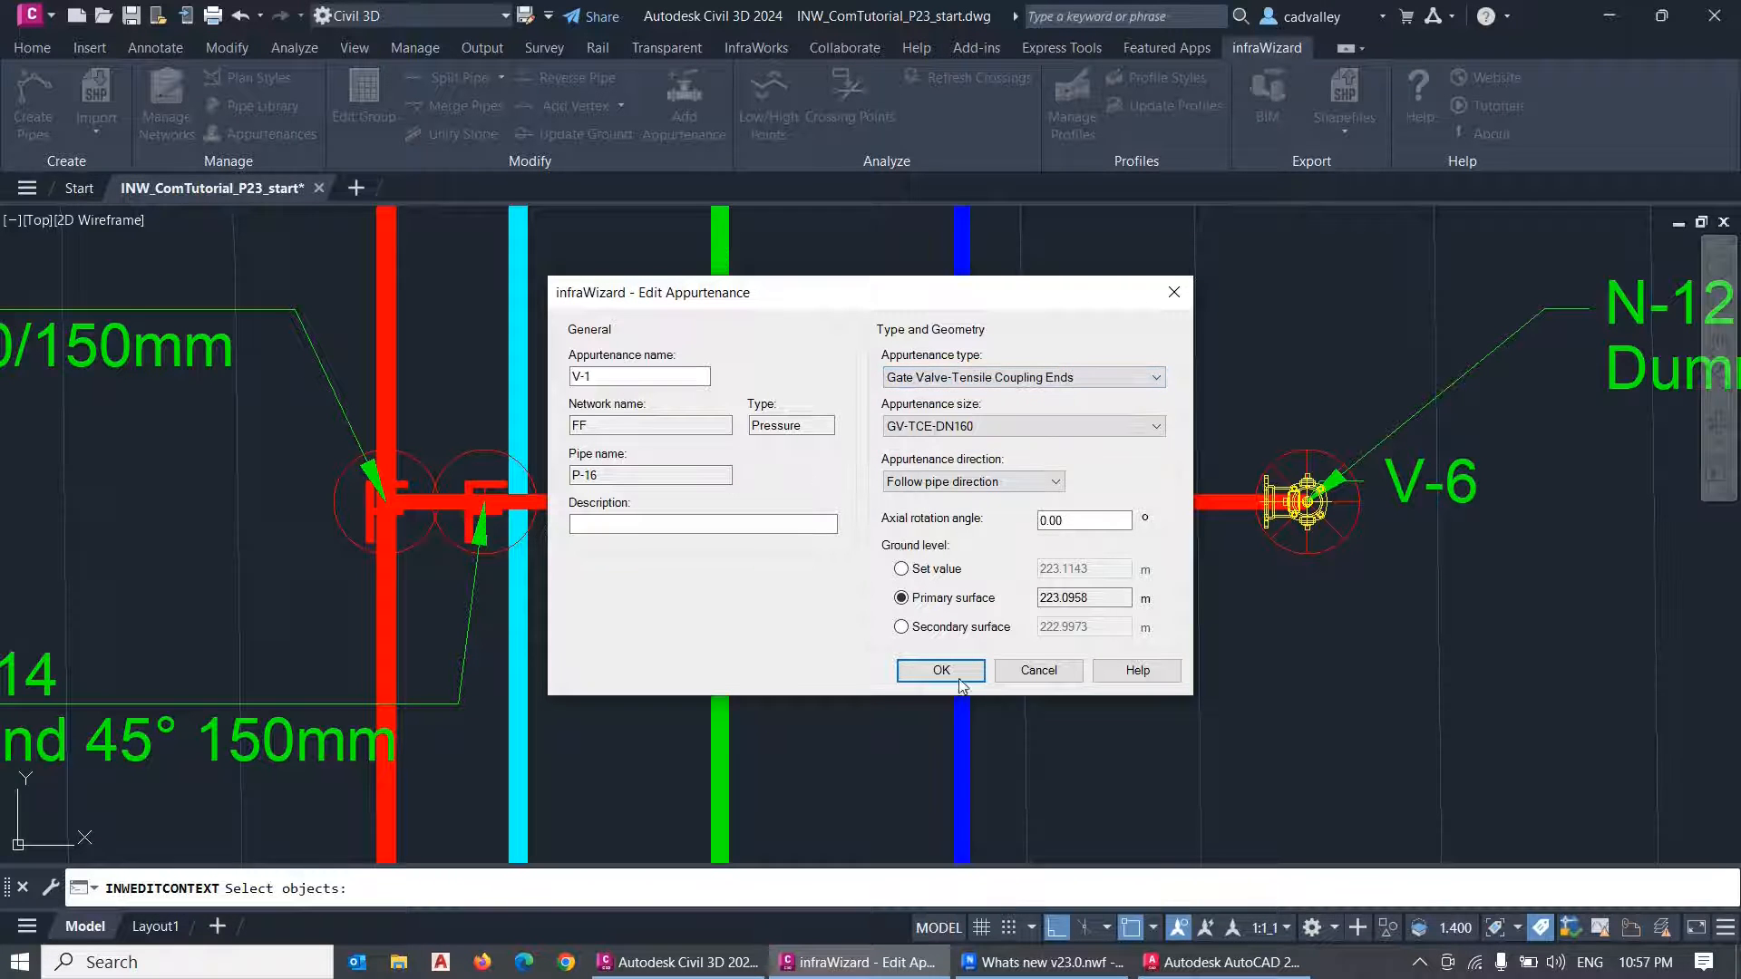
click(939, 669)
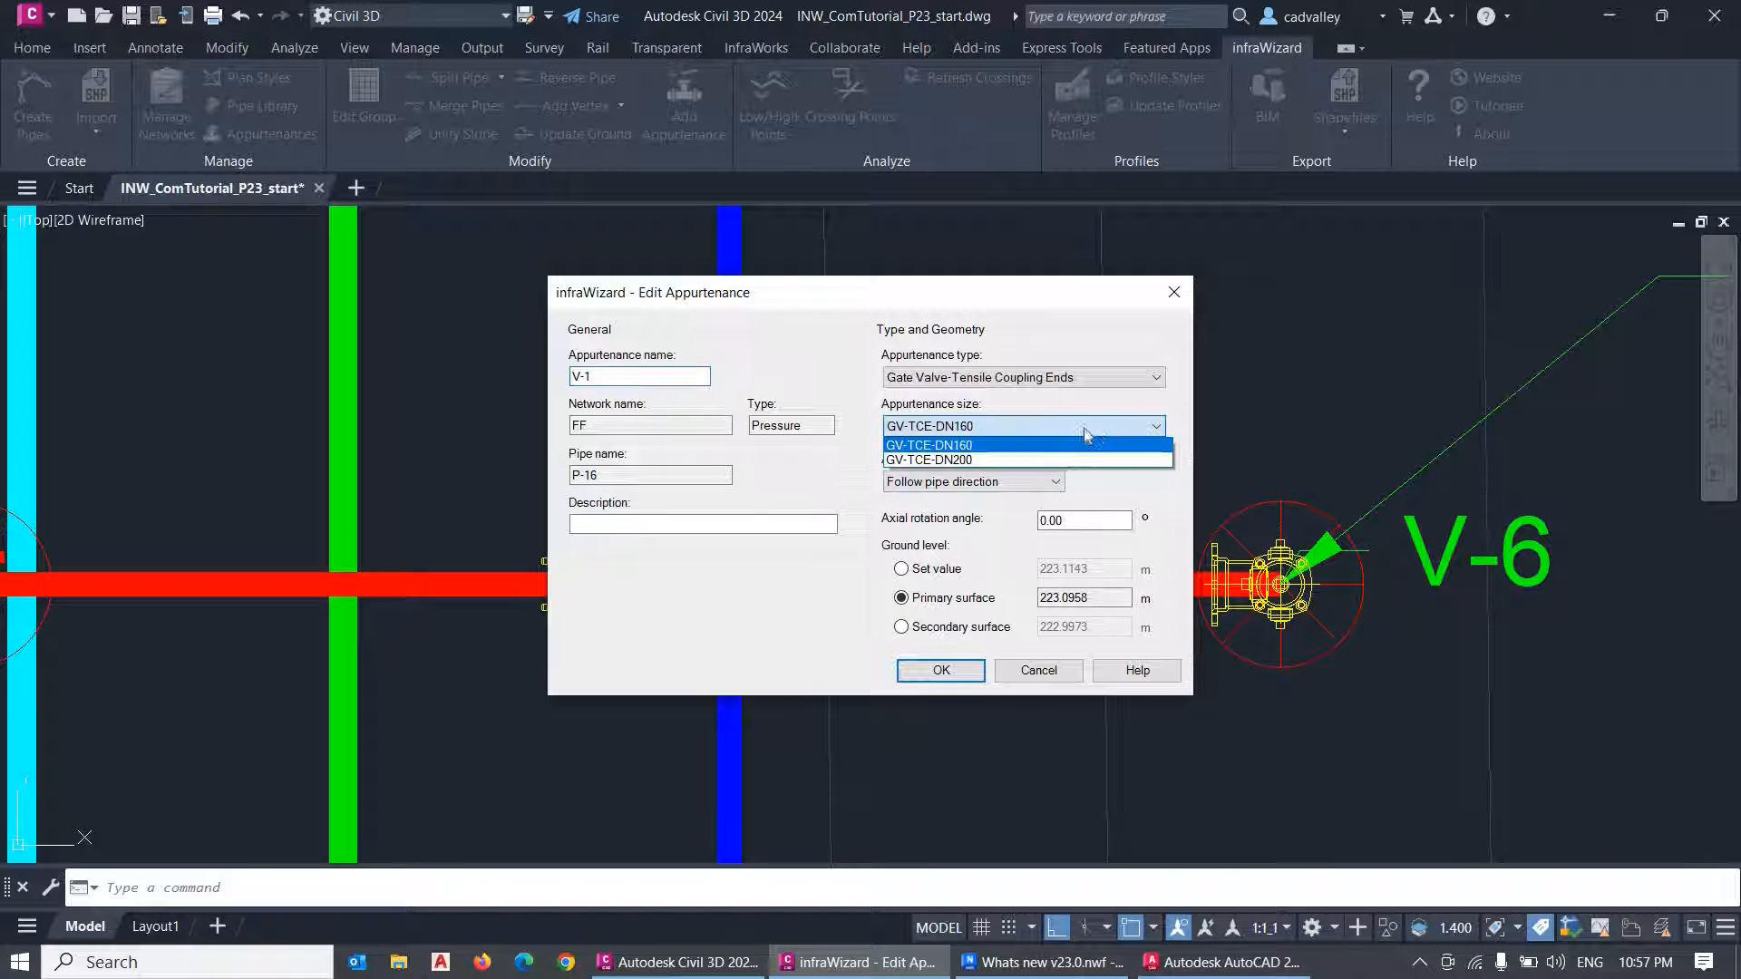
click(931, 445)
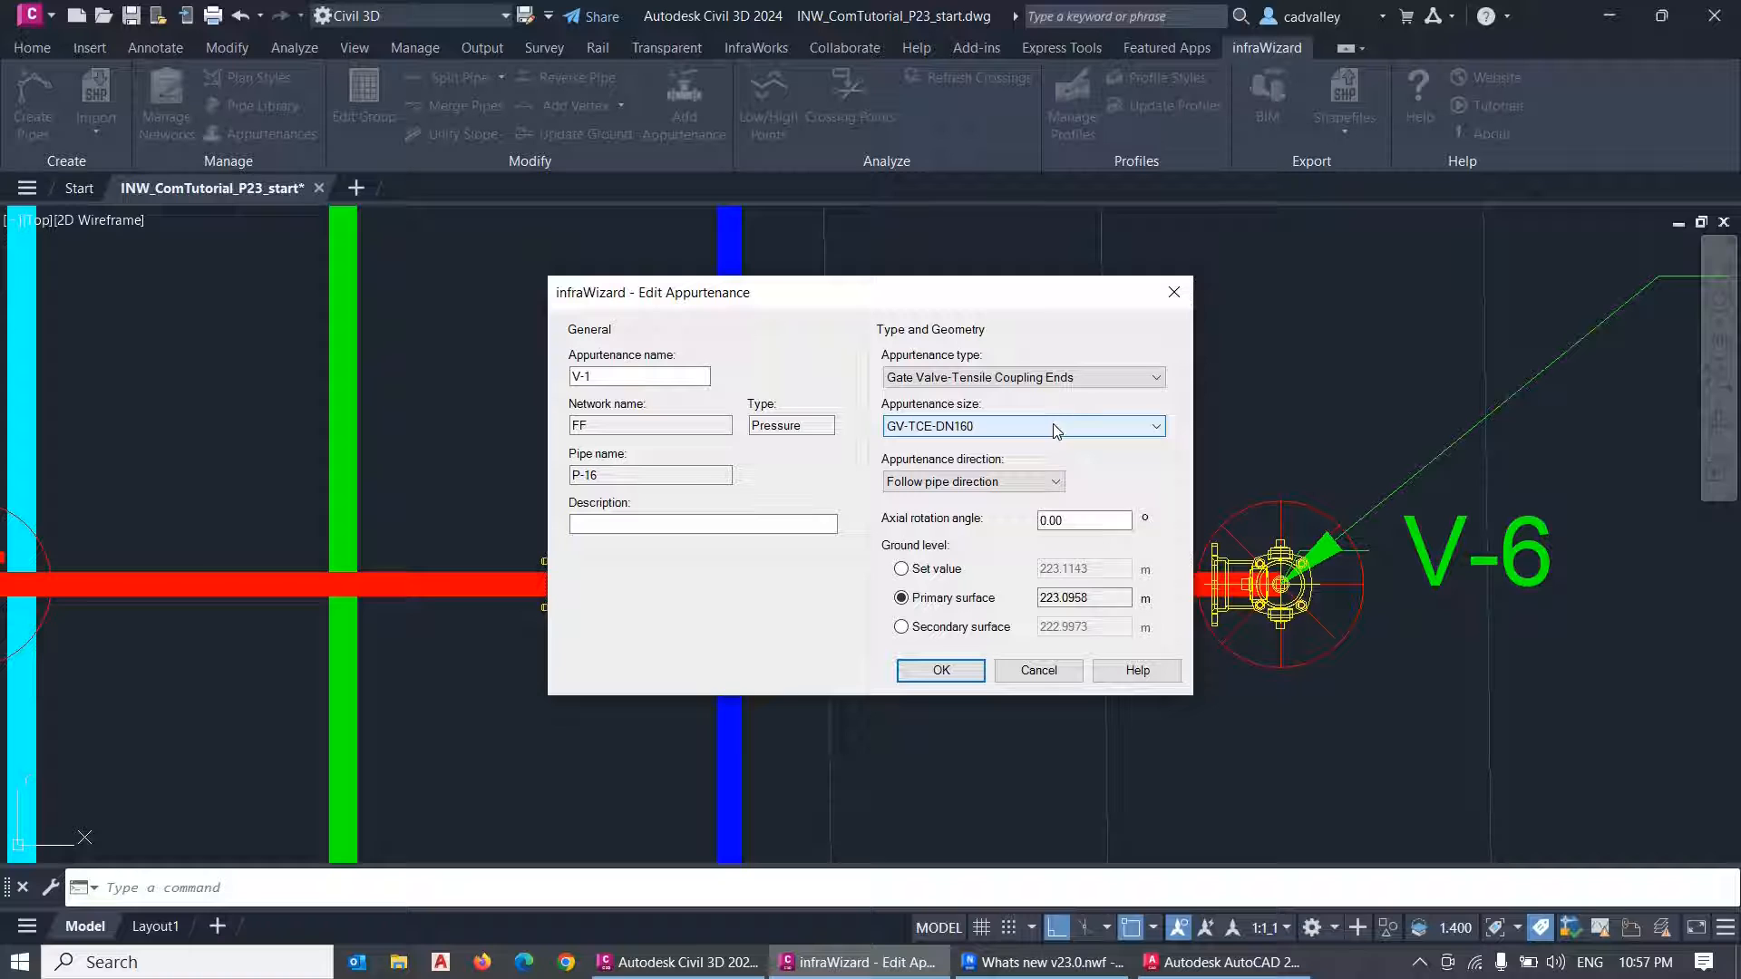
mouse_move(972, 481)
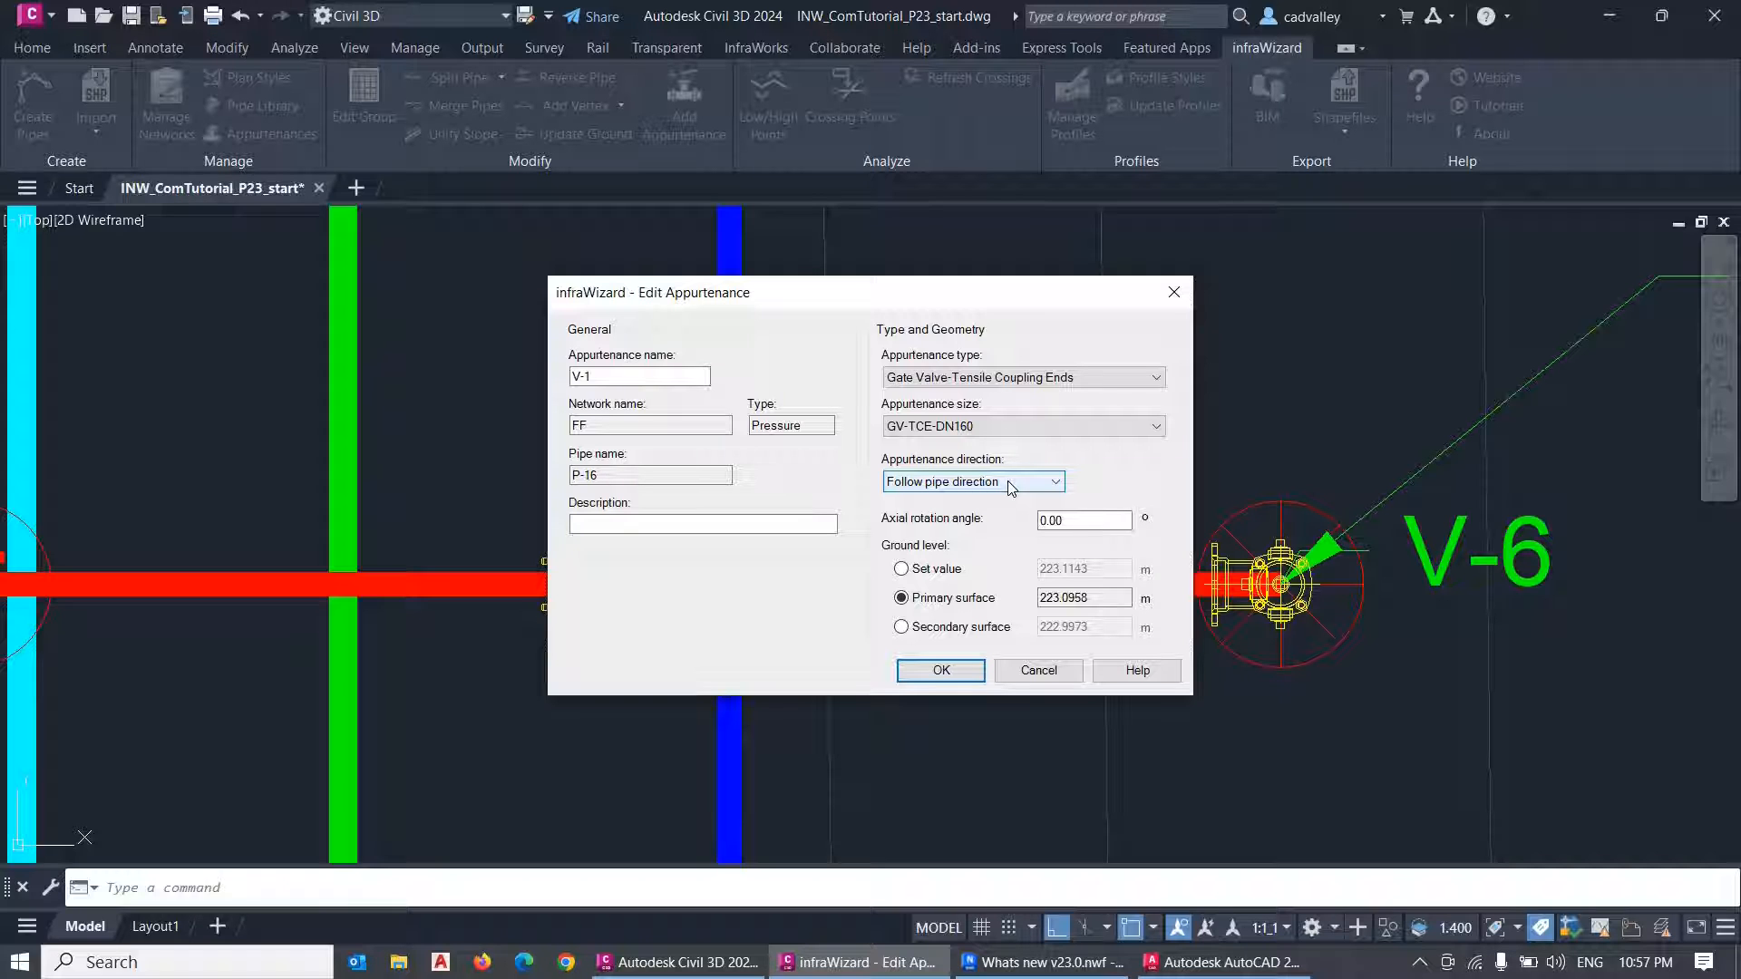
mouse_move(972, 488)
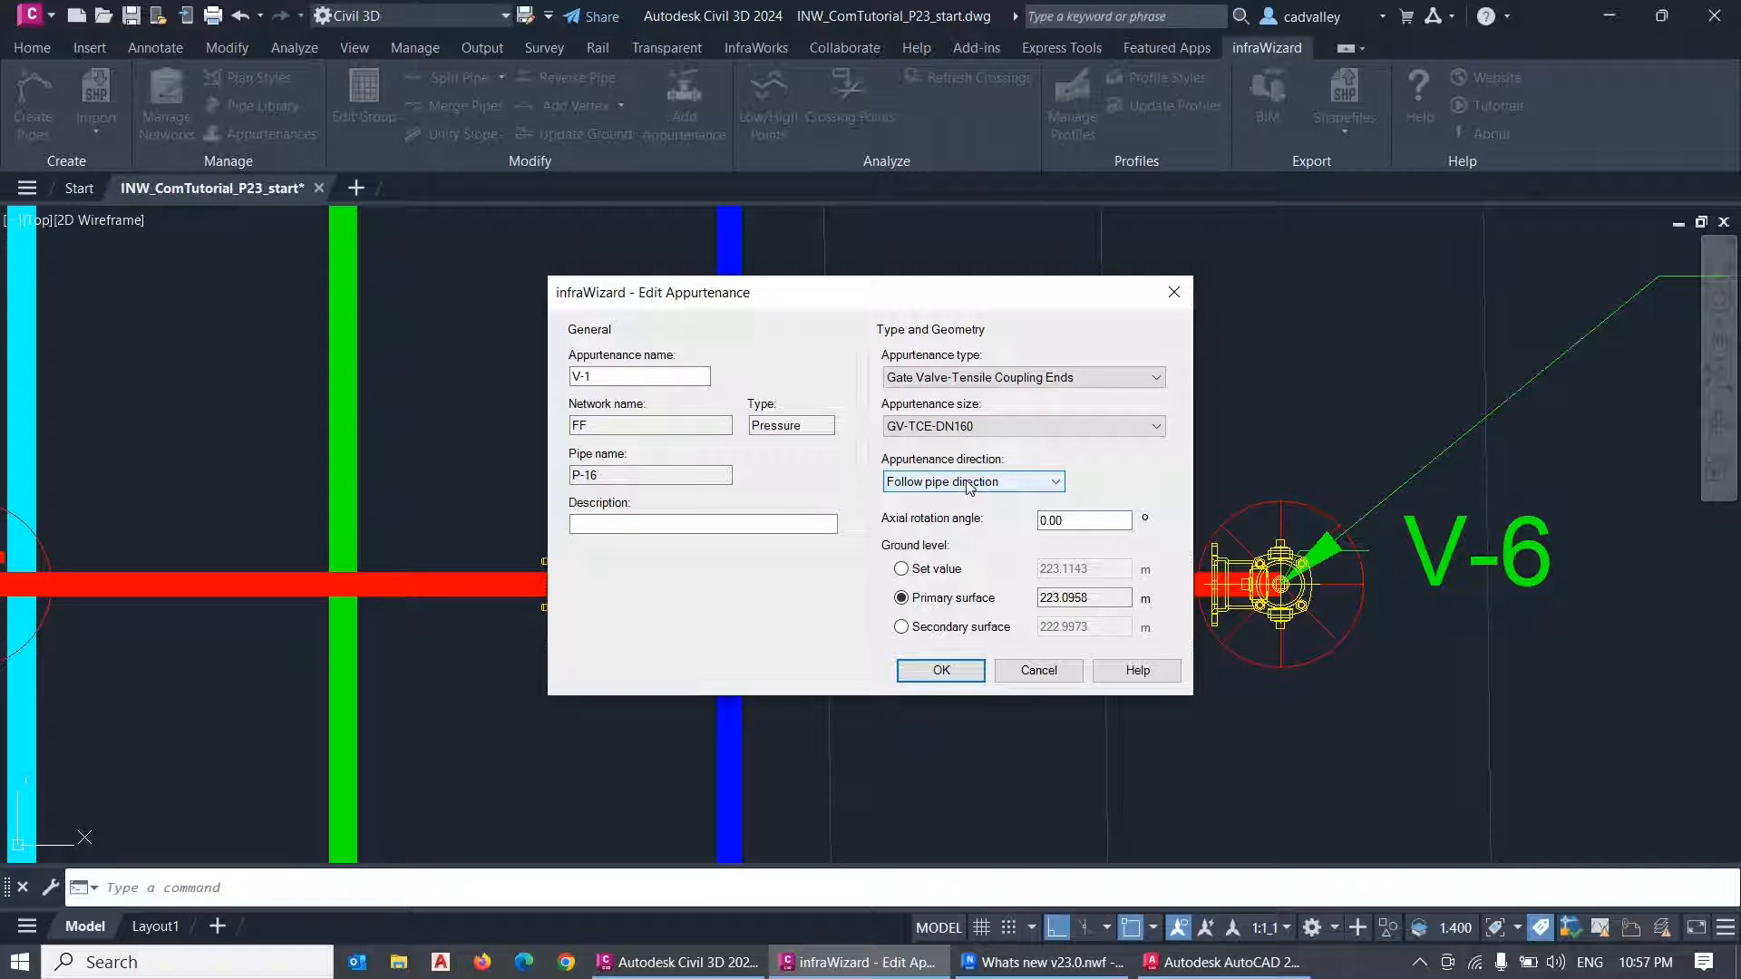
Set fire hydrant V-5 on pipe P-21 to face opposite to the pipe direction.
click(939, 669)
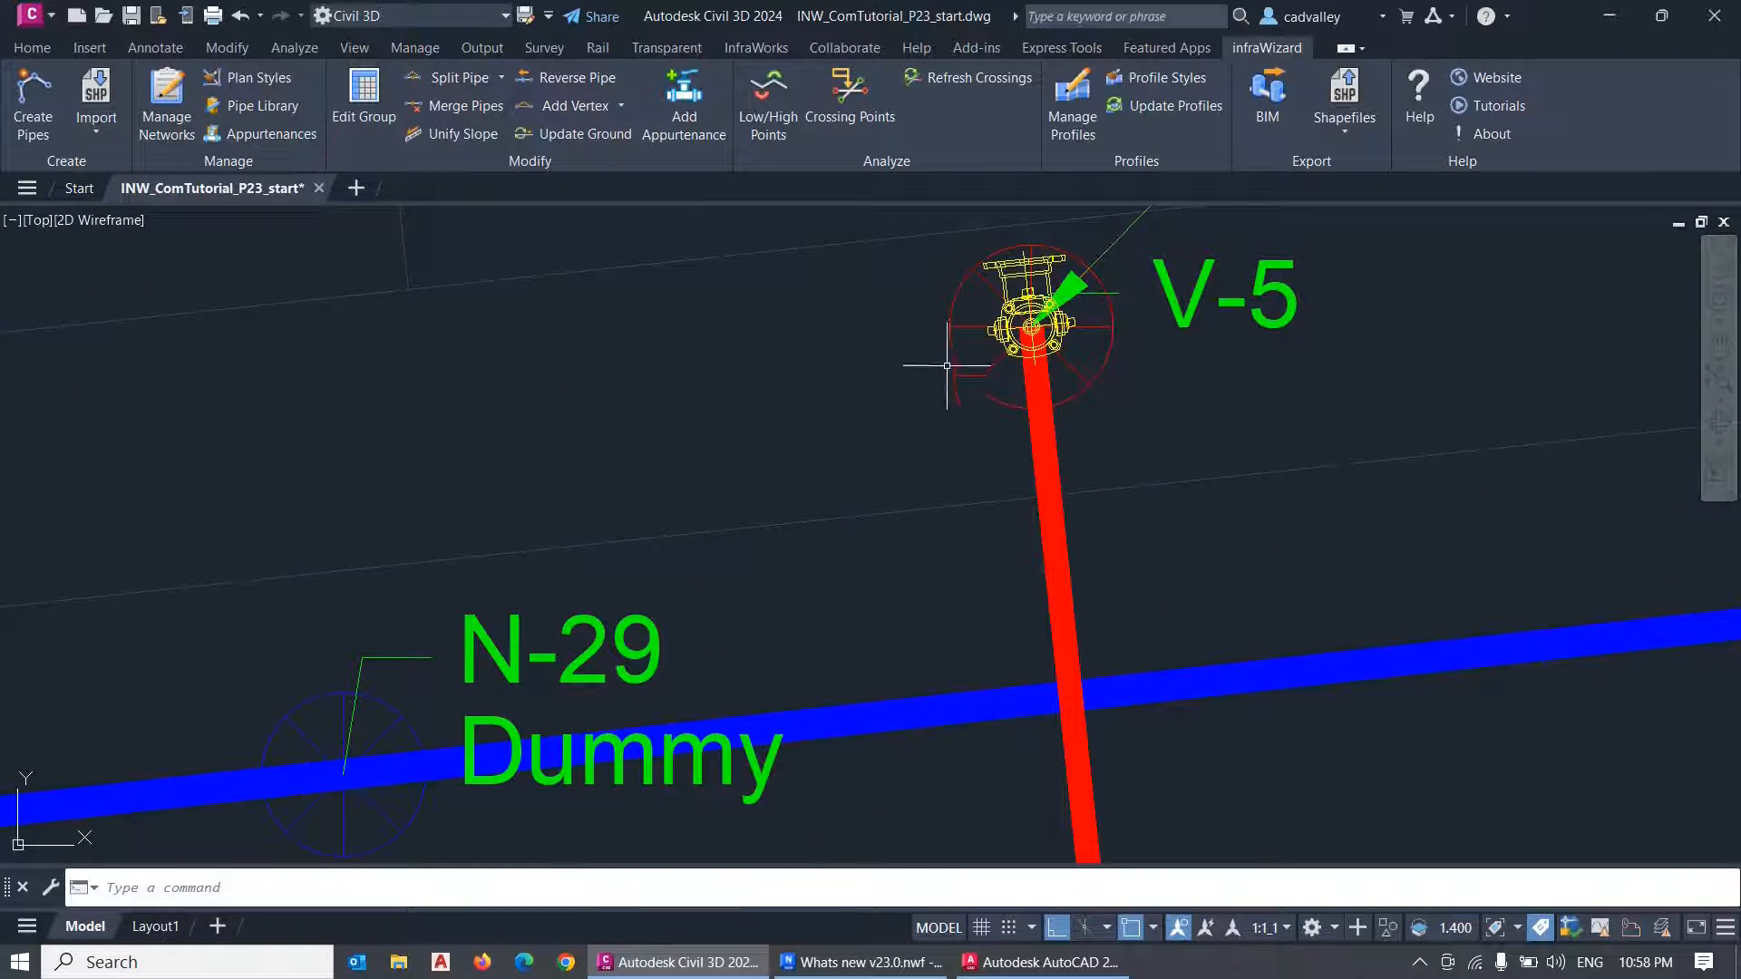
scroll(down, 3)
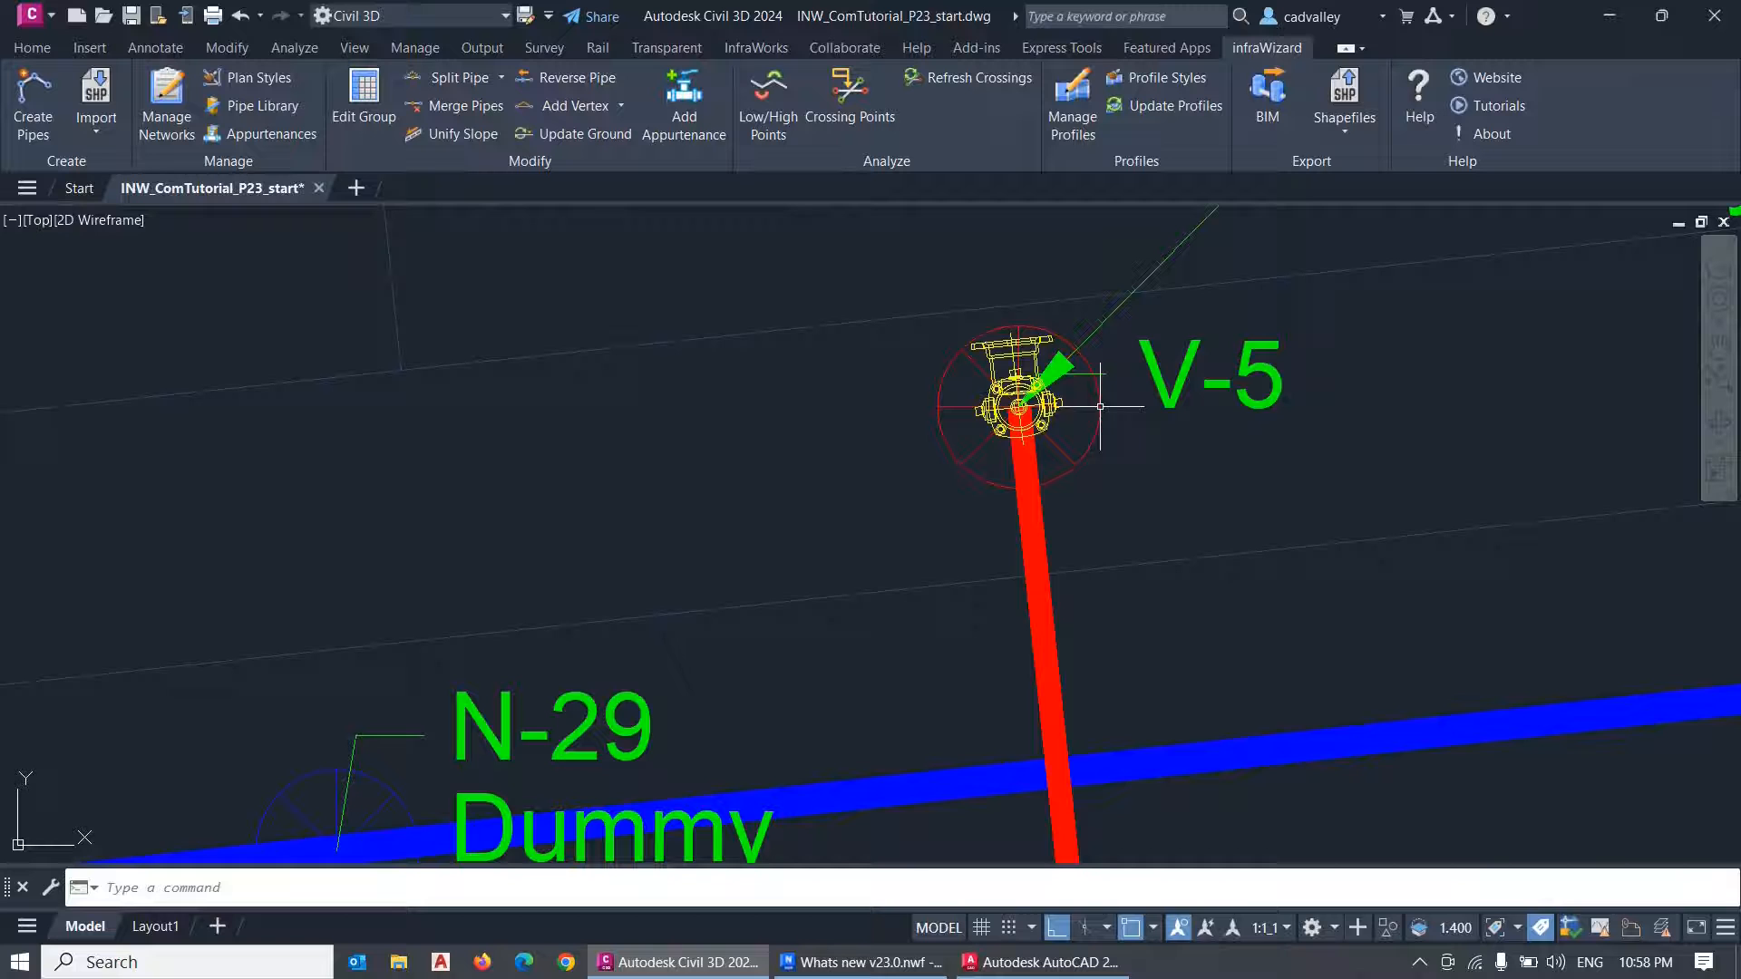
mouse_move(1071, 548)
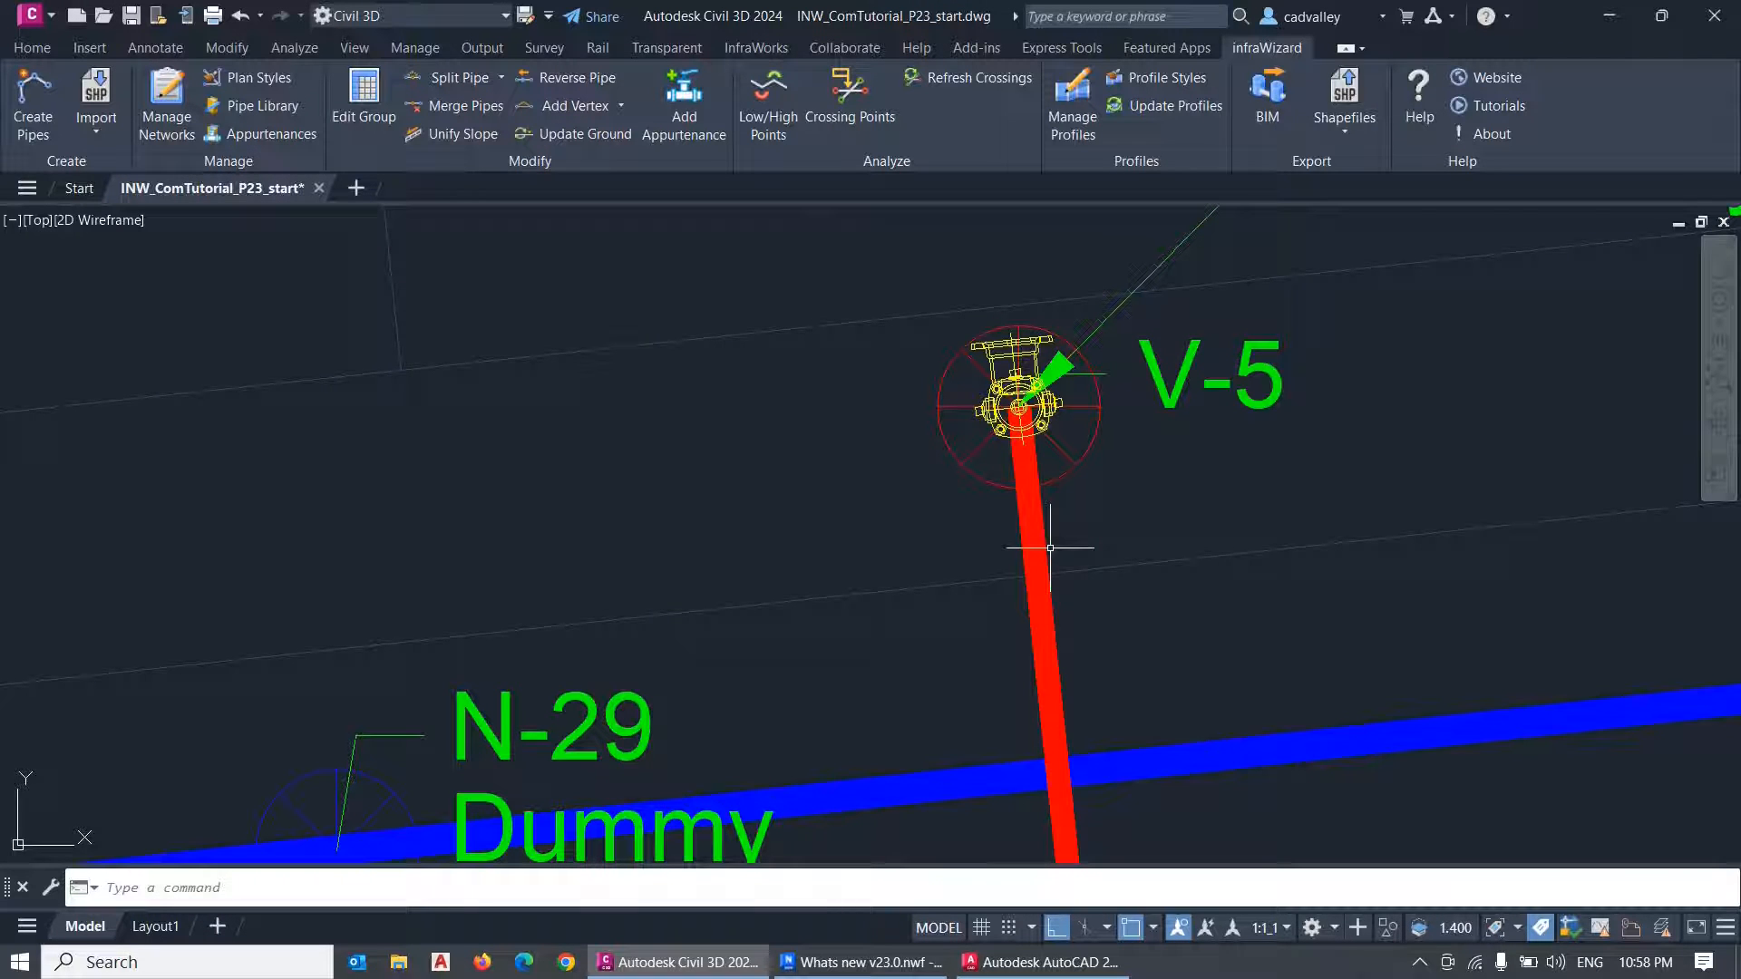
mouse_move(1066, 414)
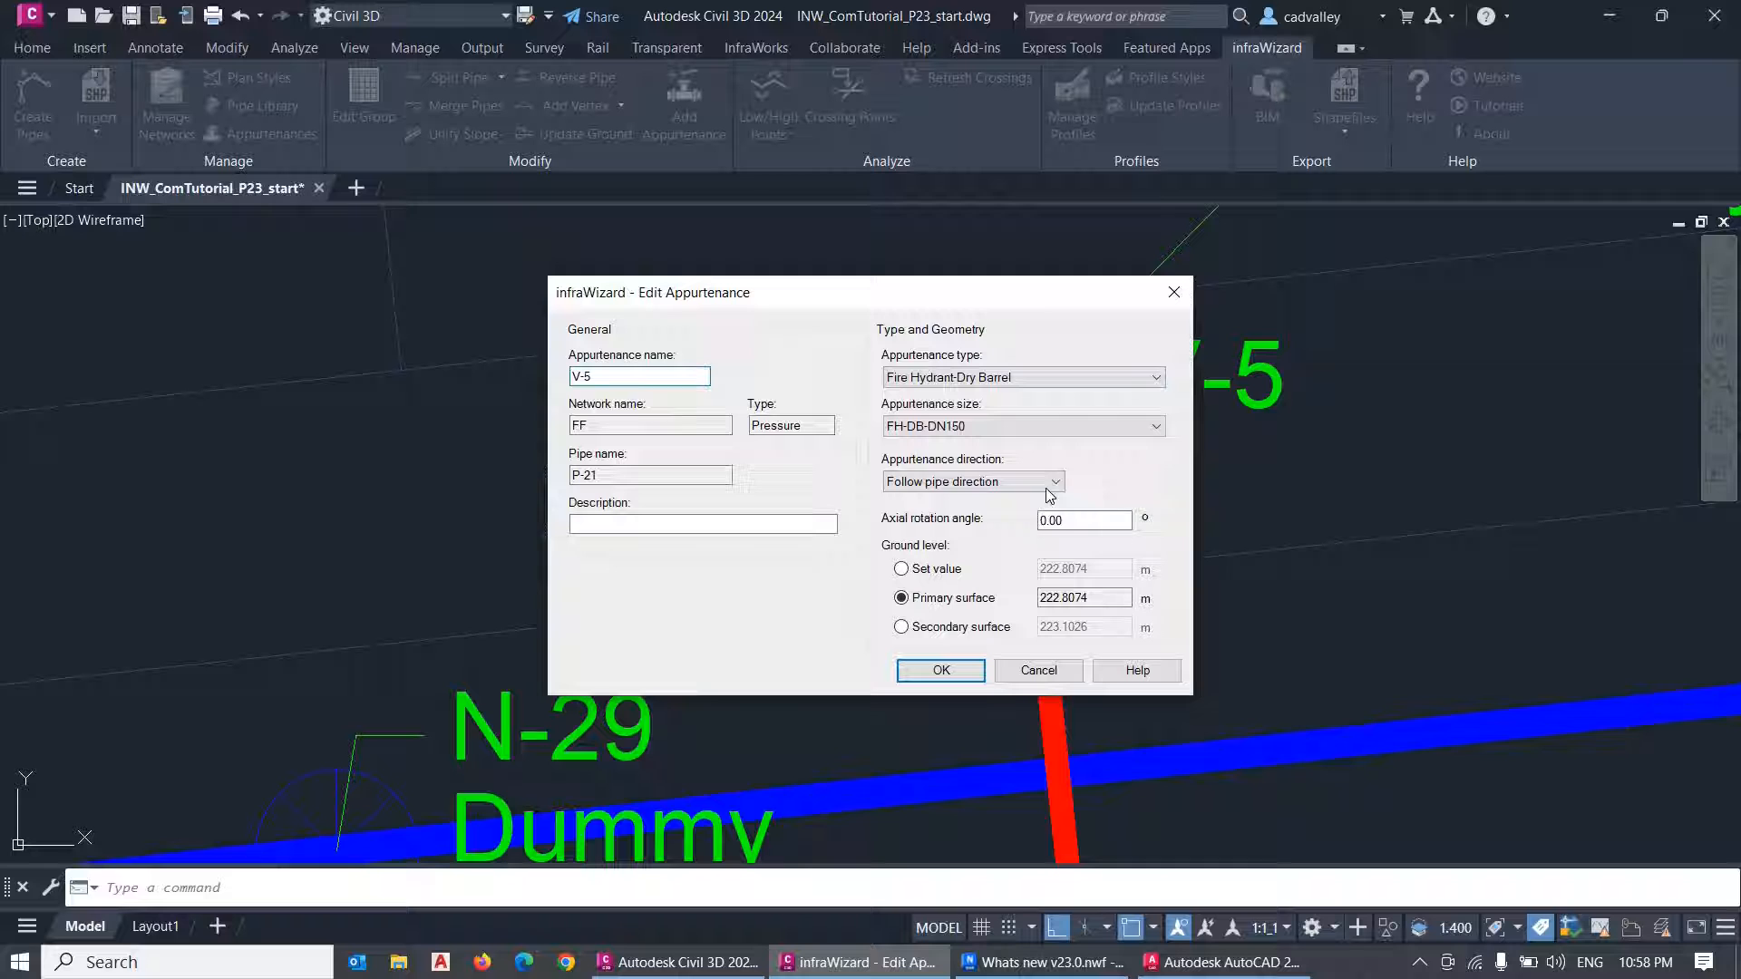
click(1056, 480)
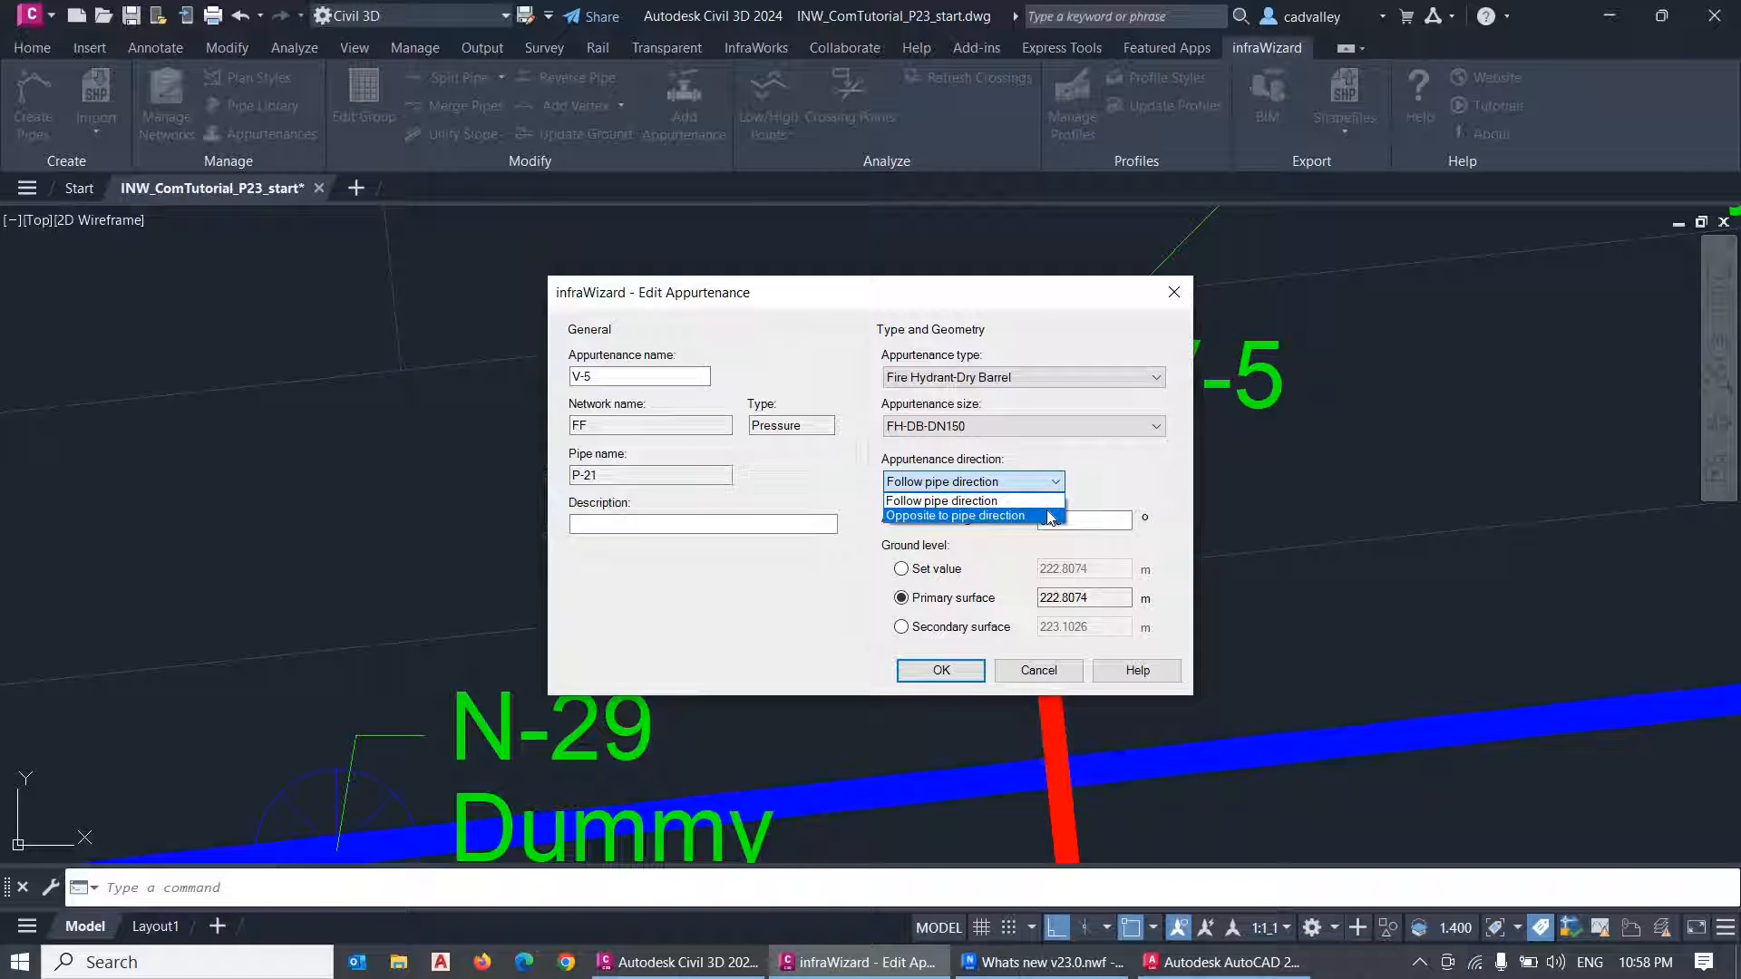
click(939, 669)
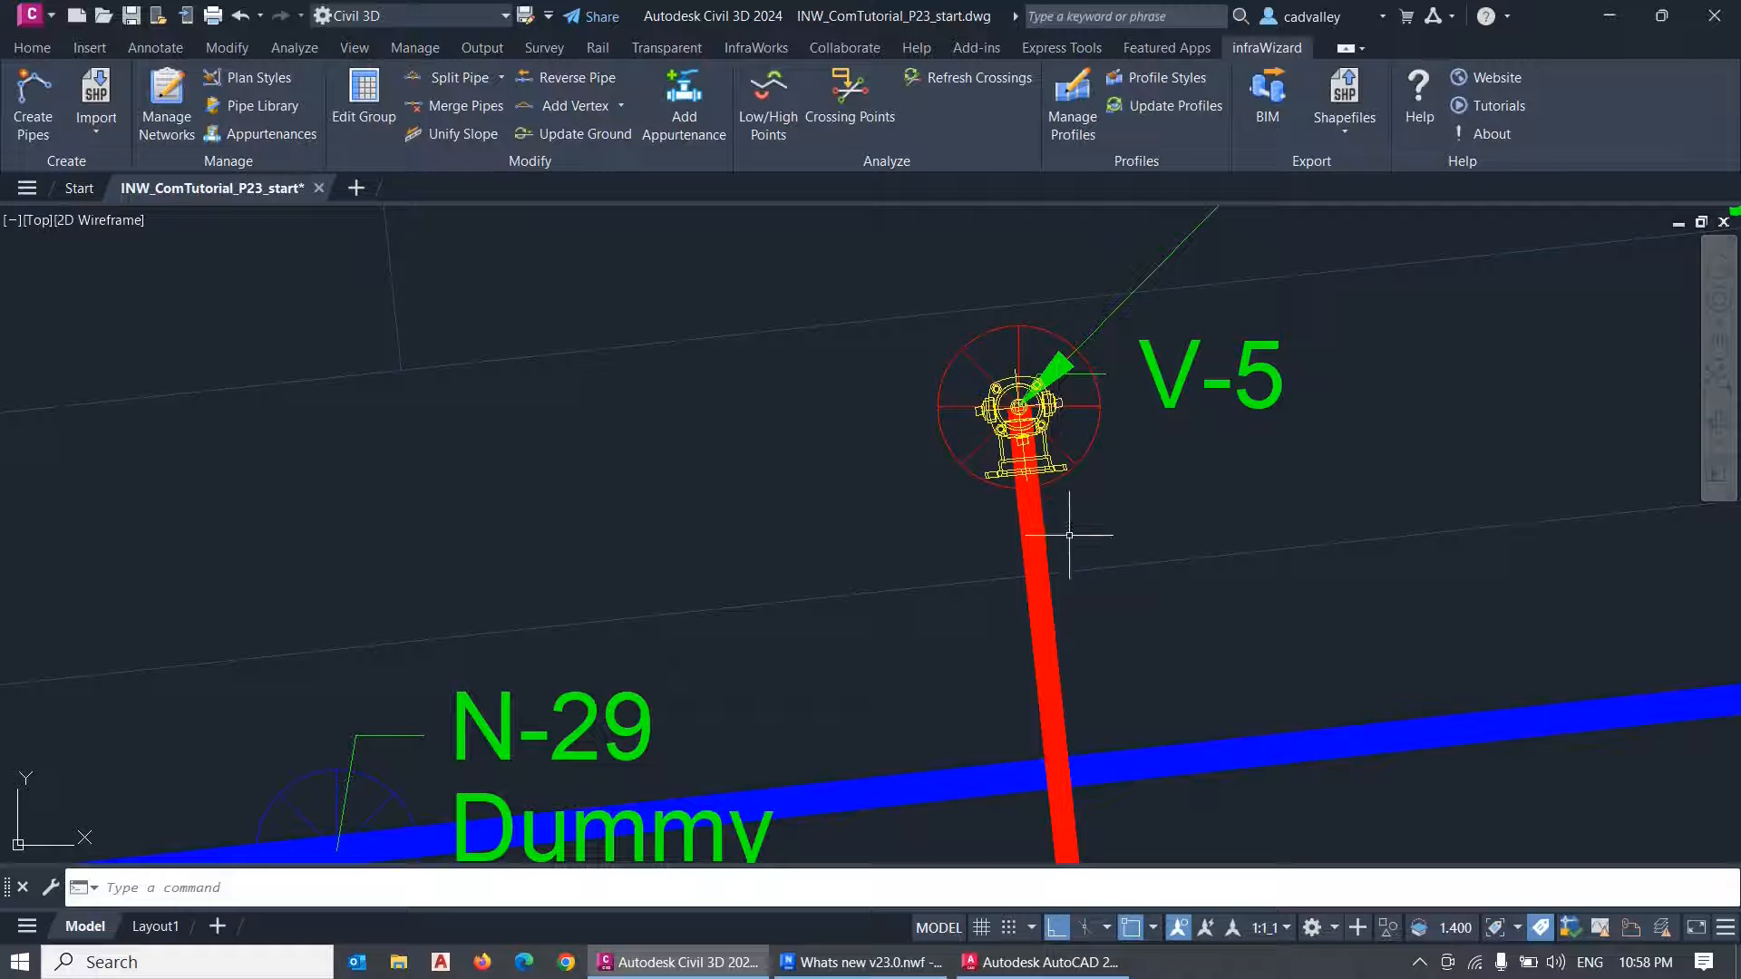
mouse_move(1070, 539)
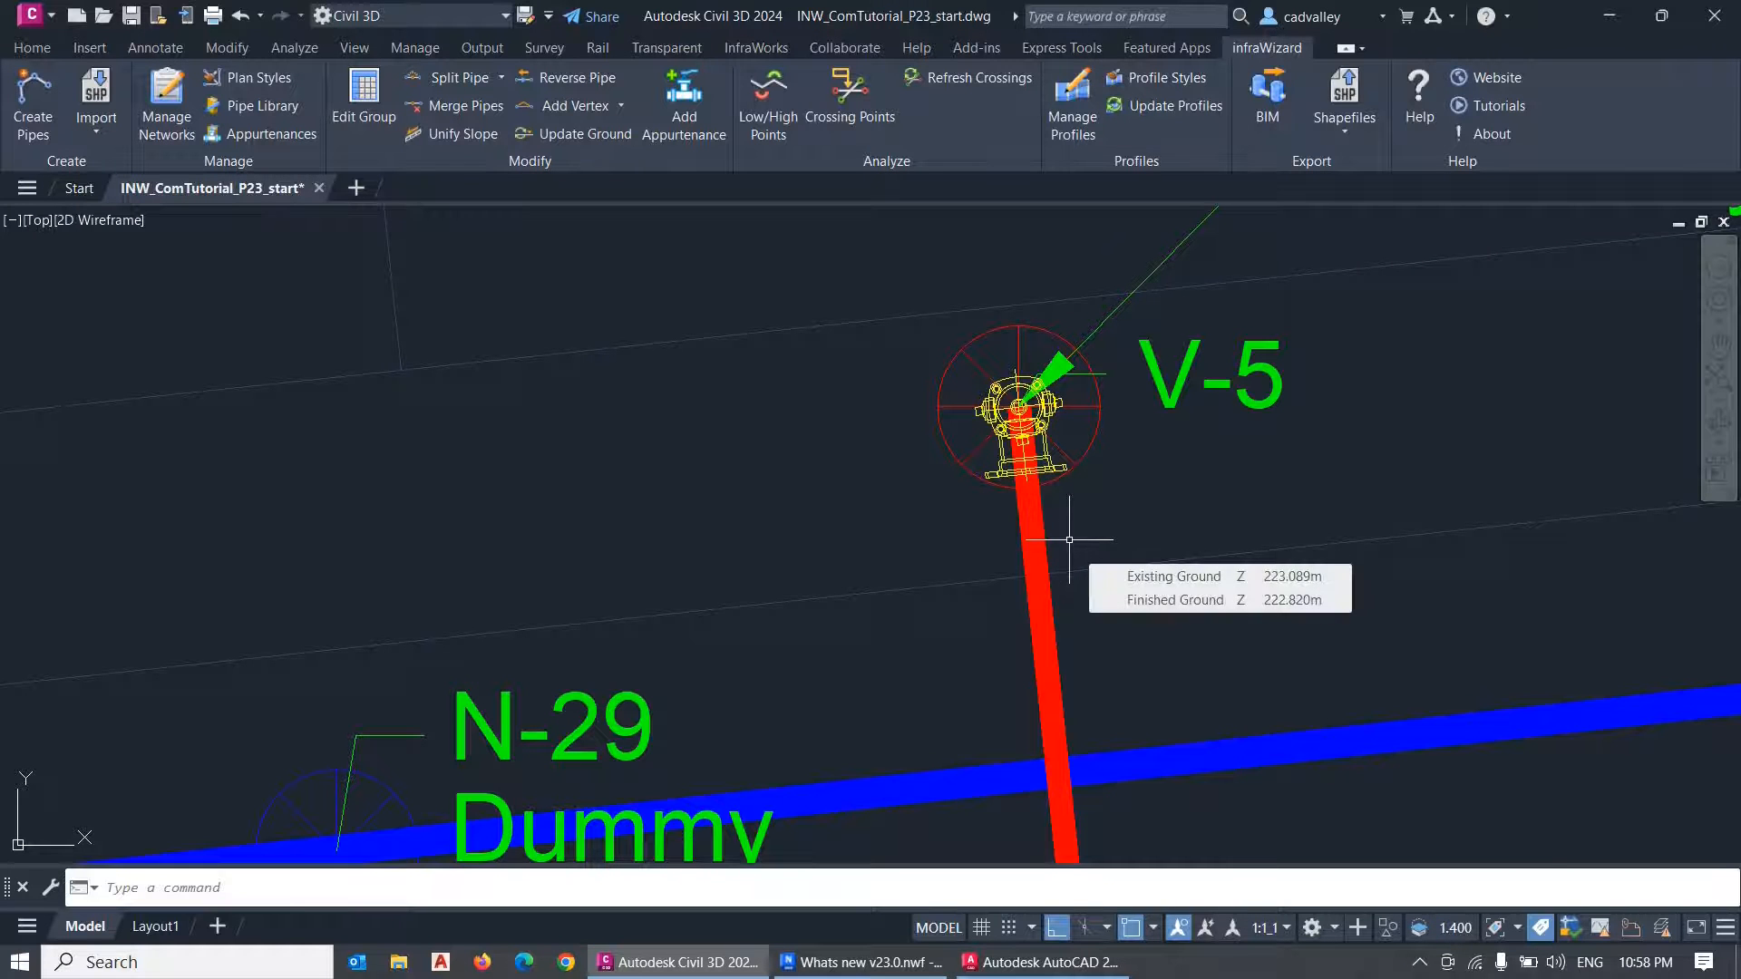
Set a -90.00° axial rotation on butterfly valves V-2, V-3 and V-4 via Edit Appurtenance.
scroll(down, 3)
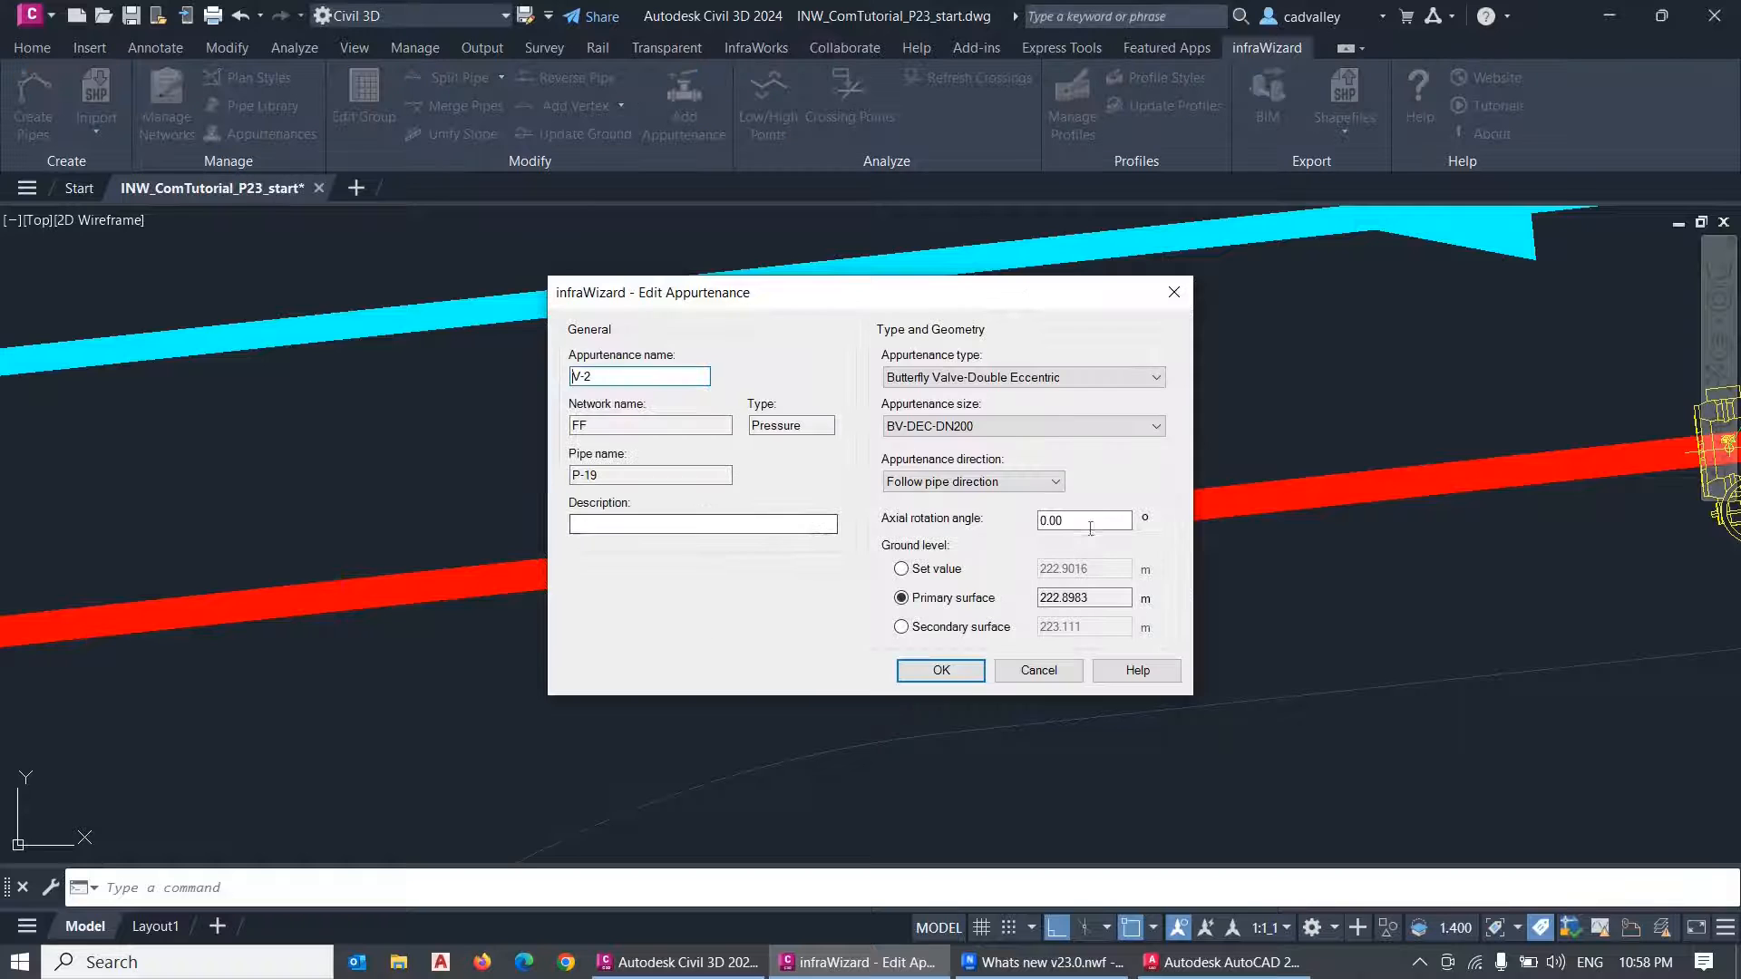
click(939, 669)
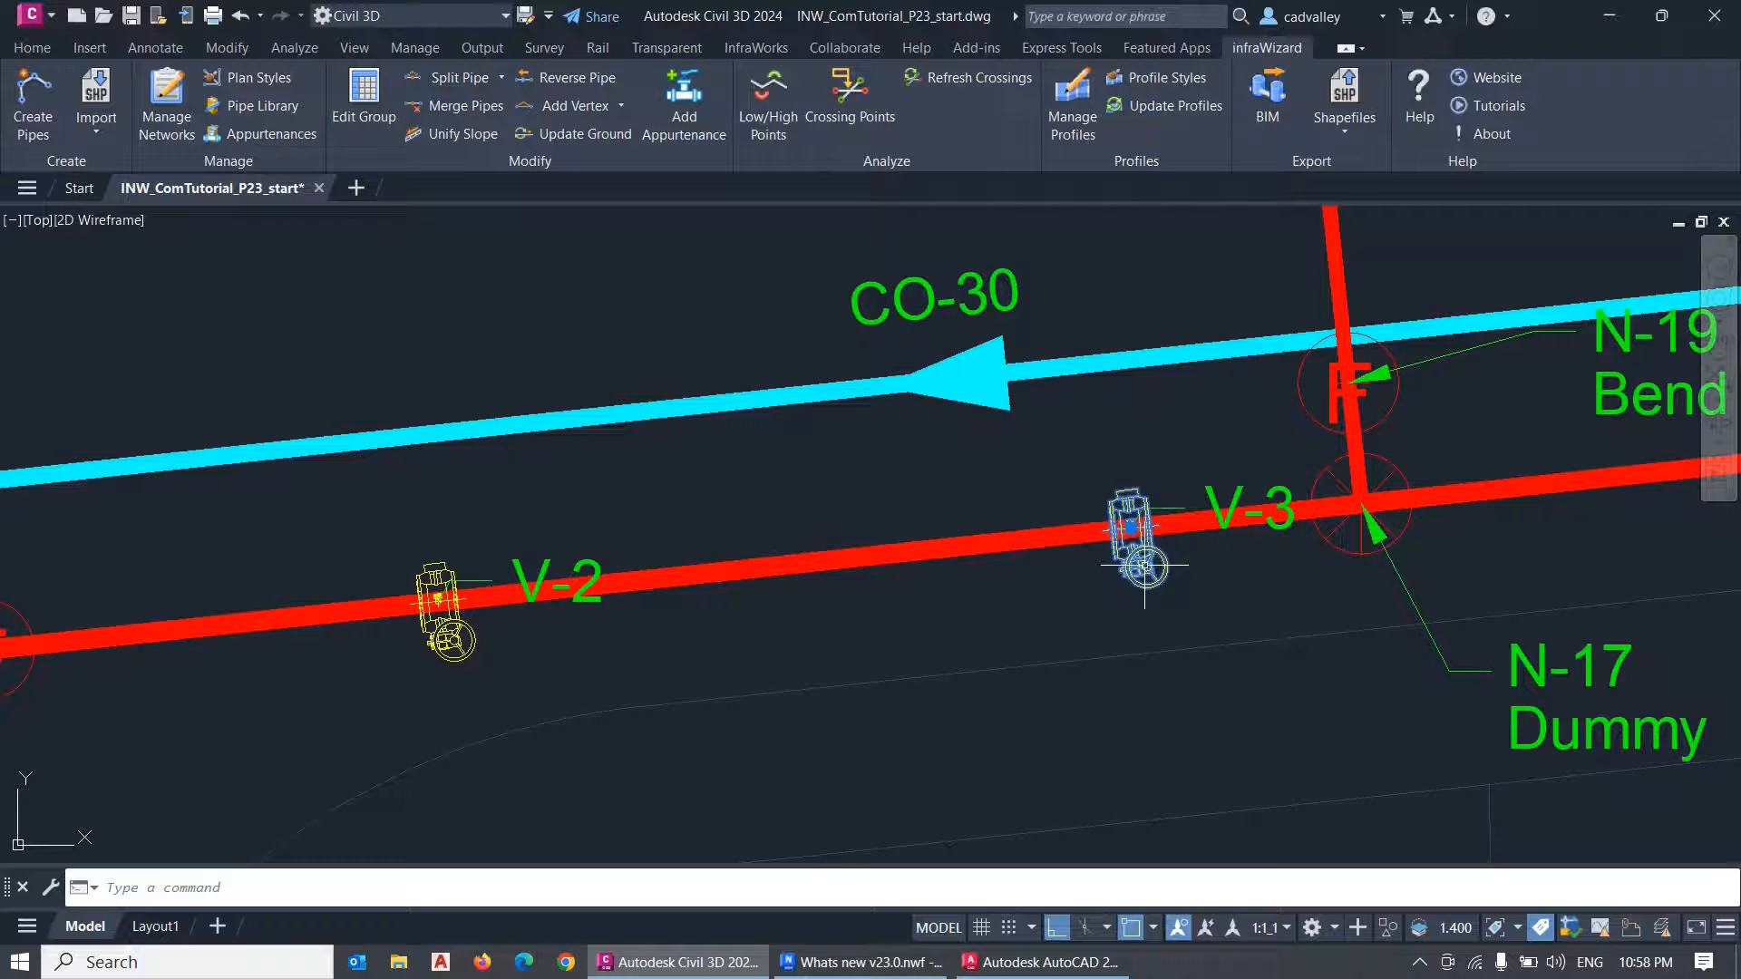
double_click(1139, 539)
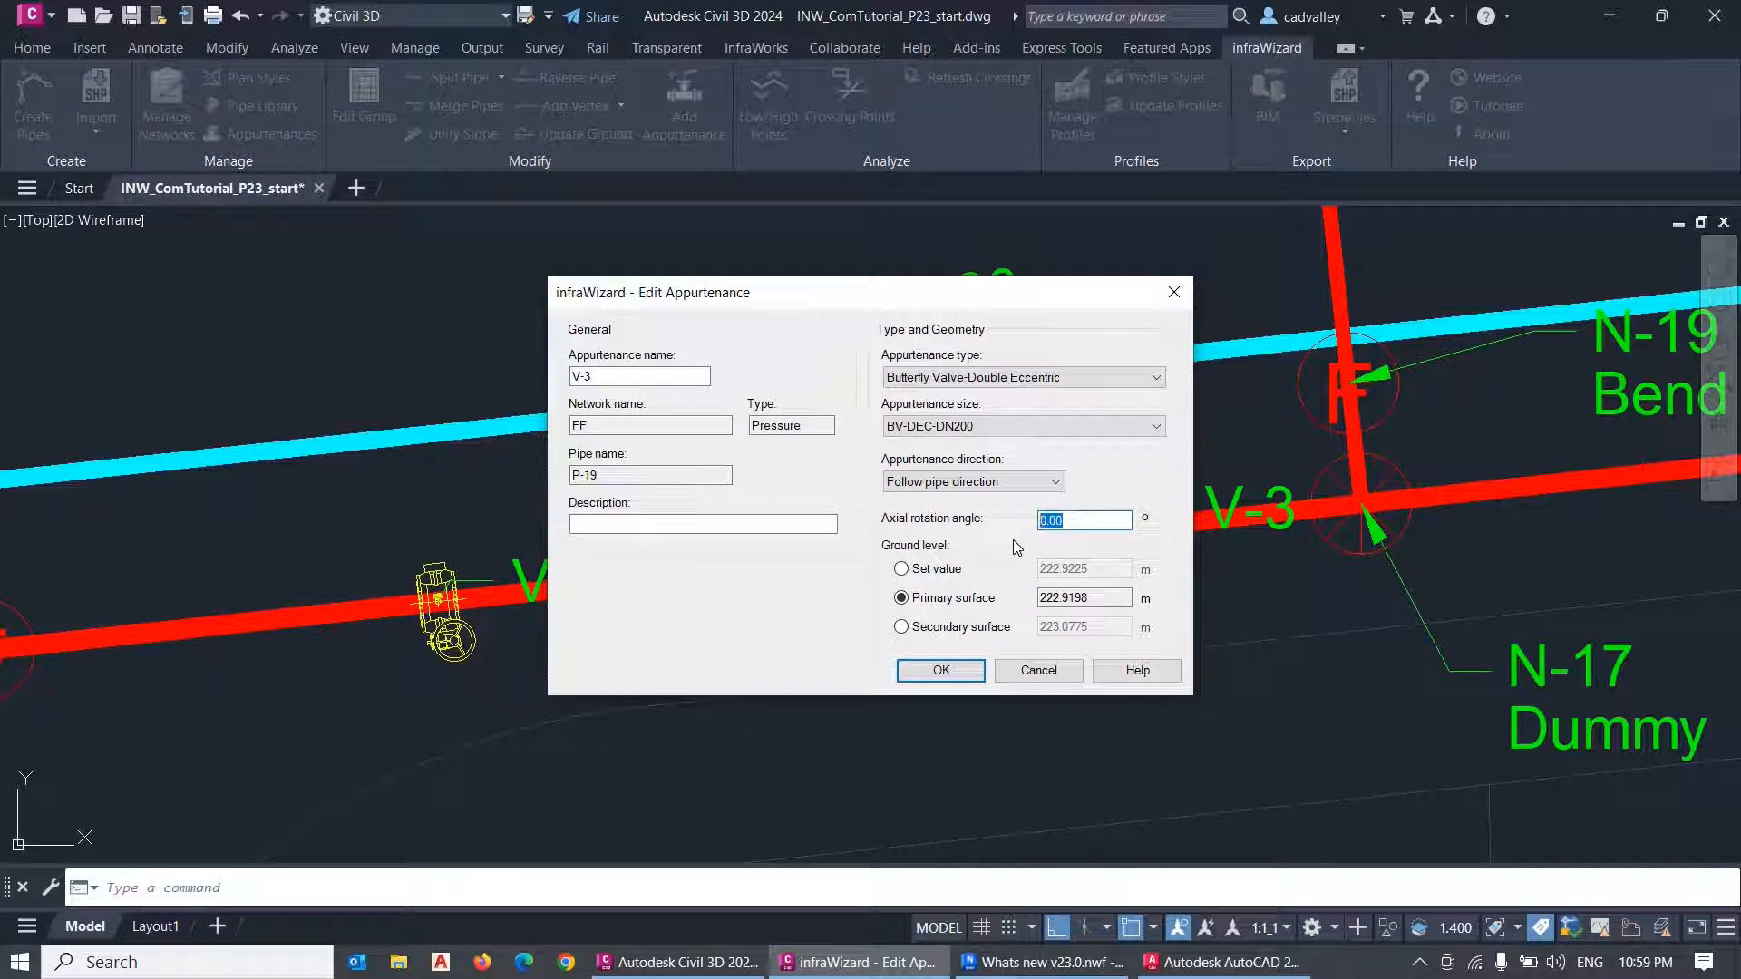
click(937, 670)
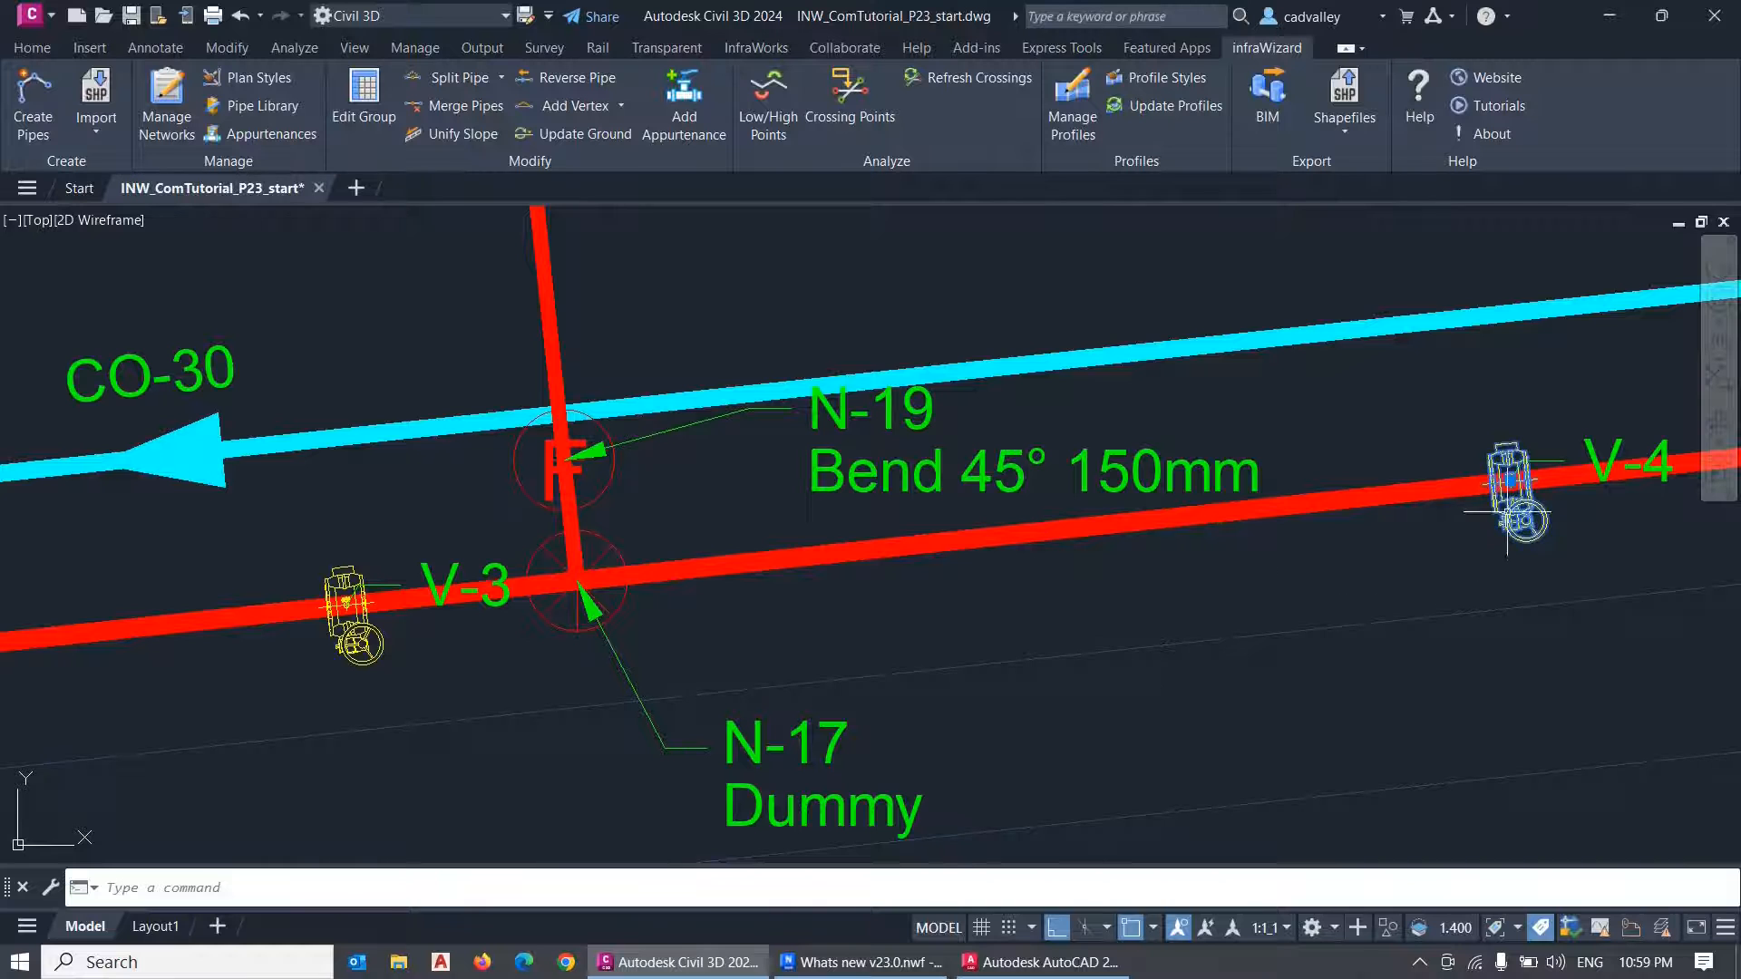
double_click(1511, 487)
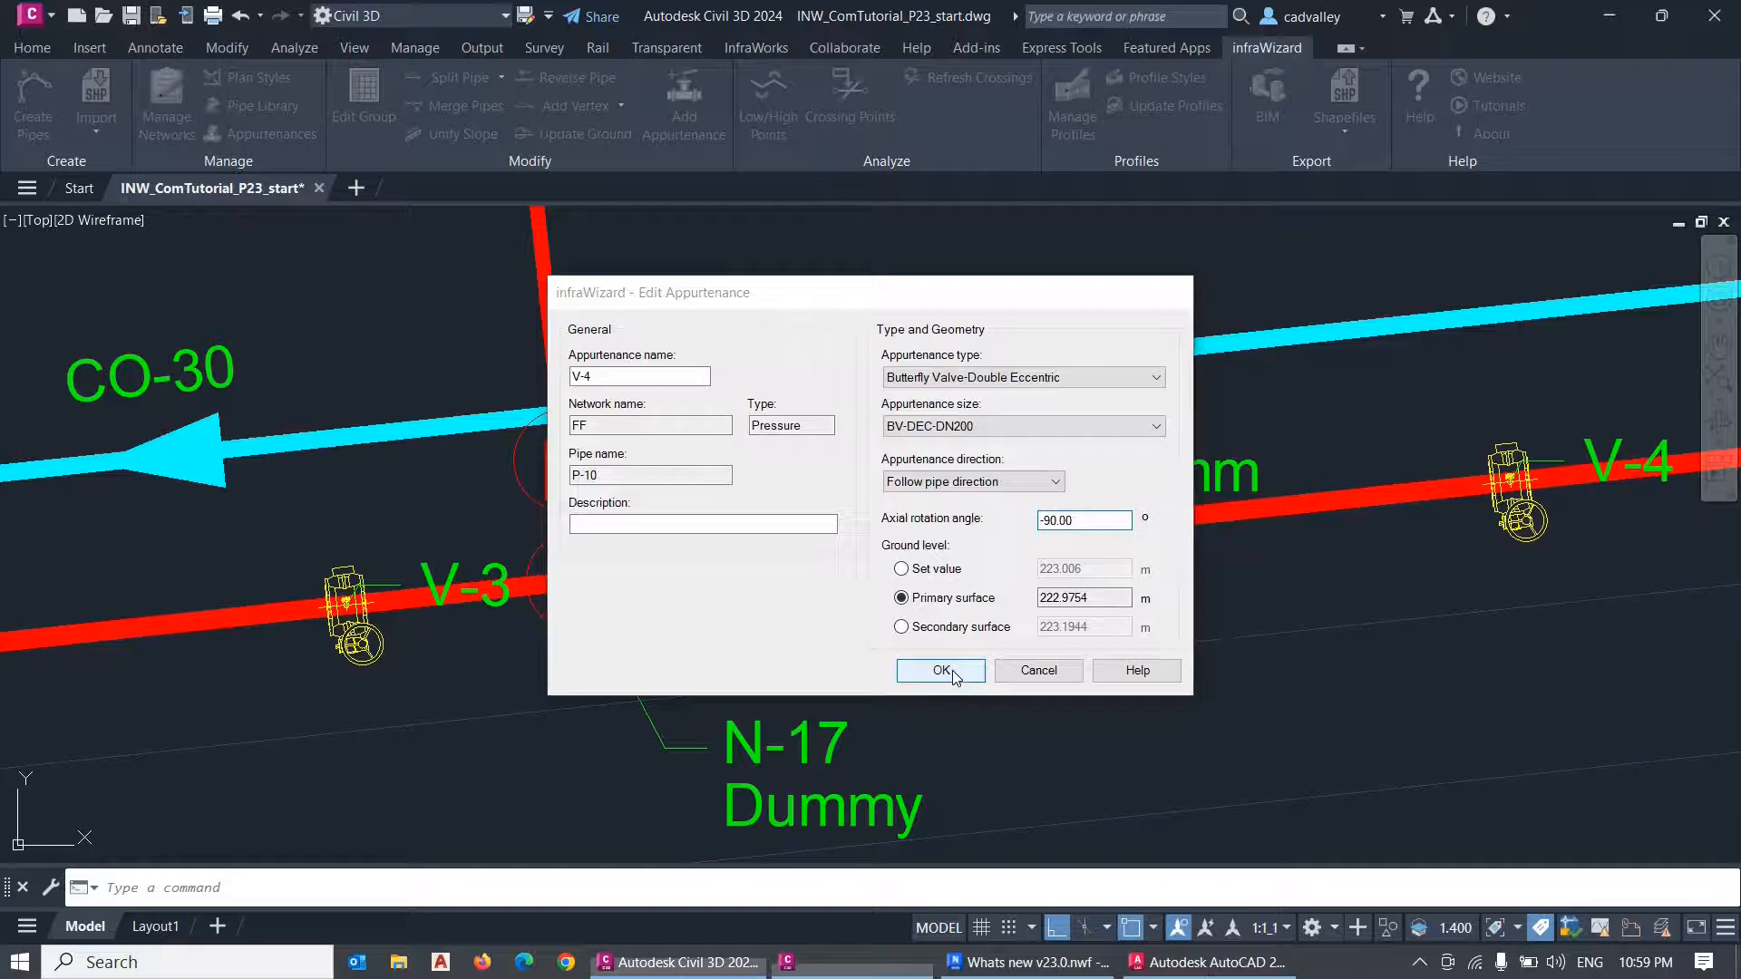
click(934, 671)
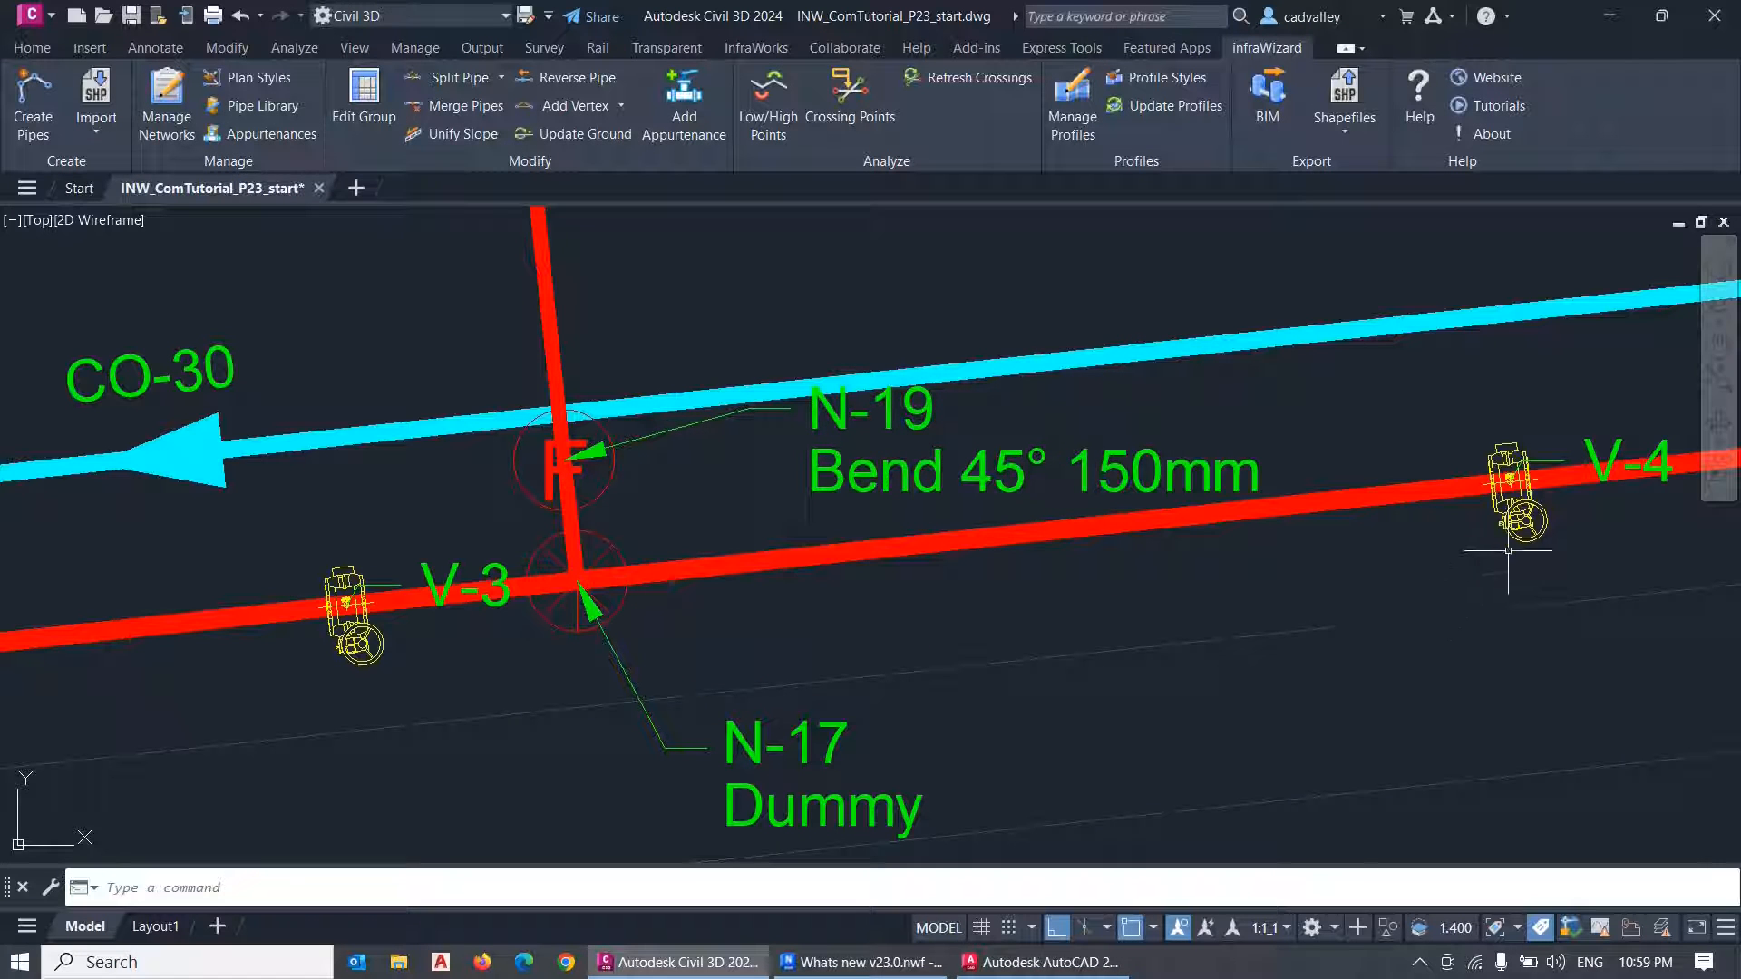
mouse_move(299, 732)
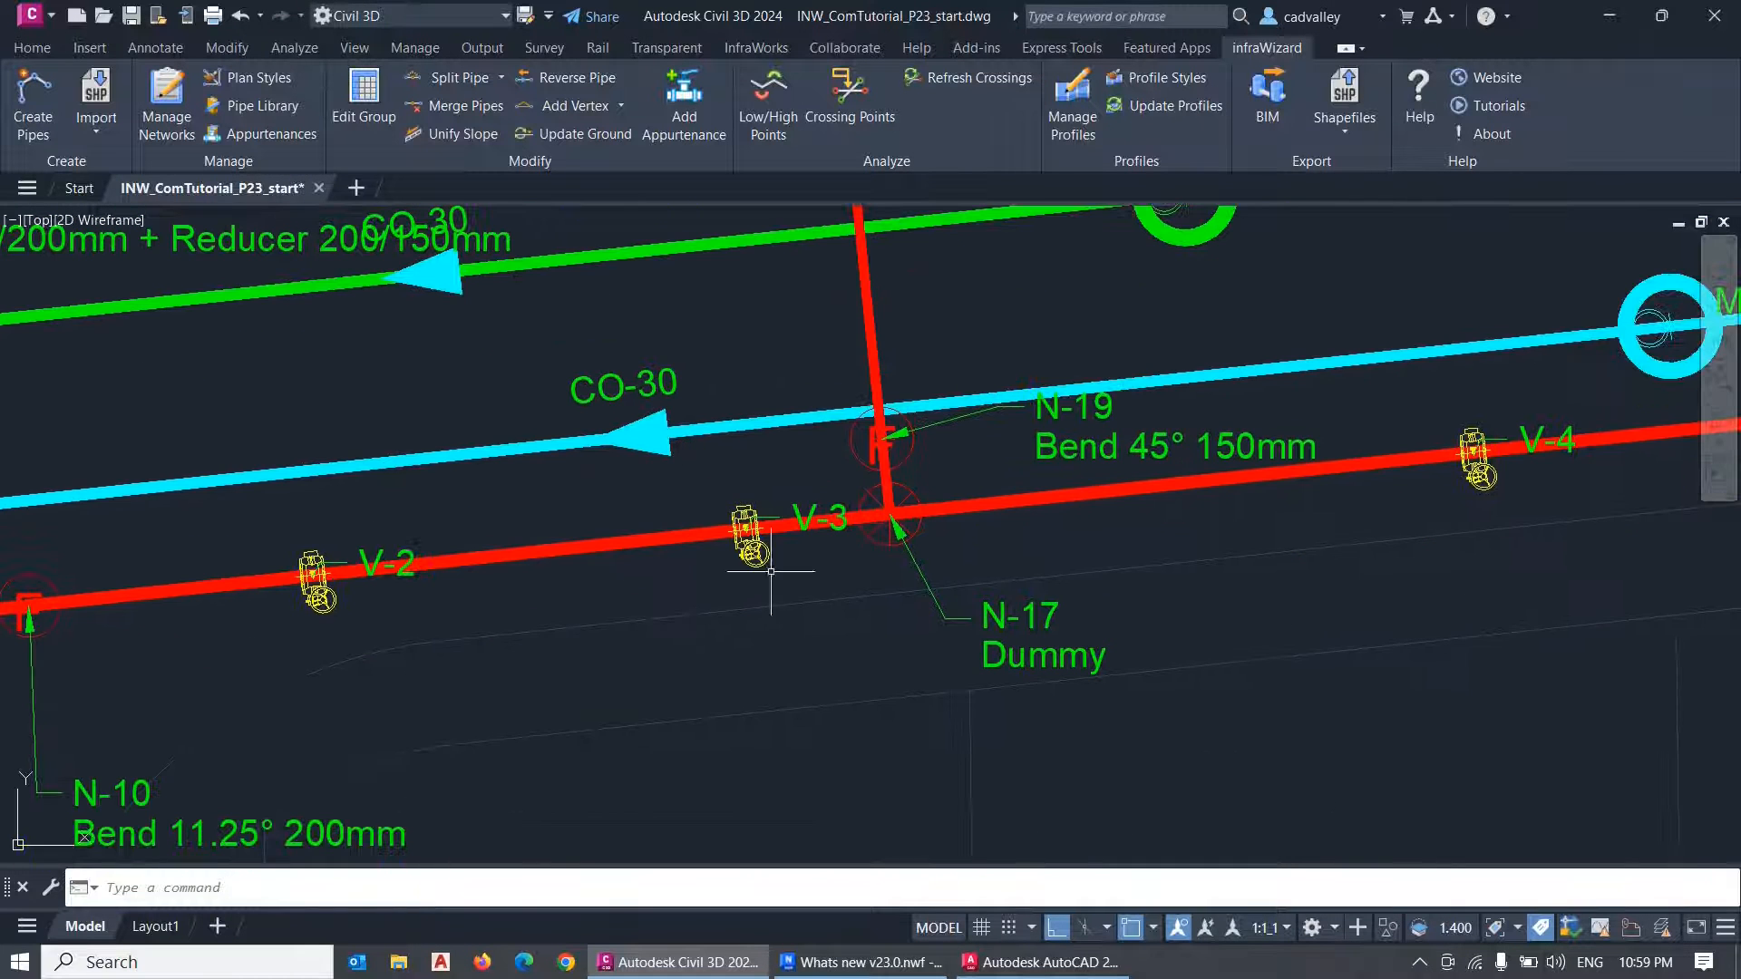
Show butterfly valve V-3 as a 3D model on its pipe in a new shaded drawing.
click(1266, 98)
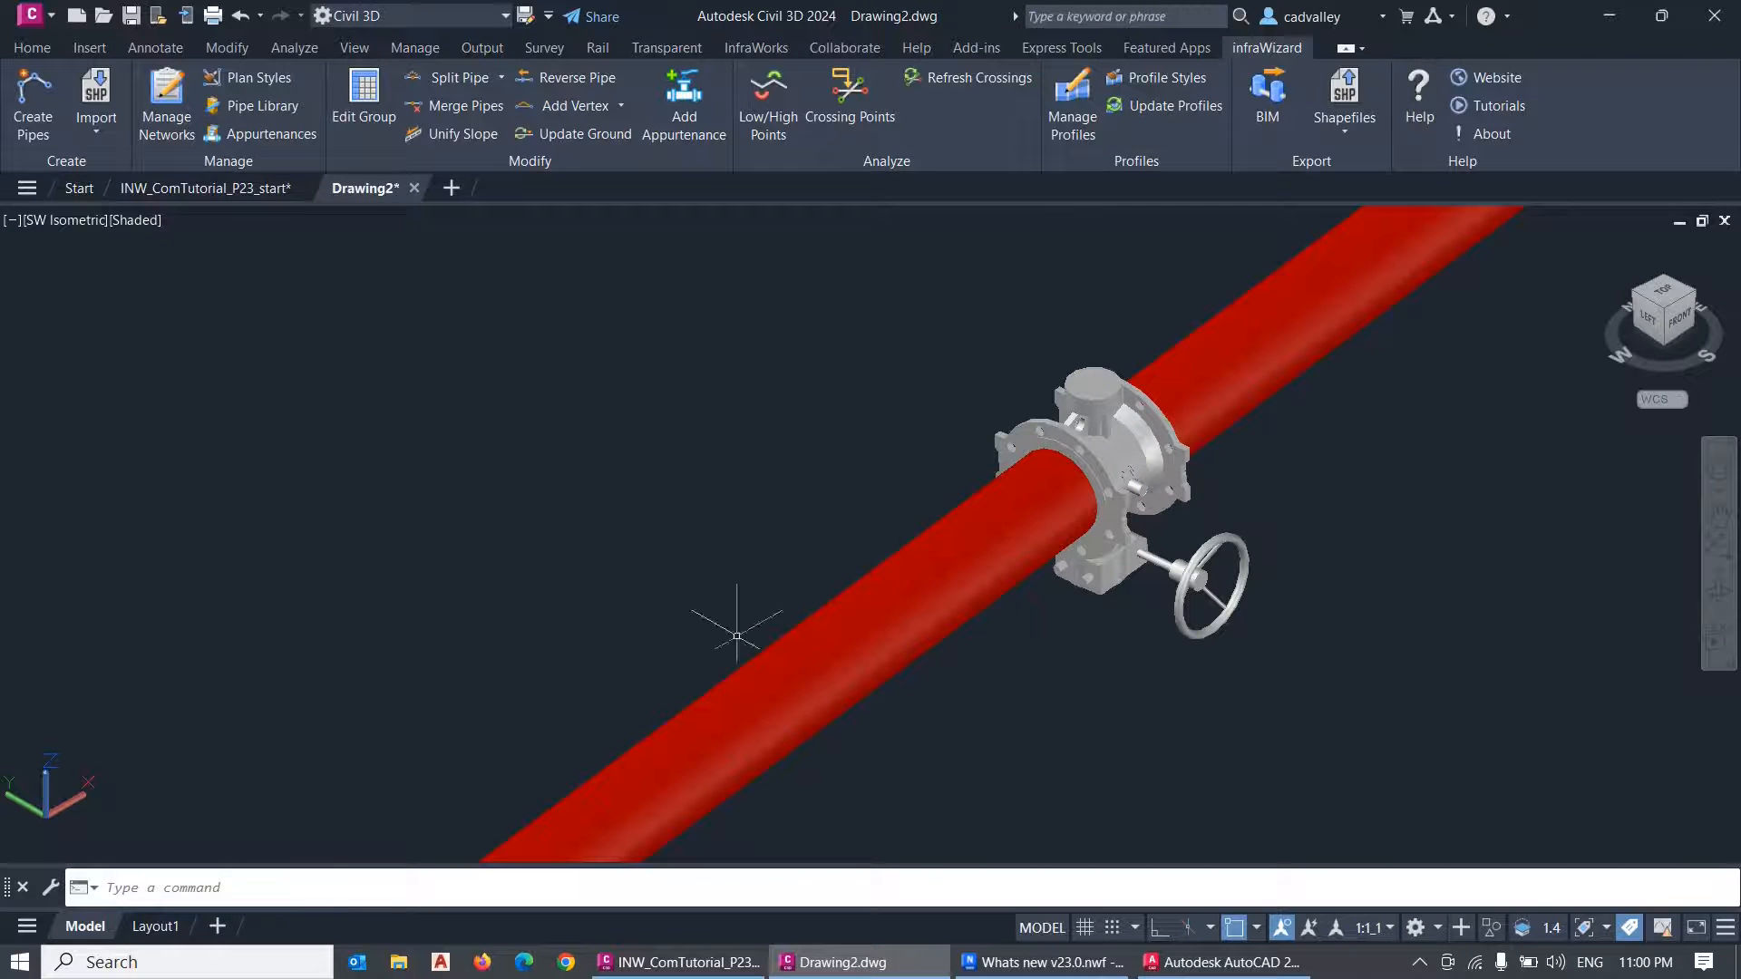
Edit V-1's ground level, try the Secondary surface option, then cancel without keeping changes.
click(205, 186)
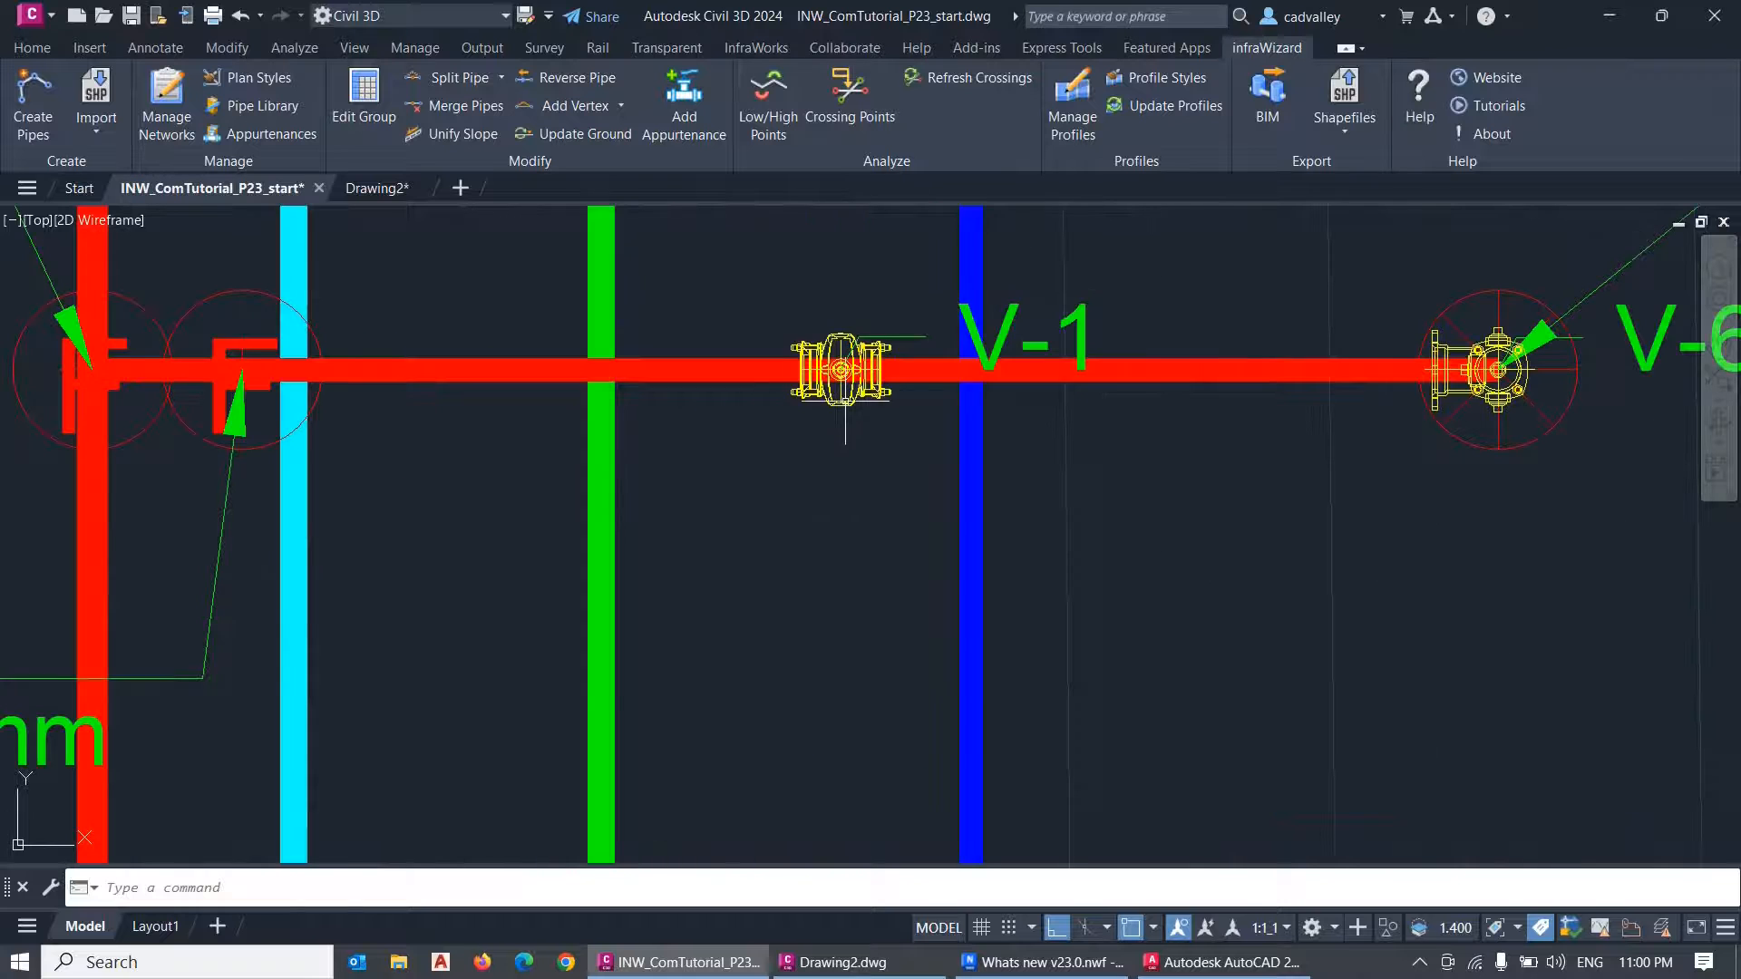
double_click(840, 368)
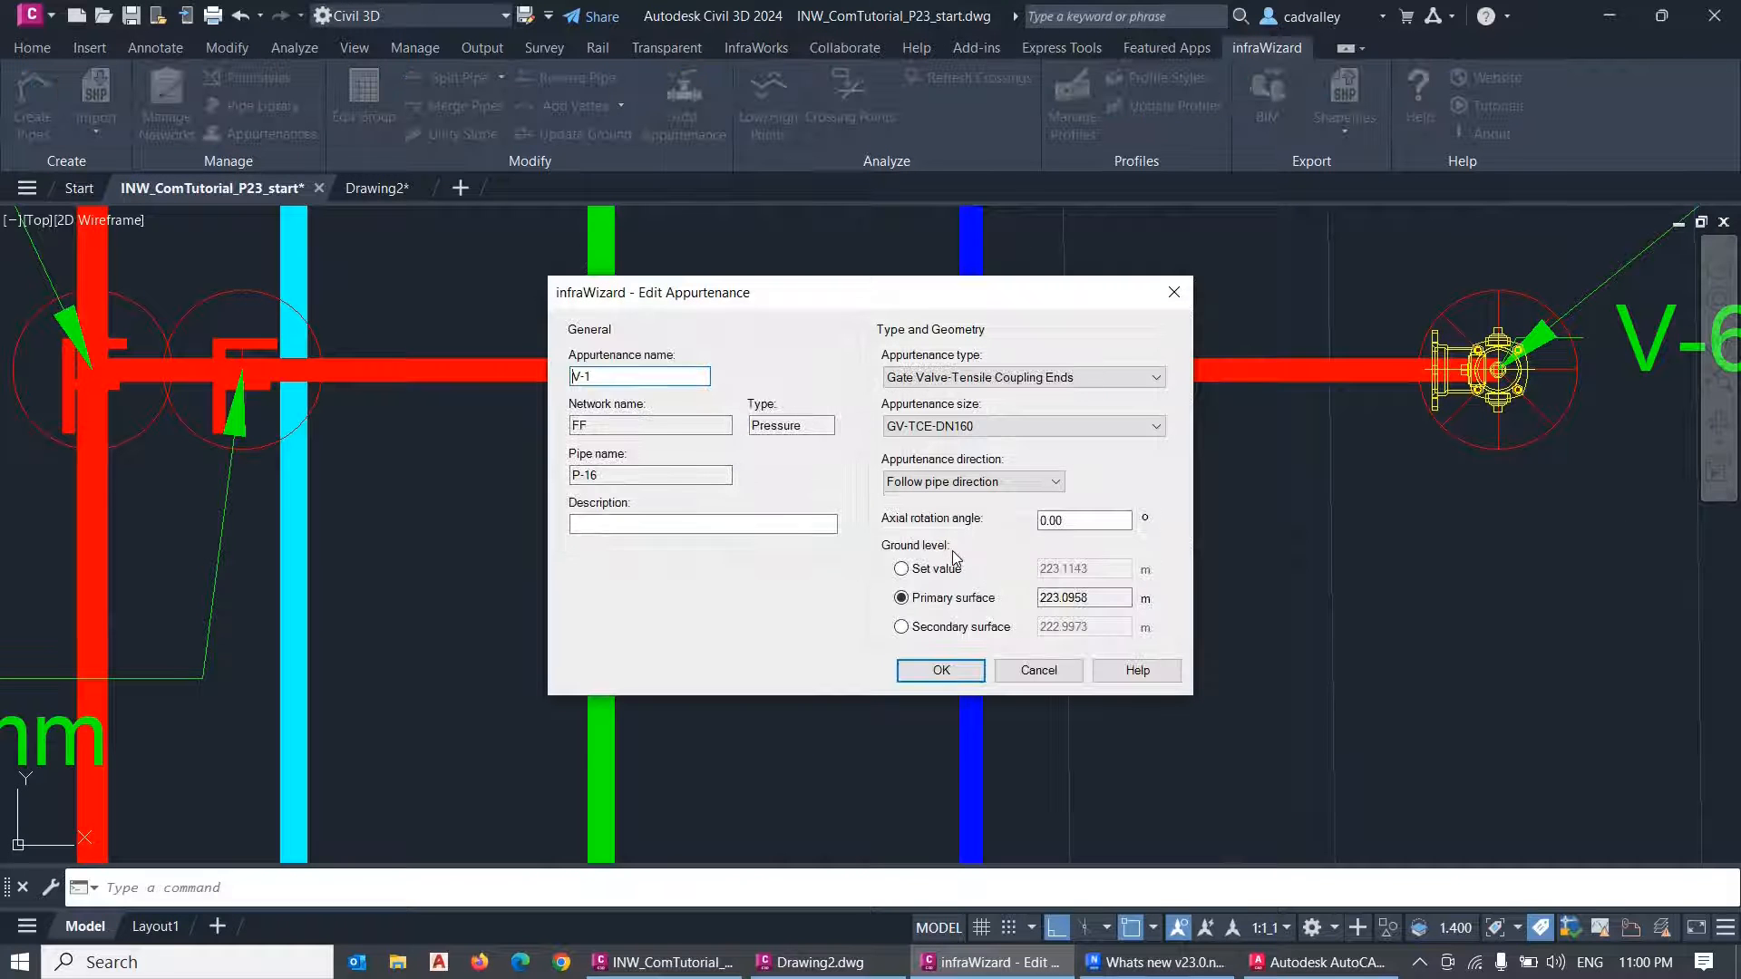
mouse_move(1072, 553)
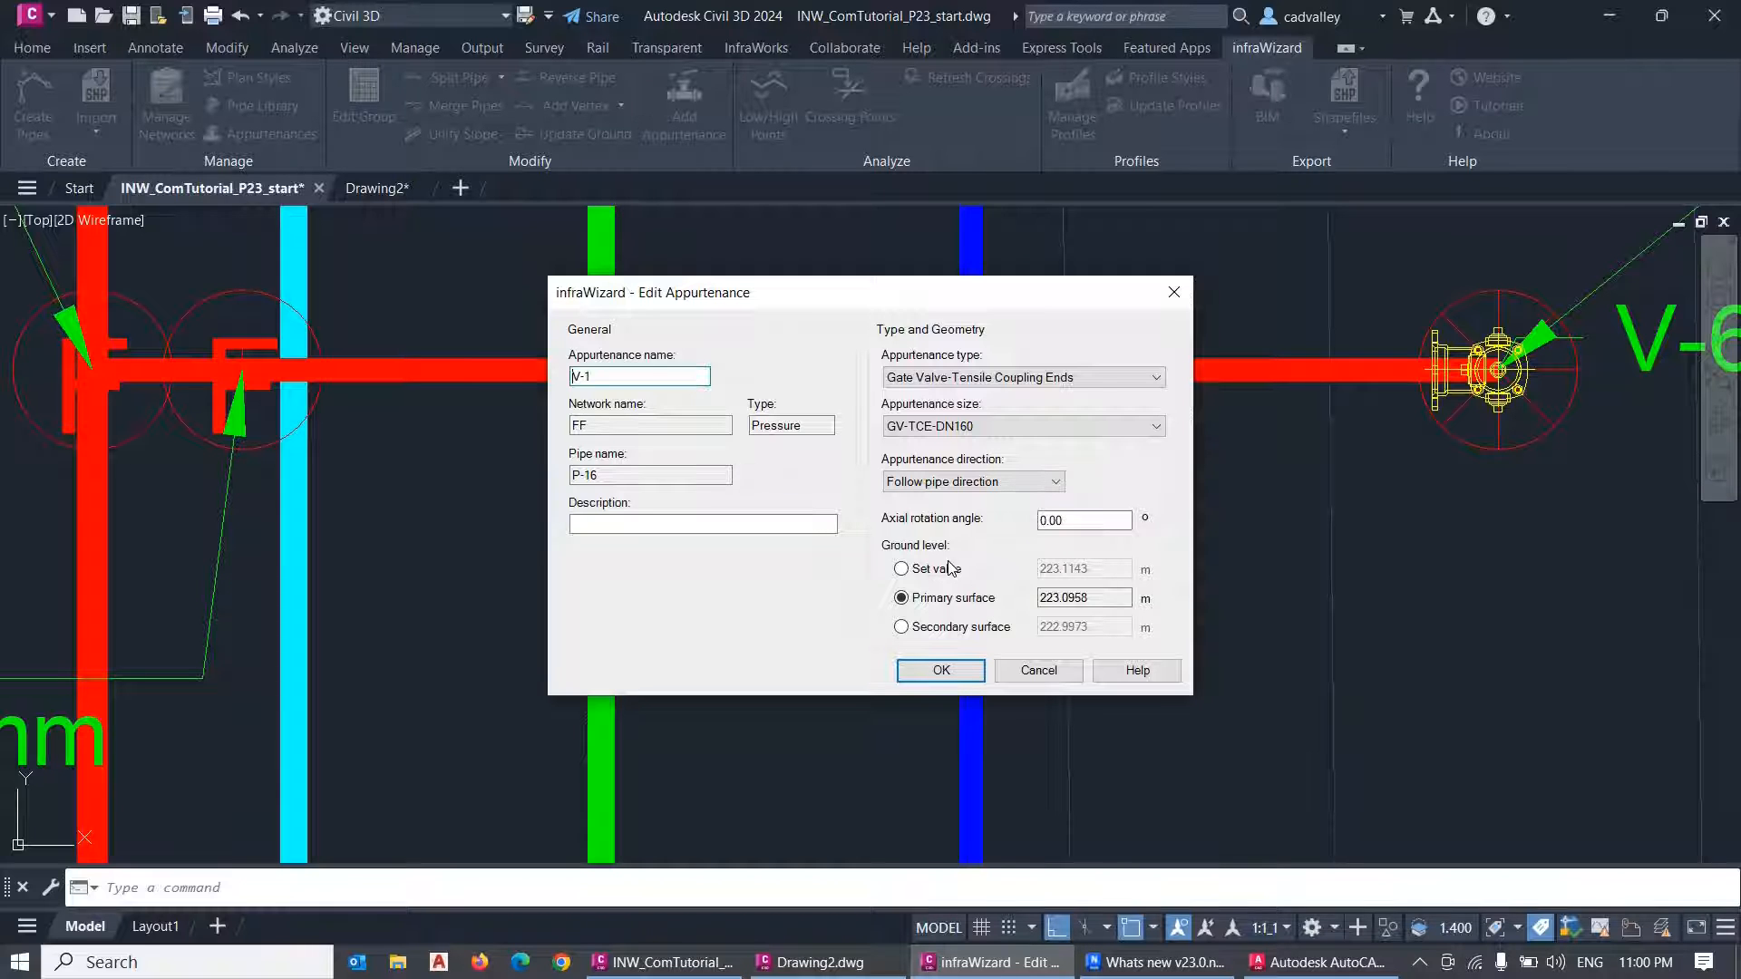
click(901, 568)
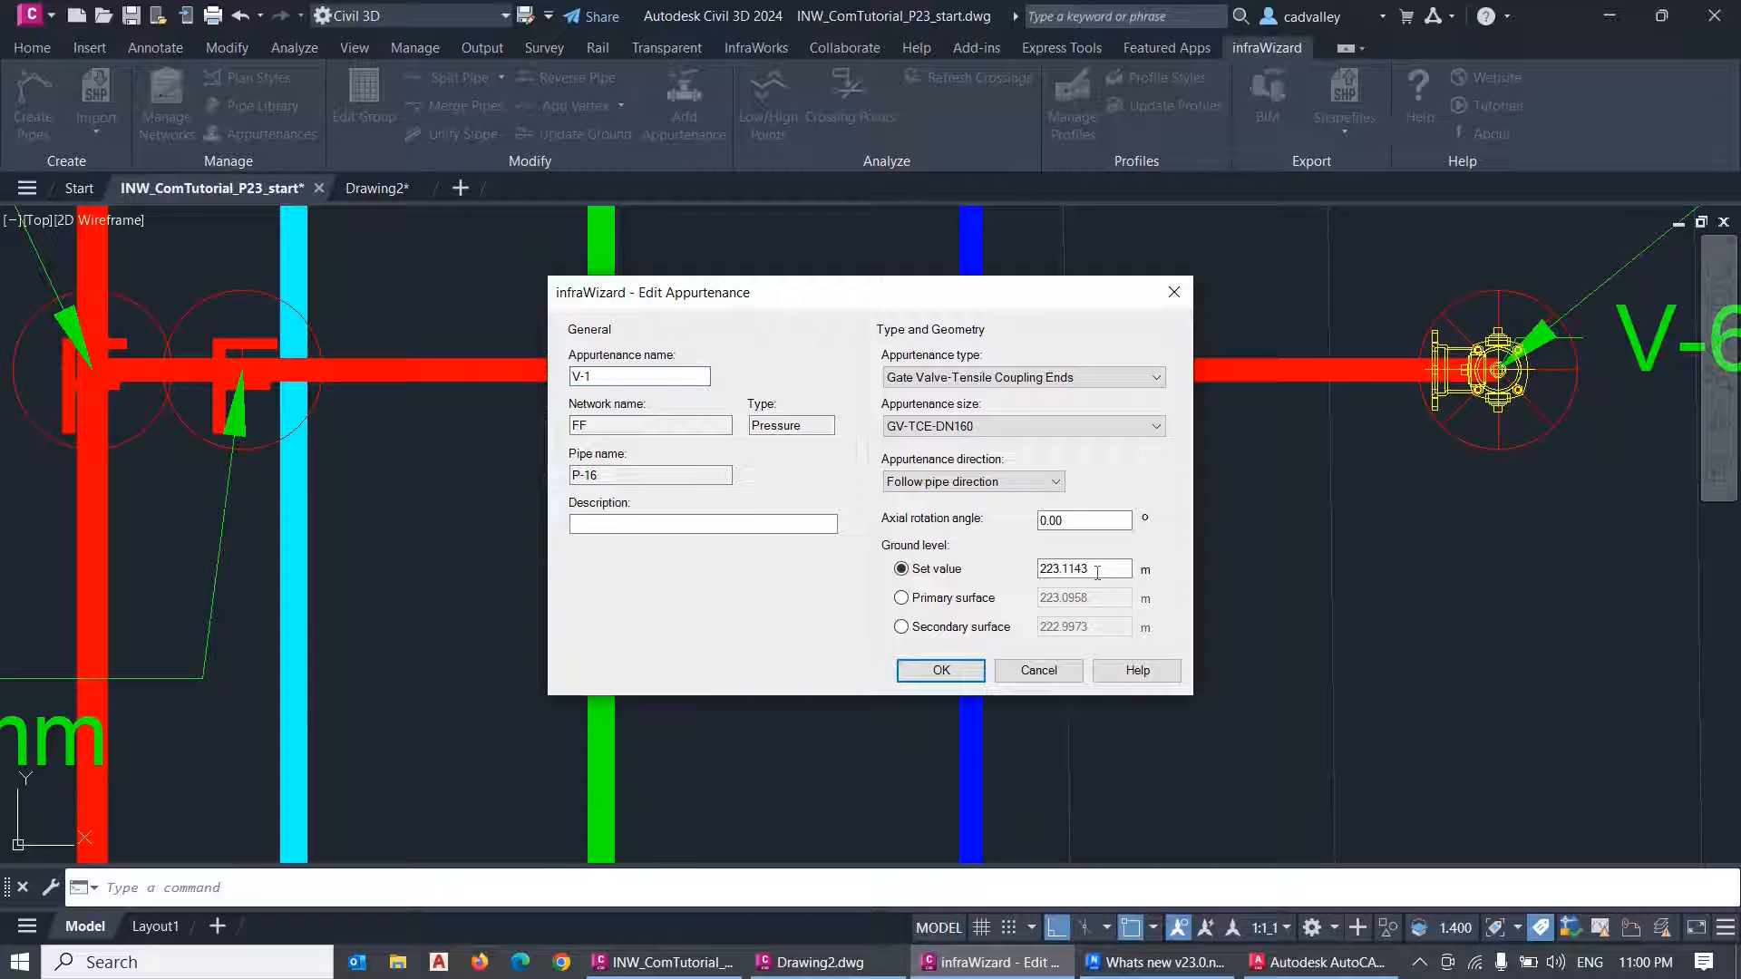
triple_click(1082, 567)
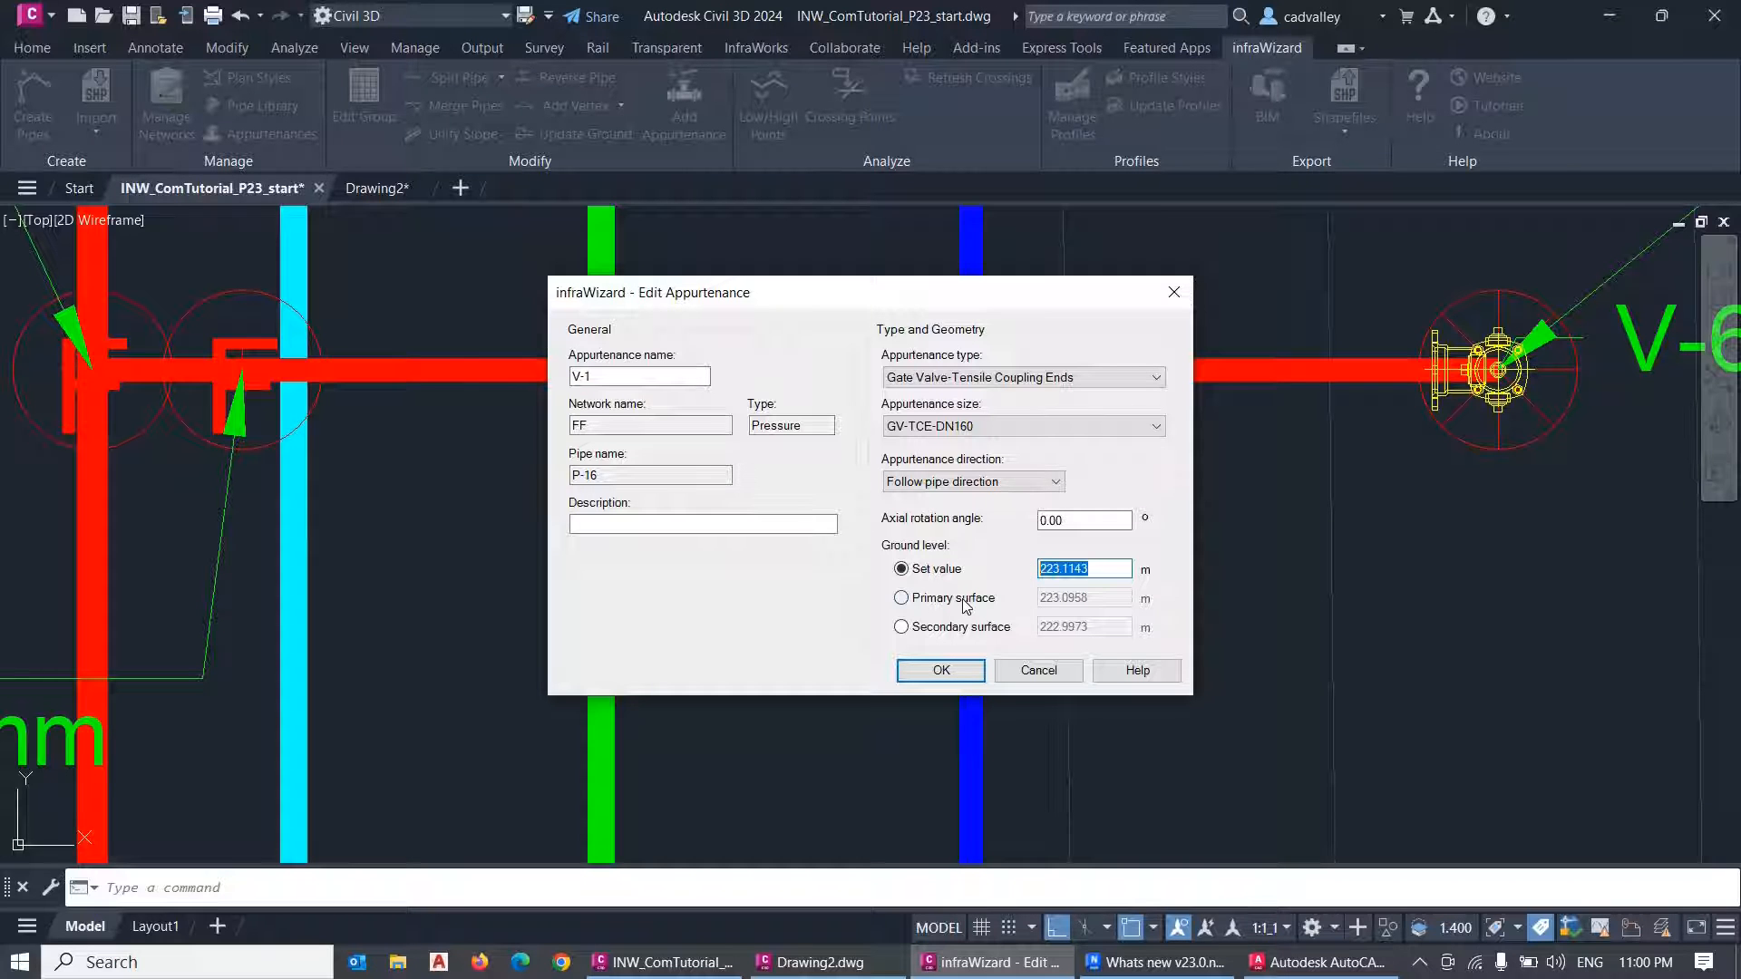
click(901, 626)
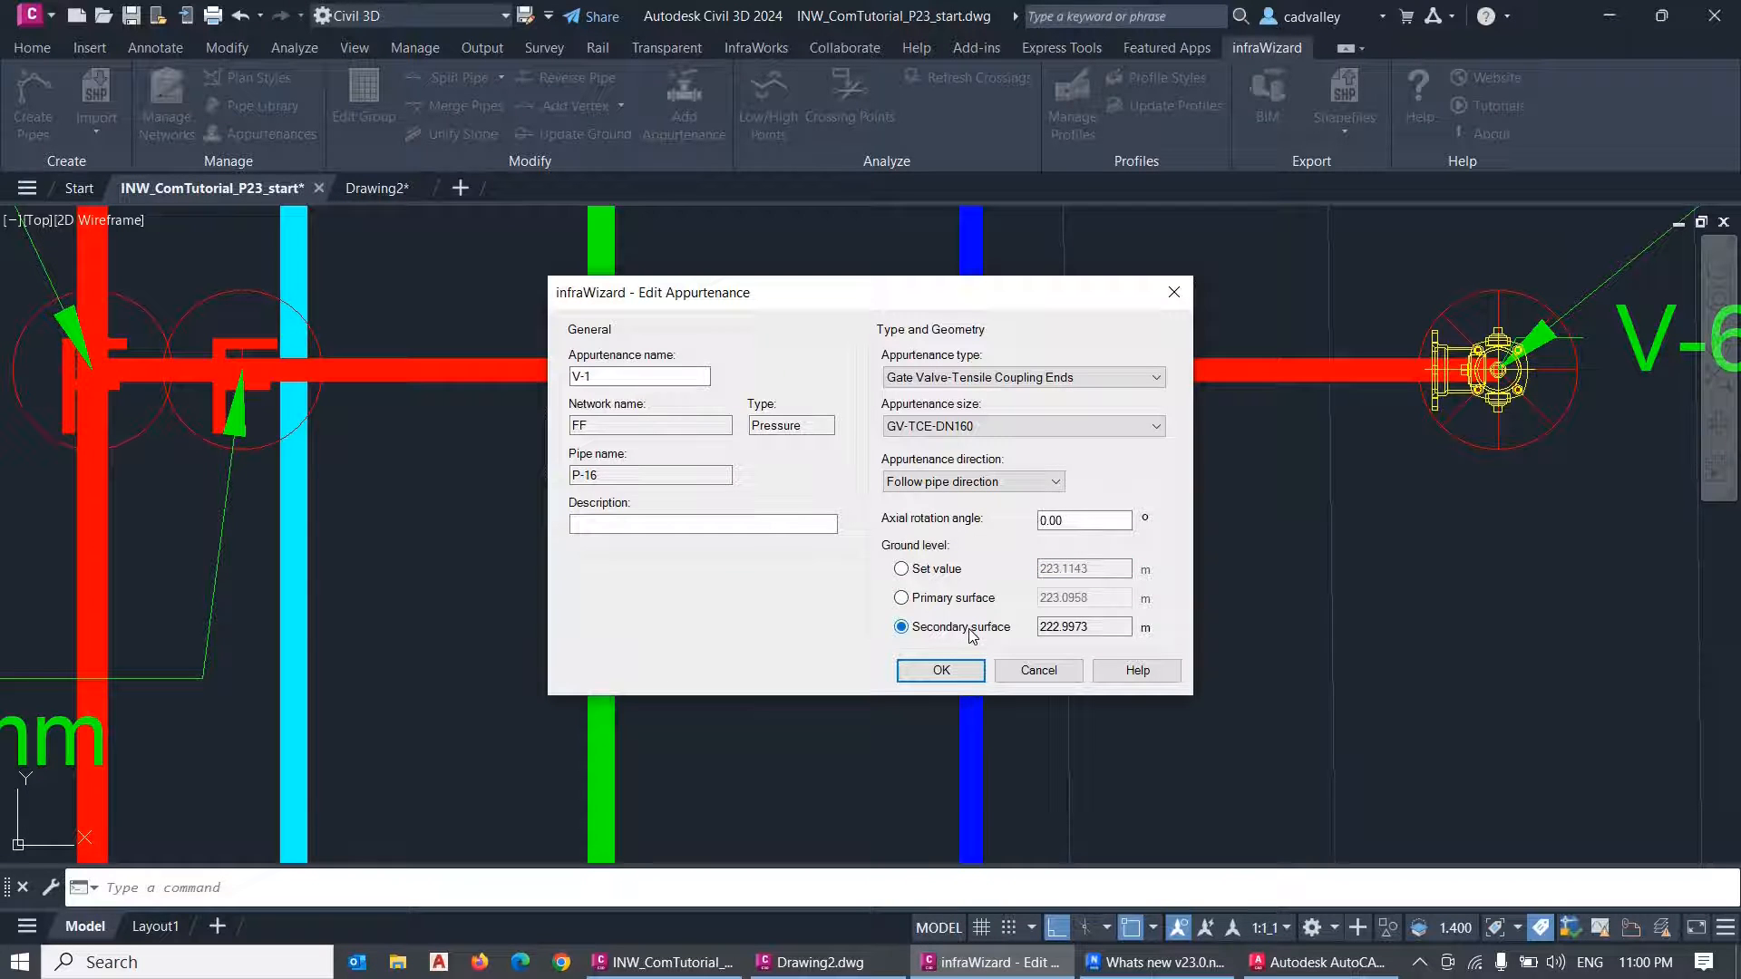
mouse_move(1038, 669)
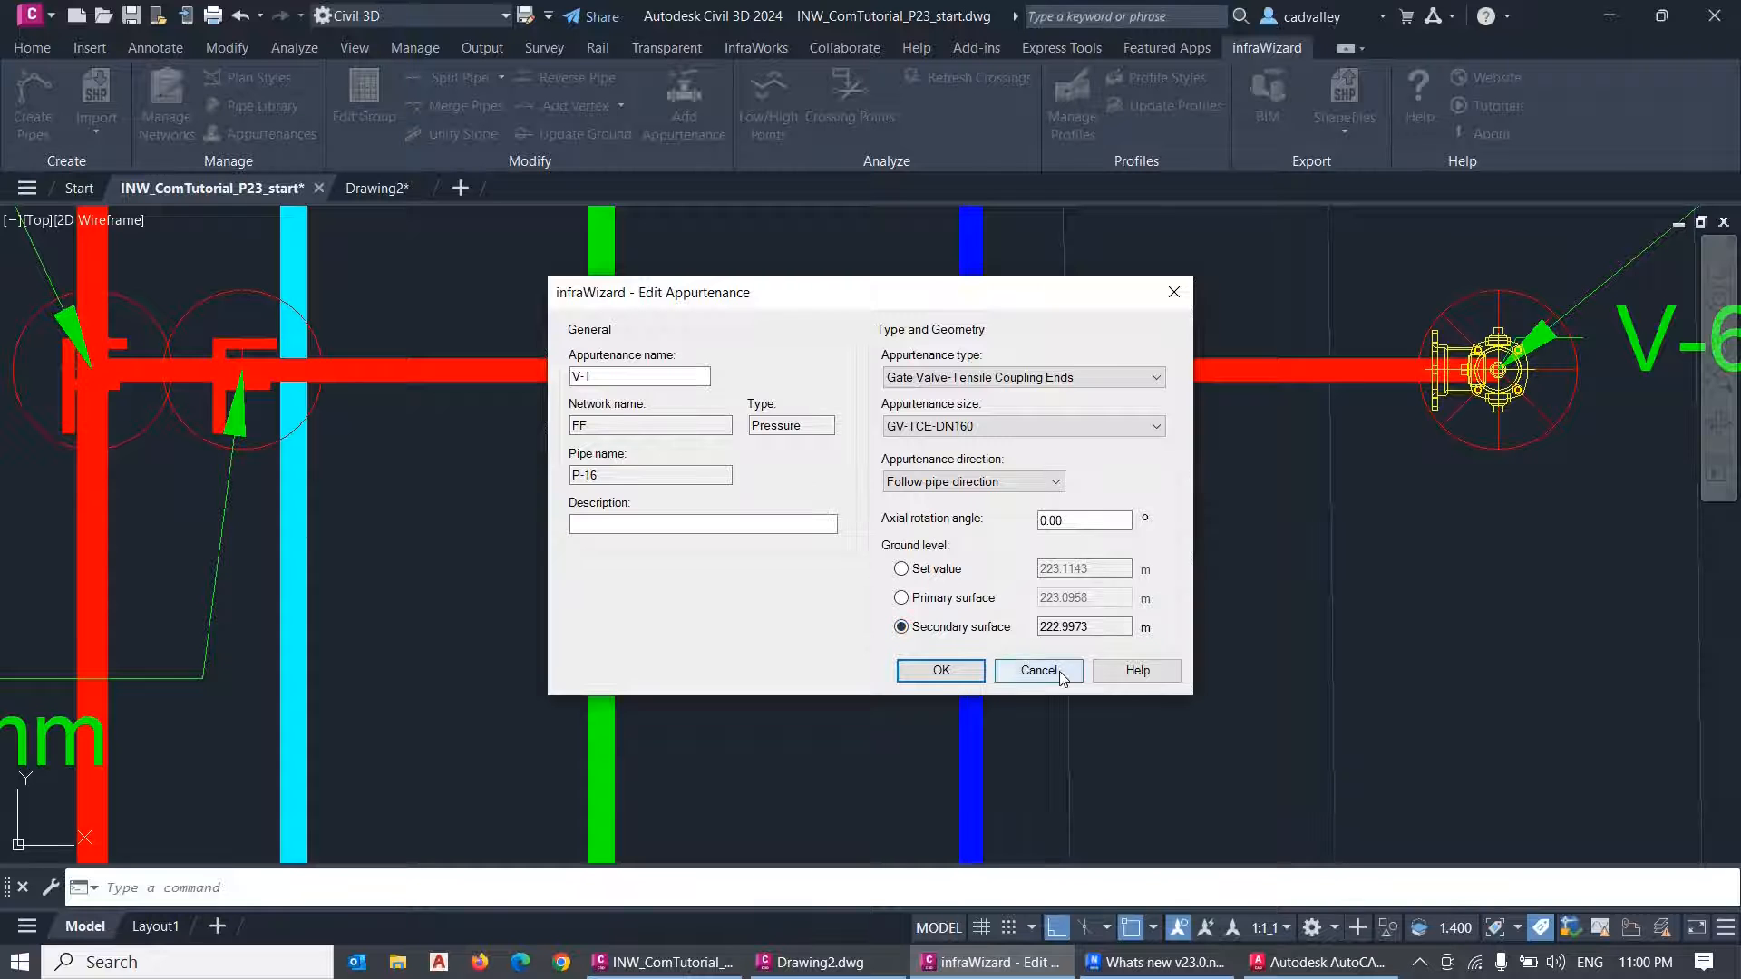
click(1037, 669)
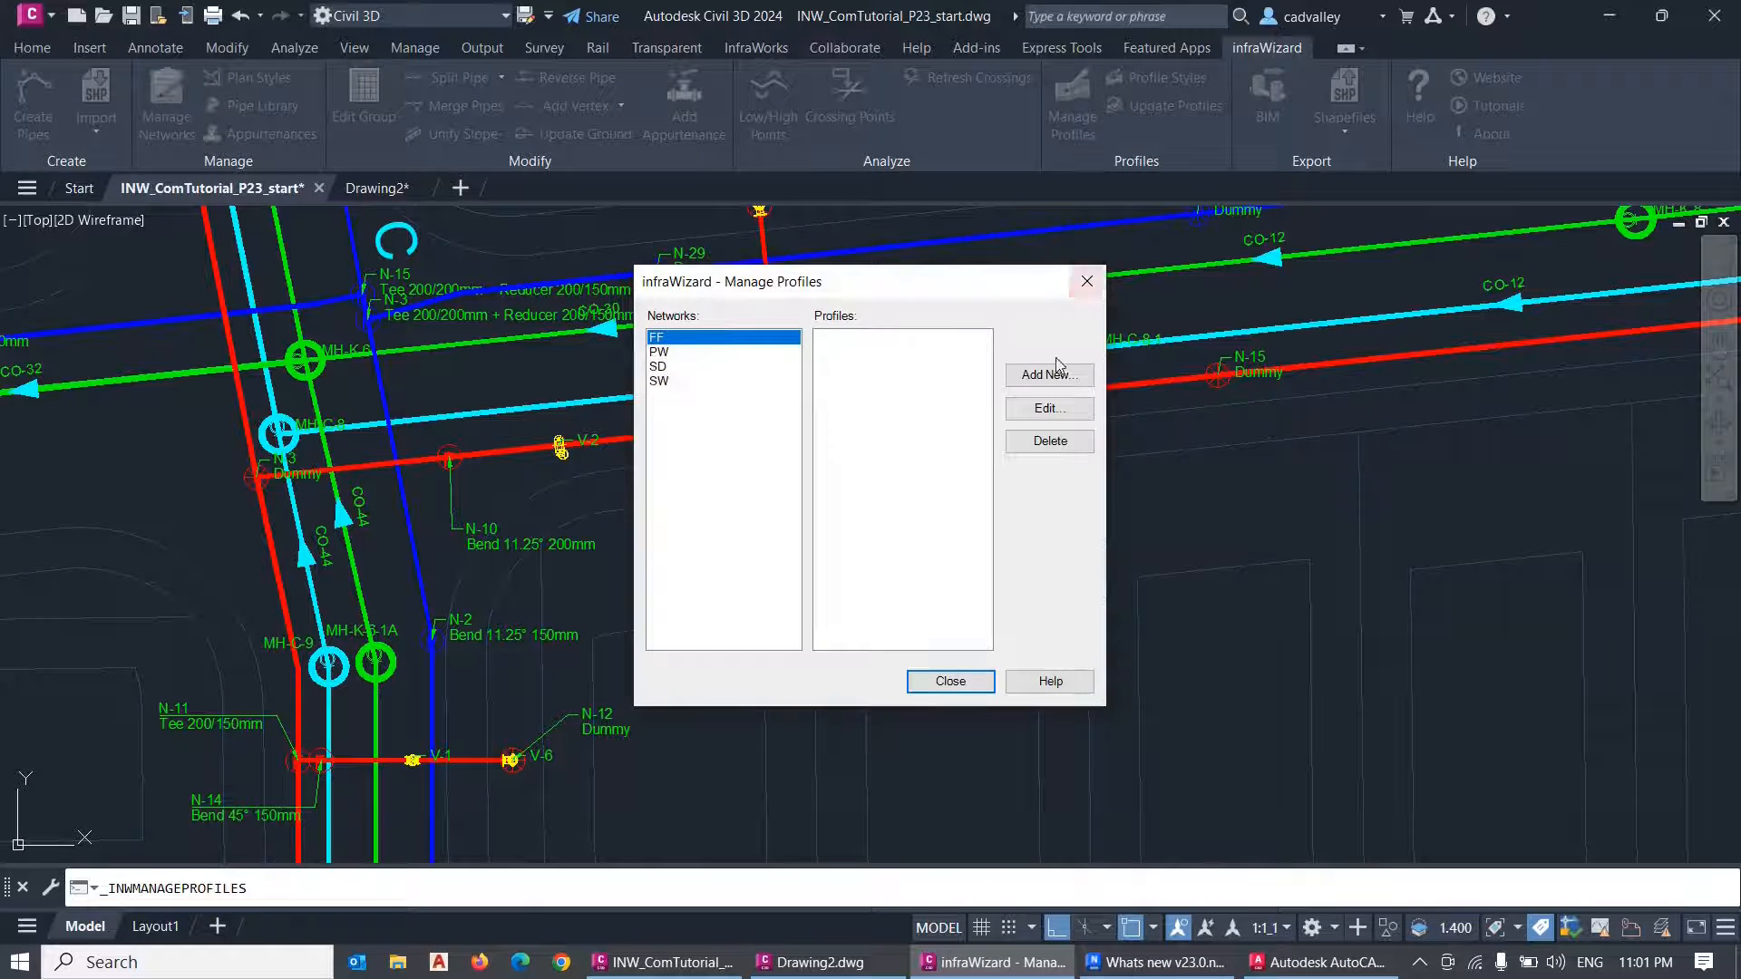
Add profile LINE (1) for network FF from the chosen pipes and place it in the drawing.
click(1046, 374)
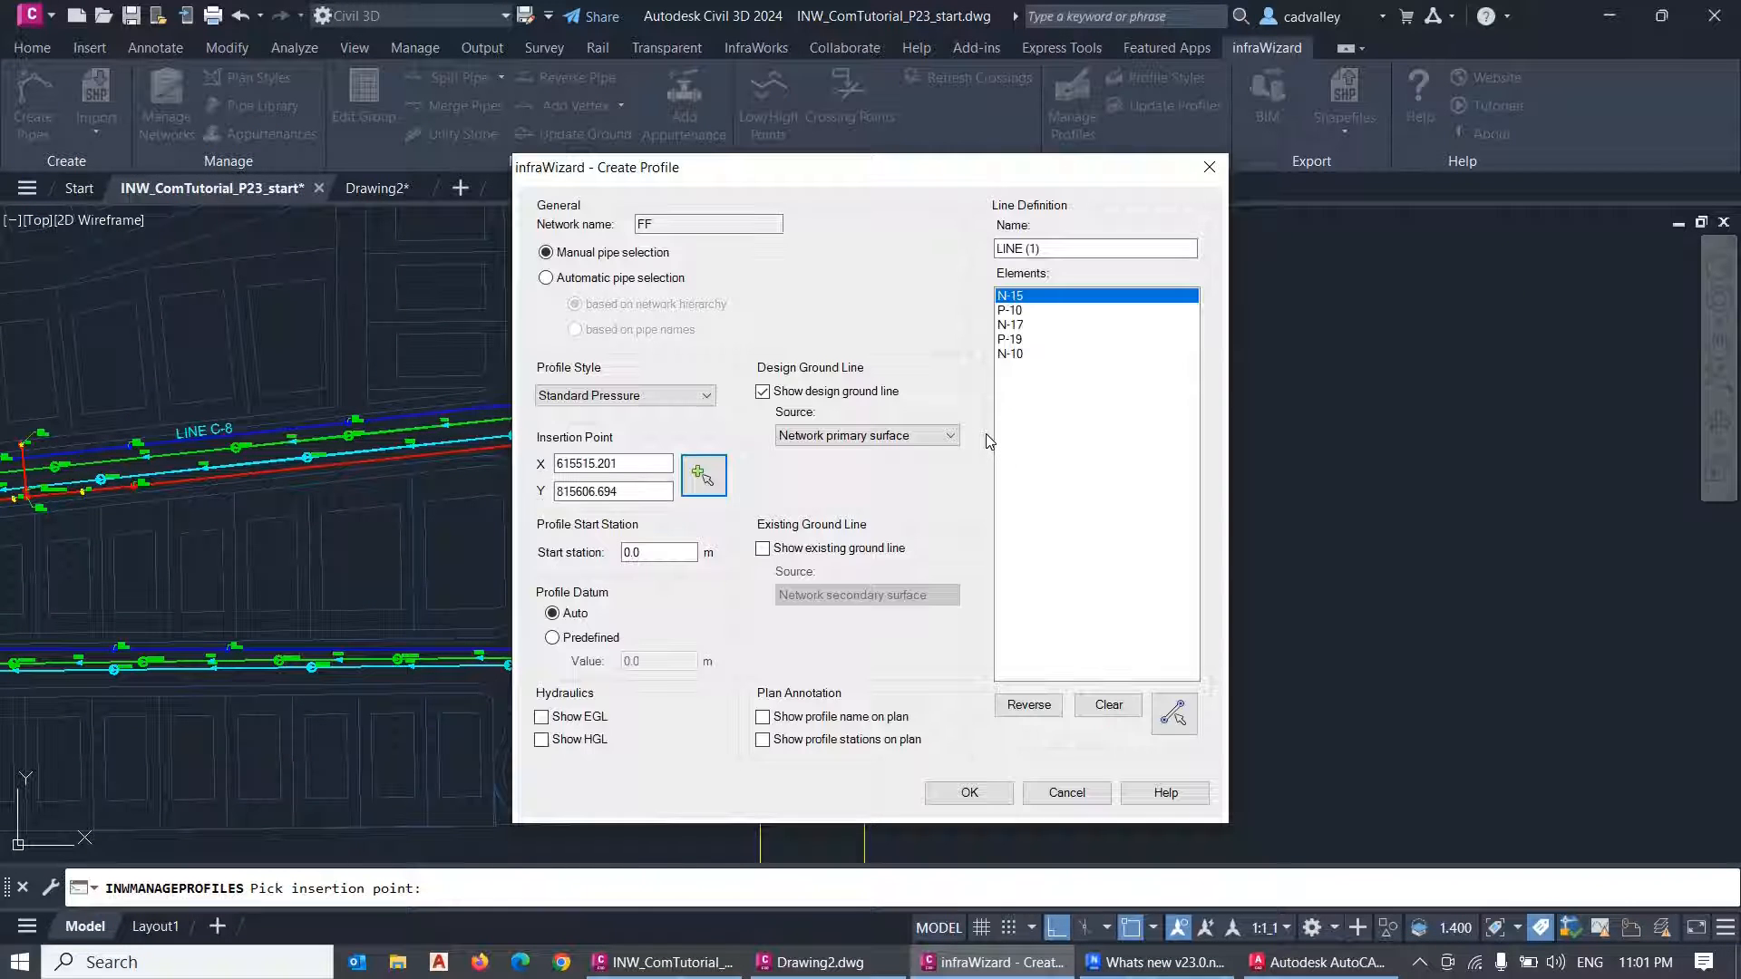
click(967, 793)
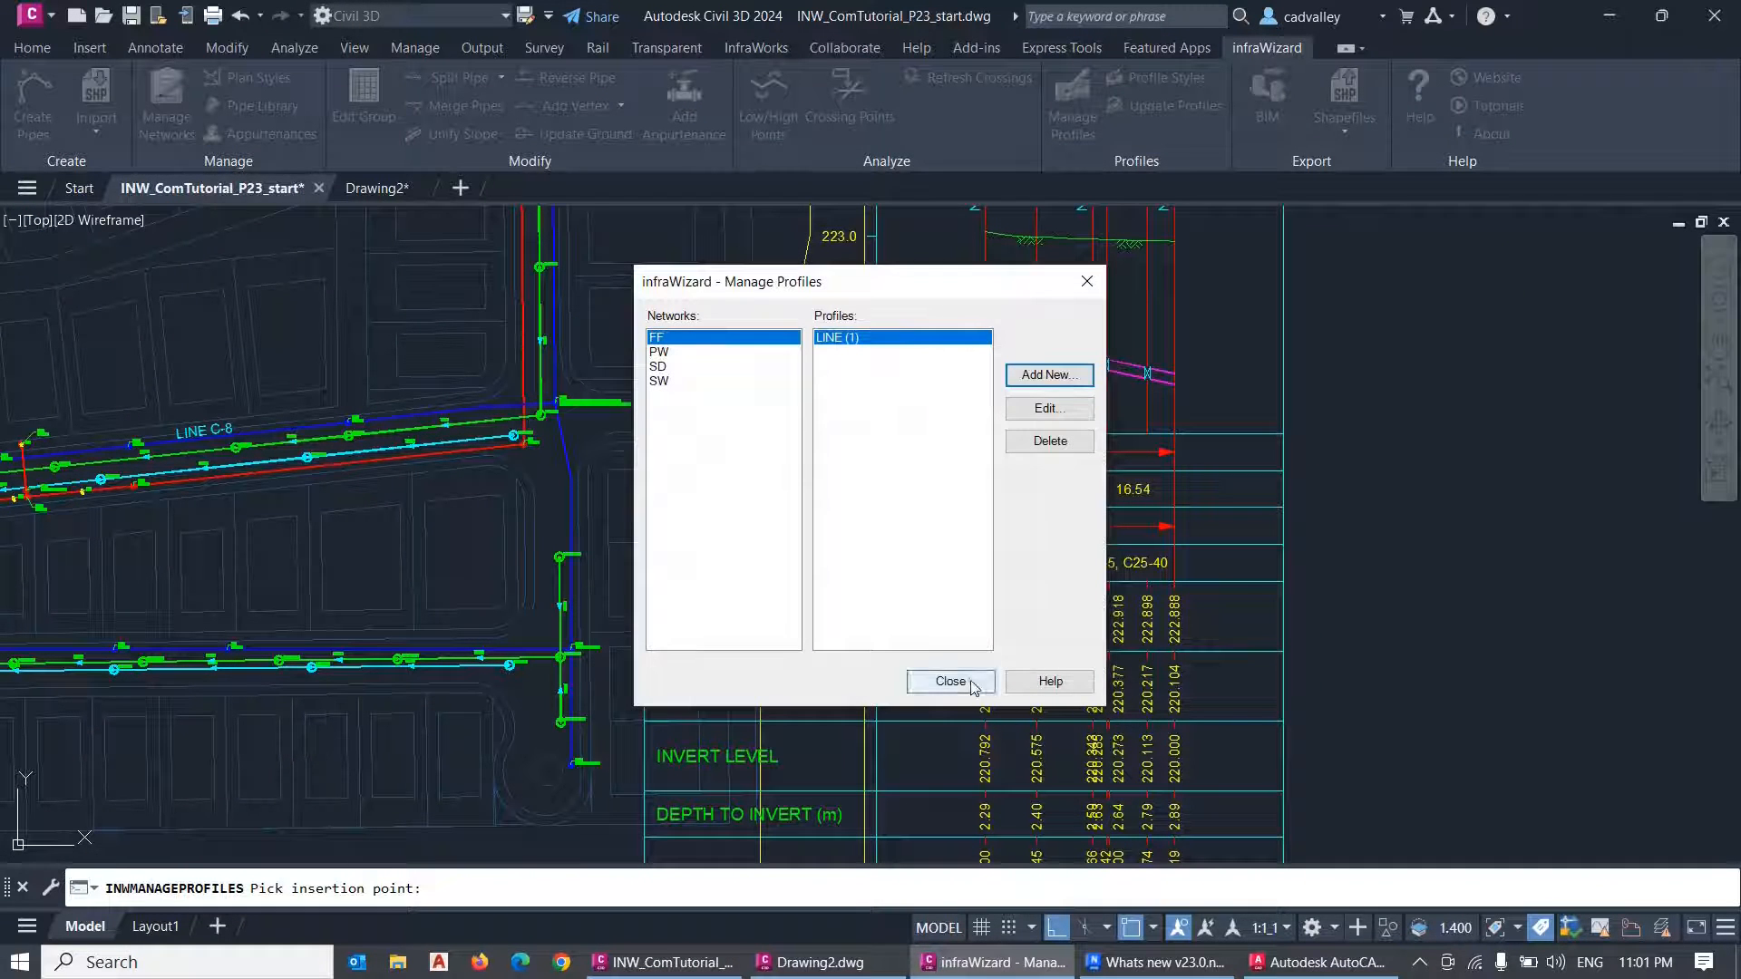
click(949, 680)
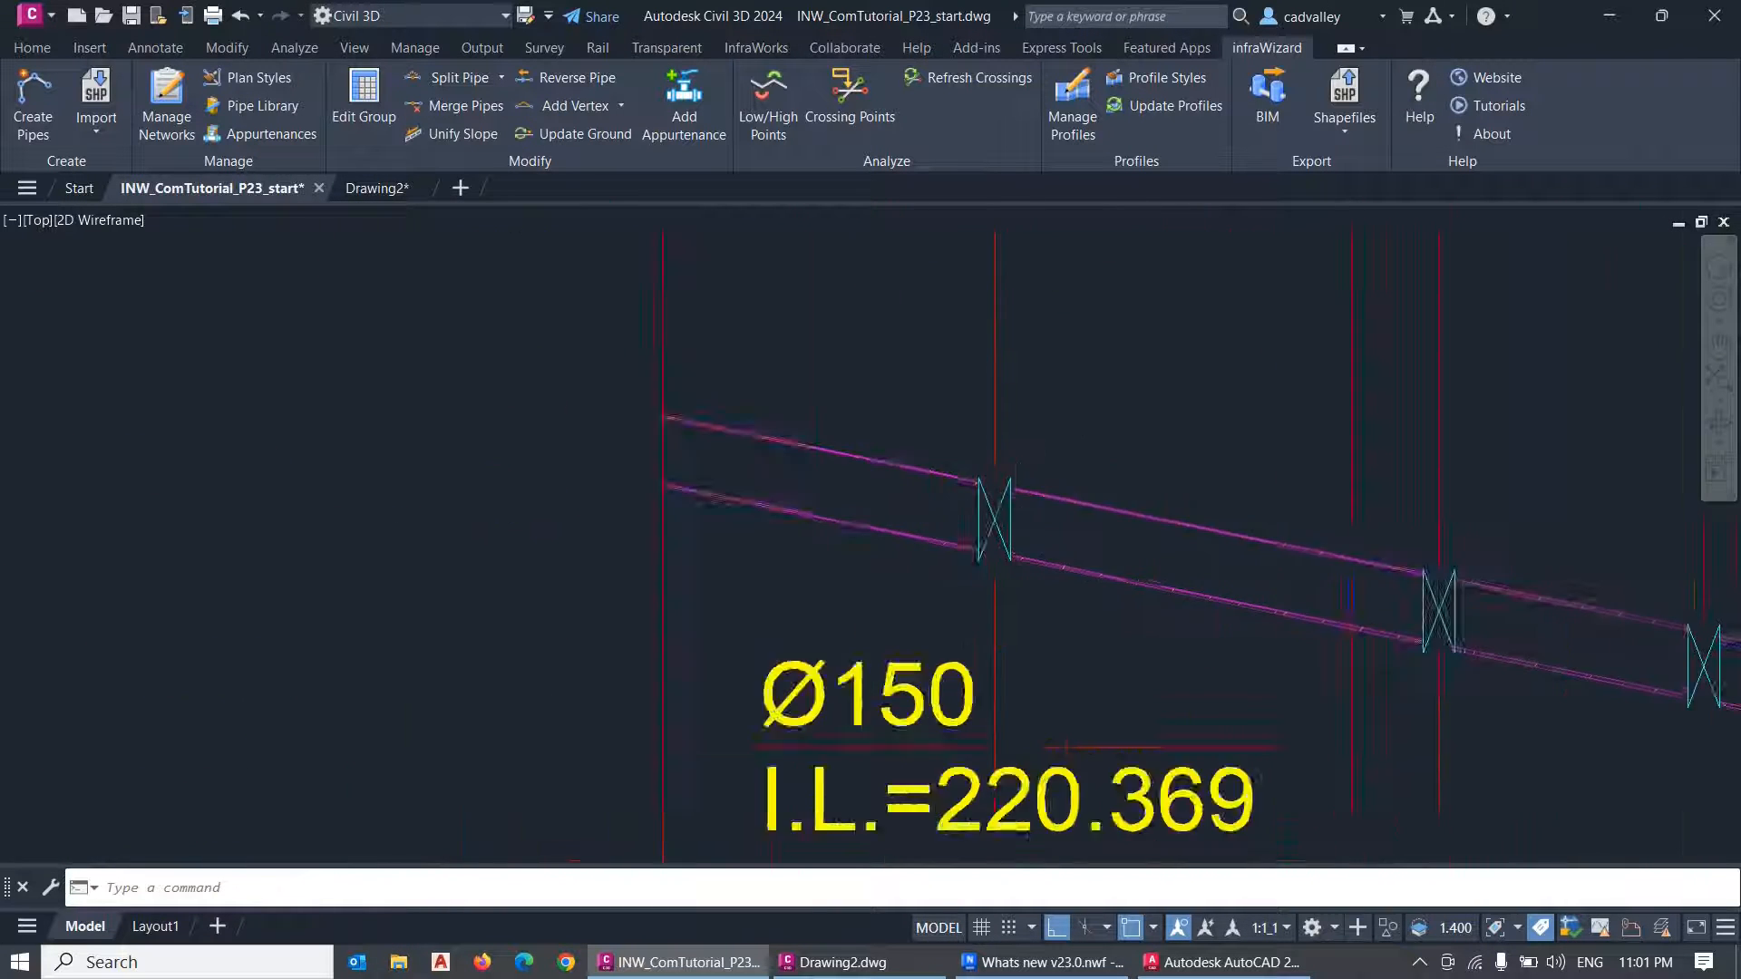
scroll(up, 3)
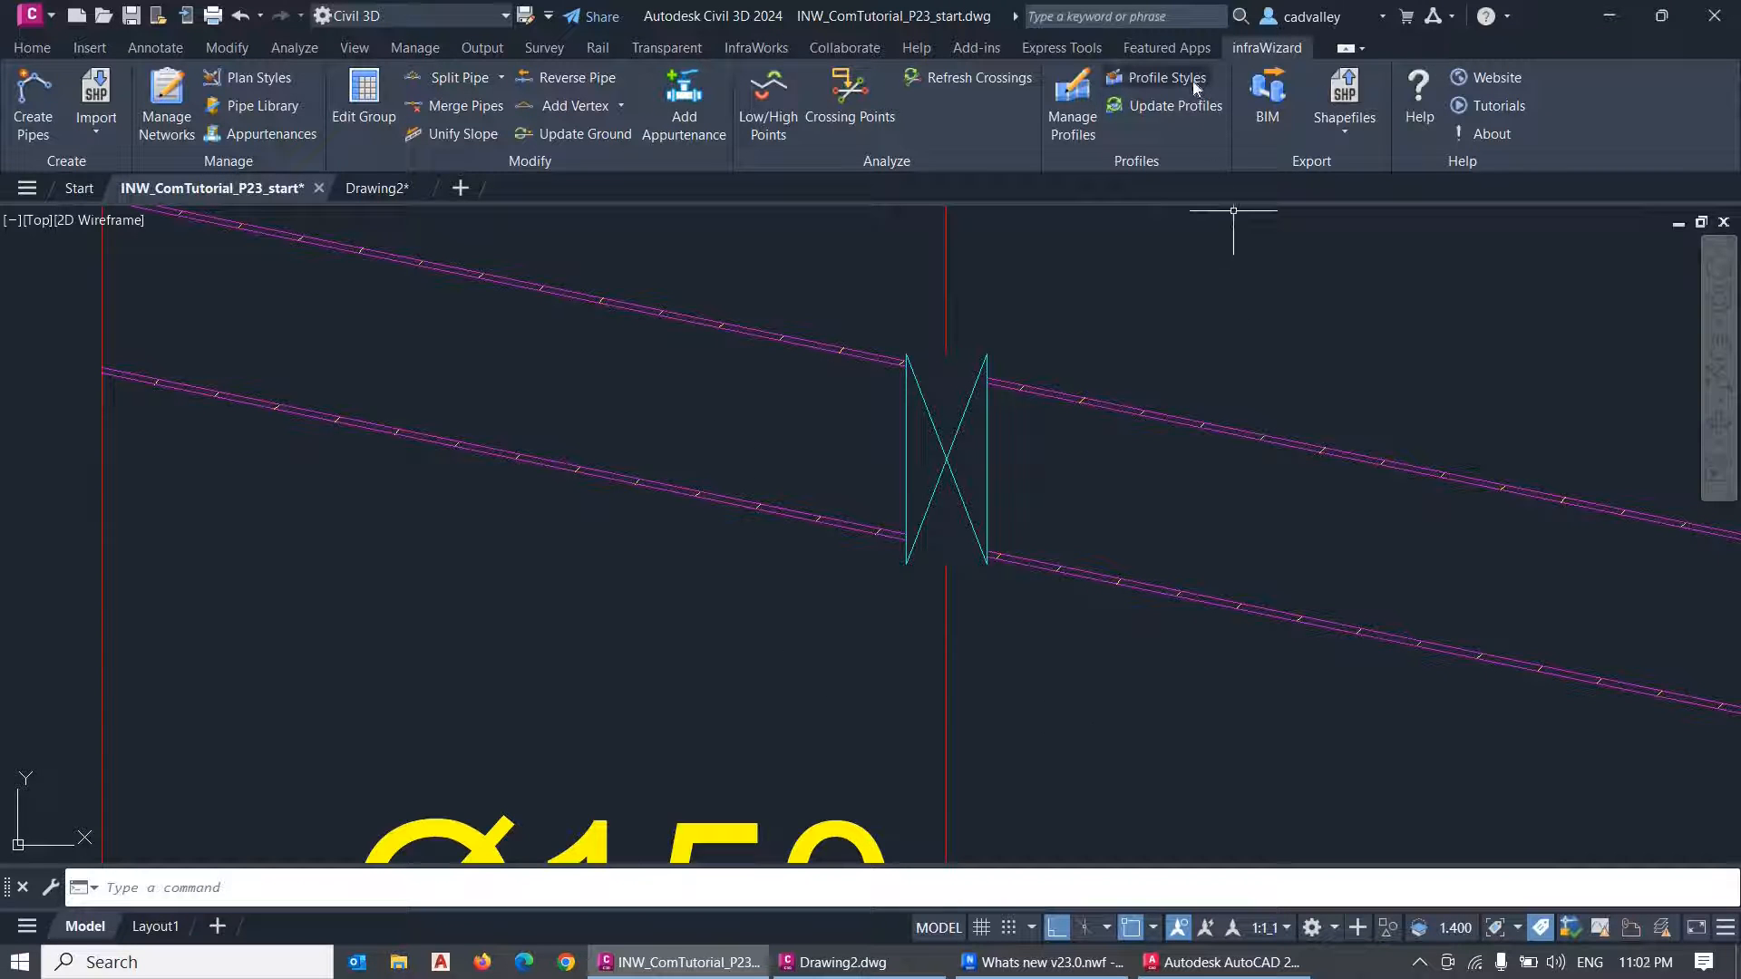
Enable Show appurtenance block in the Standard Pressure profile style.
click(1166, 78)
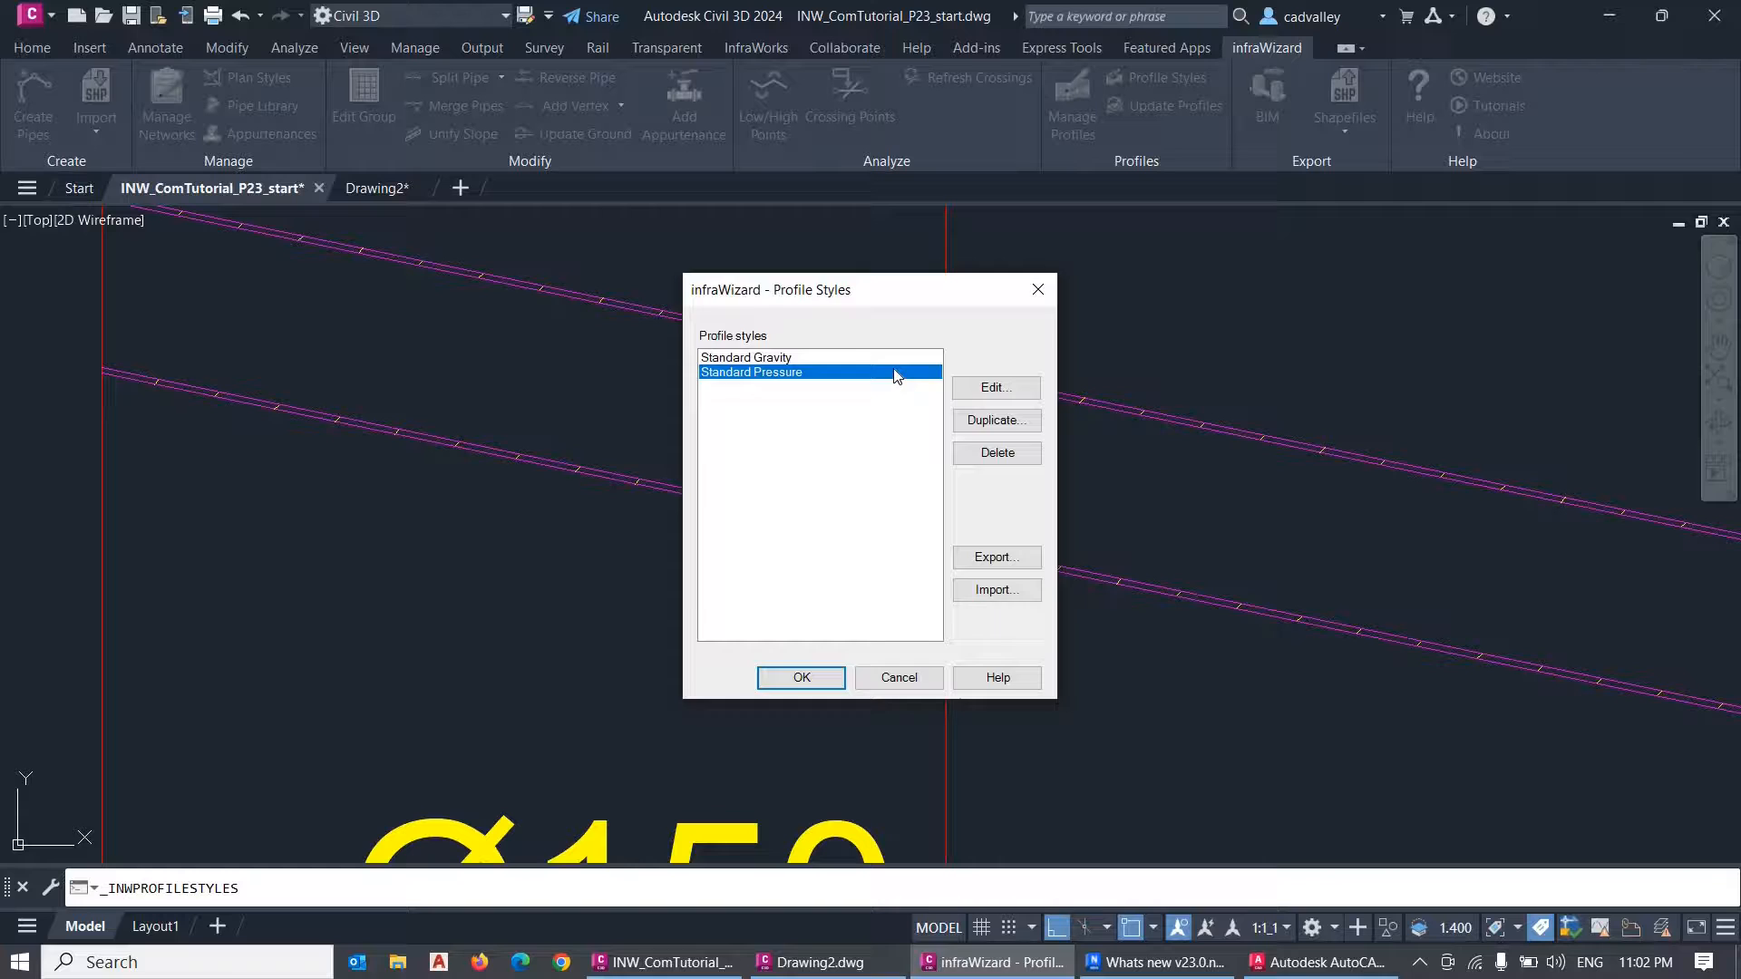
click(994, 389)
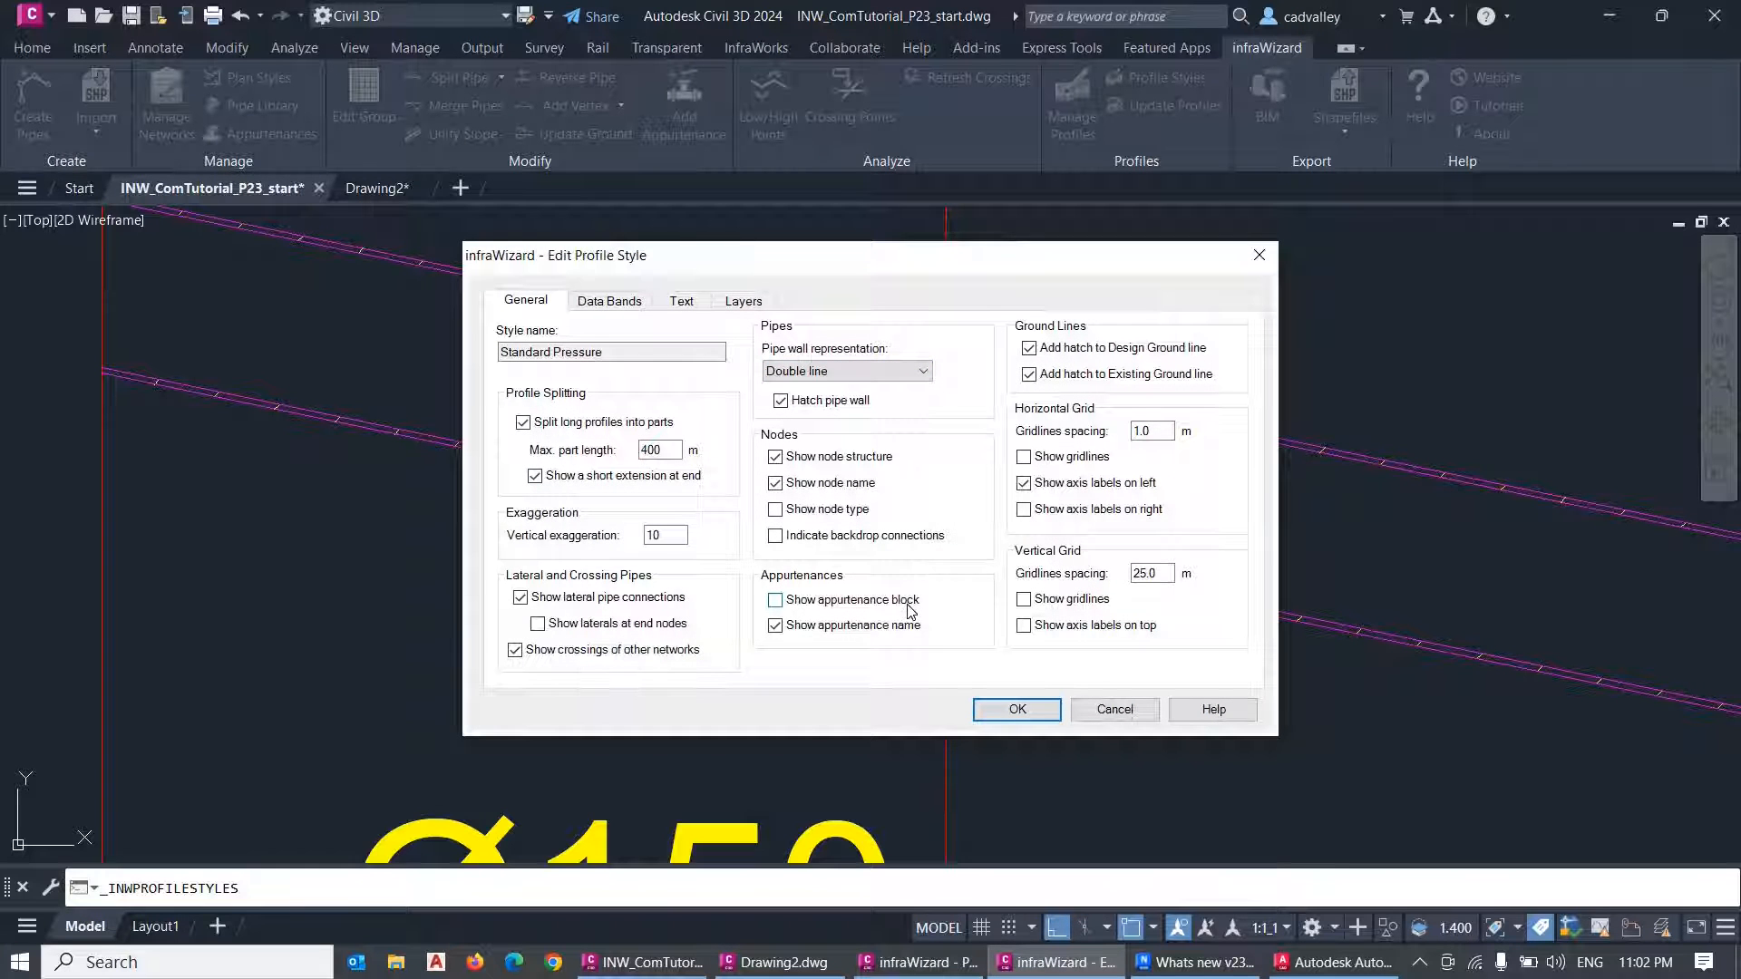
click(774, 600)
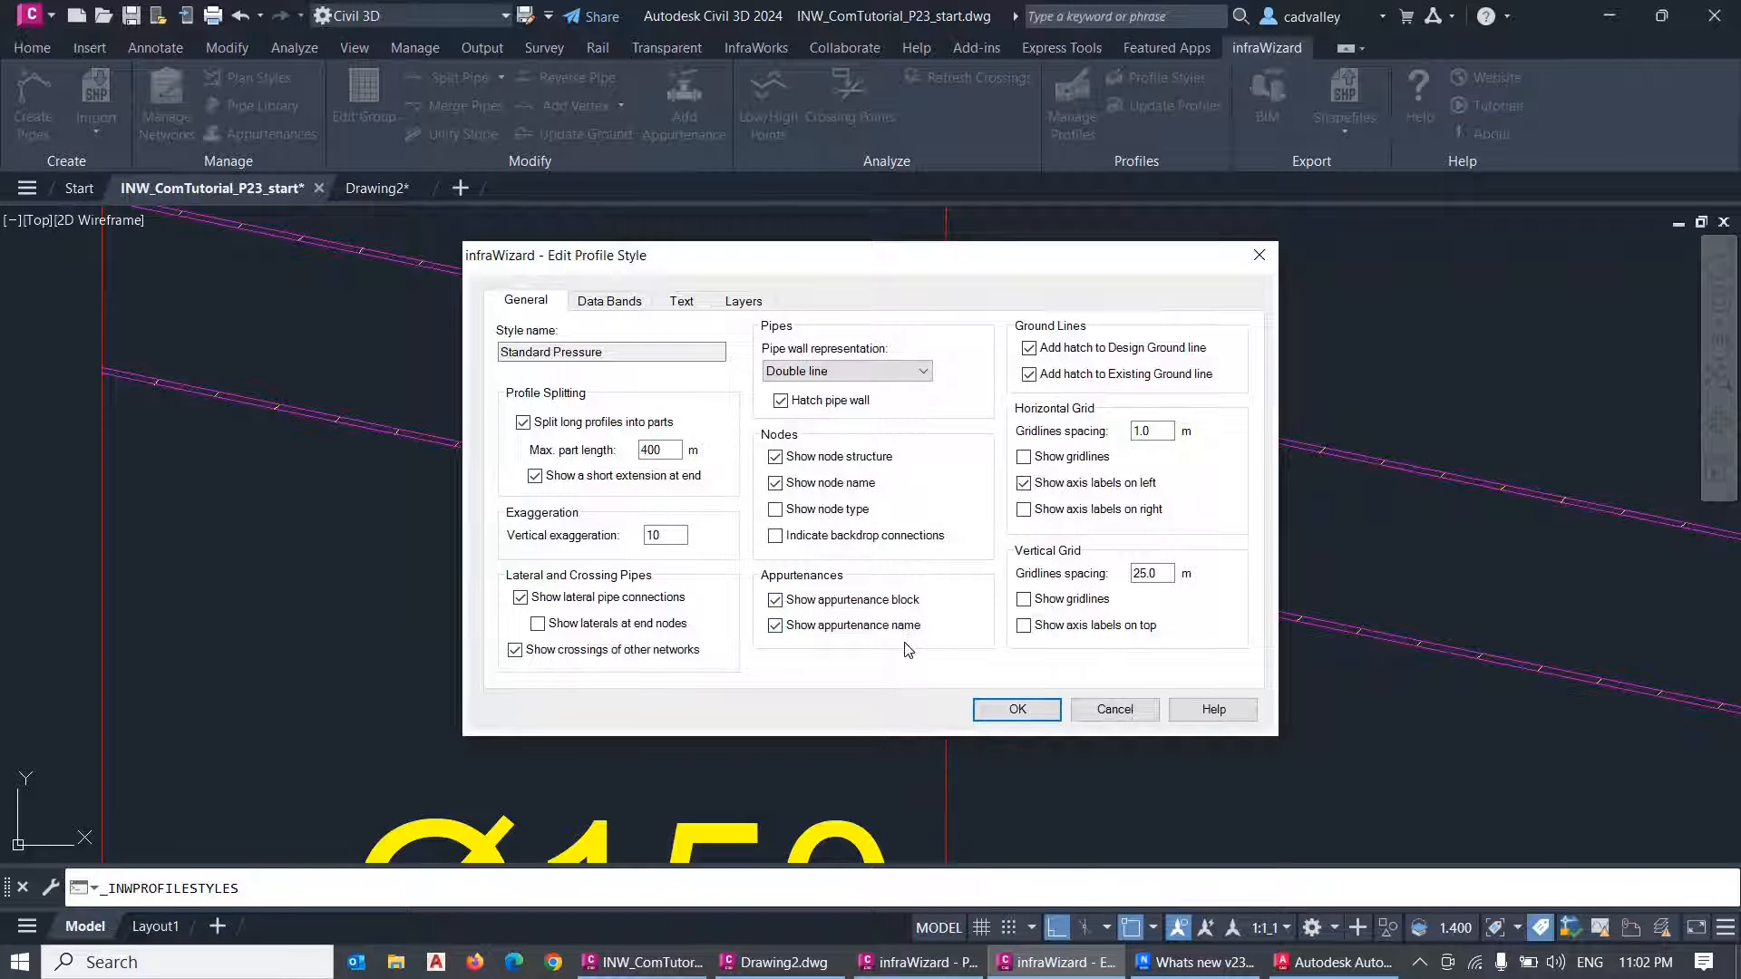
Add an Appurtenances data band with Type & Size contents and apply the style.
click(609, 301)
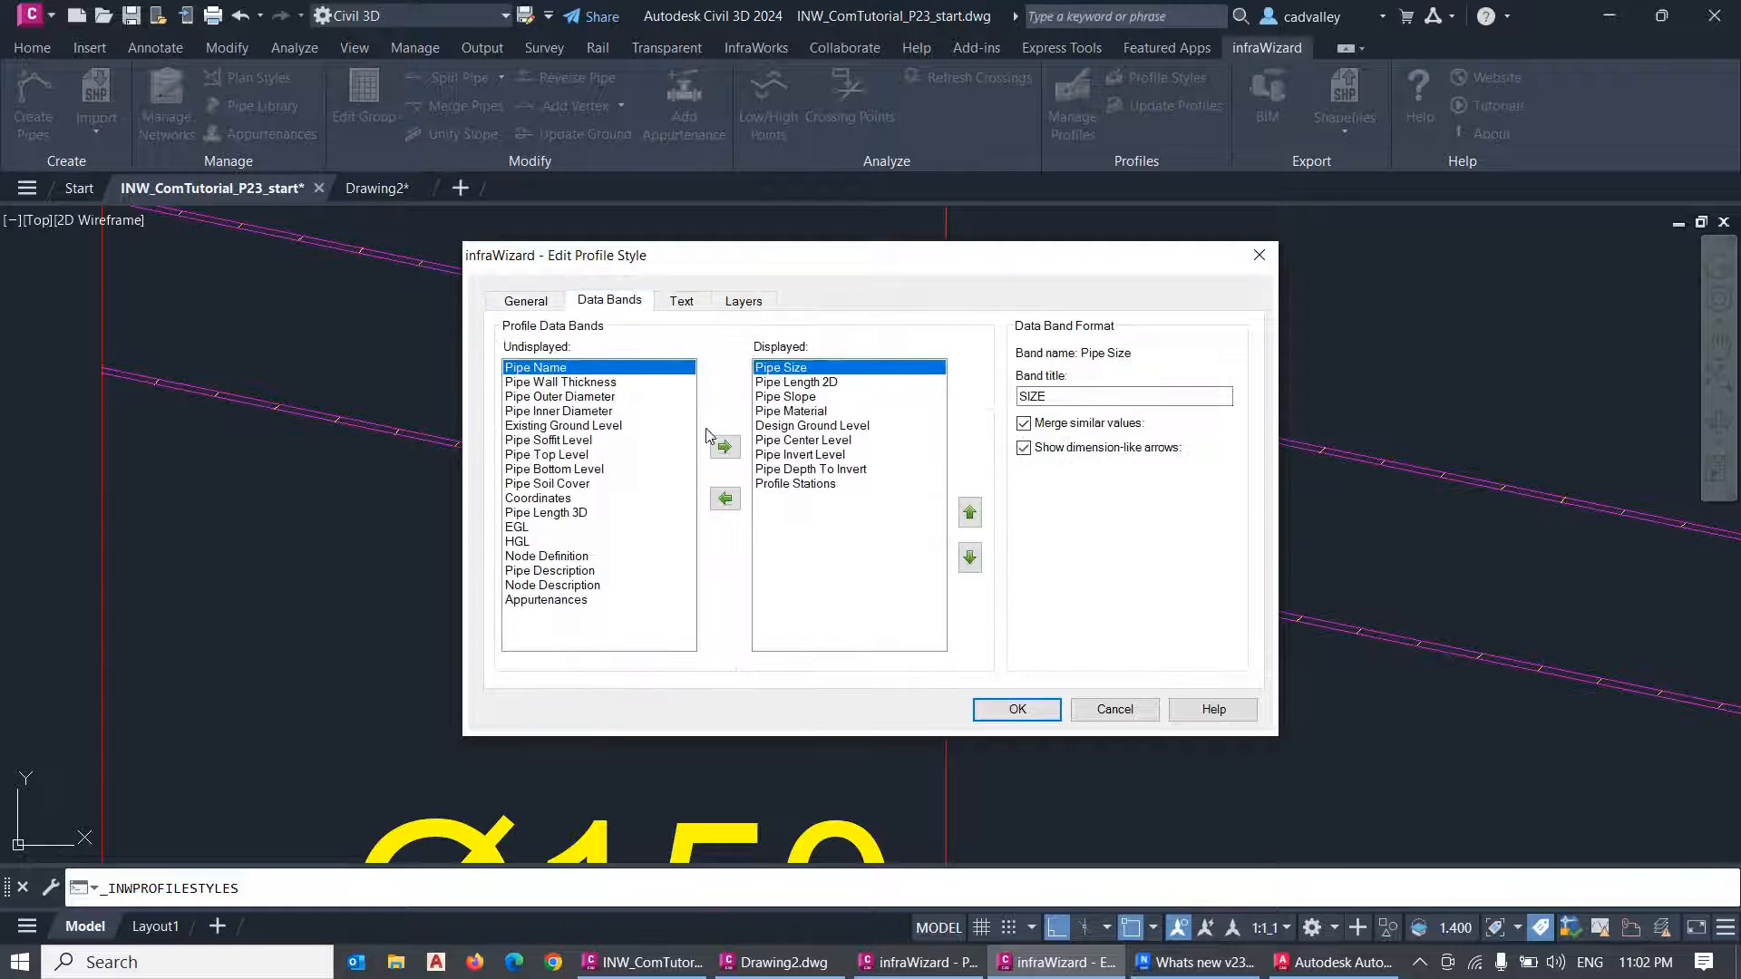
click(723, 447)
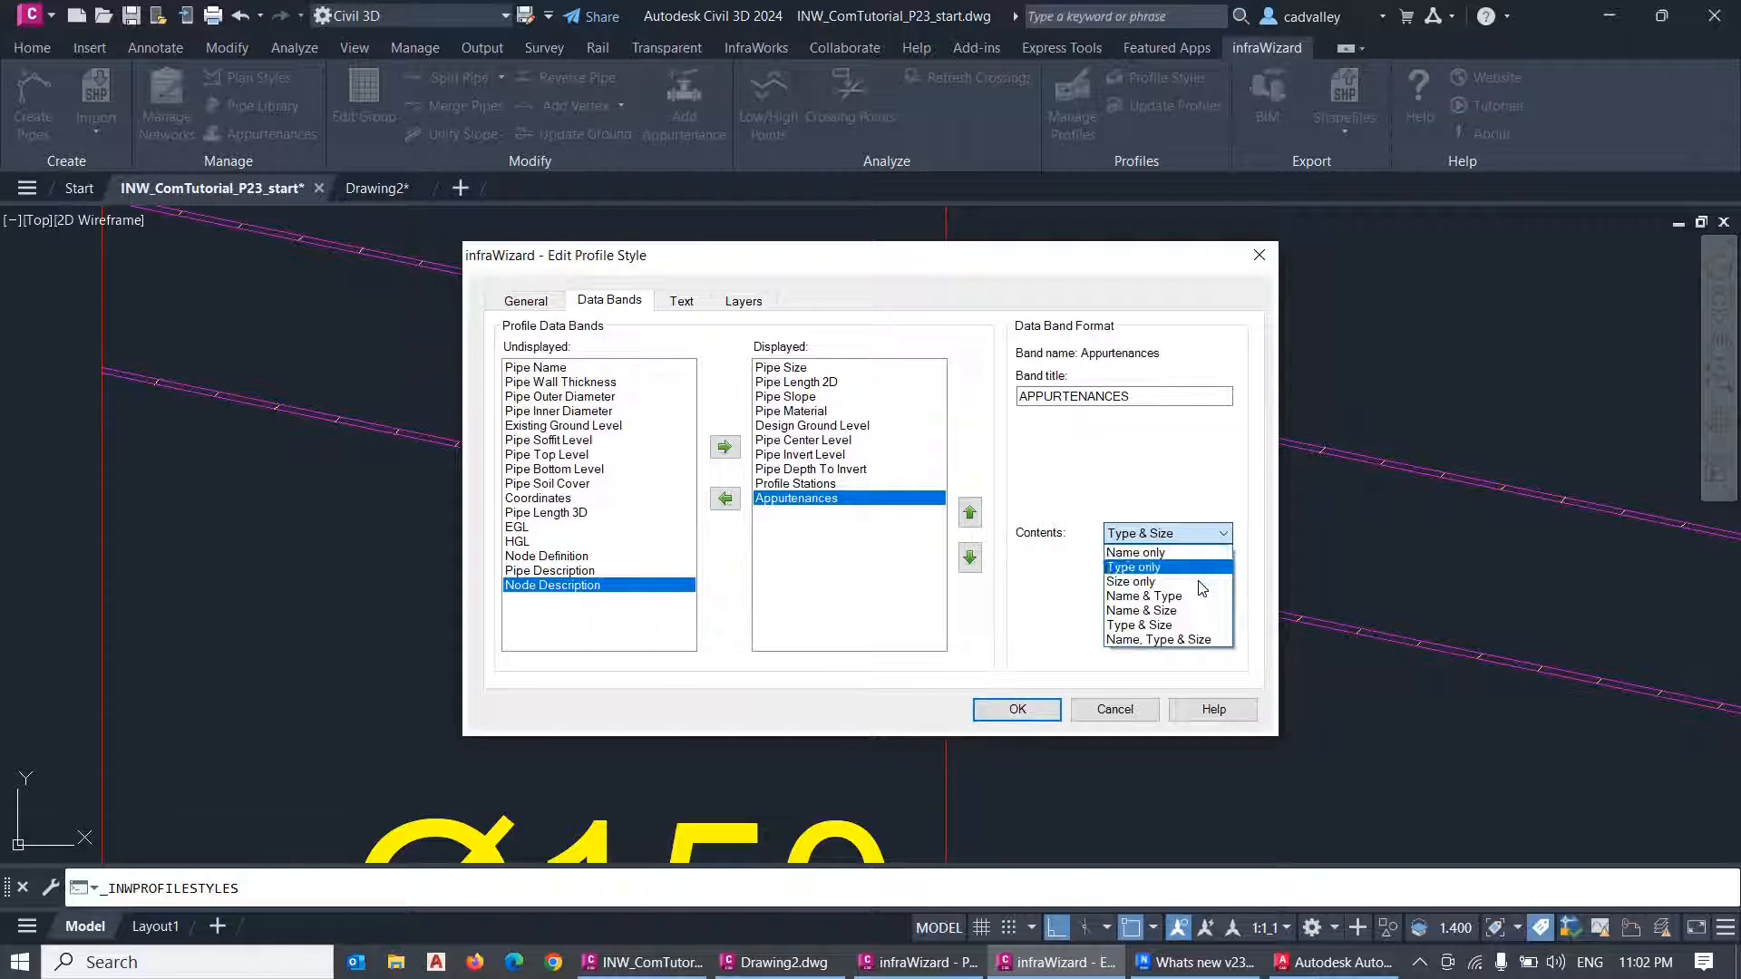
mouse_move(1197, 611)
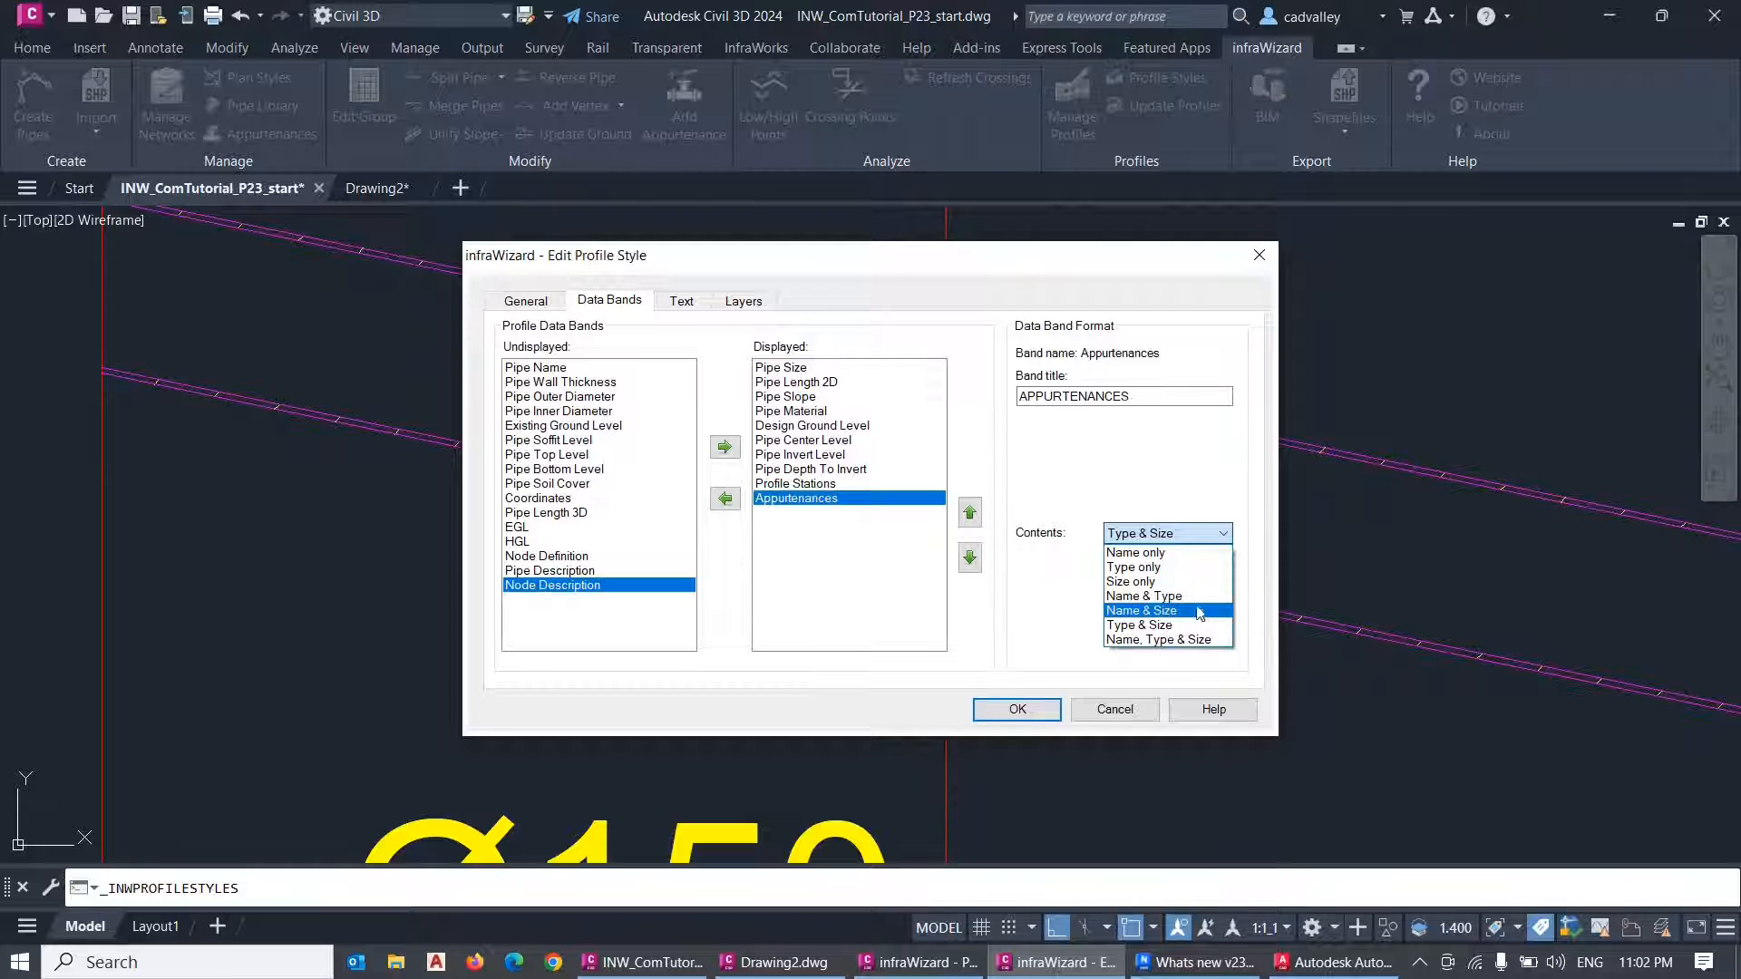
click(1137, 626)
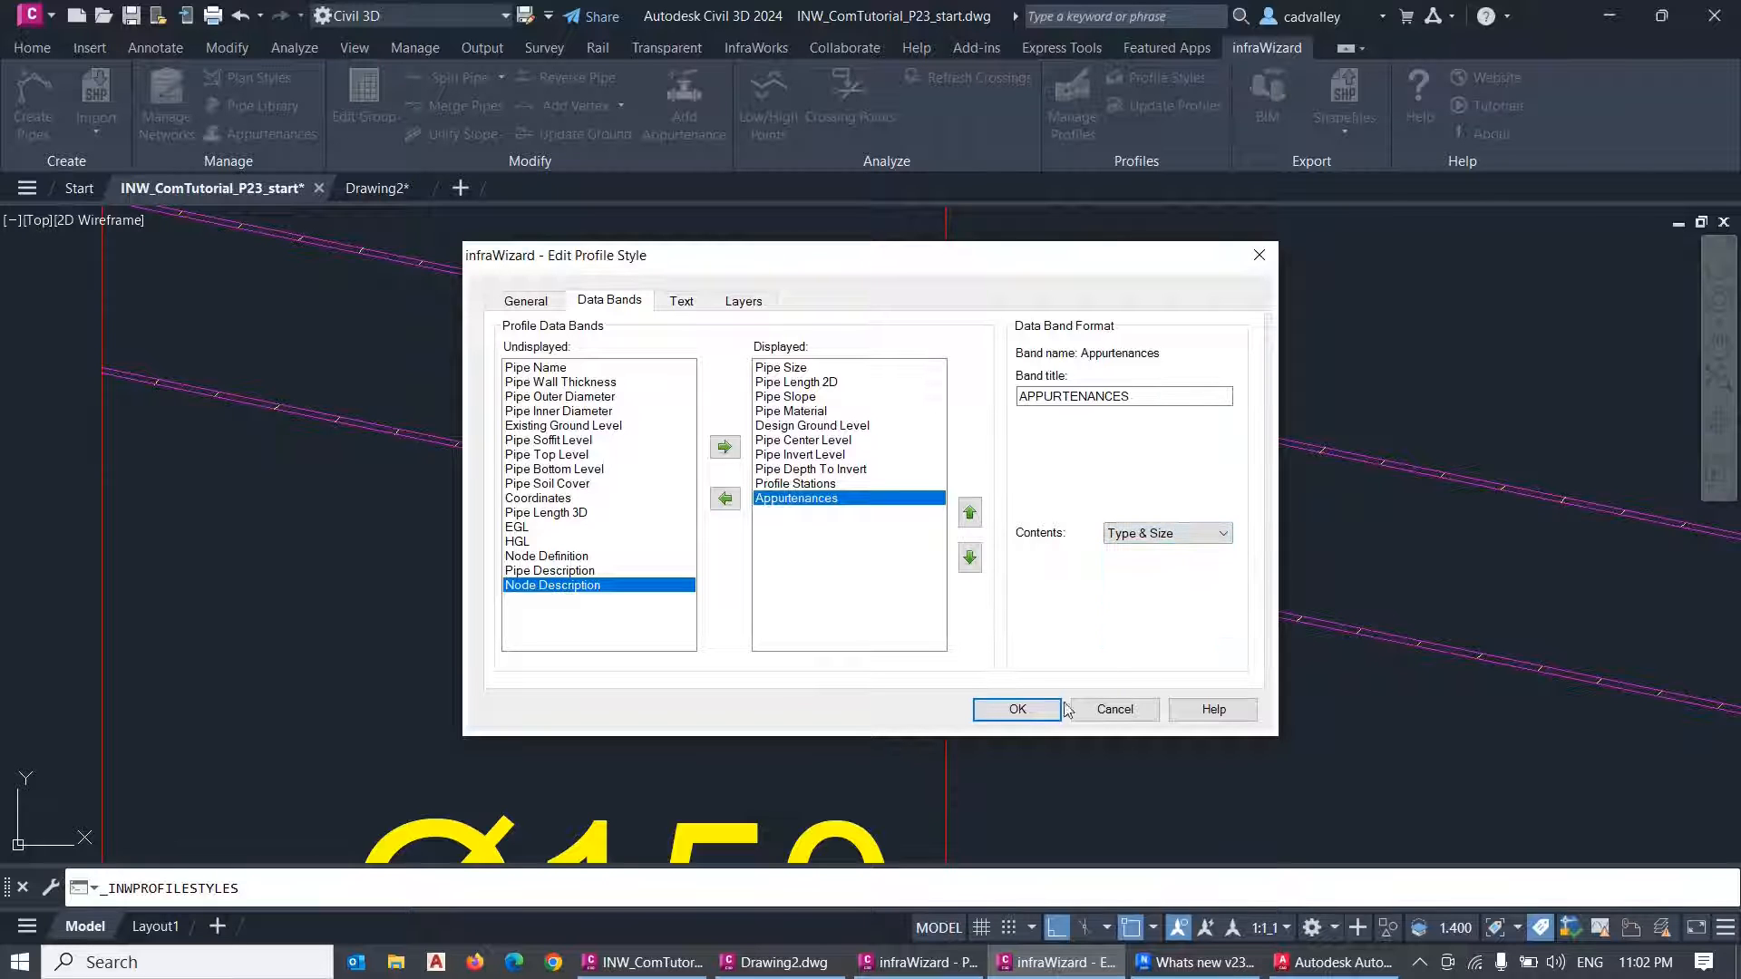
click(1015, 709)
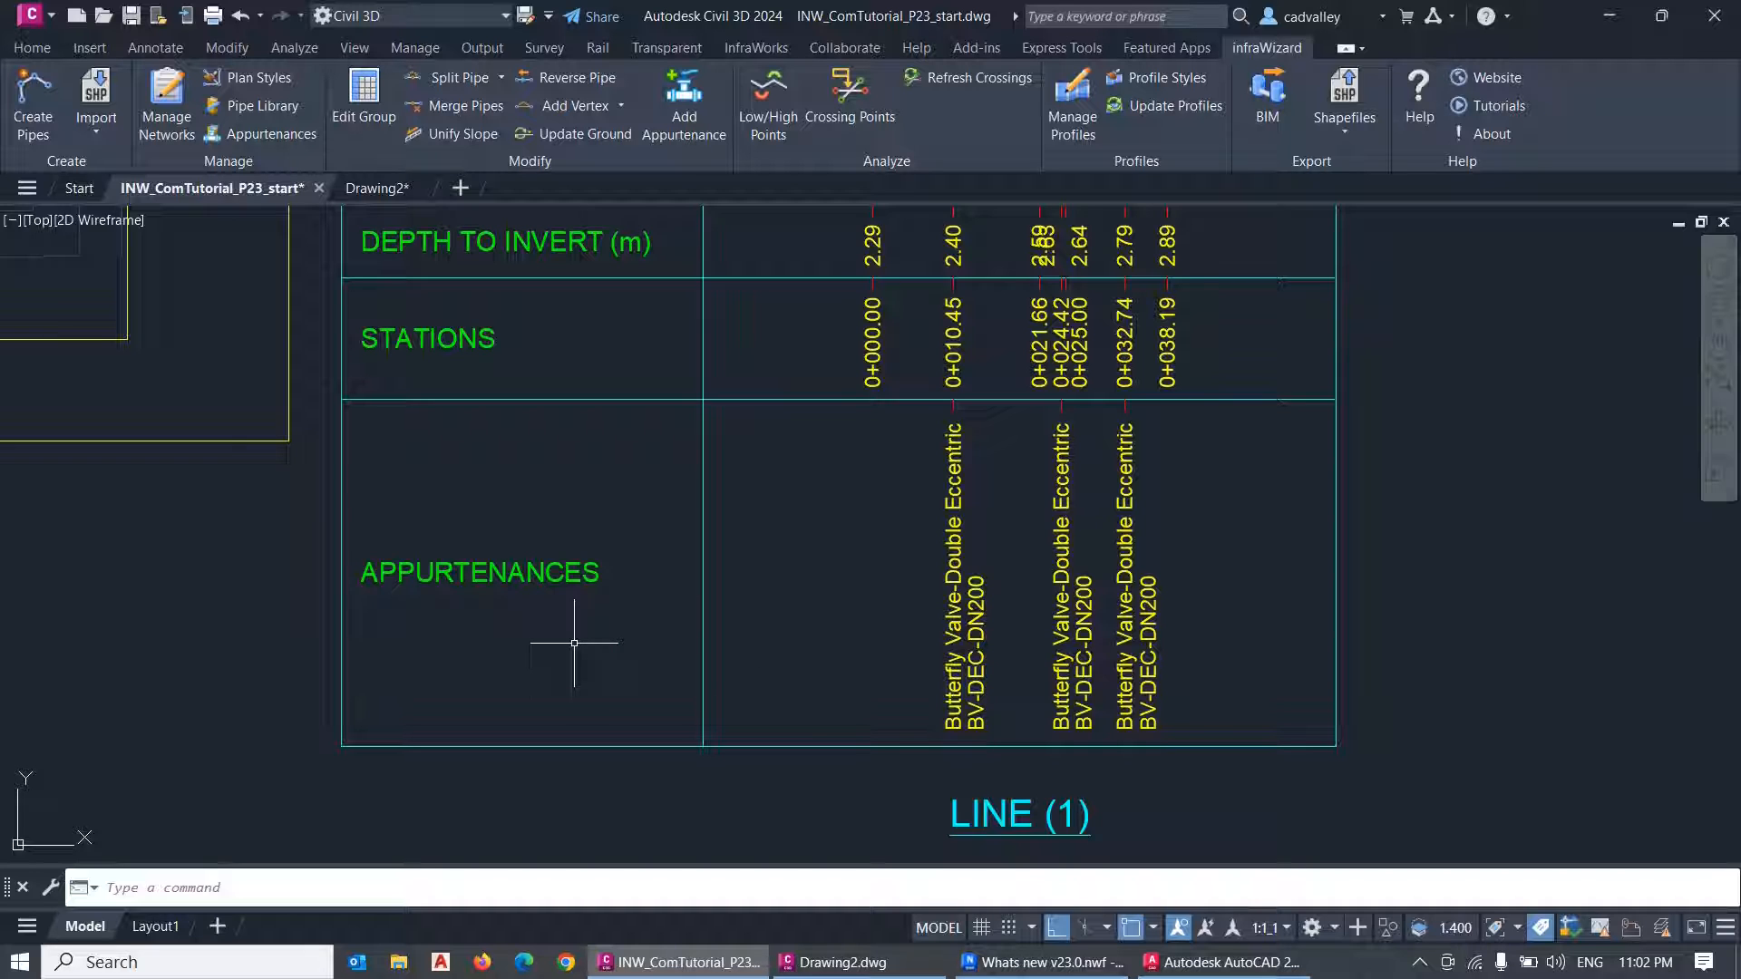
mouse_move(849, 653)
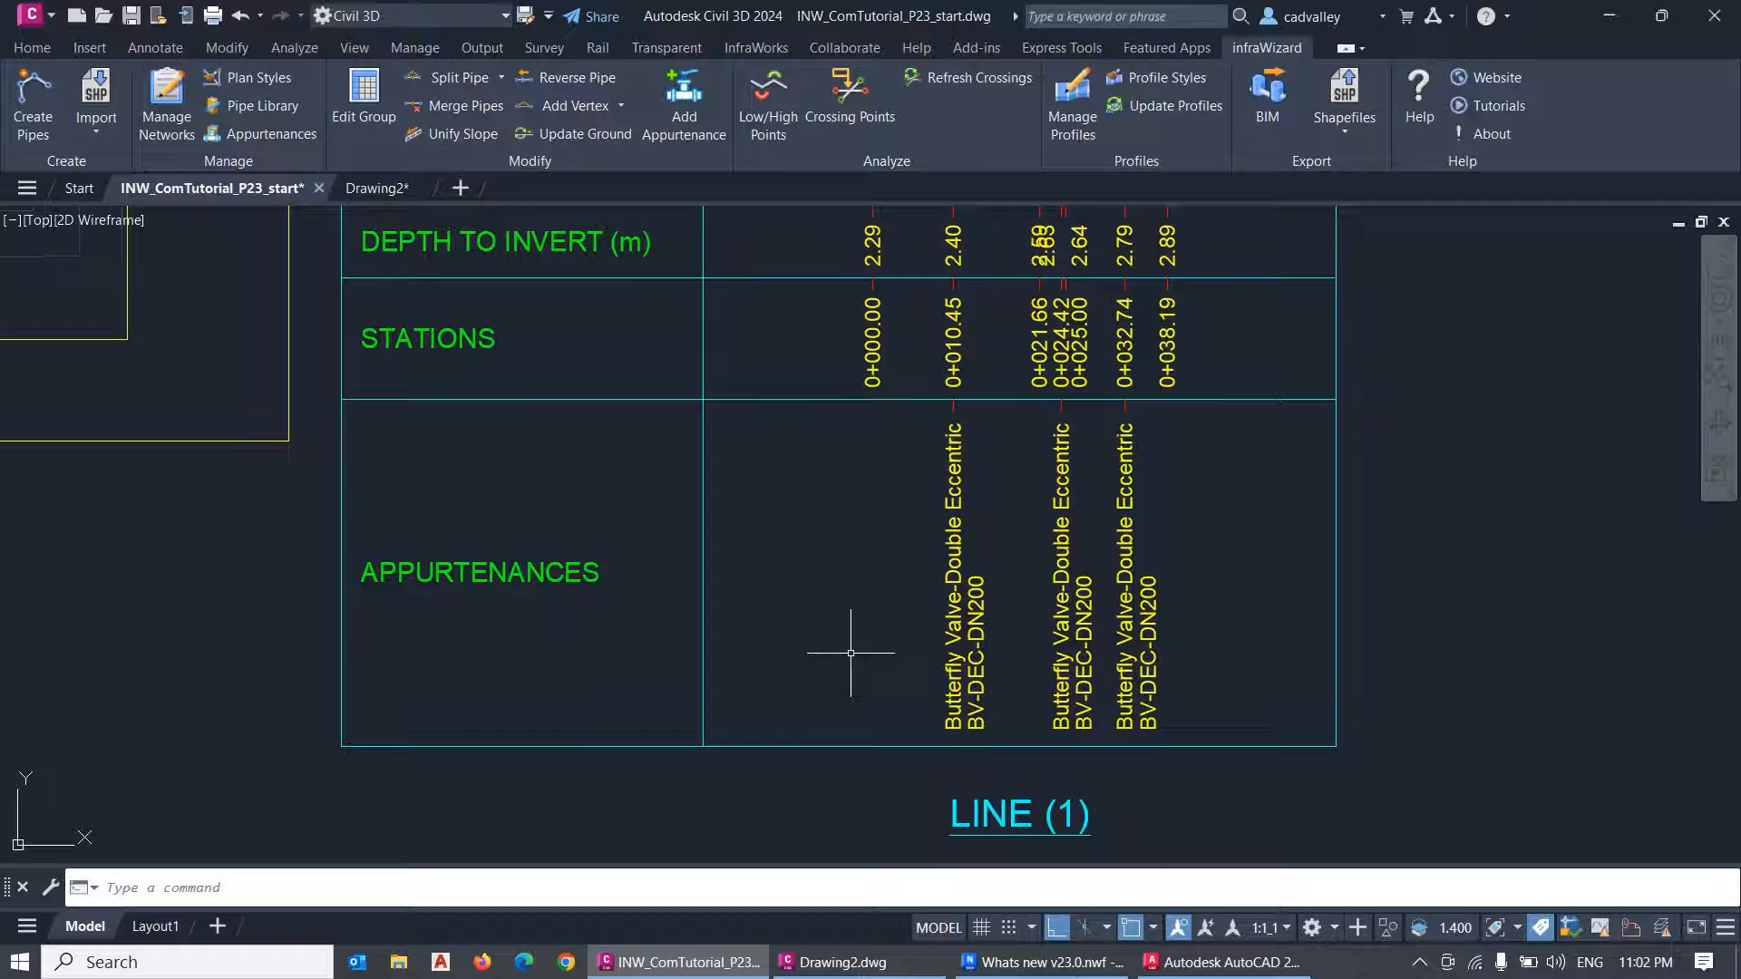
Include Appurts data in the BIM export, saving it as the suggested .txt file in the CAD folder.
click(1265, 100)
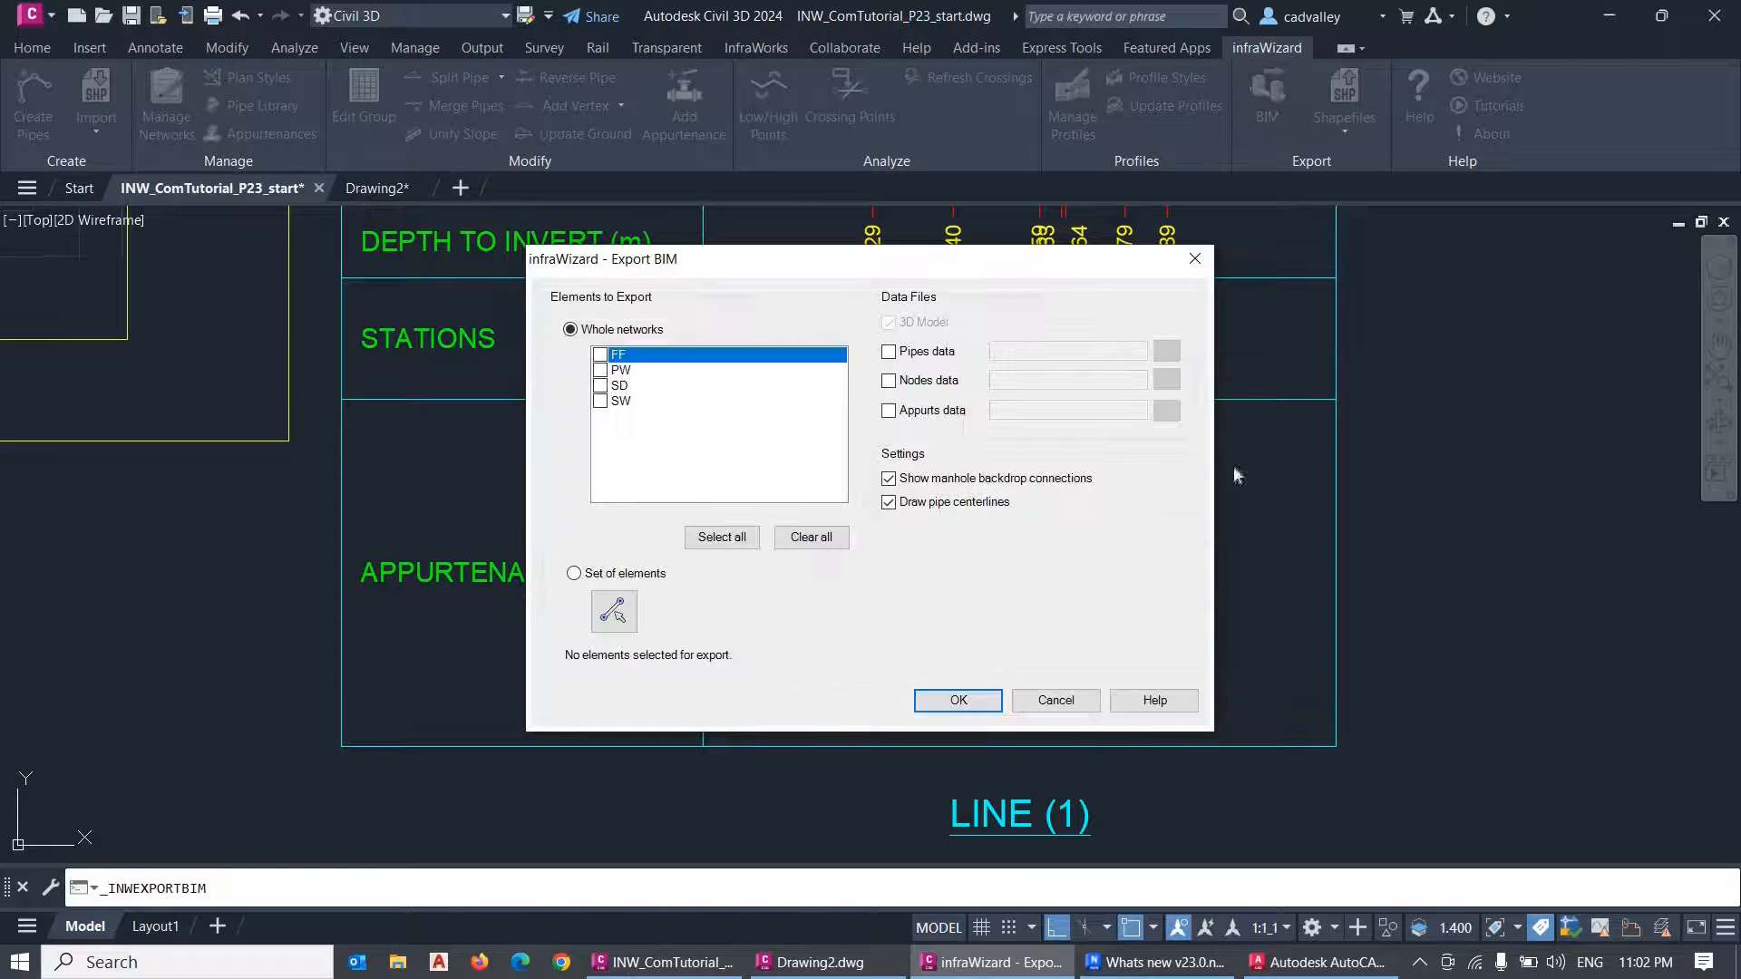
click(889, 410)
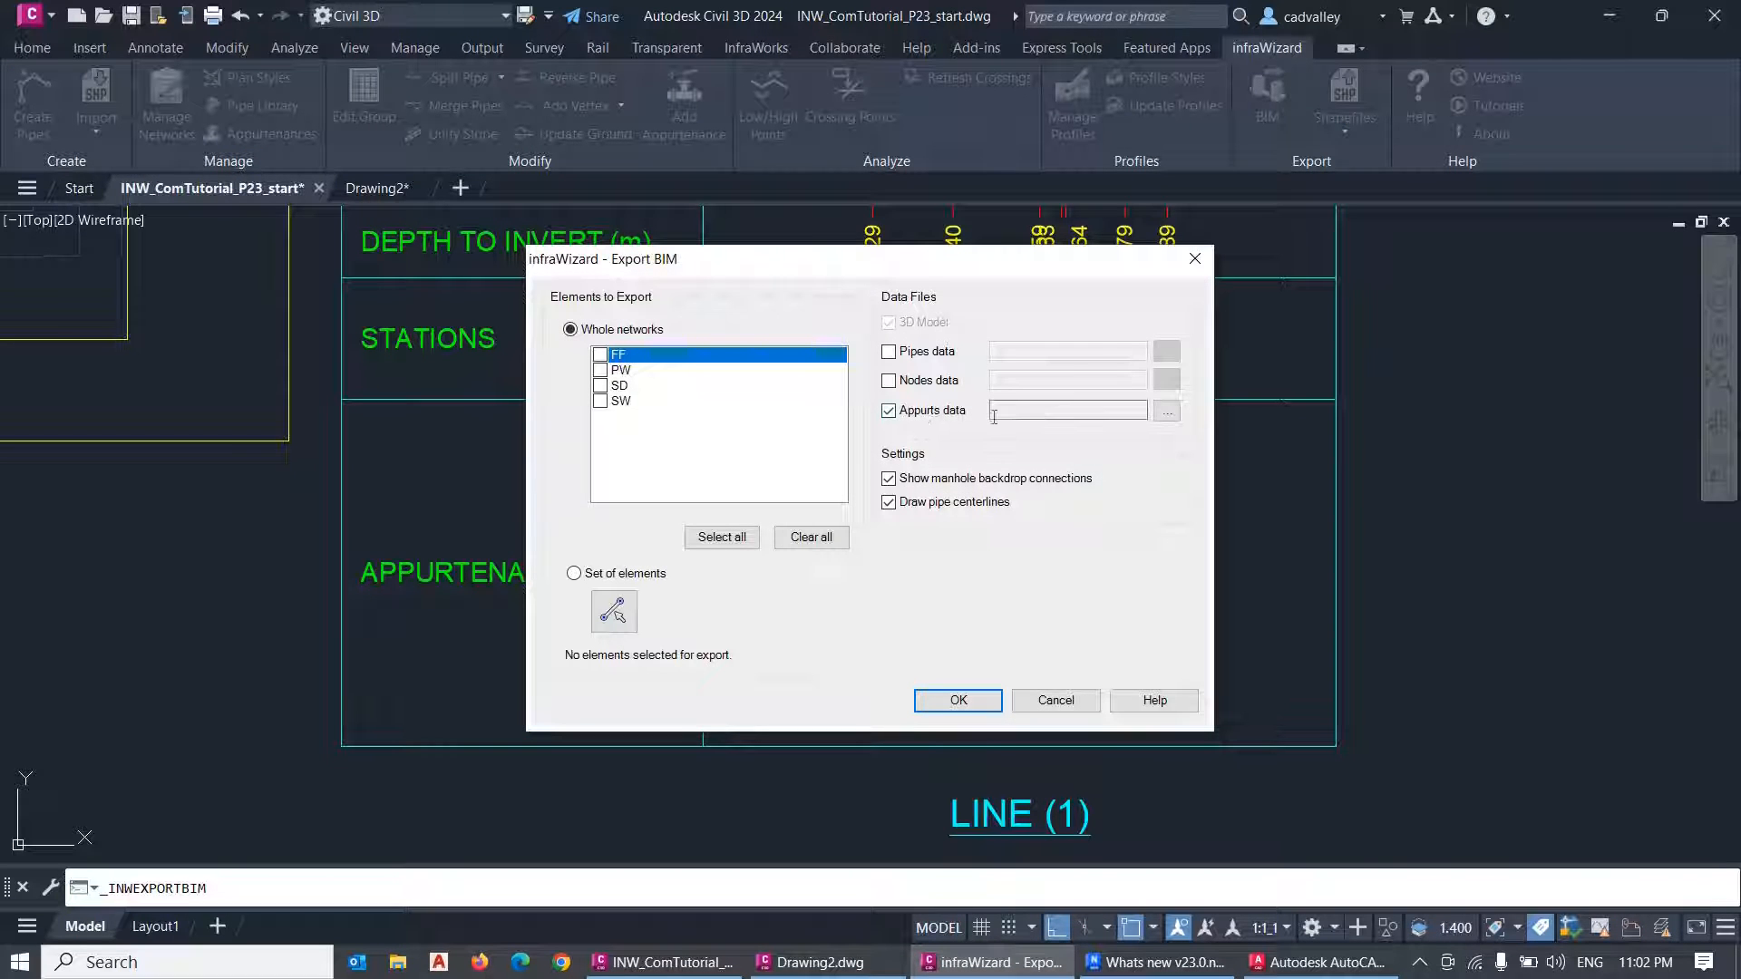
click(1166, 412)
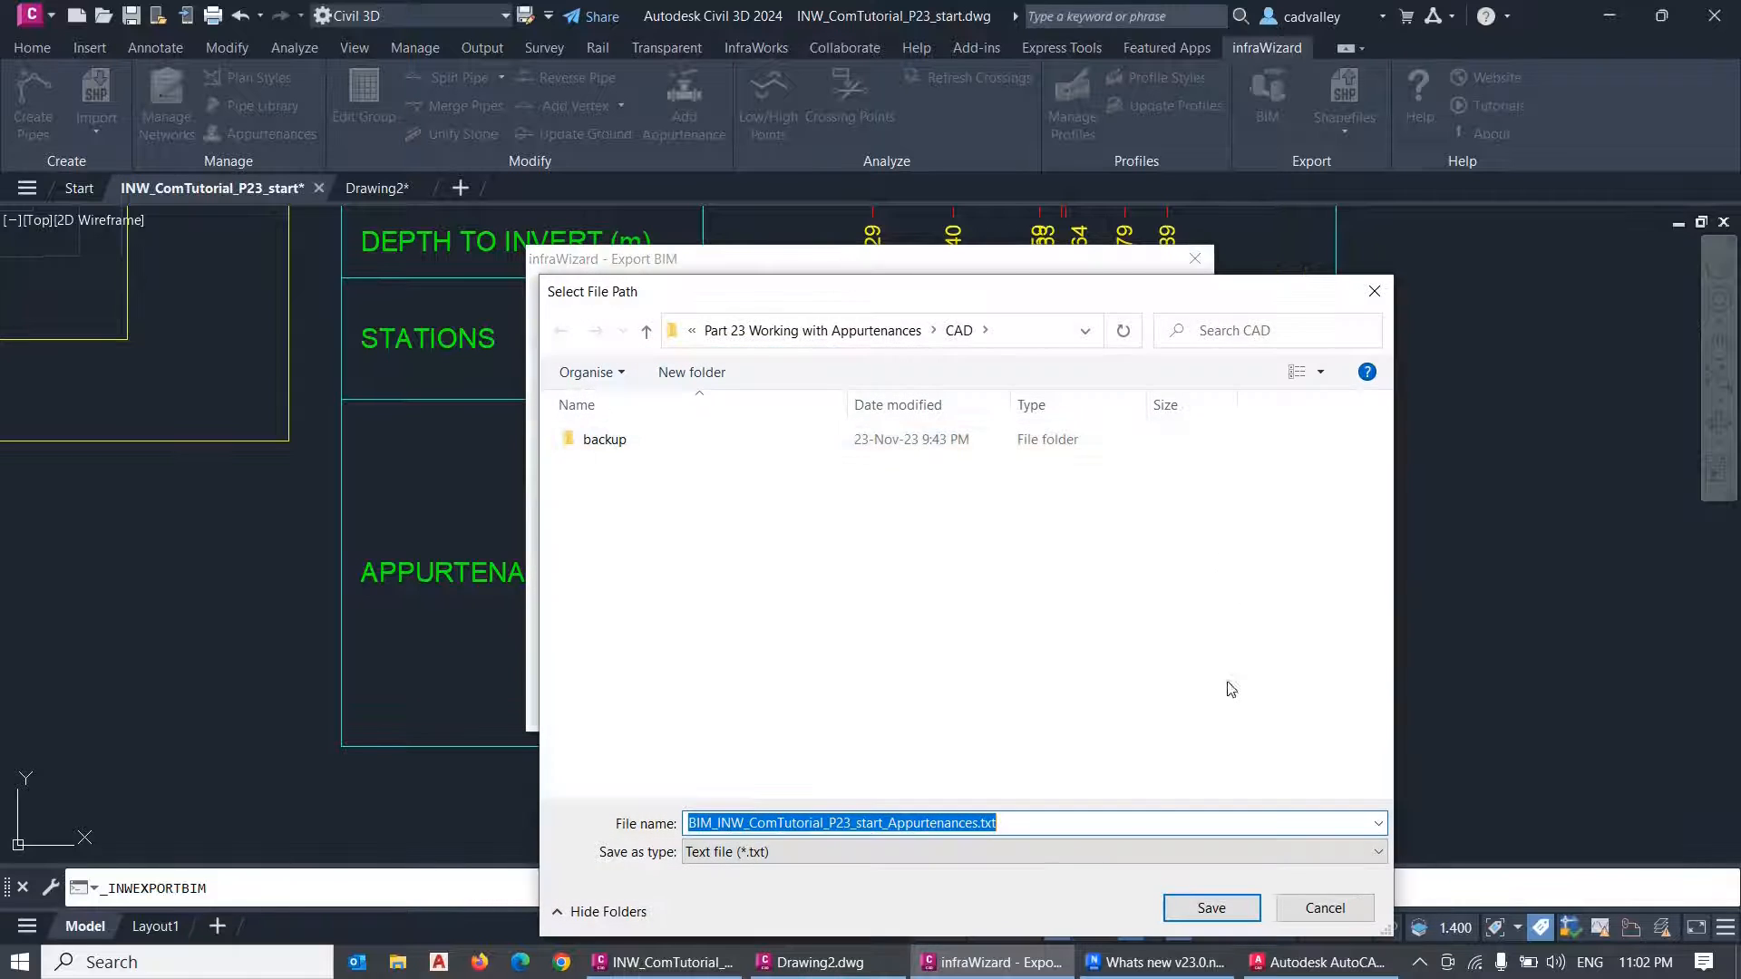
click(981, 824)
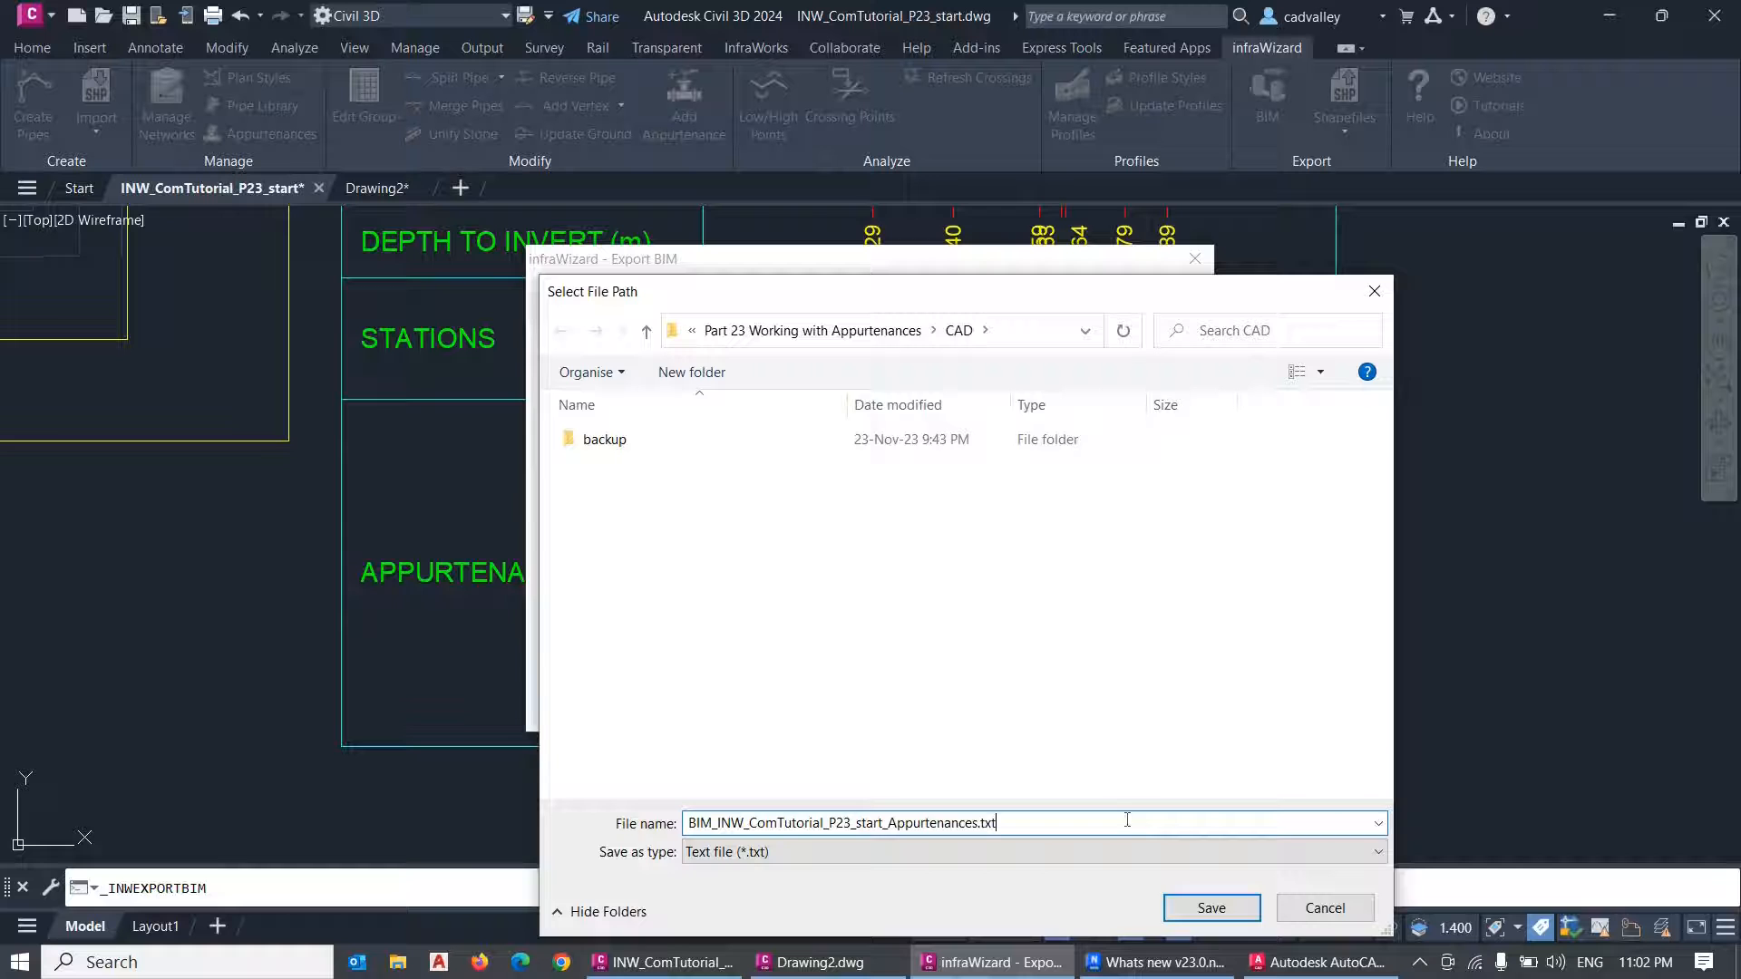
click(1209, 906)
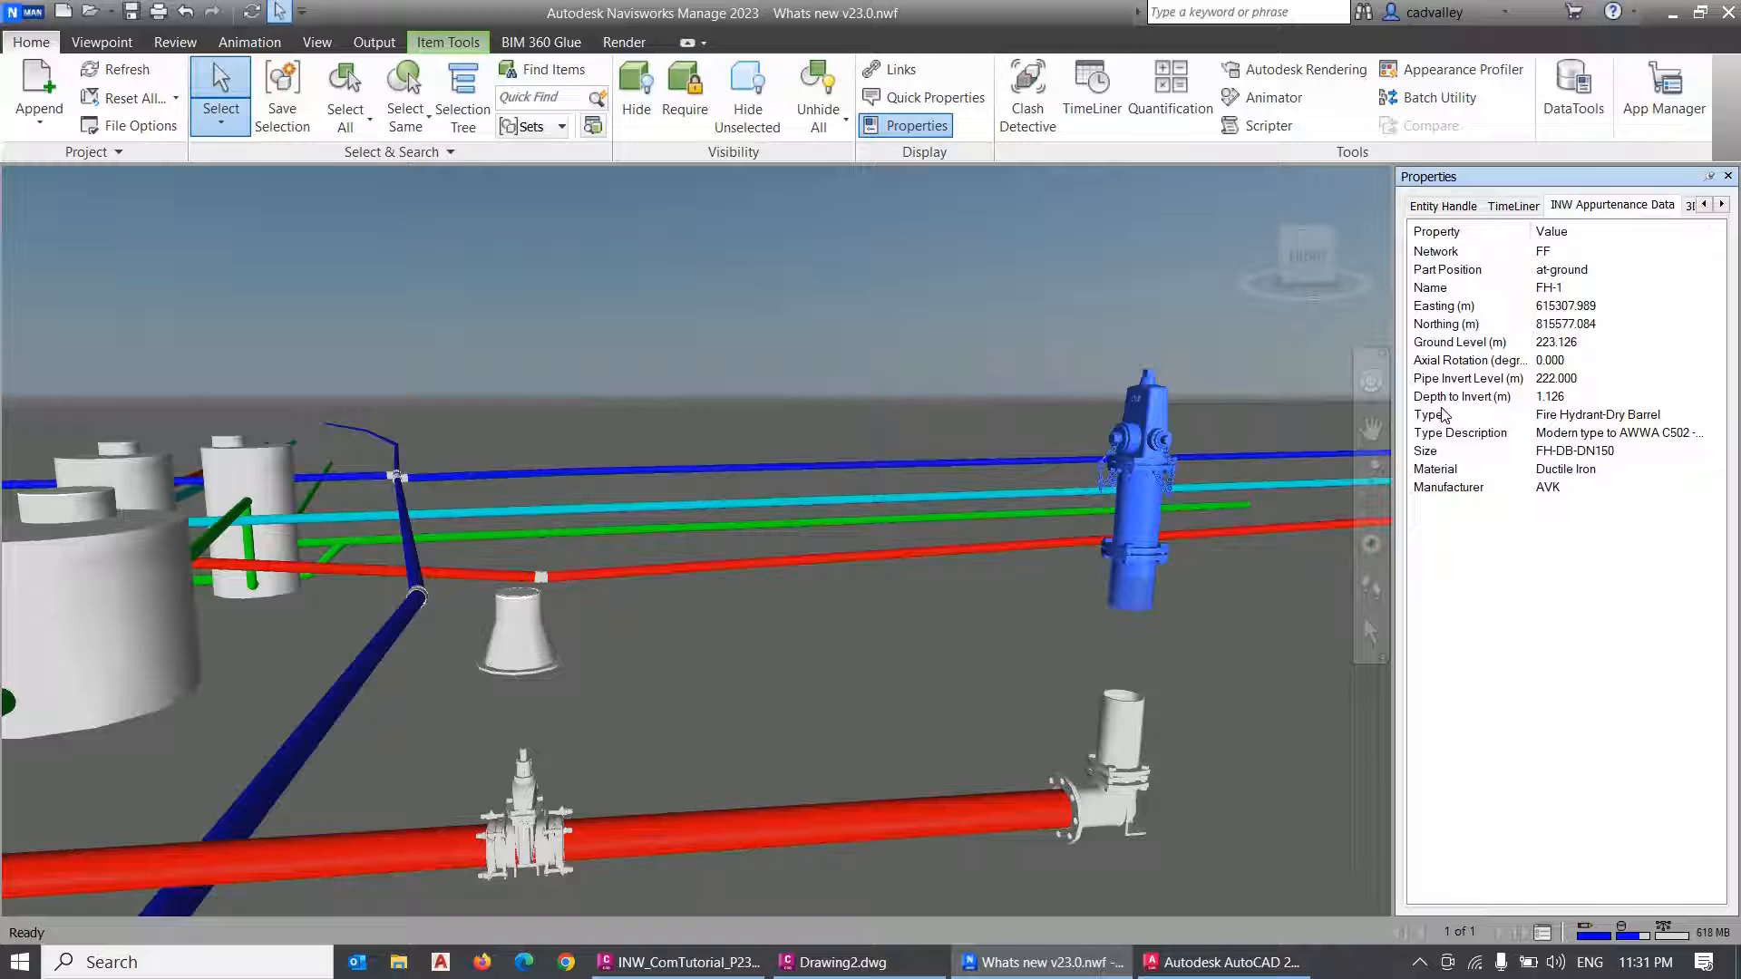
click(1429, 414)
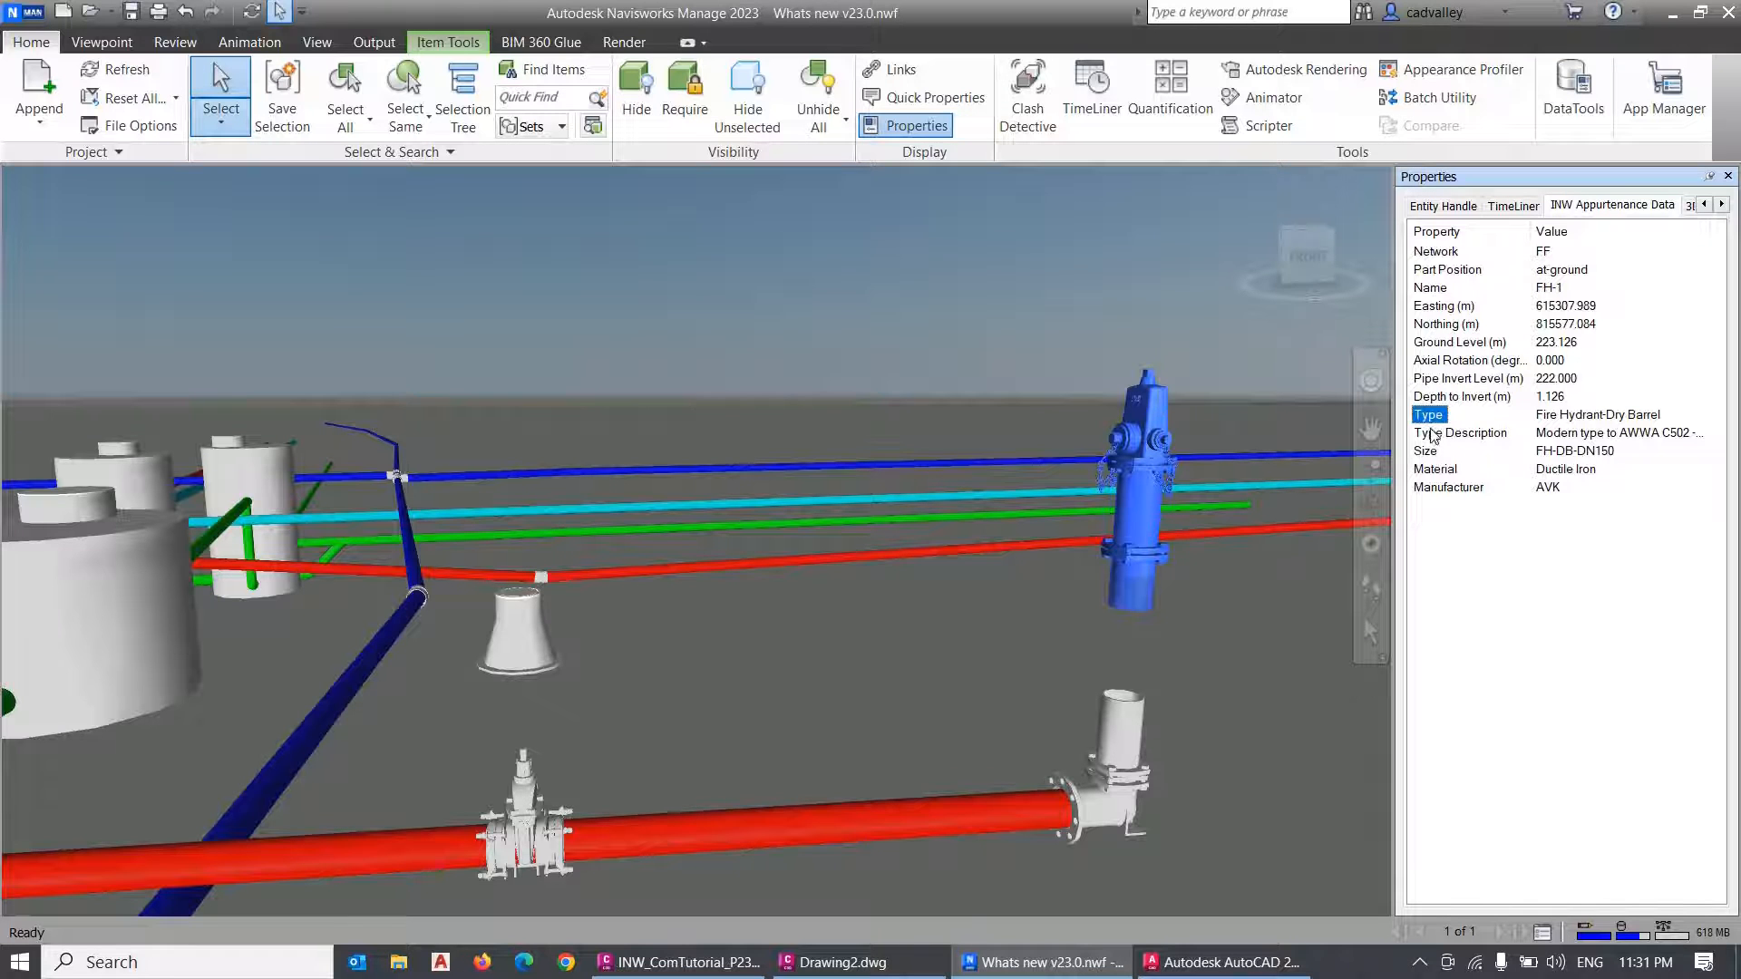
click(1437, 468)
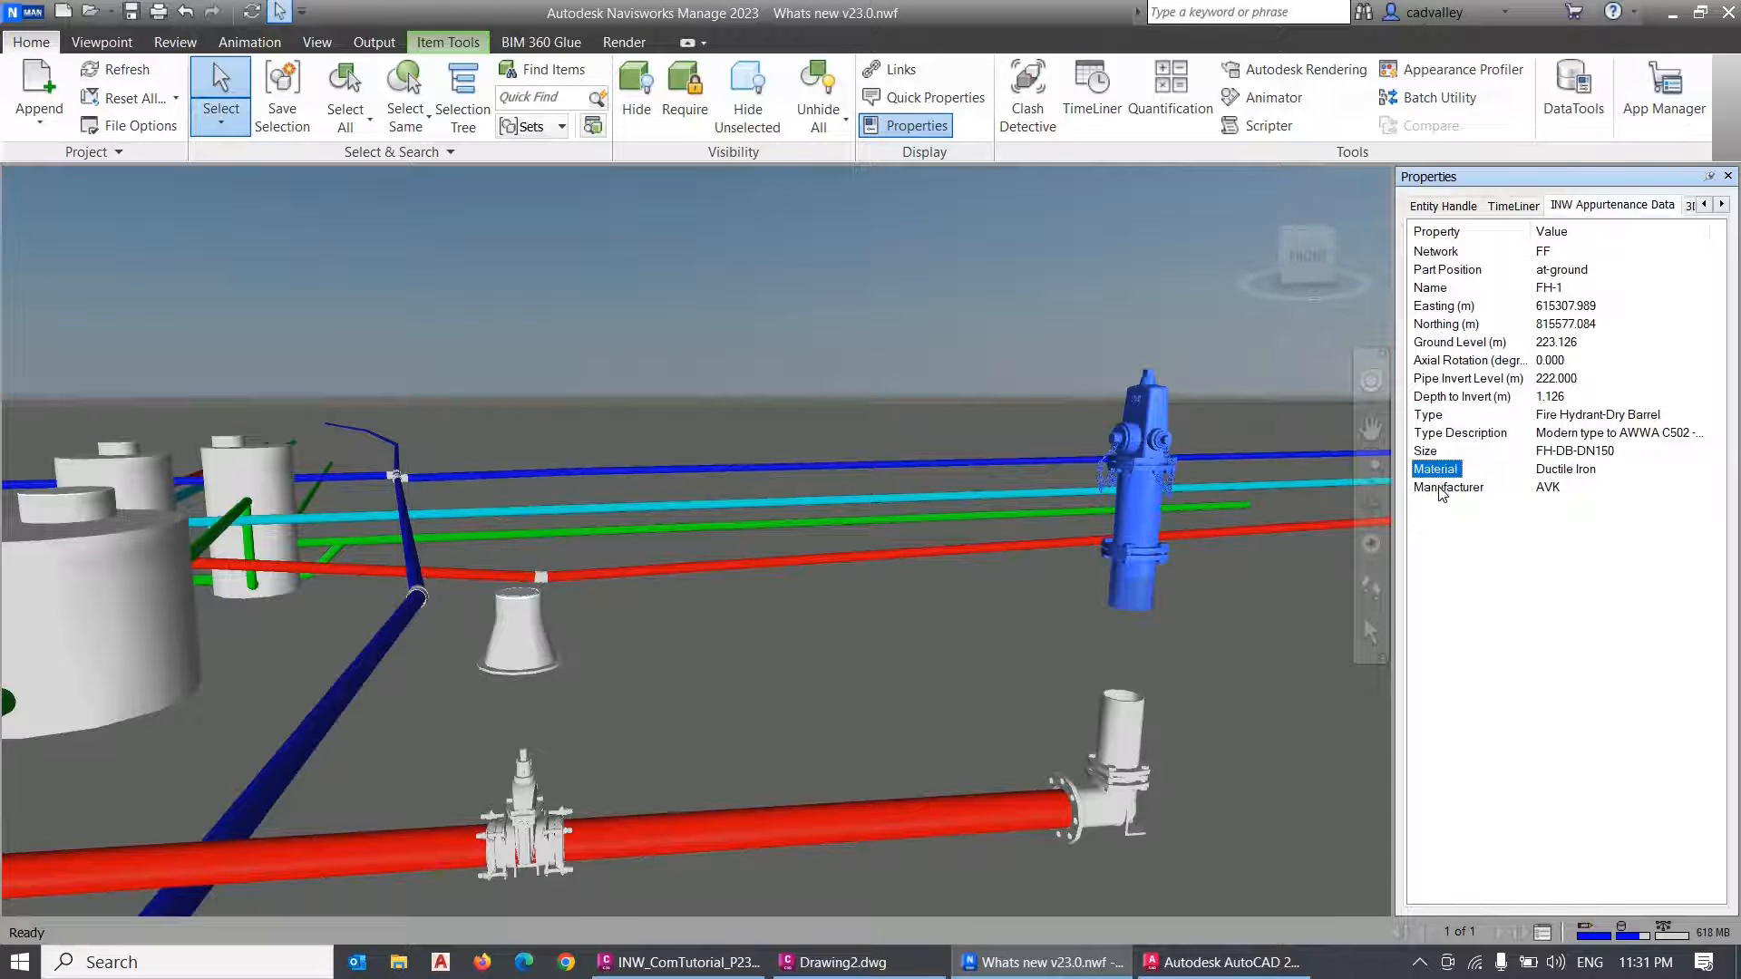
click(1449, 487)
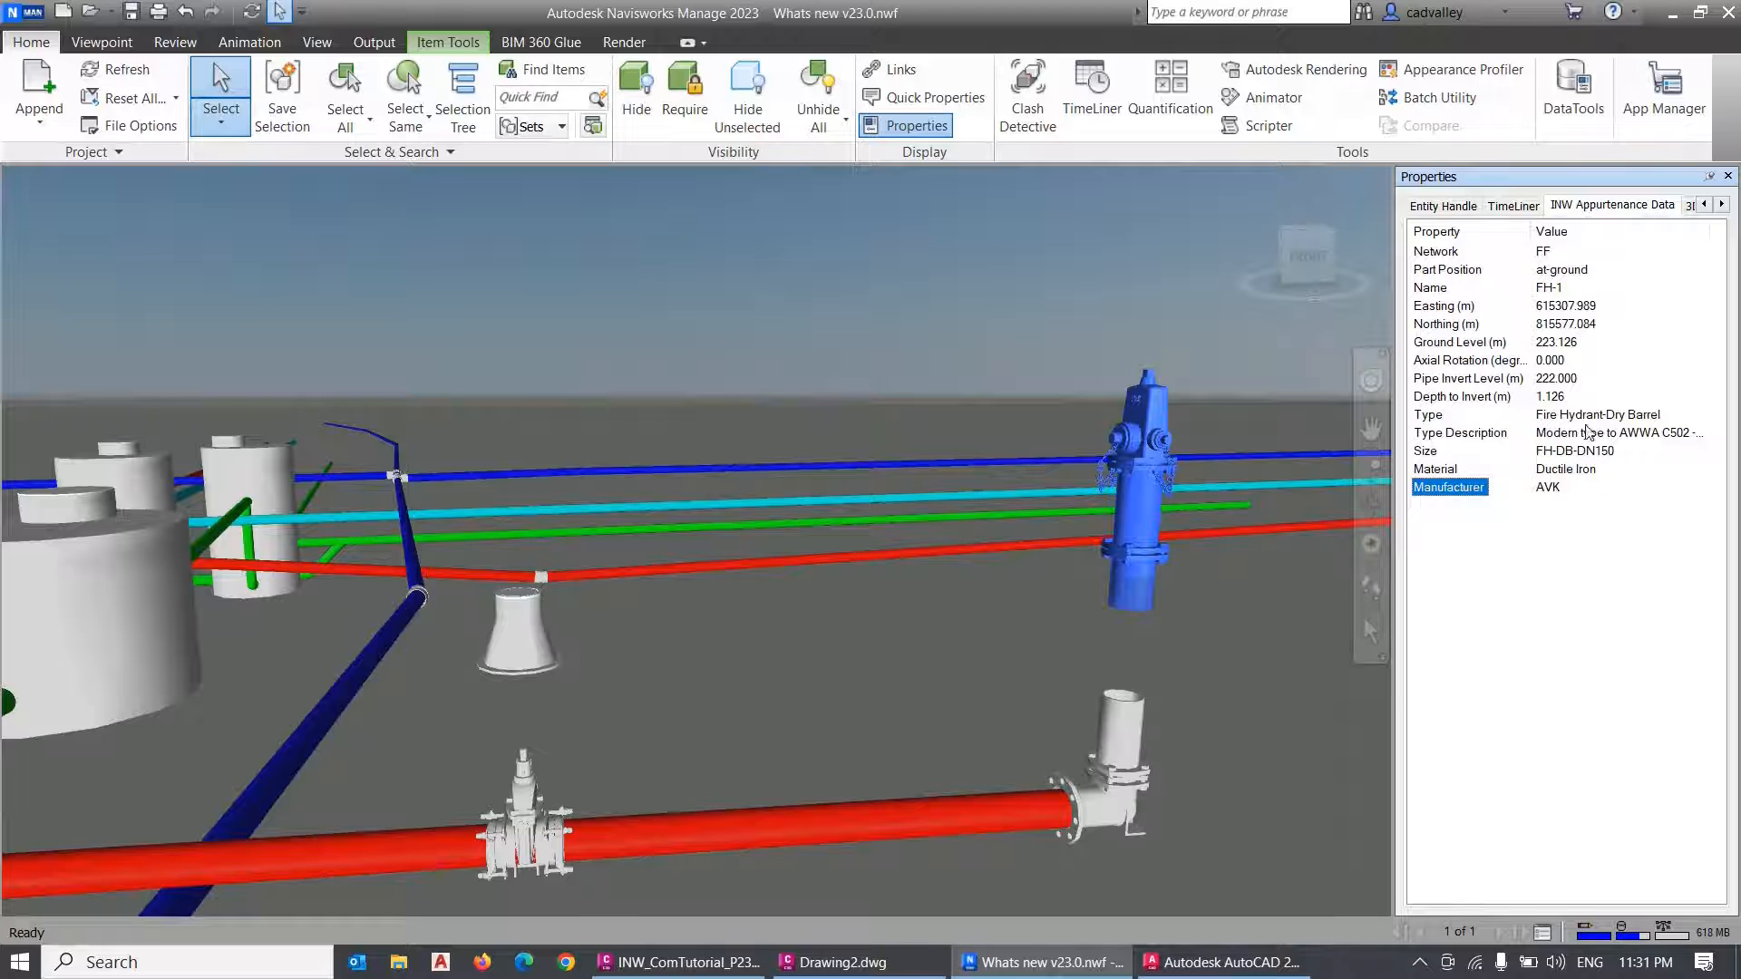
click(1448, 268)
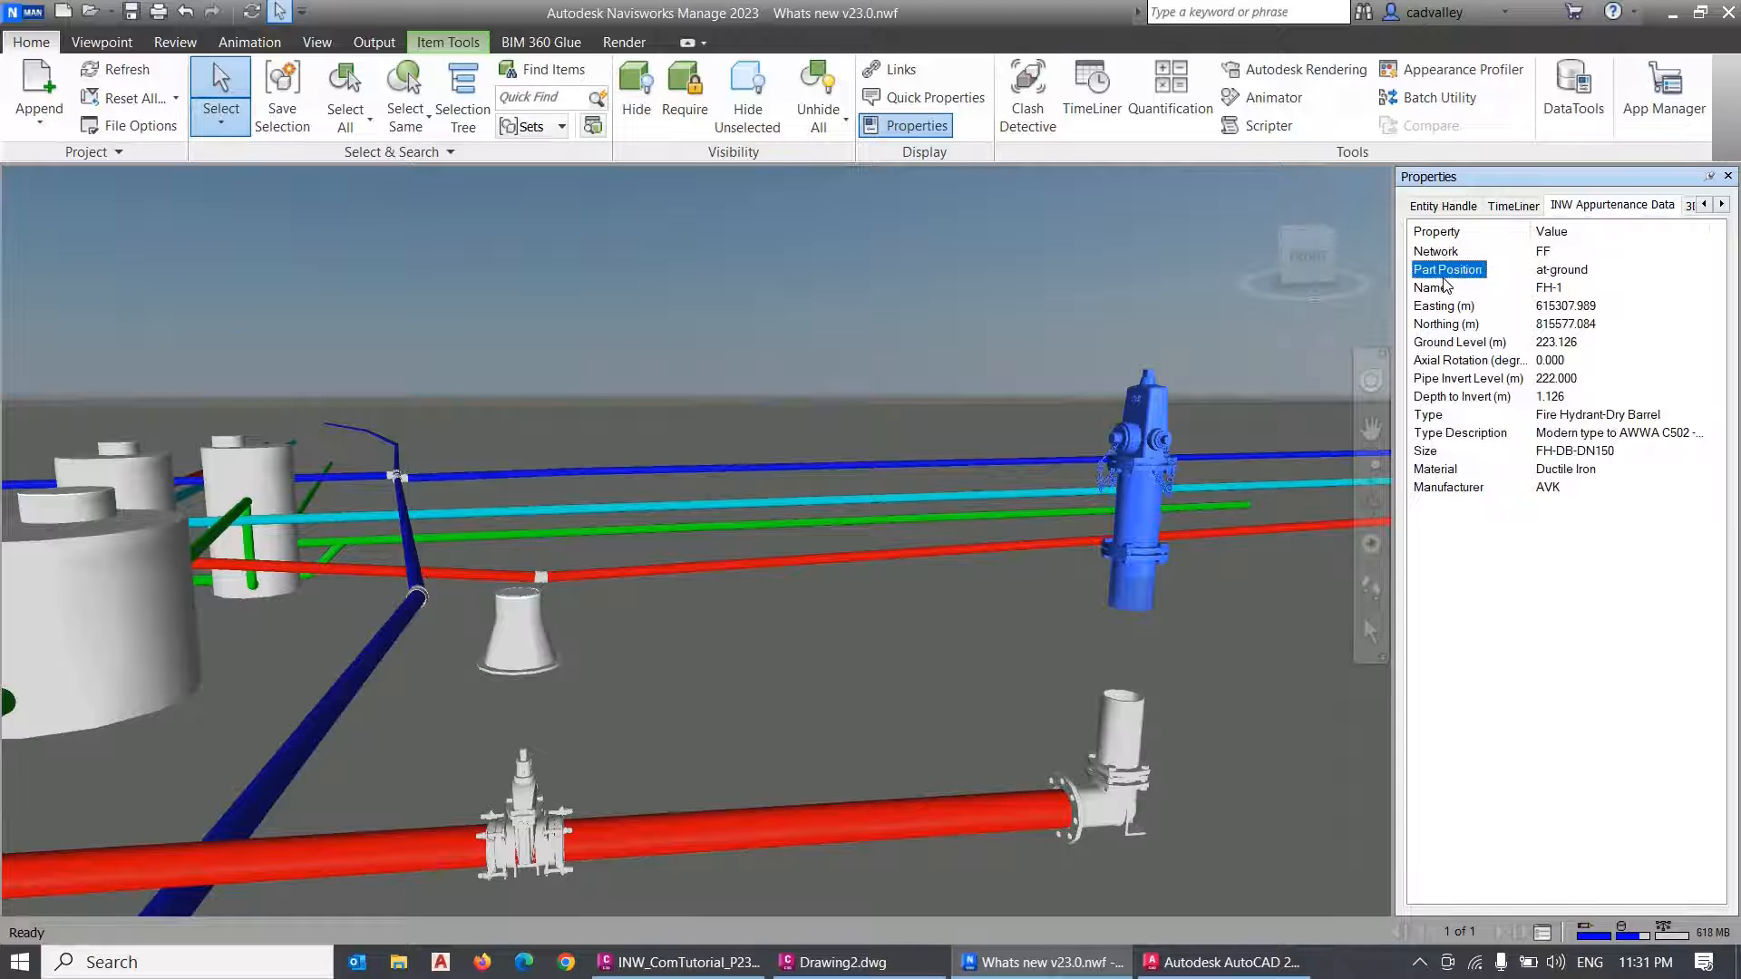
click(1445, 305)
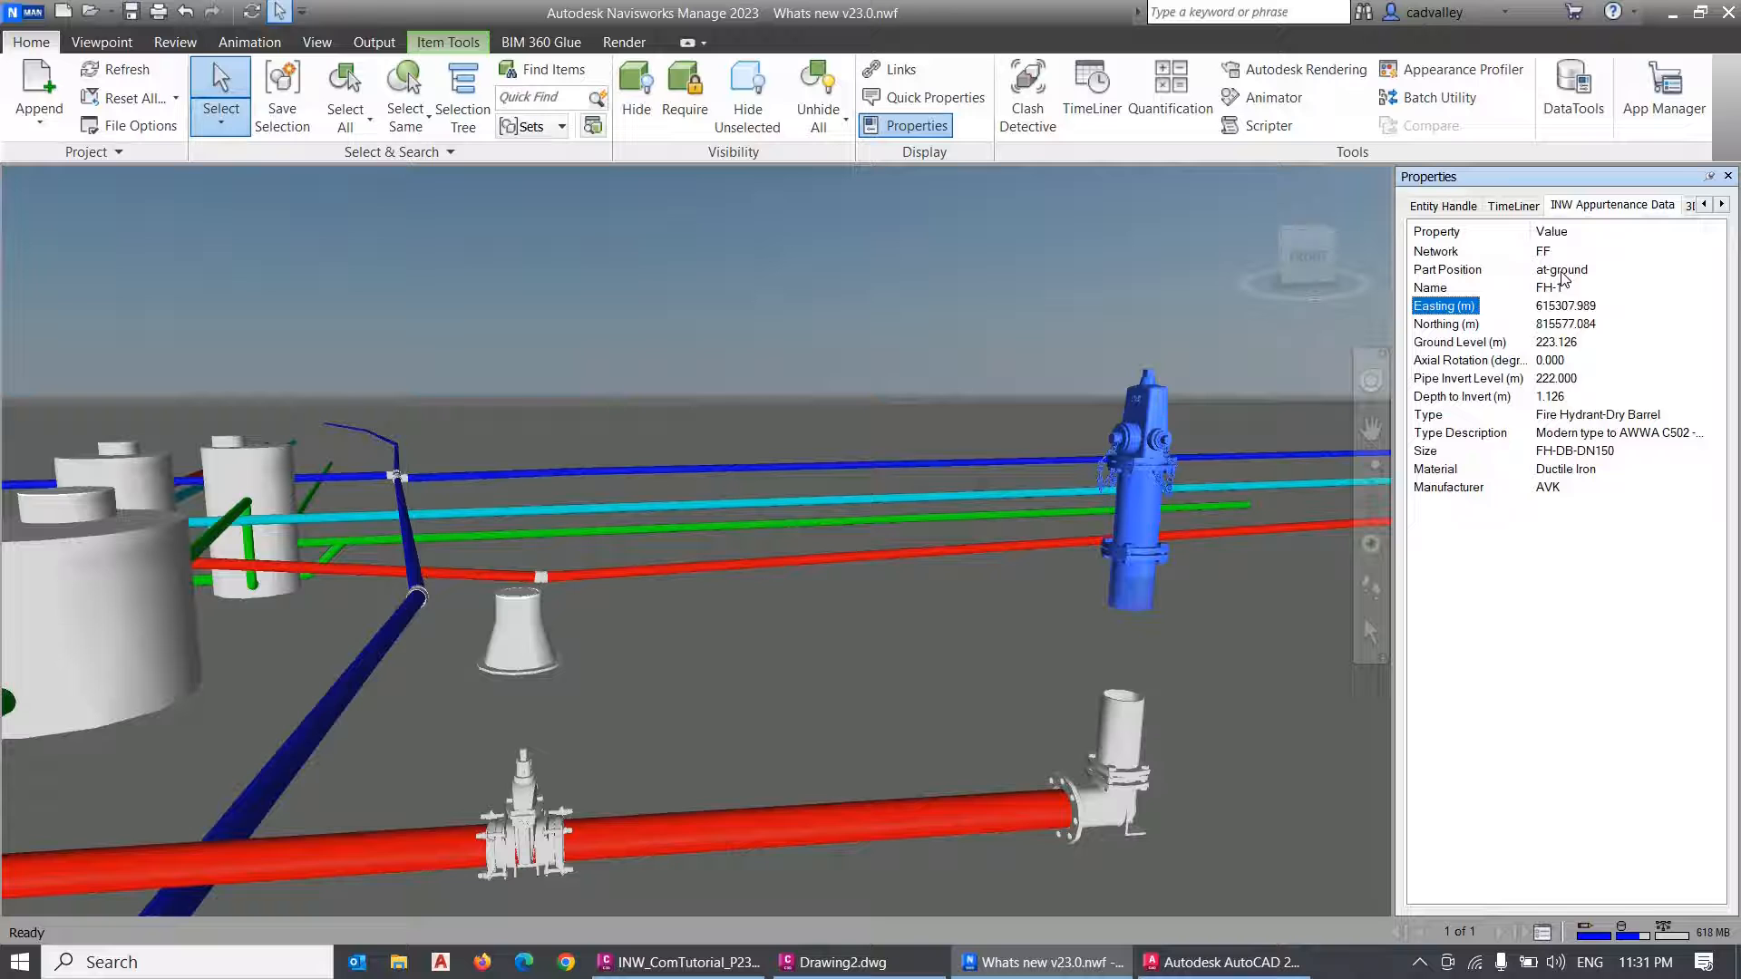